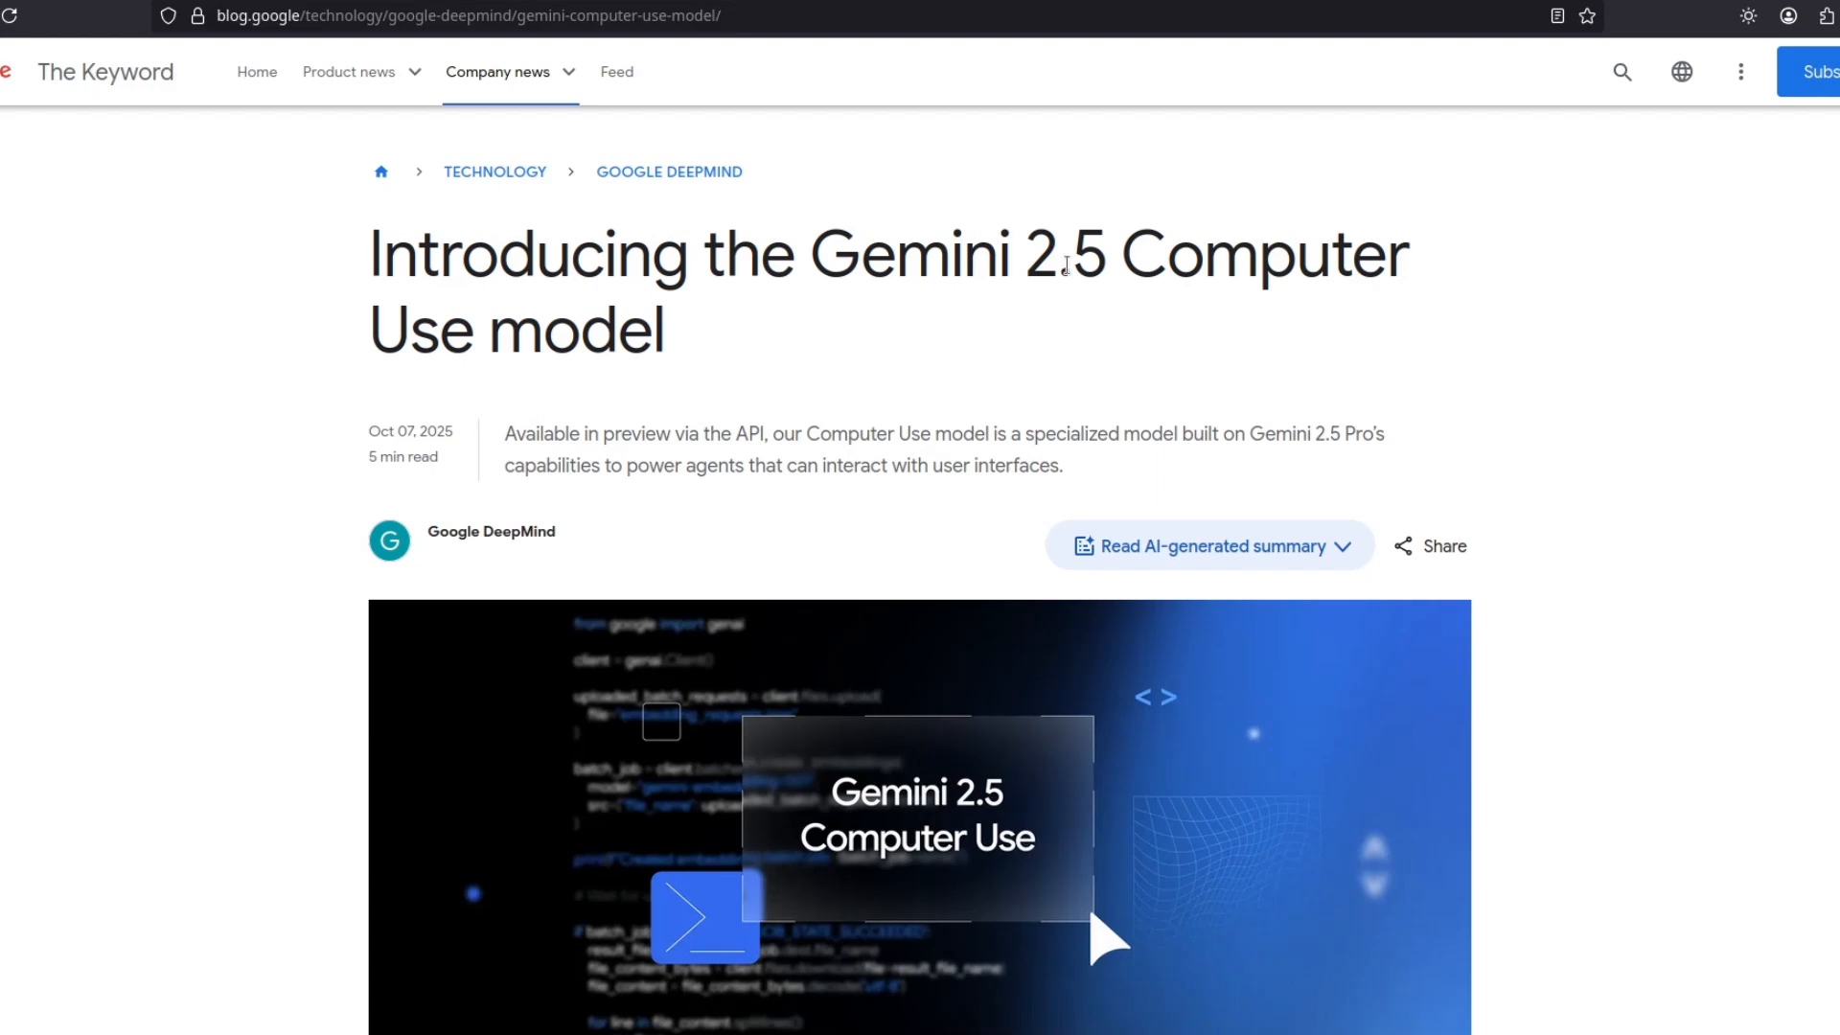
# Browse the Gemini Browser page and select the custom request input field.
pyautogui.doubleClick(1263, 253)
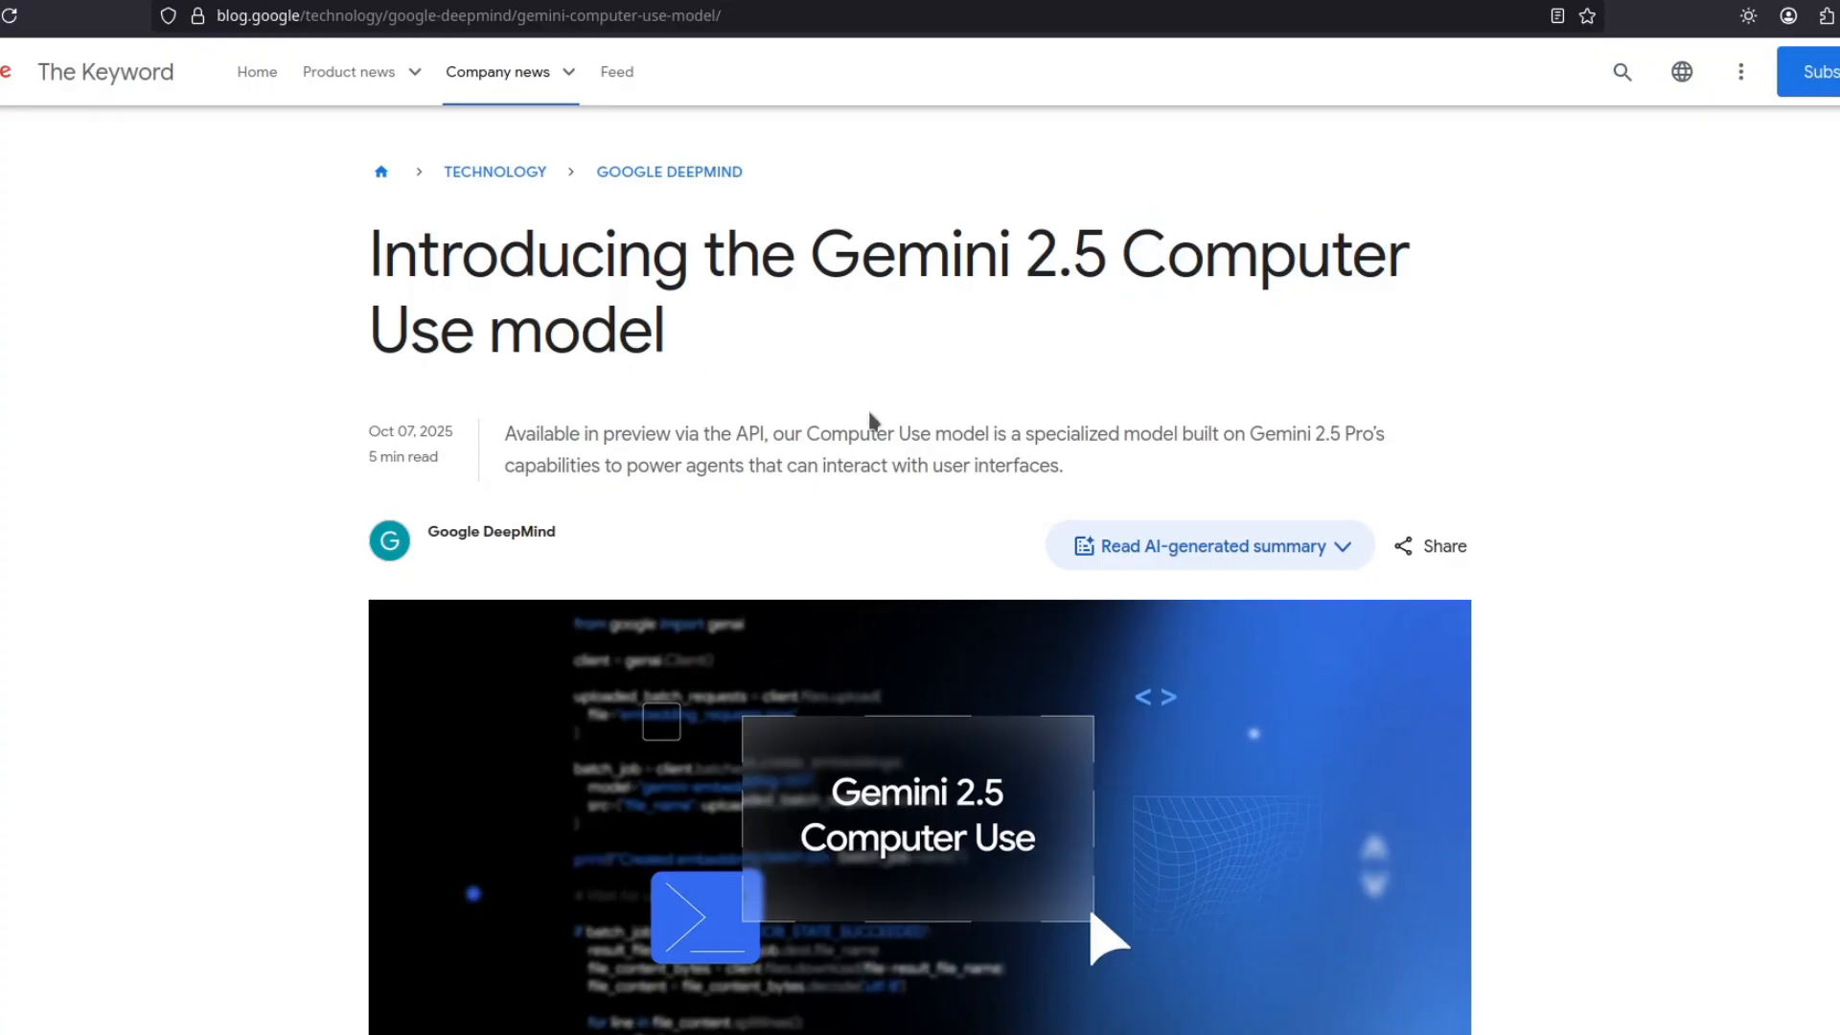
pyautogui.moveTo(890, 414)
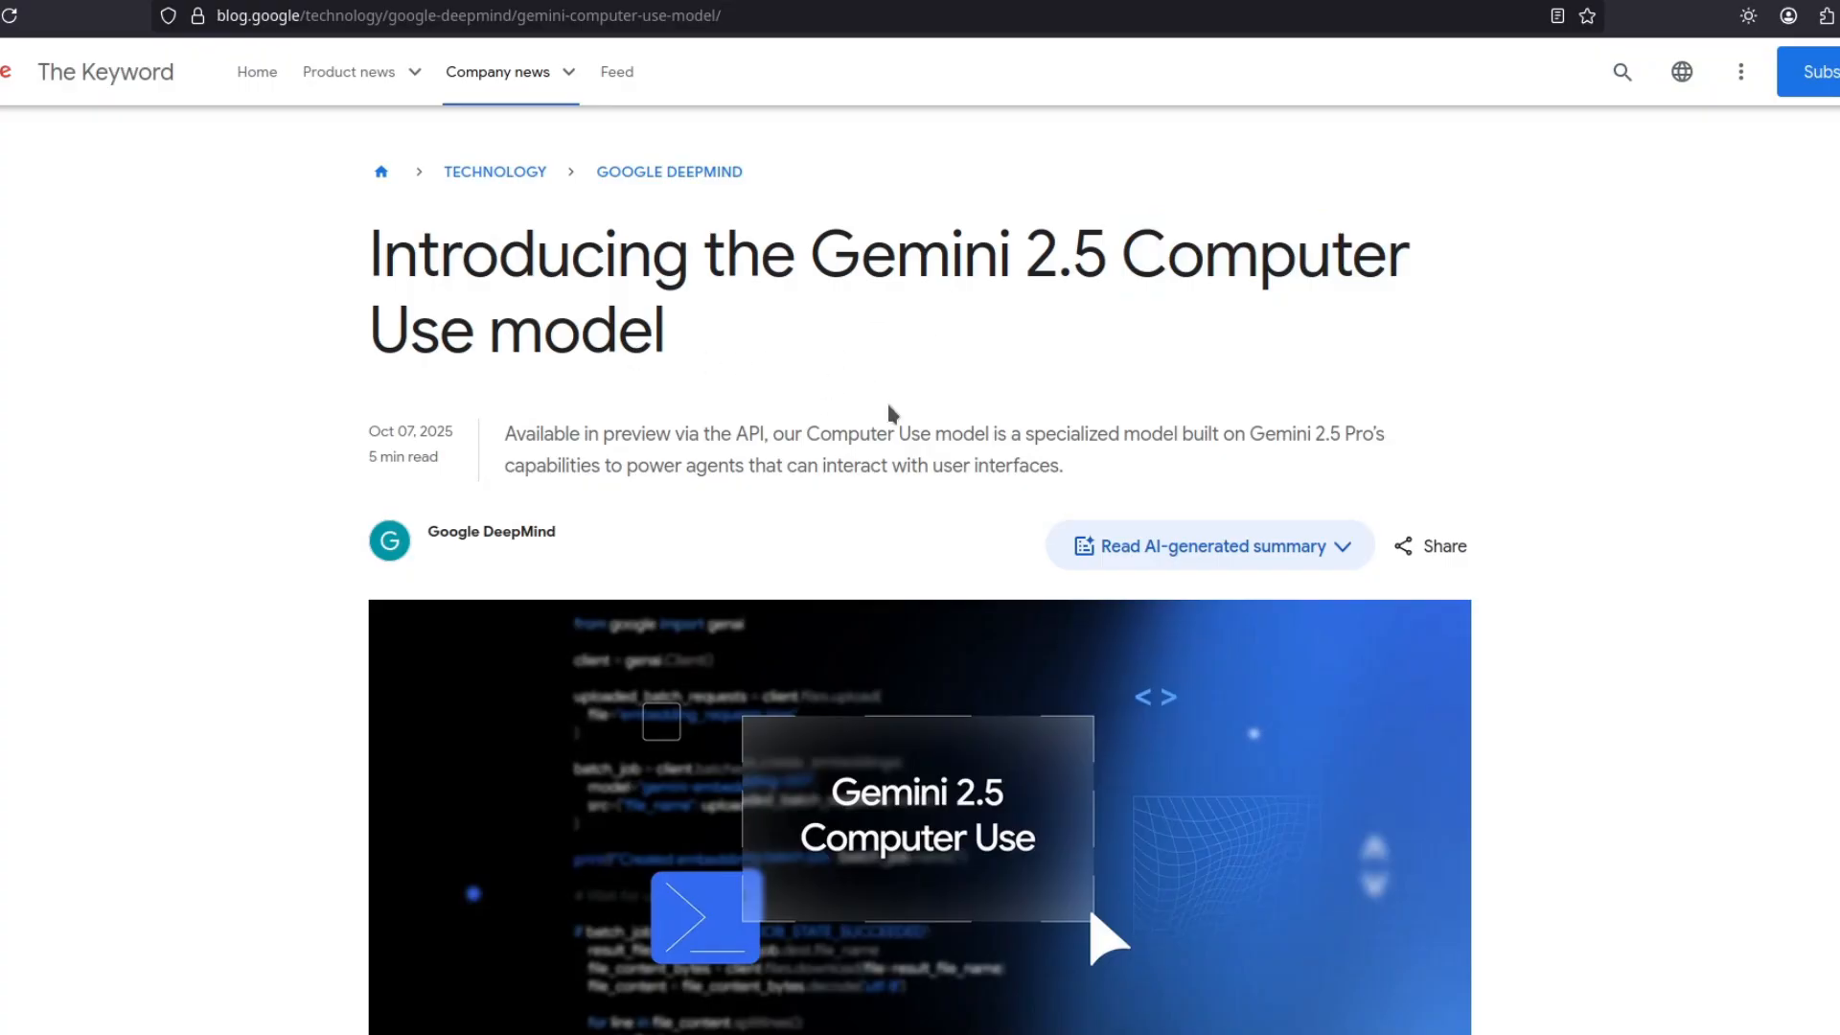
pyautogui.scroll(-3)
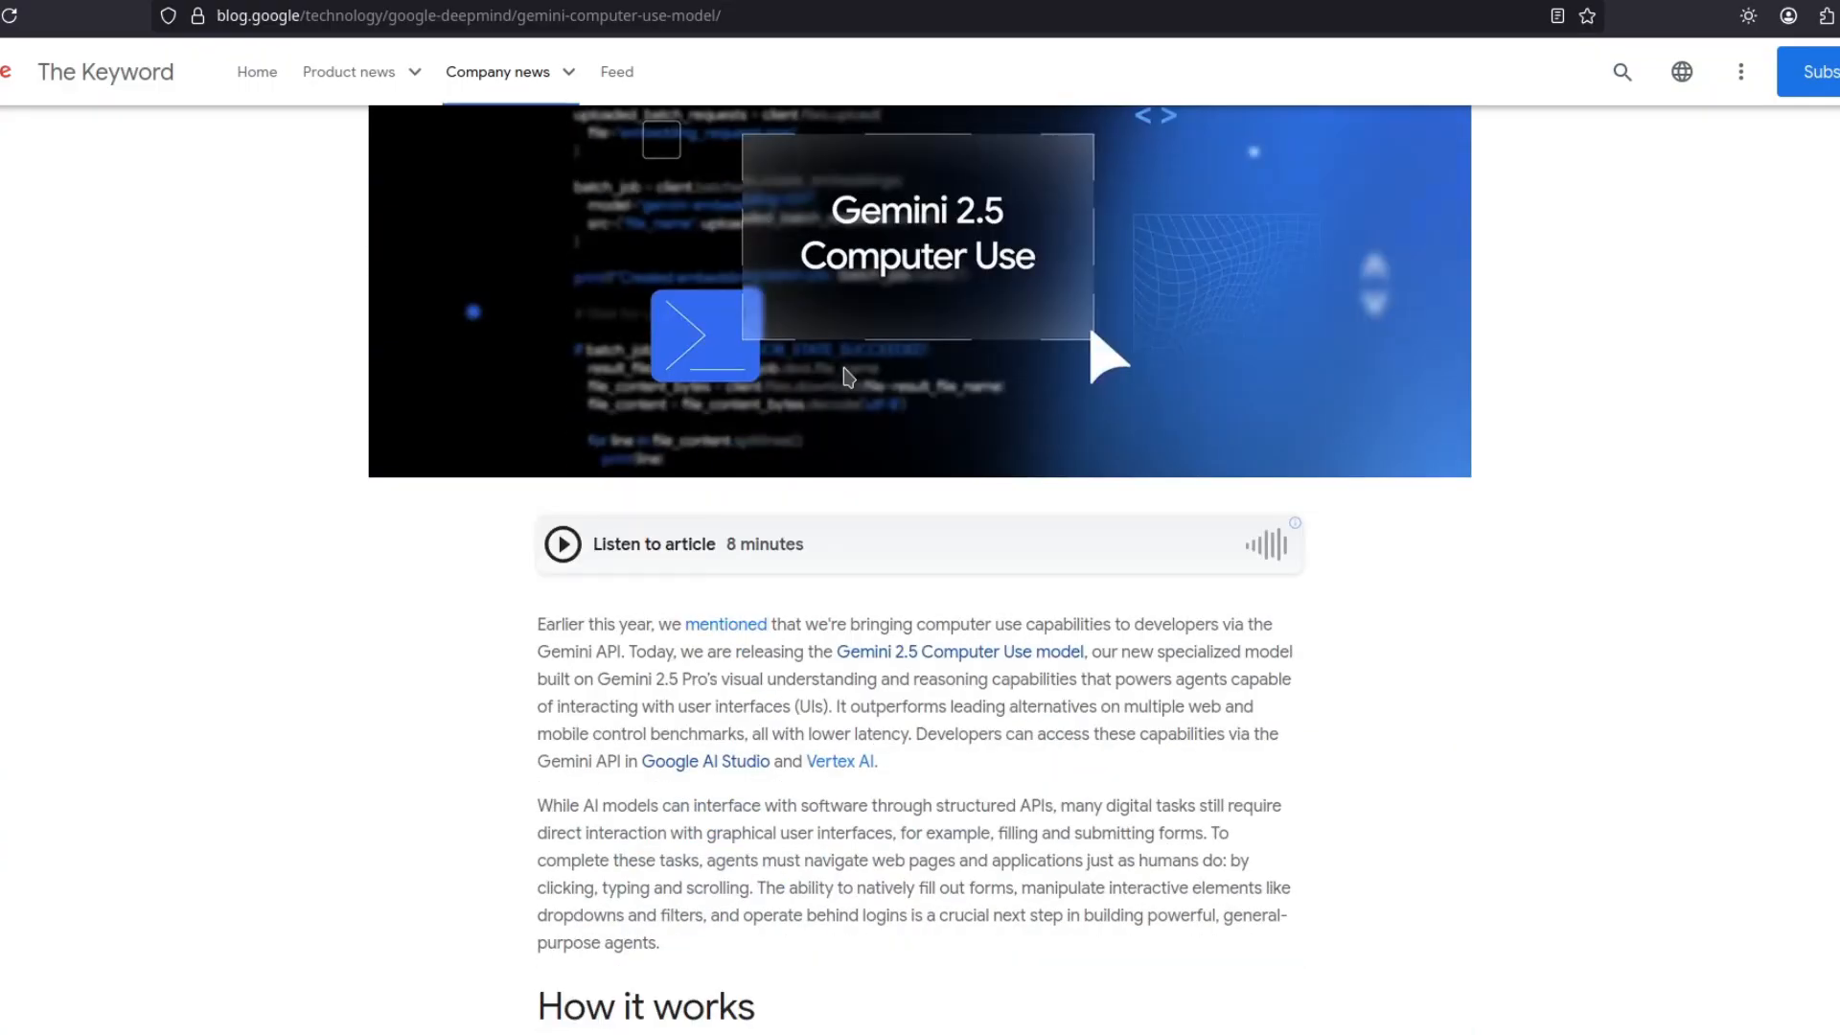
pyautogui.scroll(3)
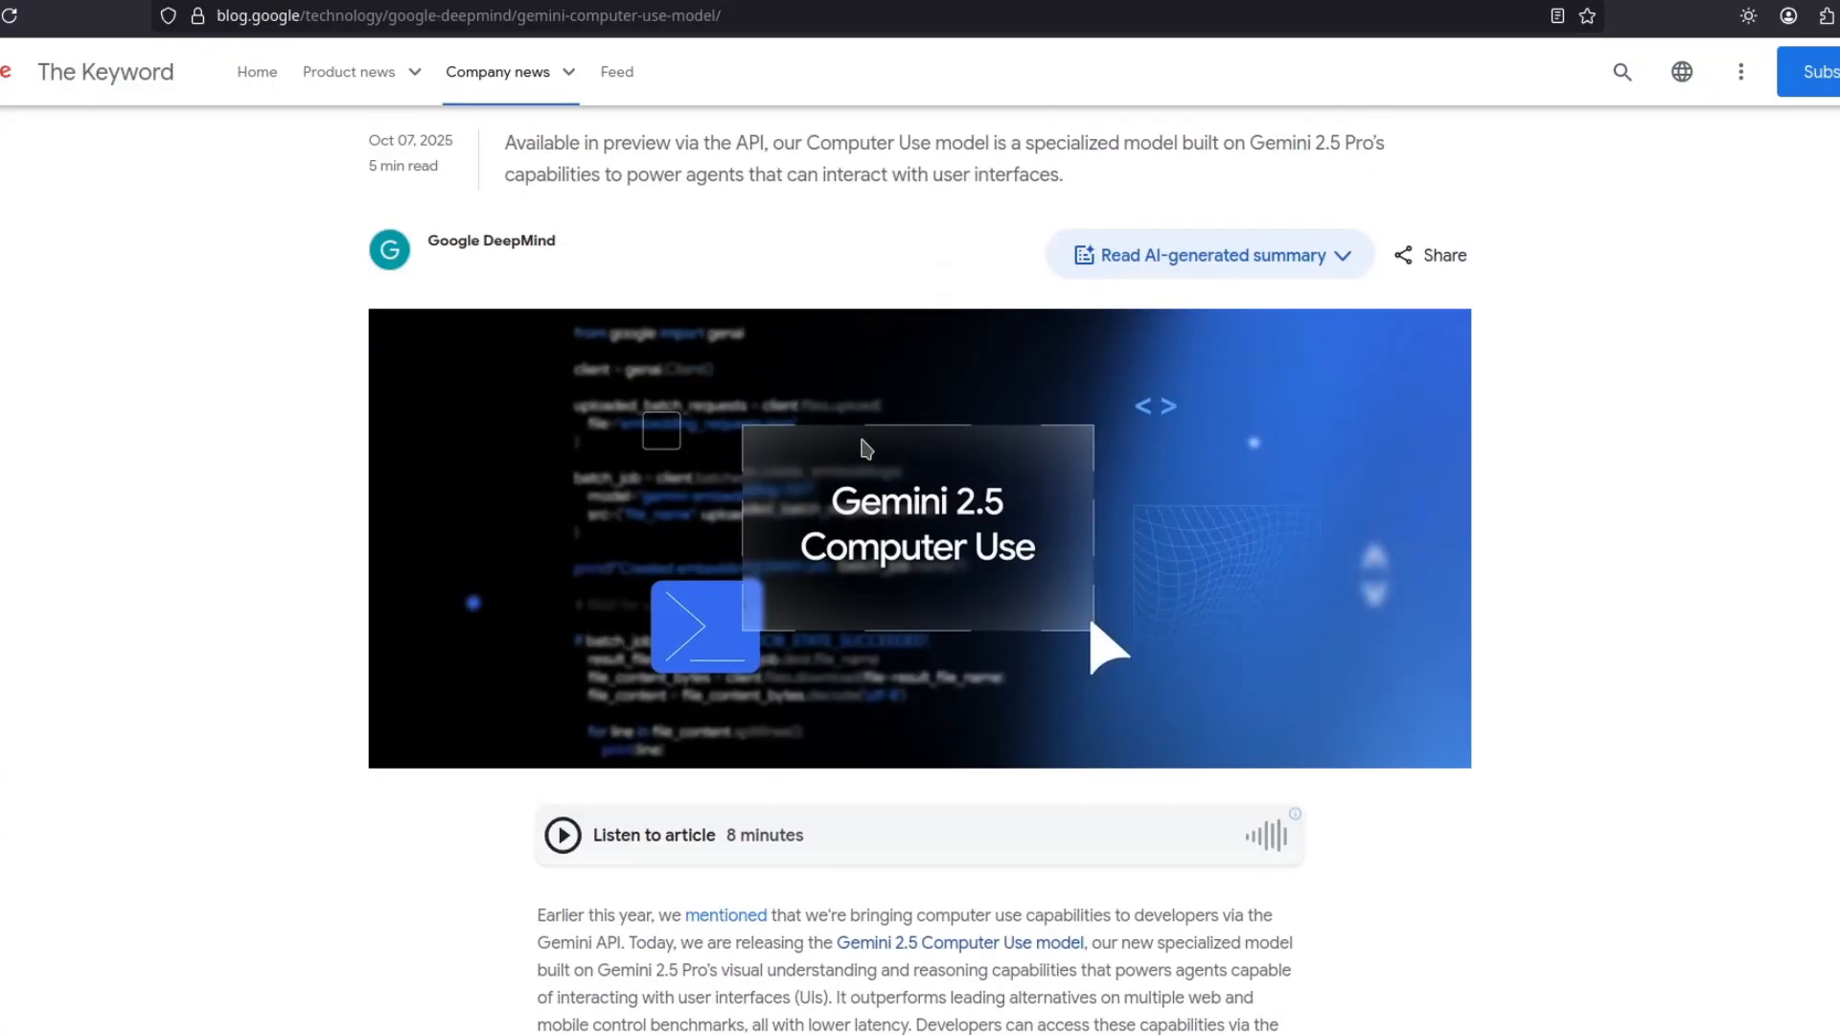
pyautogui.scroll(-3)
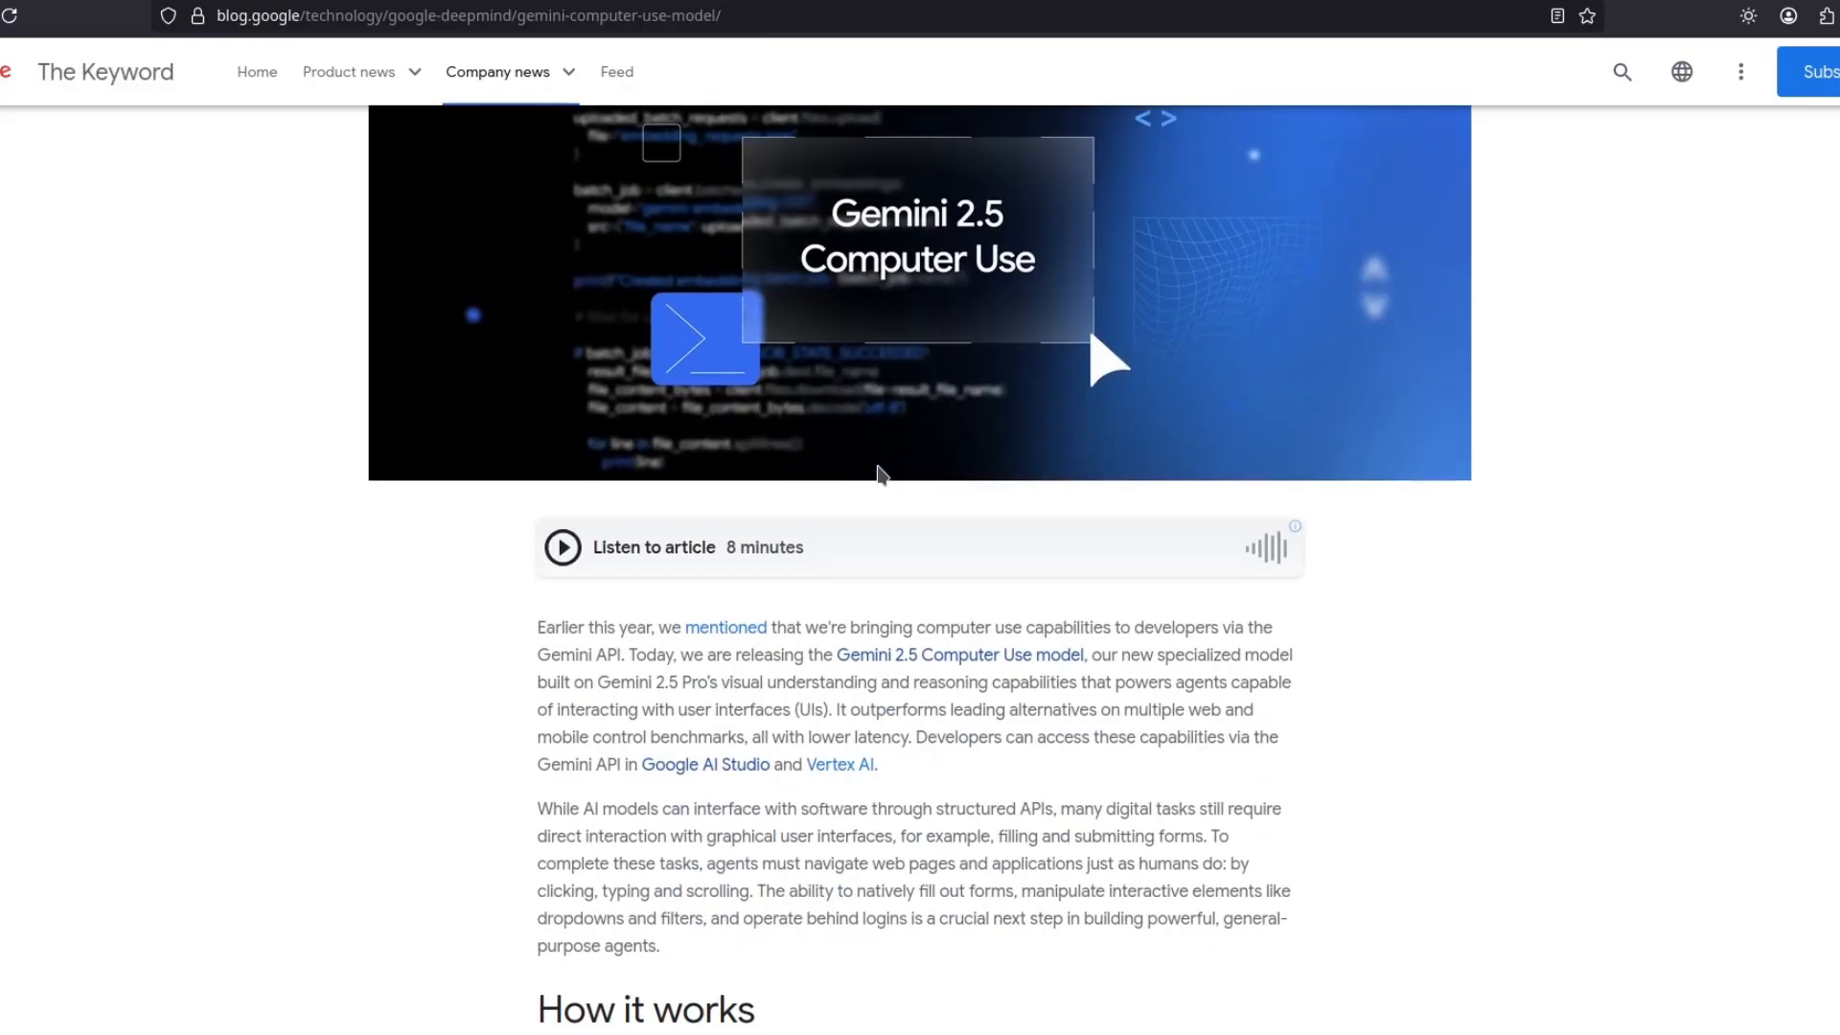
pyautogui.scroll(-3)
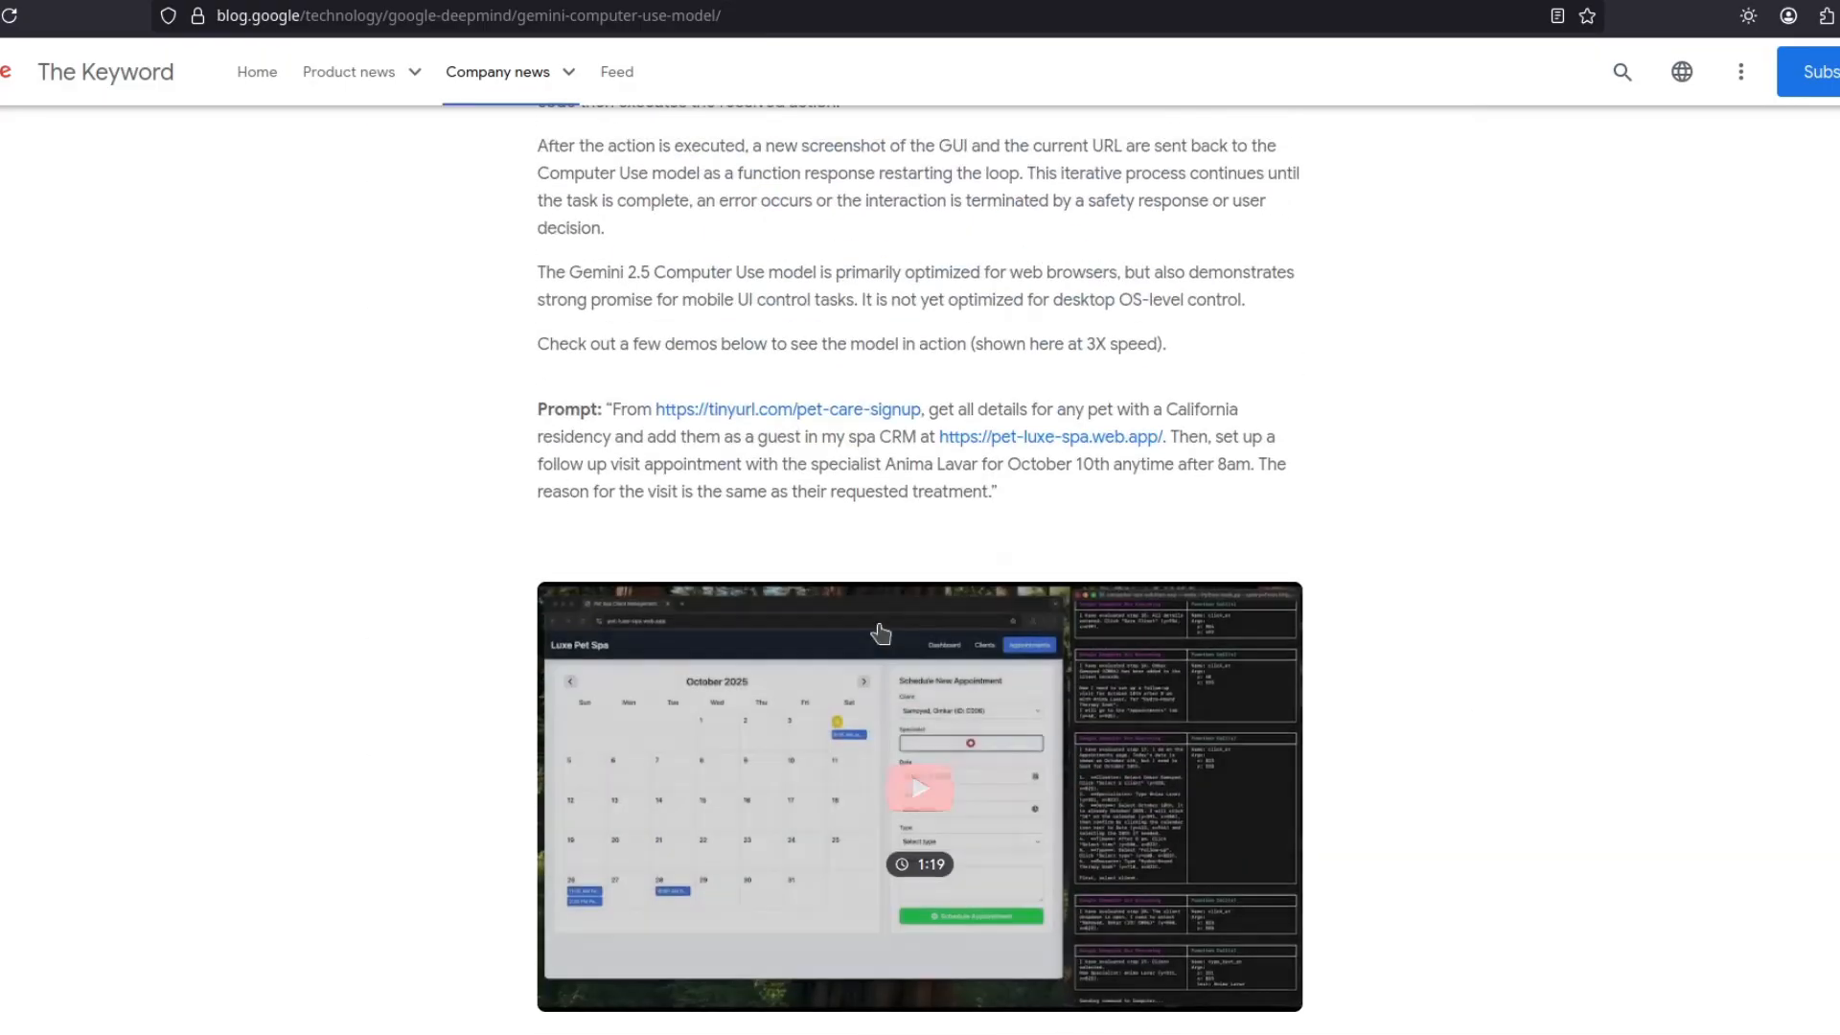
pyautogui.scroll(-3)
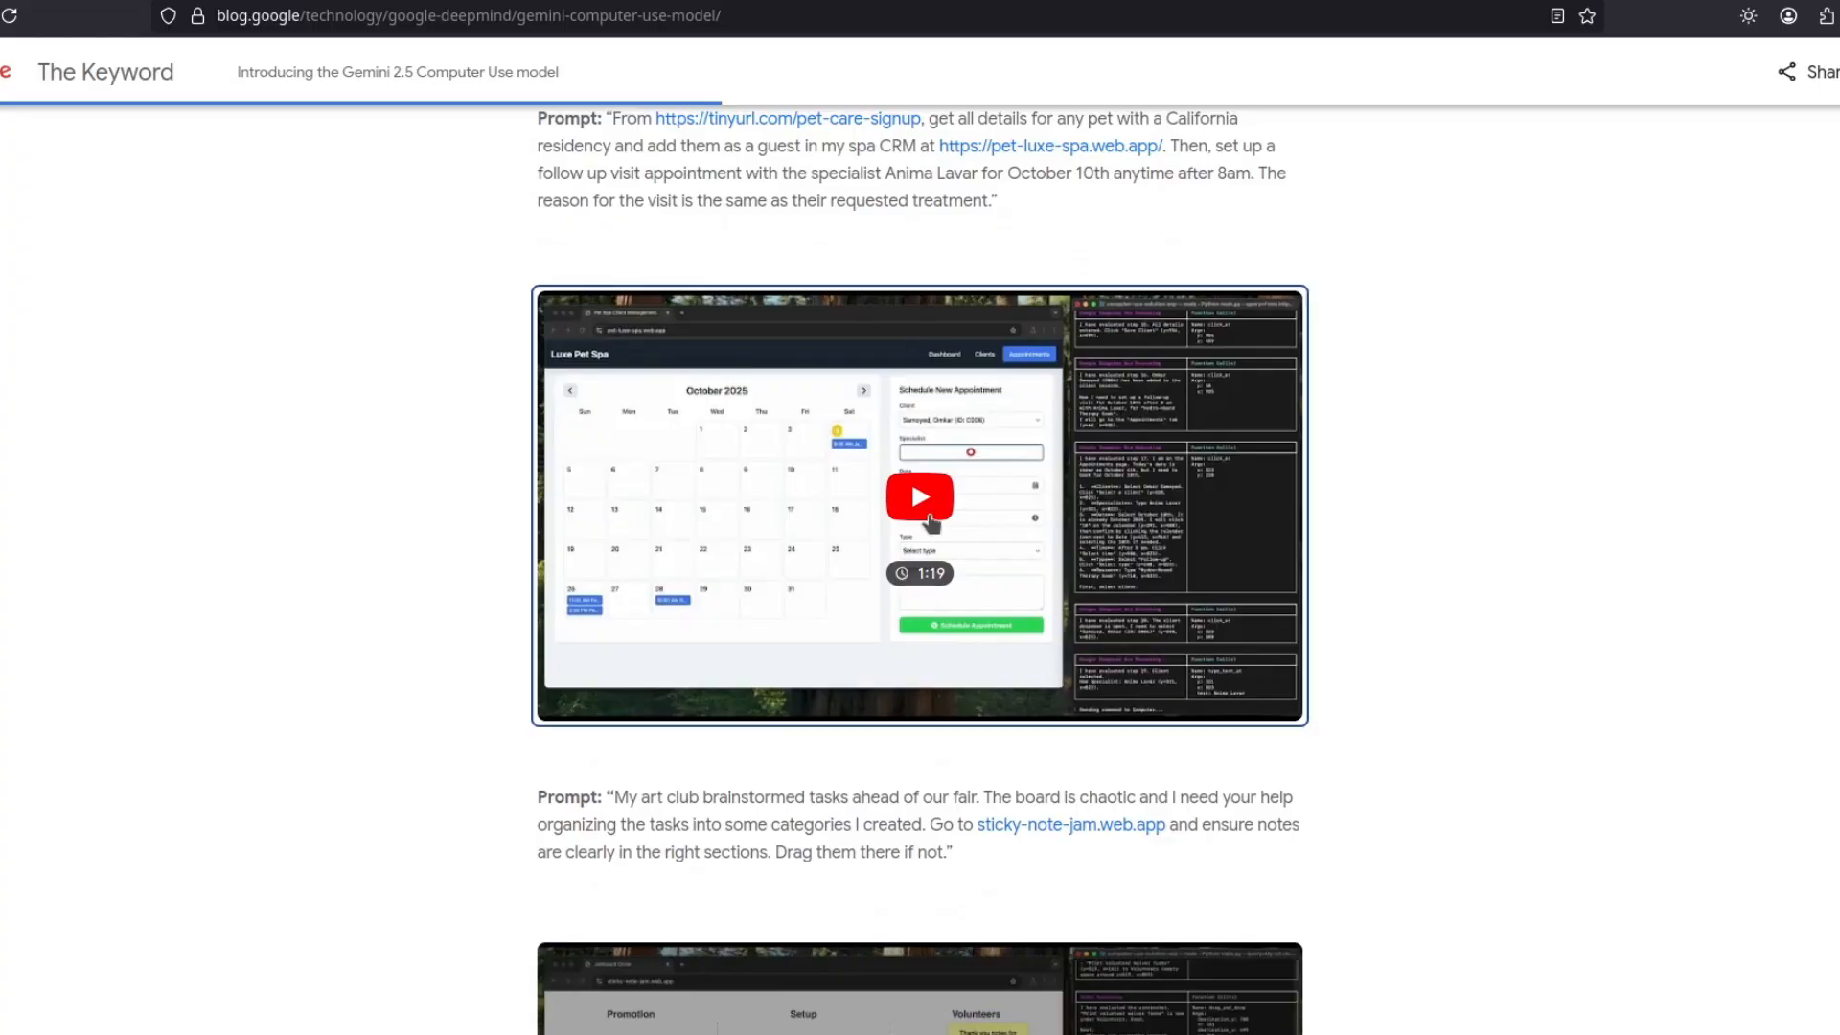
pyautogui.click(918, 496)
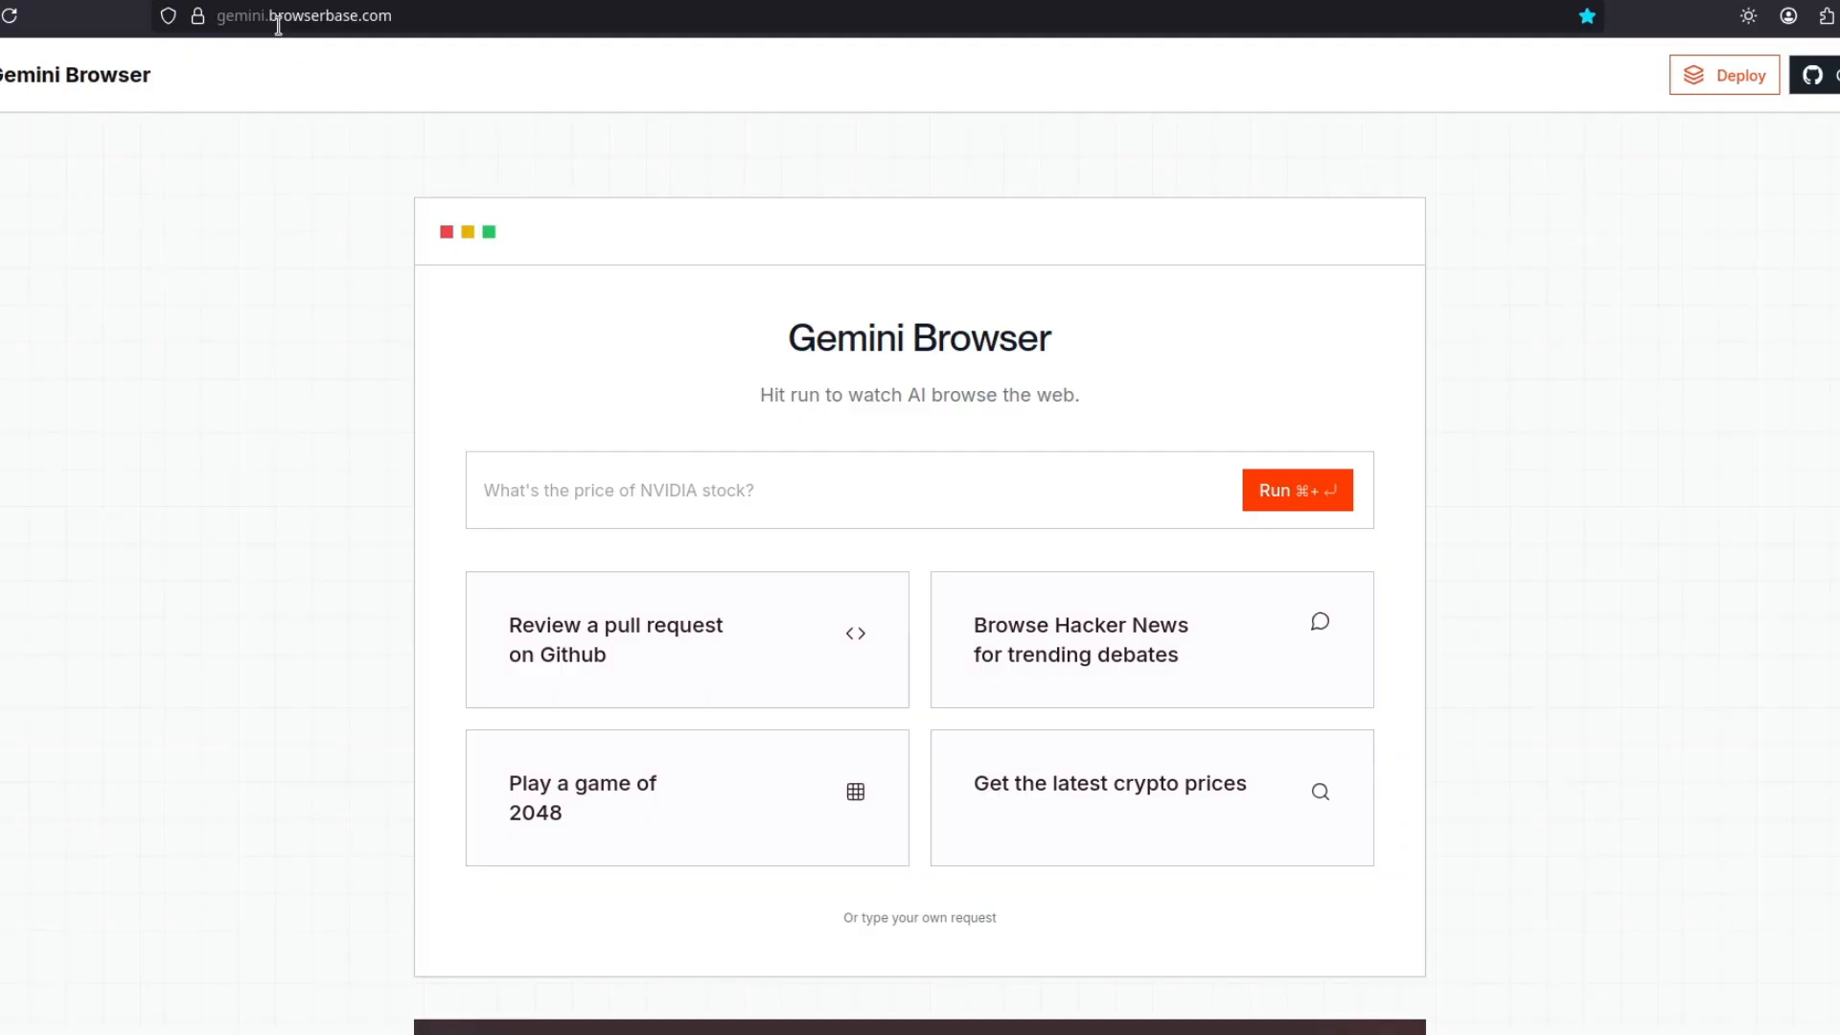
pyautogui.moveTo(355, 41)
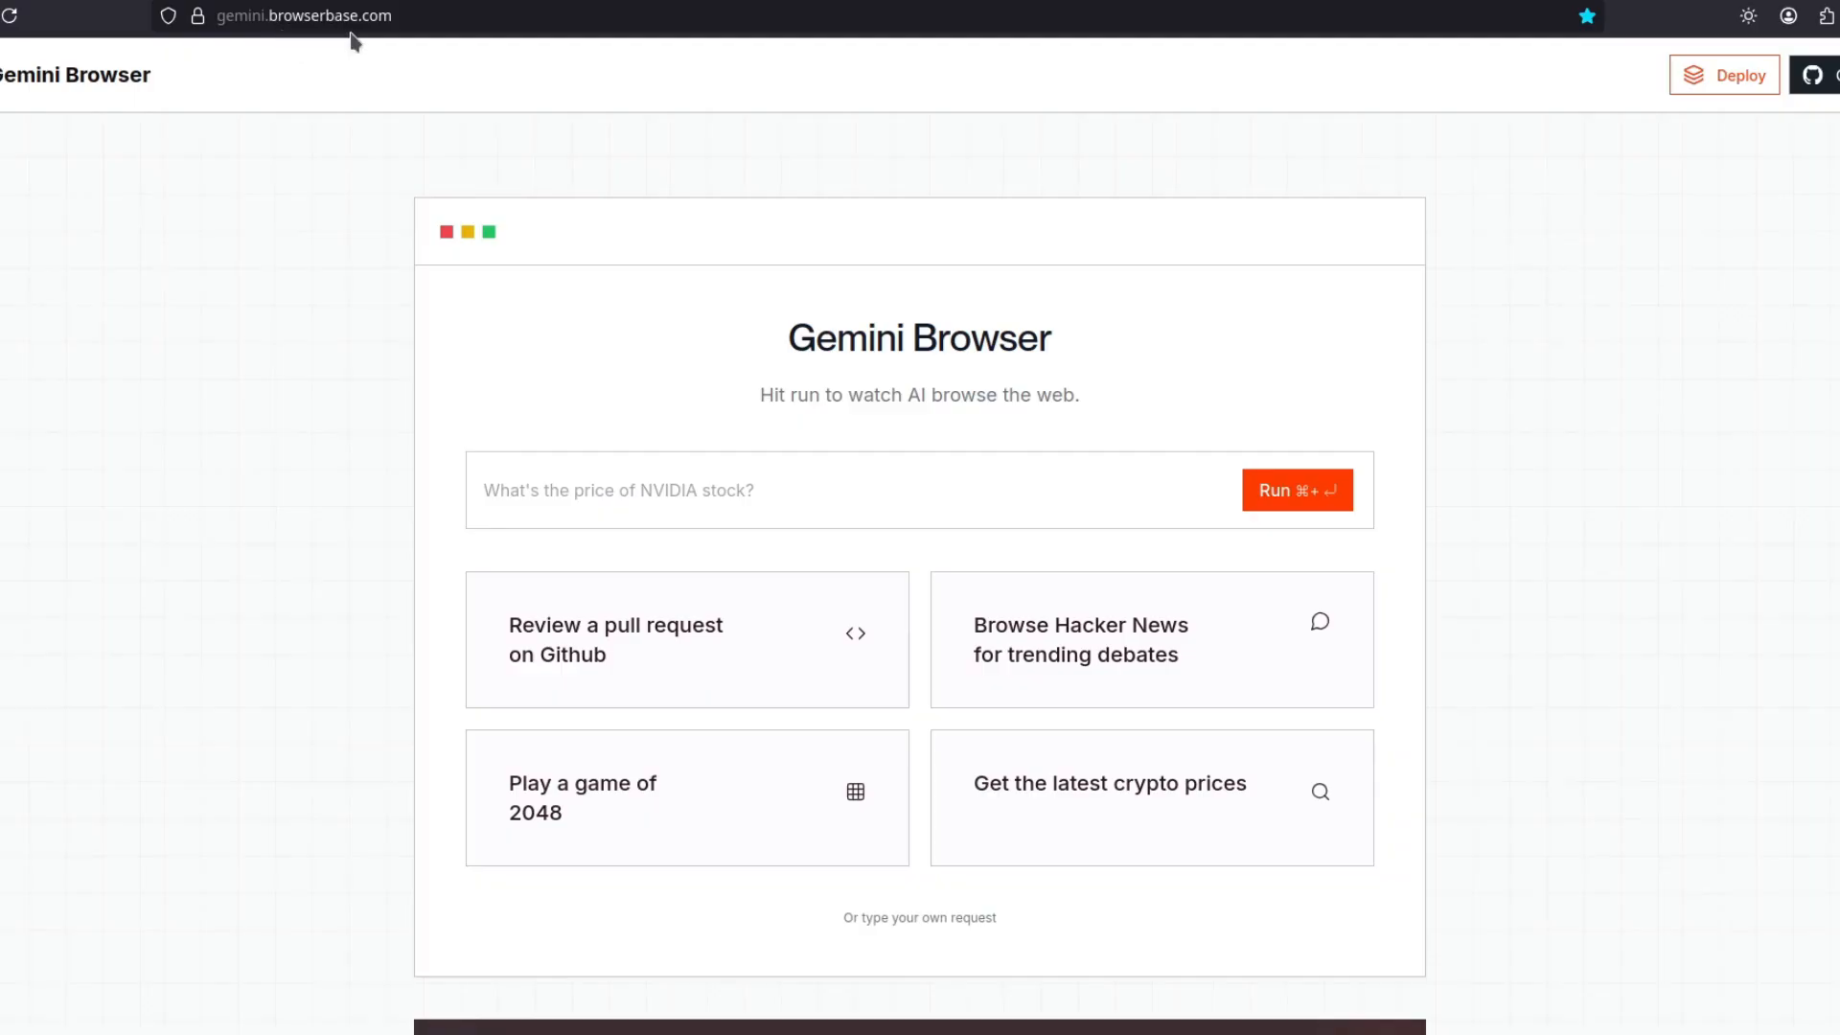
pyautogui.moveTo(900, 456)
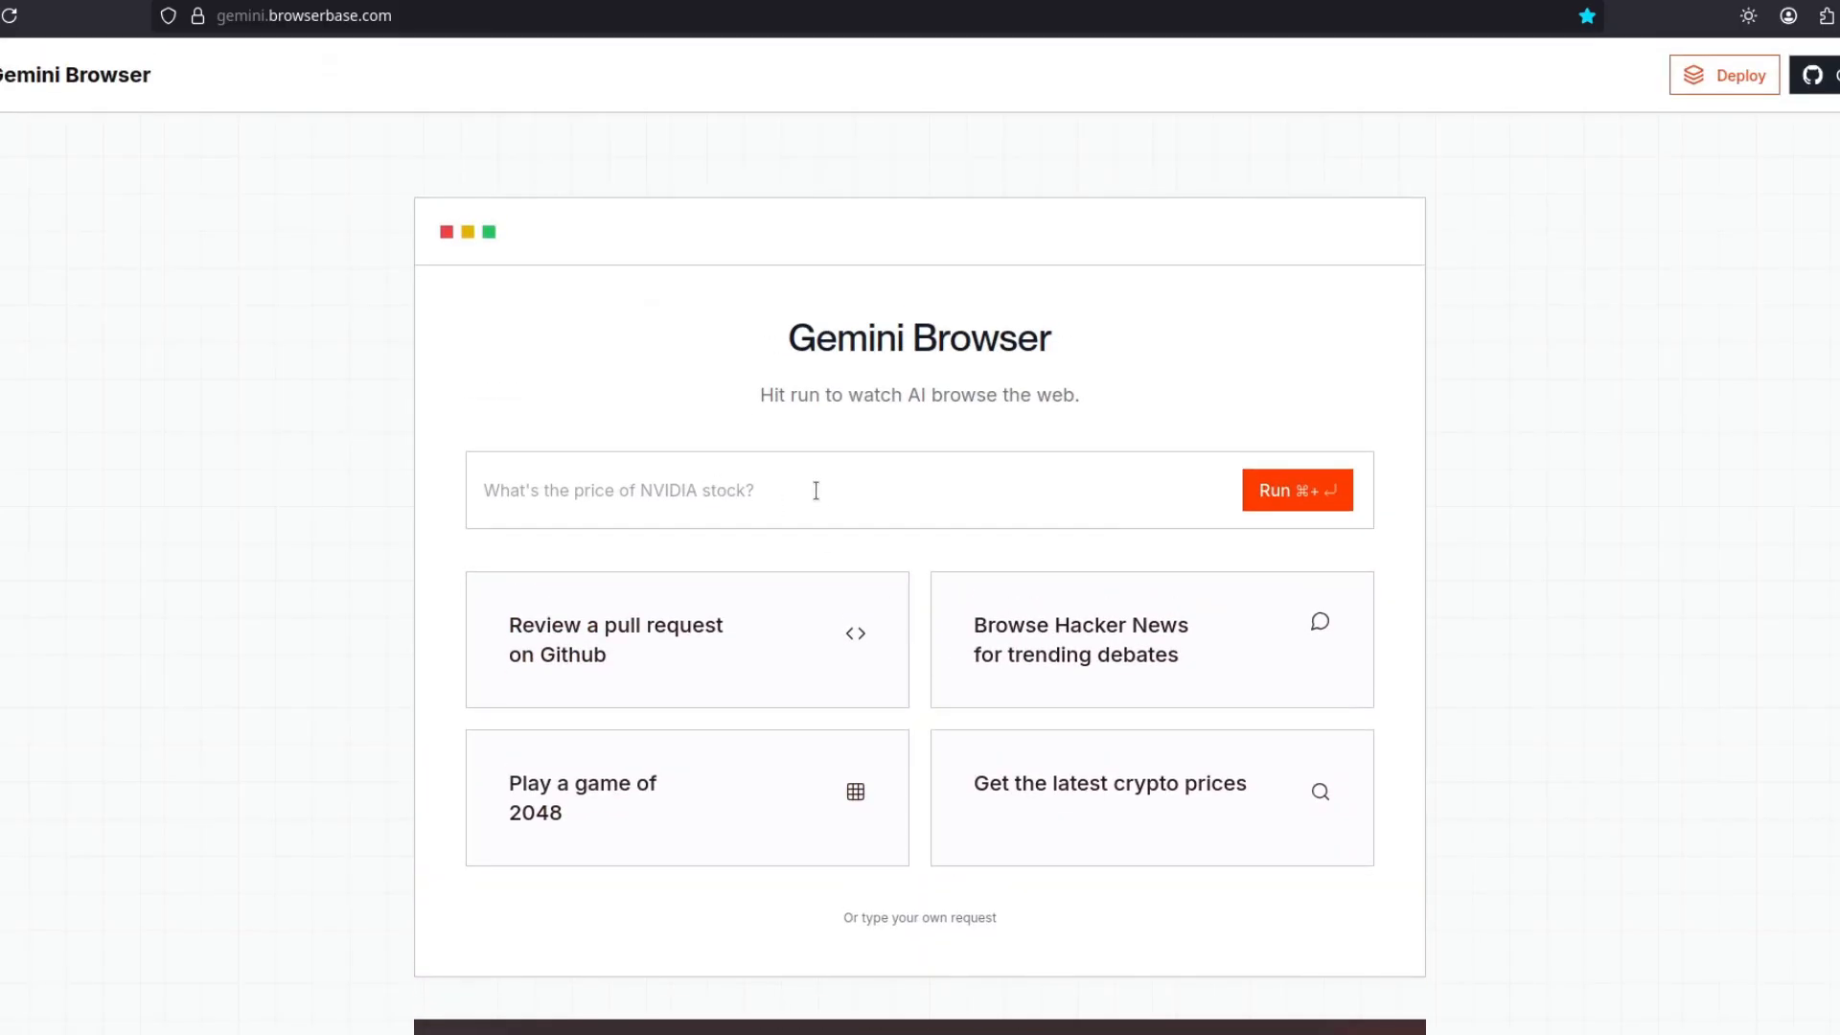
# Enter the request 'go to amazon.com and add the best budget RTX GPU for AI to the cart'.
pyautogui.click(822, 489)
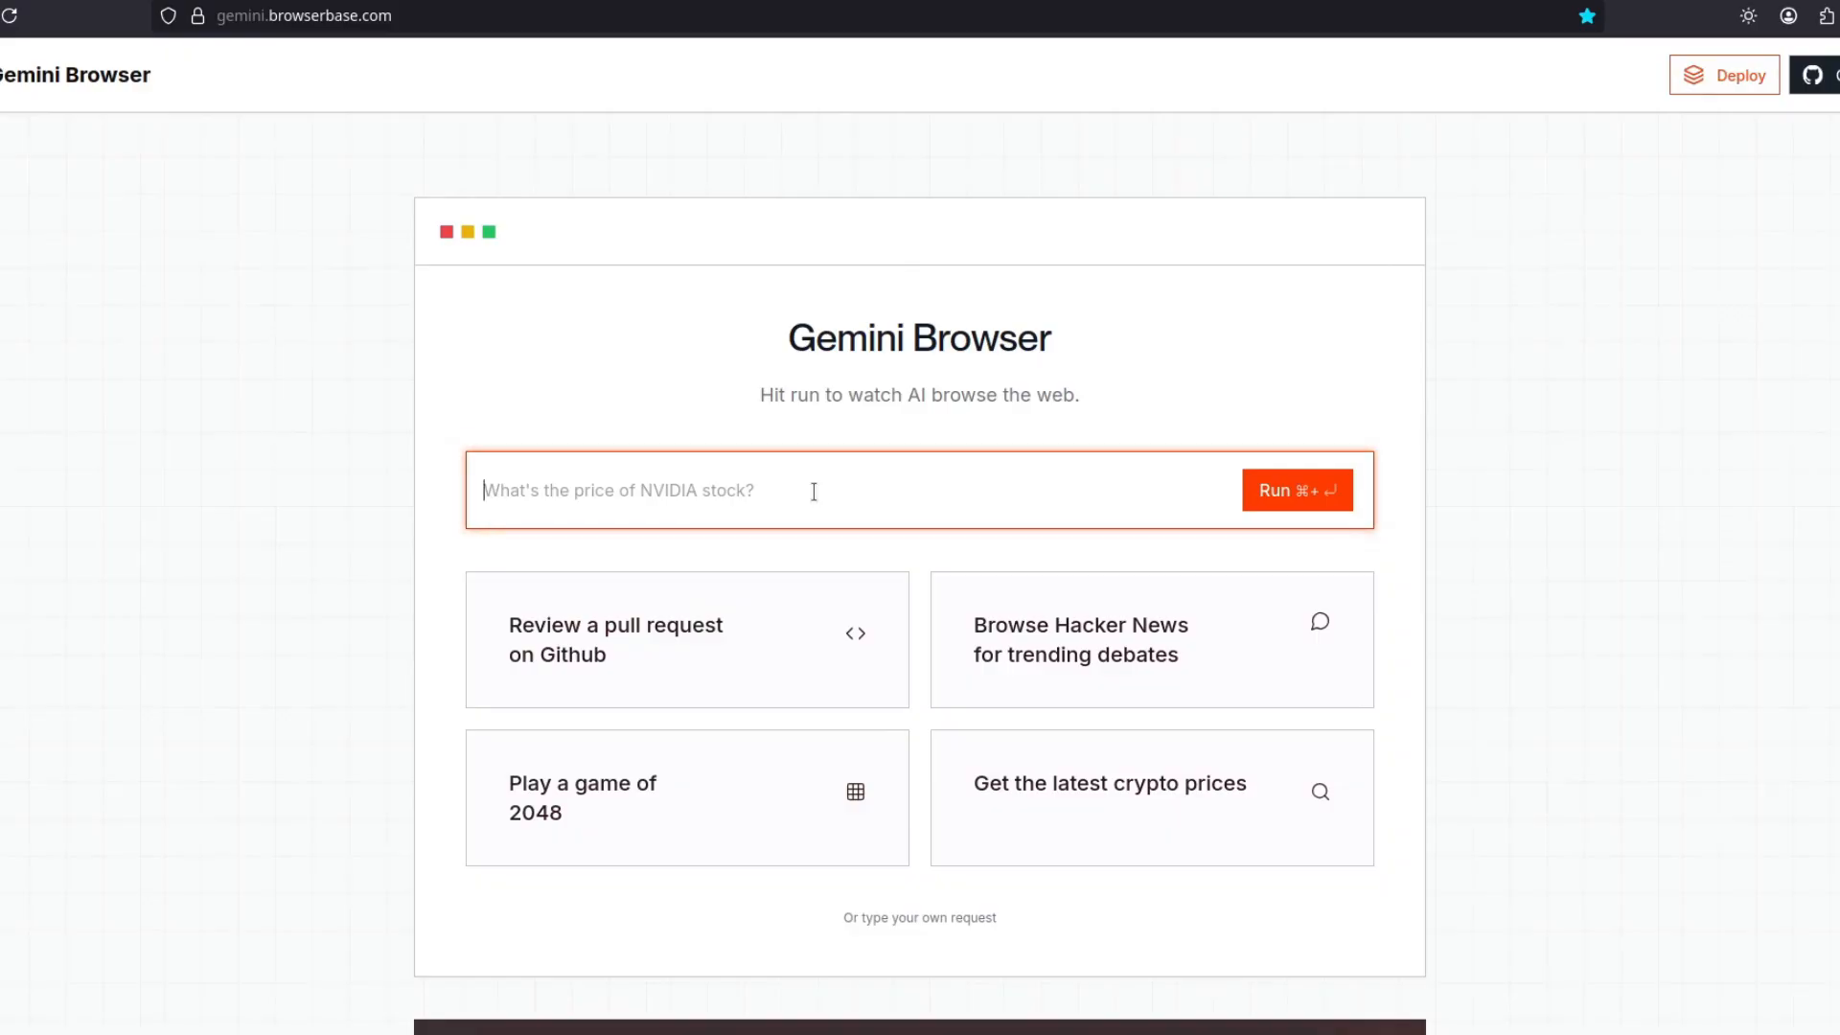
pyautogui.write('go to amazon.com and add the best budget RTX GPU for AI to the cart')
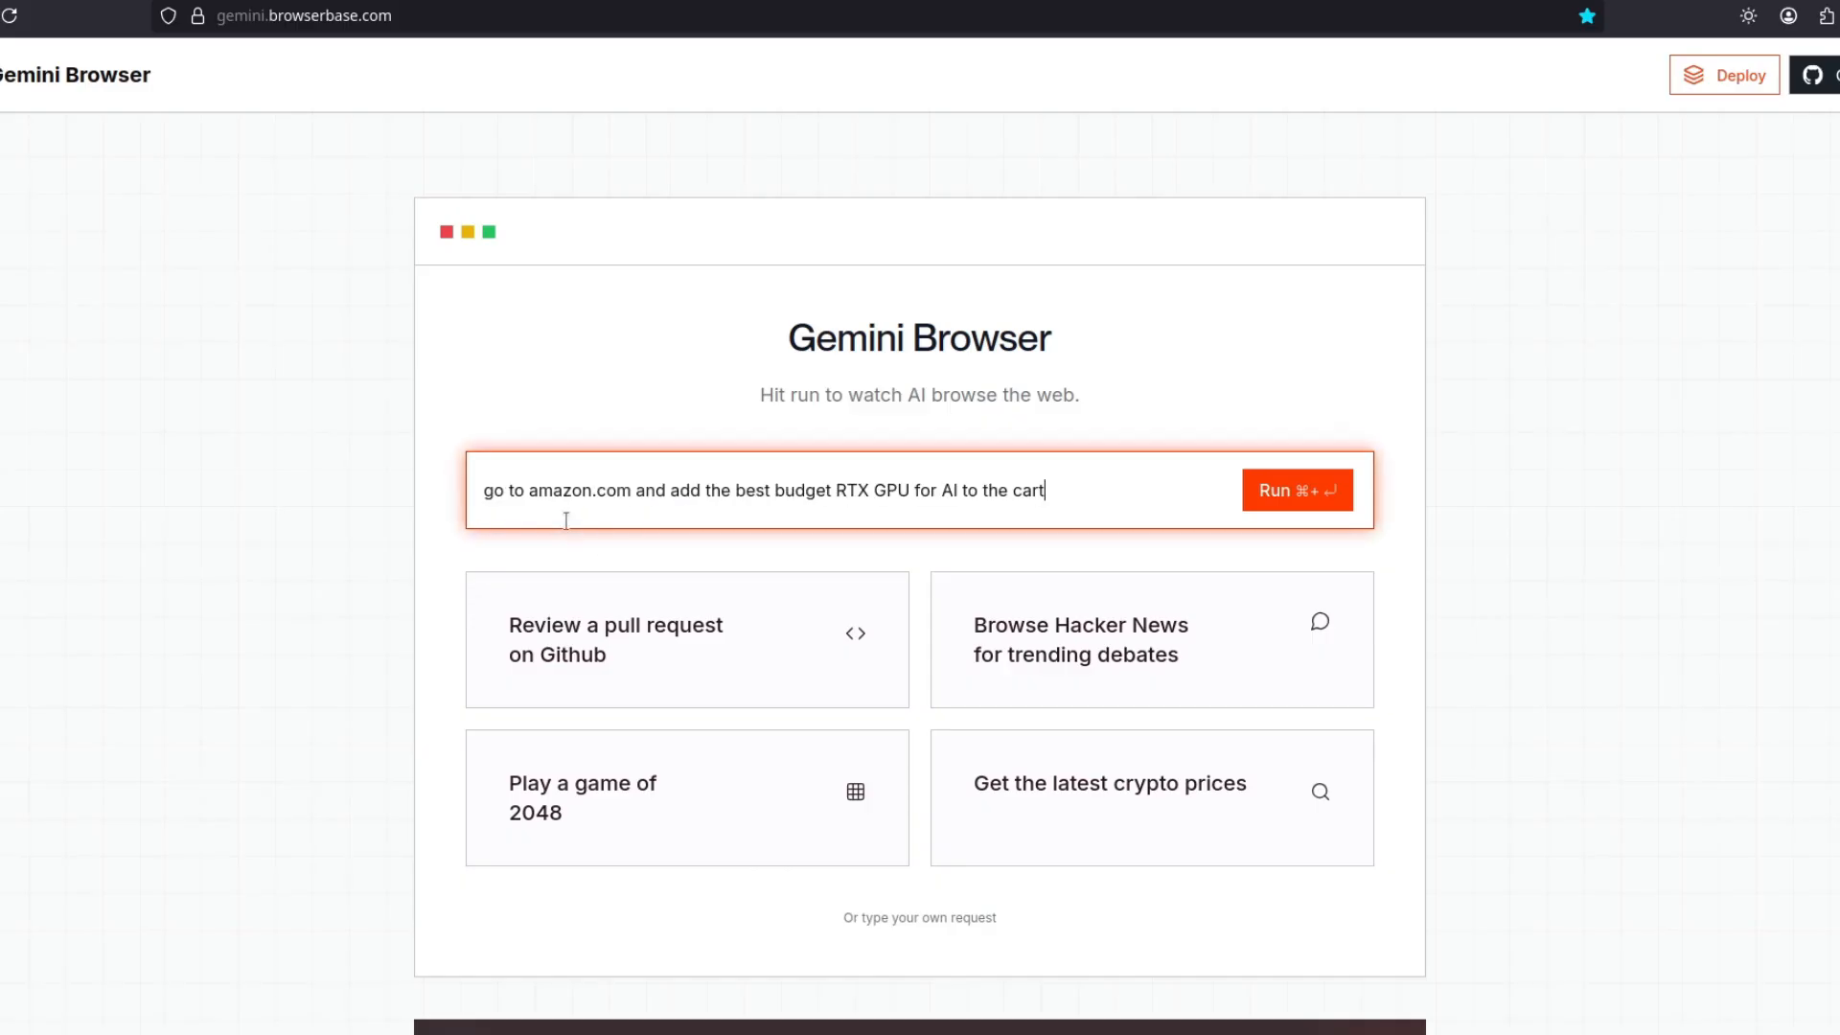
pyautogui.moveTo(658, 519)
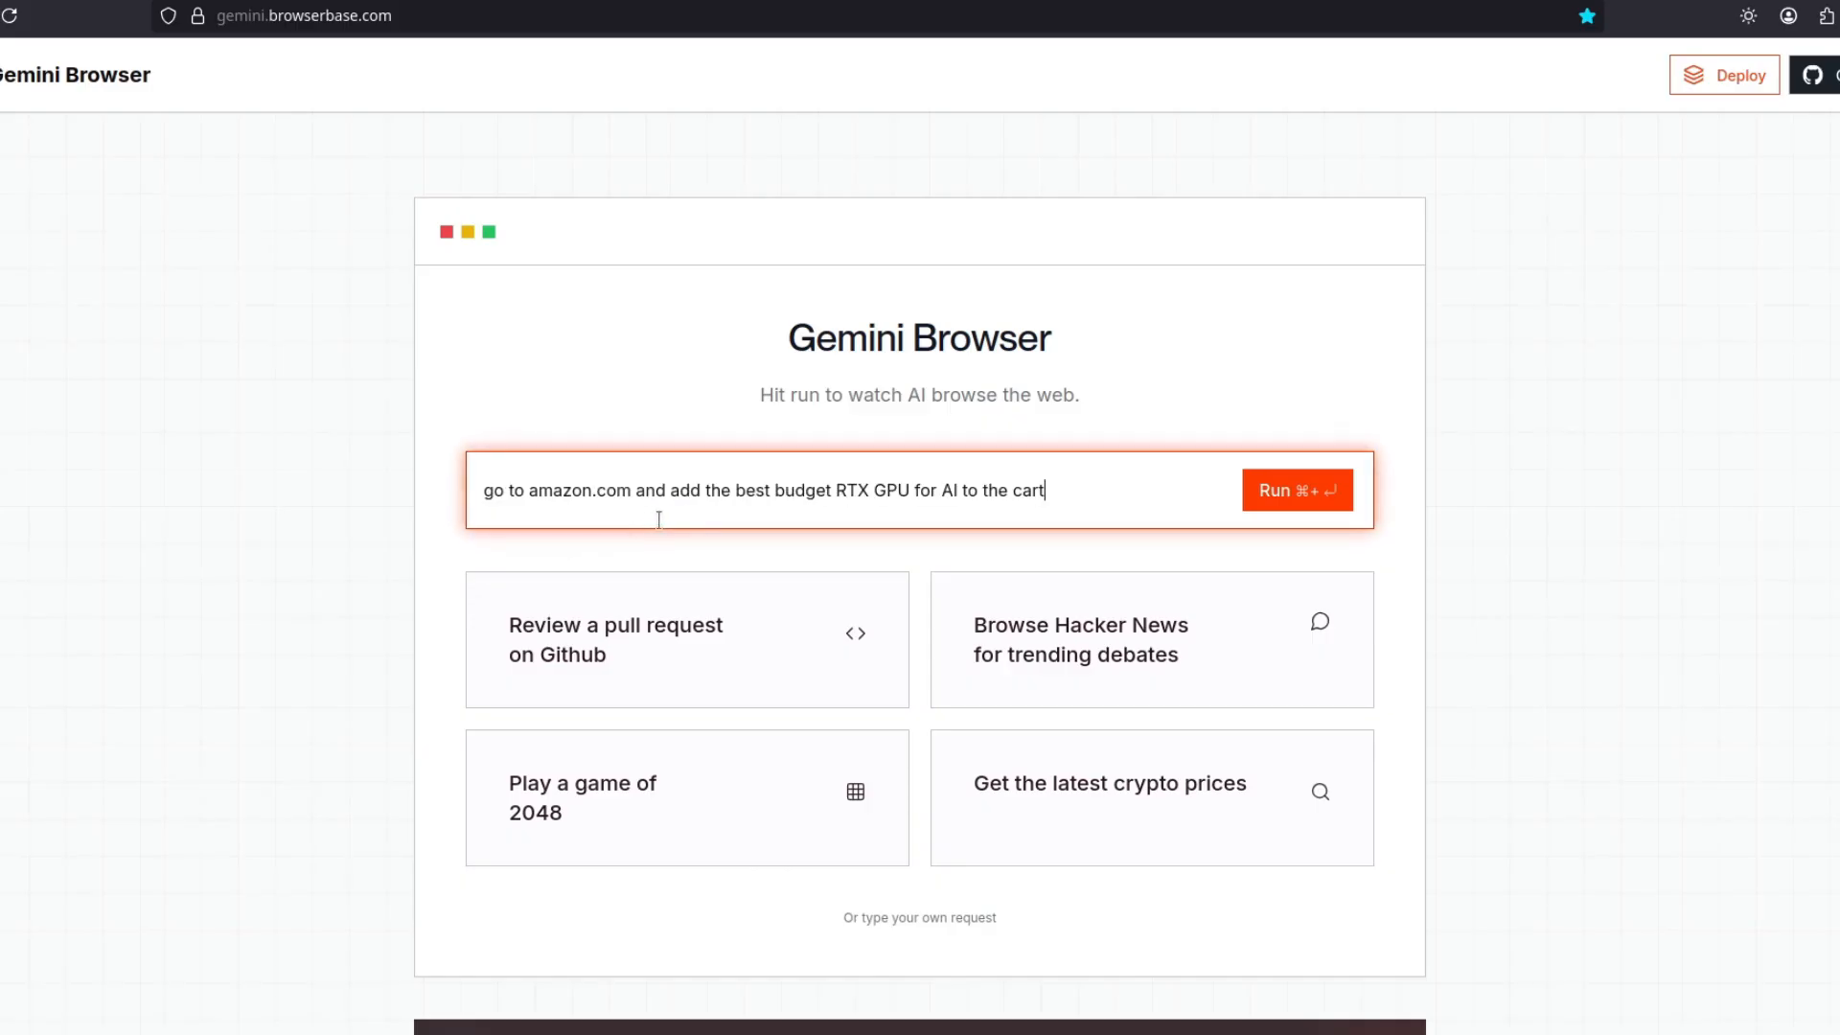
pyautogui.moveTo(857, 509)
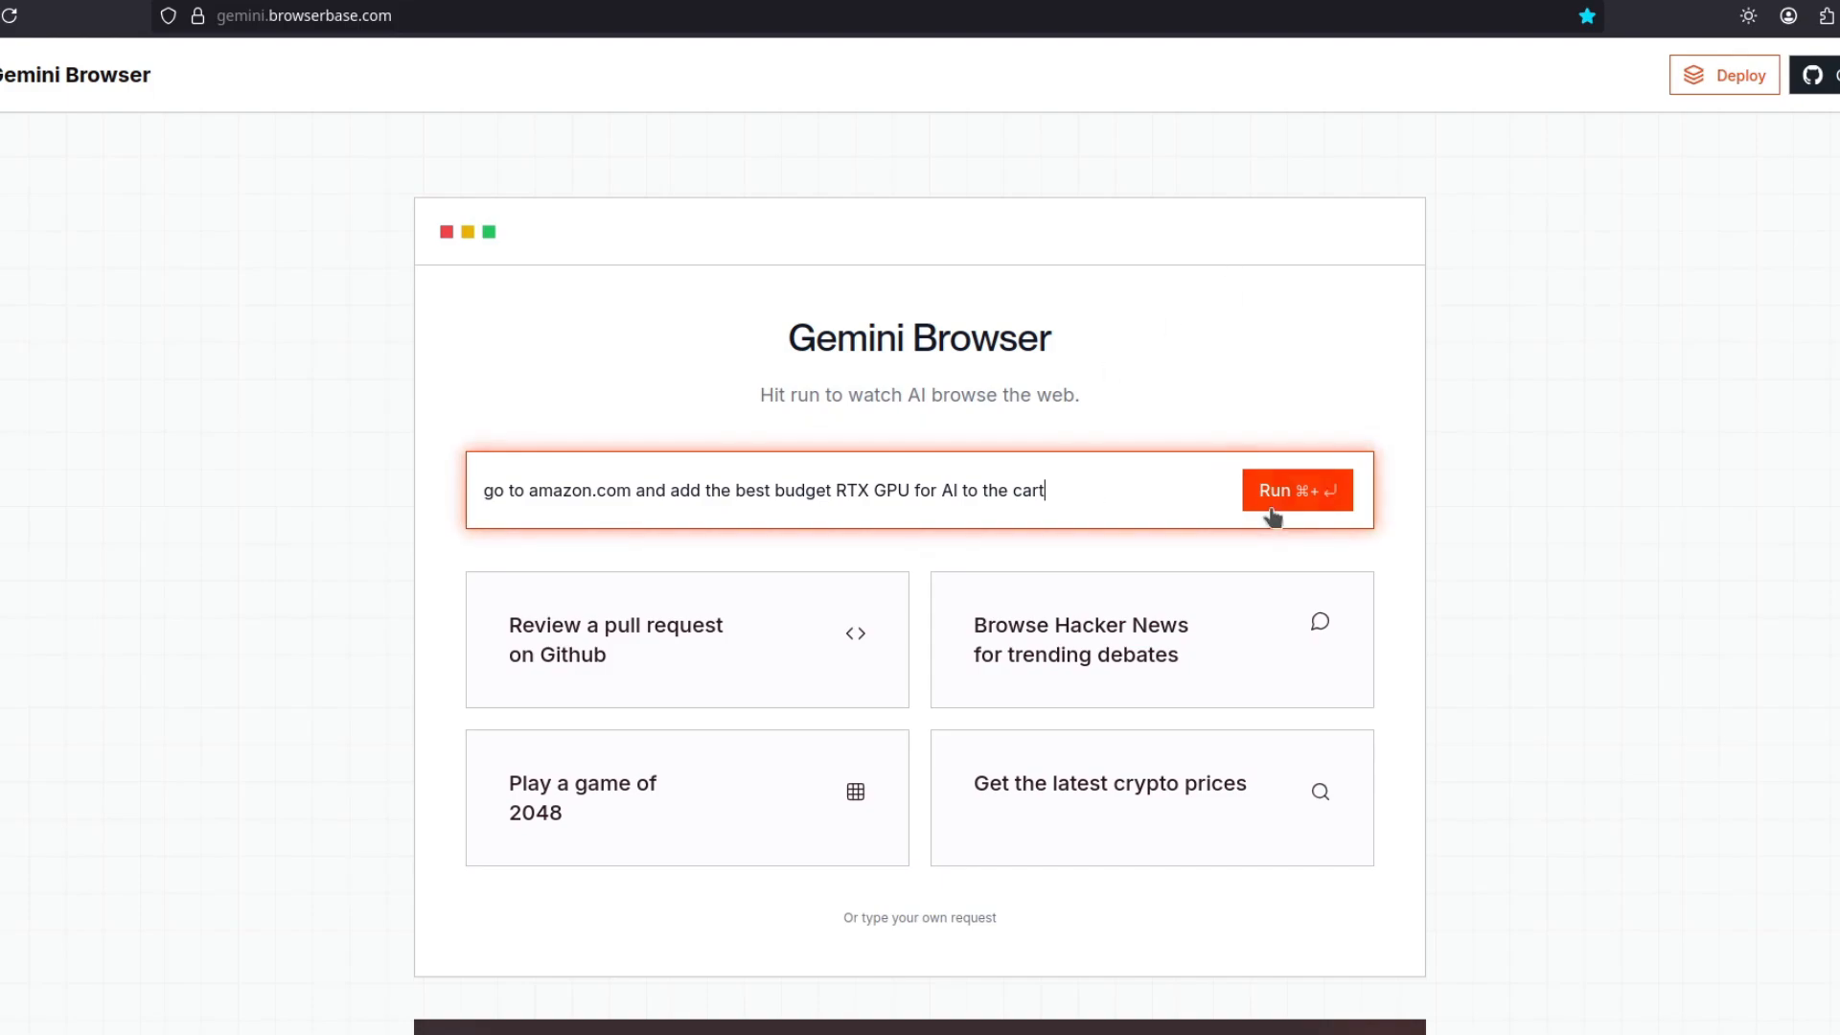
# Run the agent until it adds the ASUS RTX 5060 to the Amazon cart, then switch to the GitHub repository.
pyautogui.click(1297, 489)
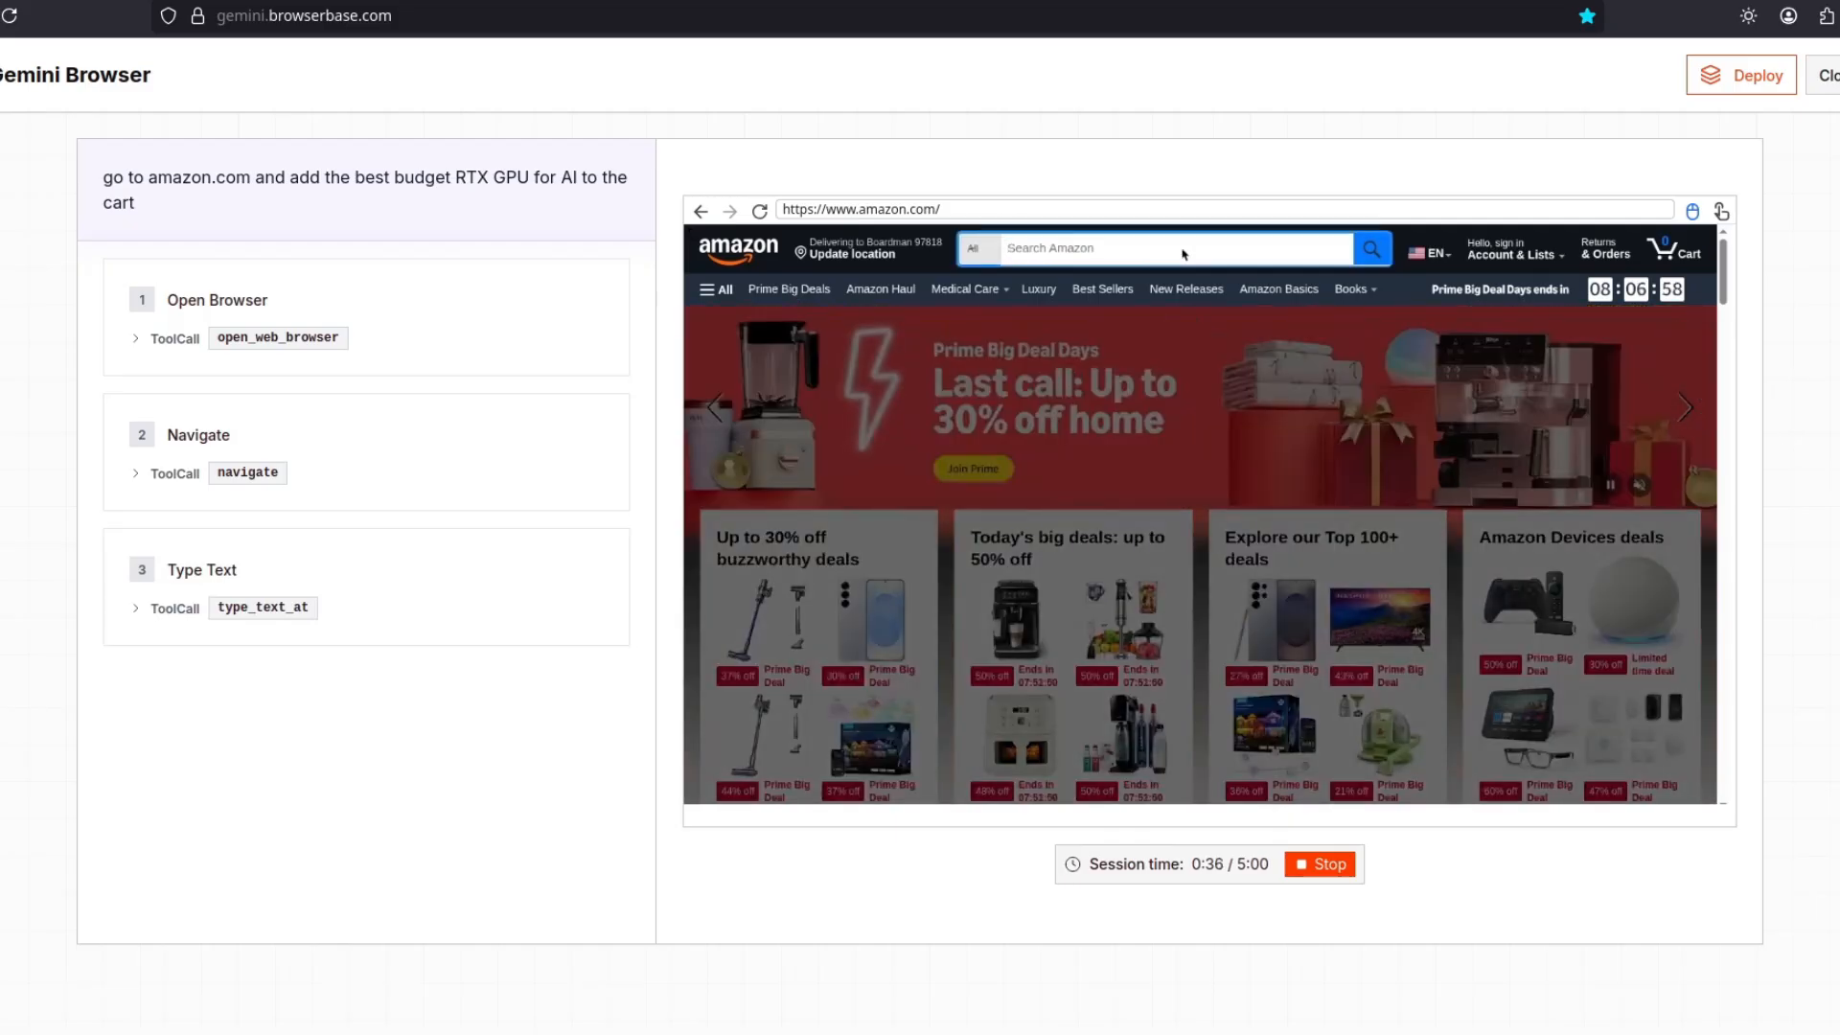
pyautogui.write('best budget RTX')
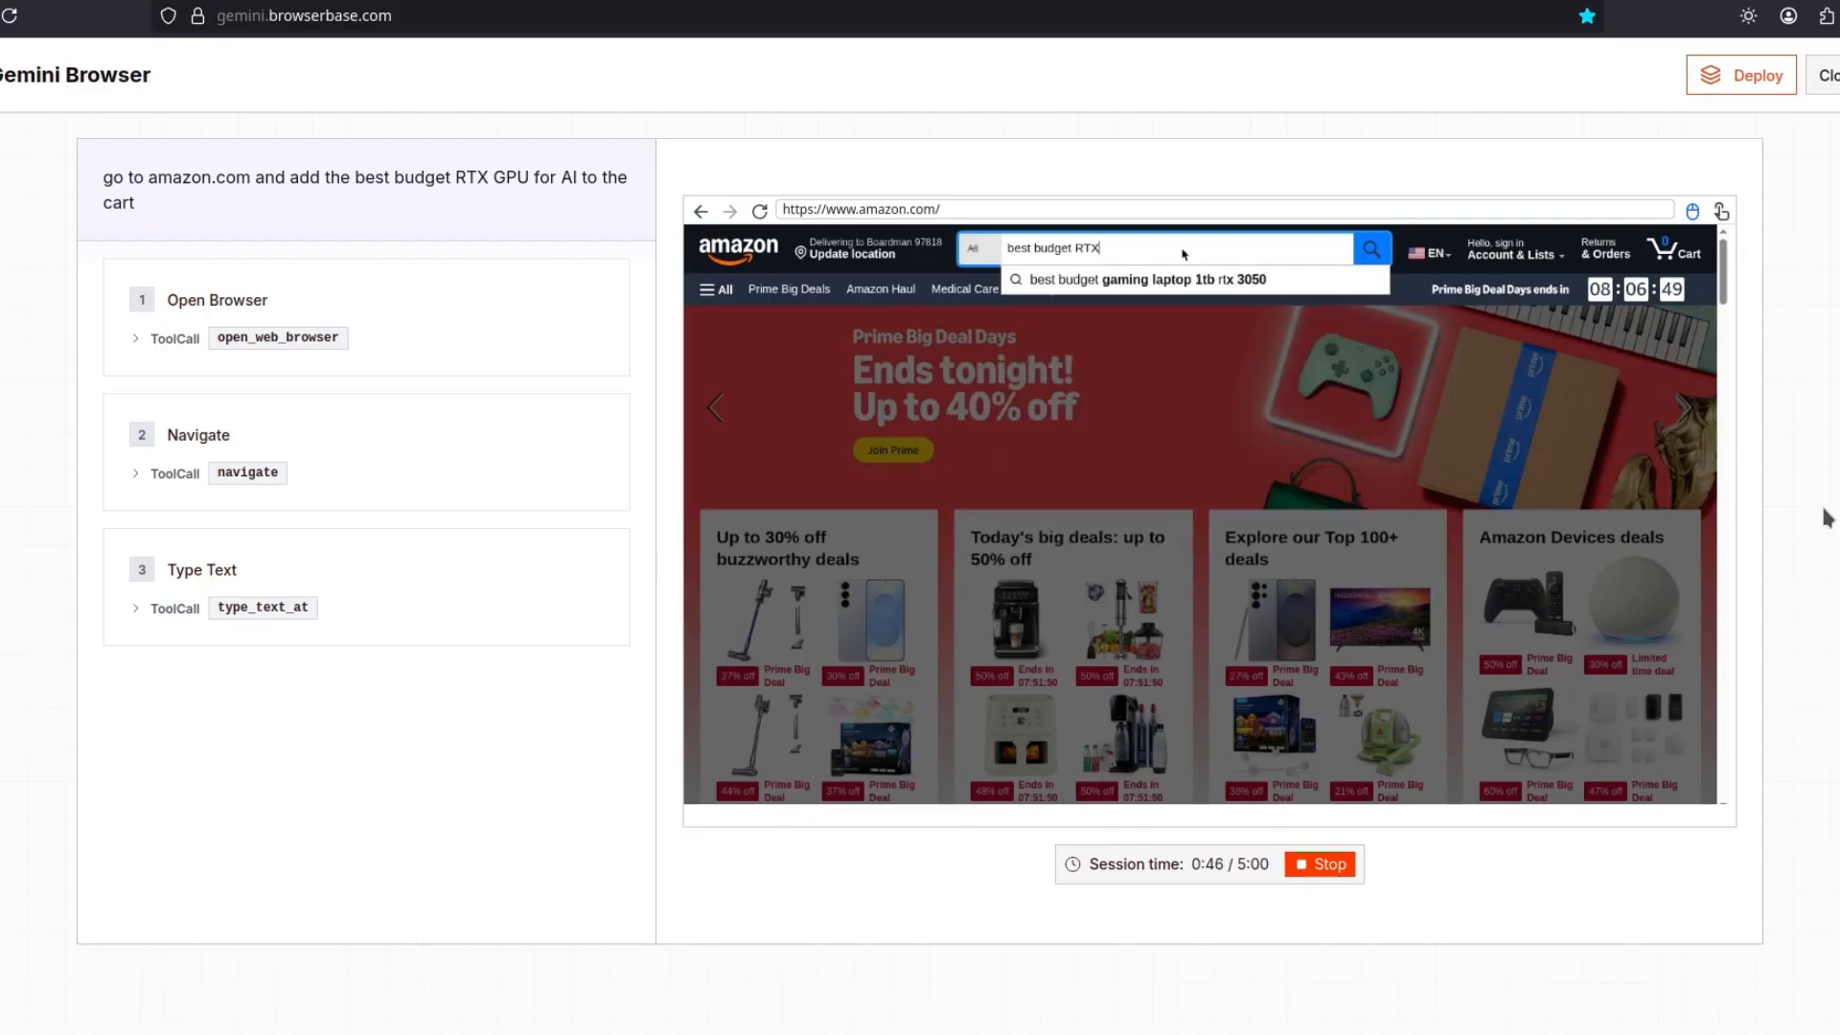
pyautogui.press('Return')
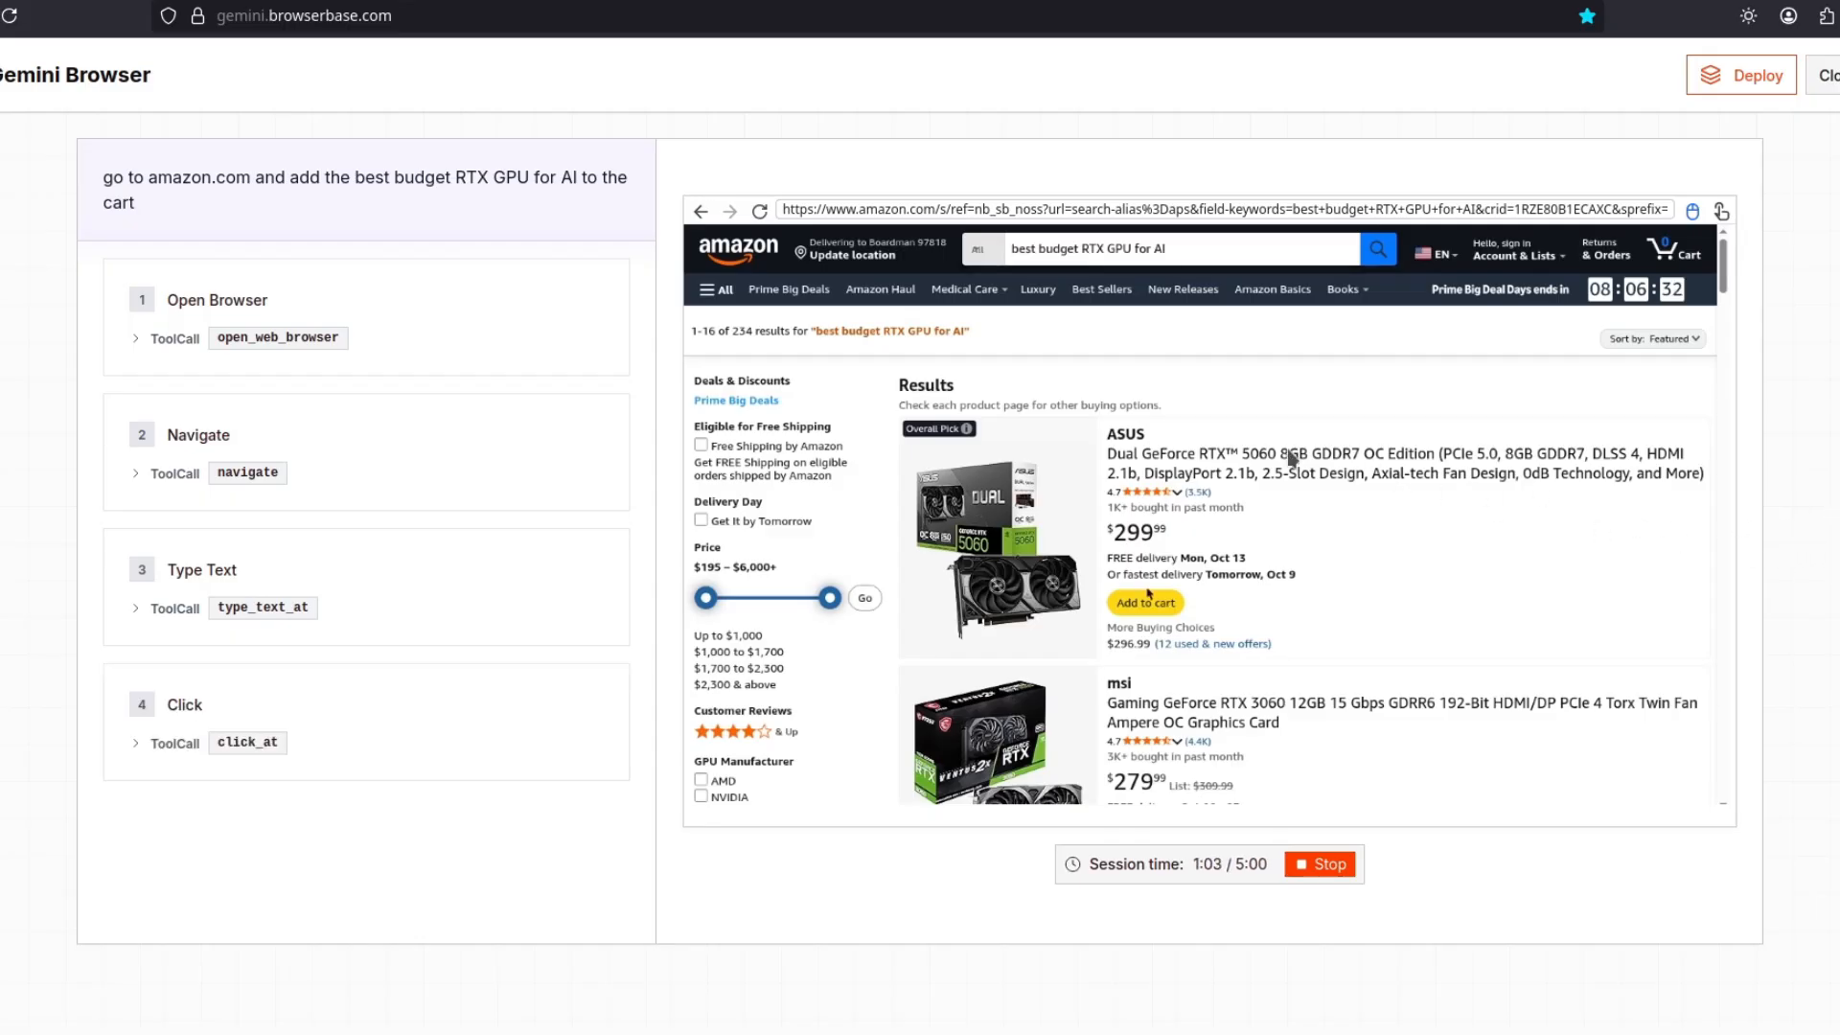
pyautogui.moveTo(1787, 515)
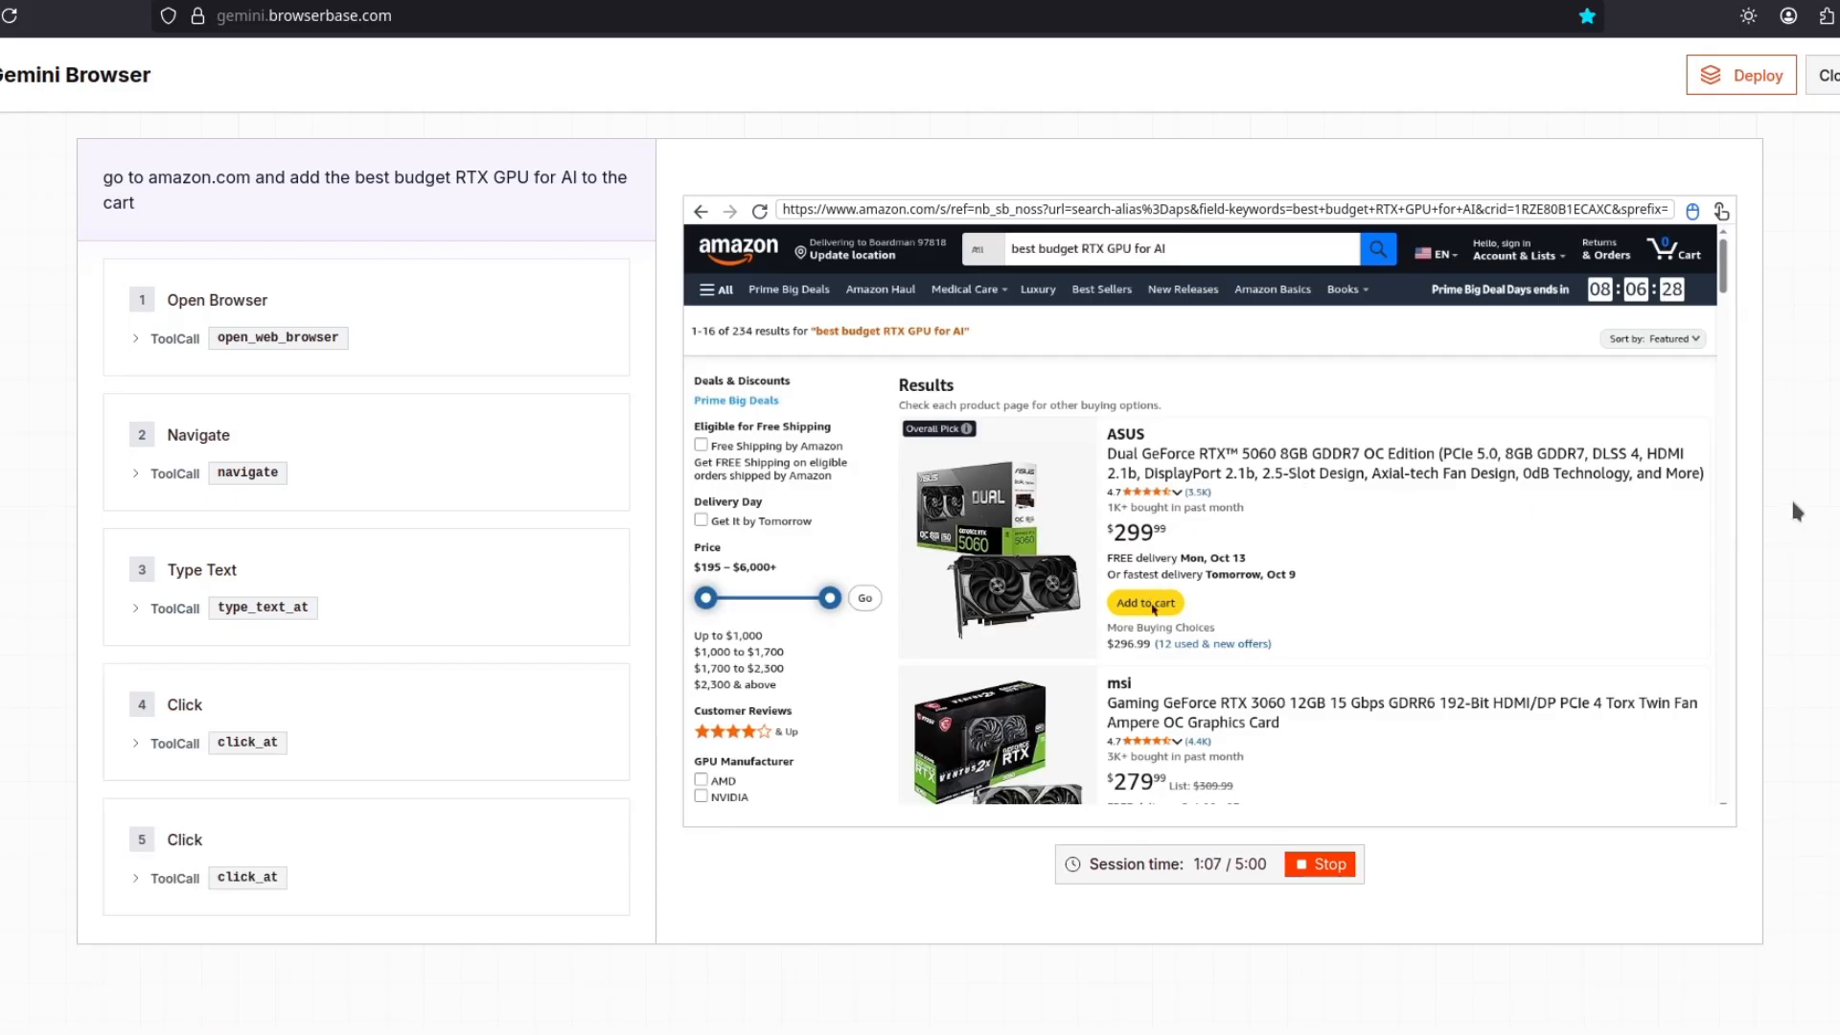
pyautogui.click(1144, 602)
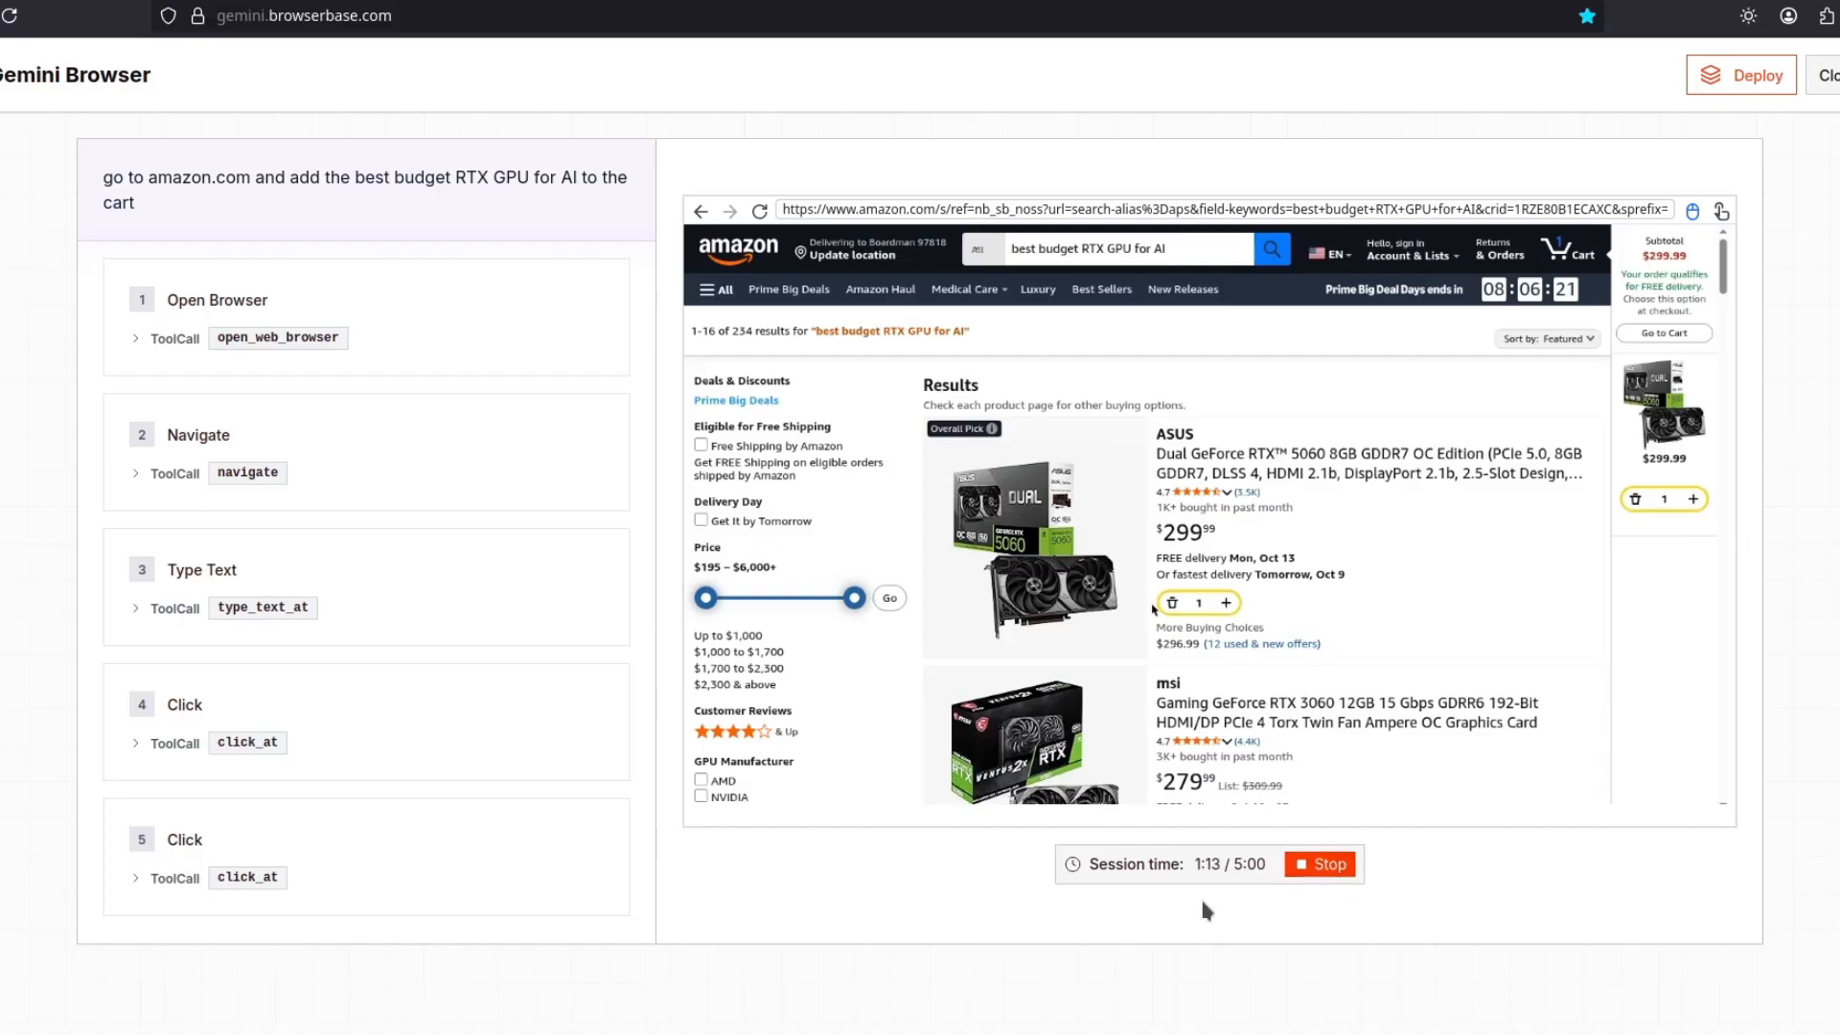
pyautogui.click(1664, 333)
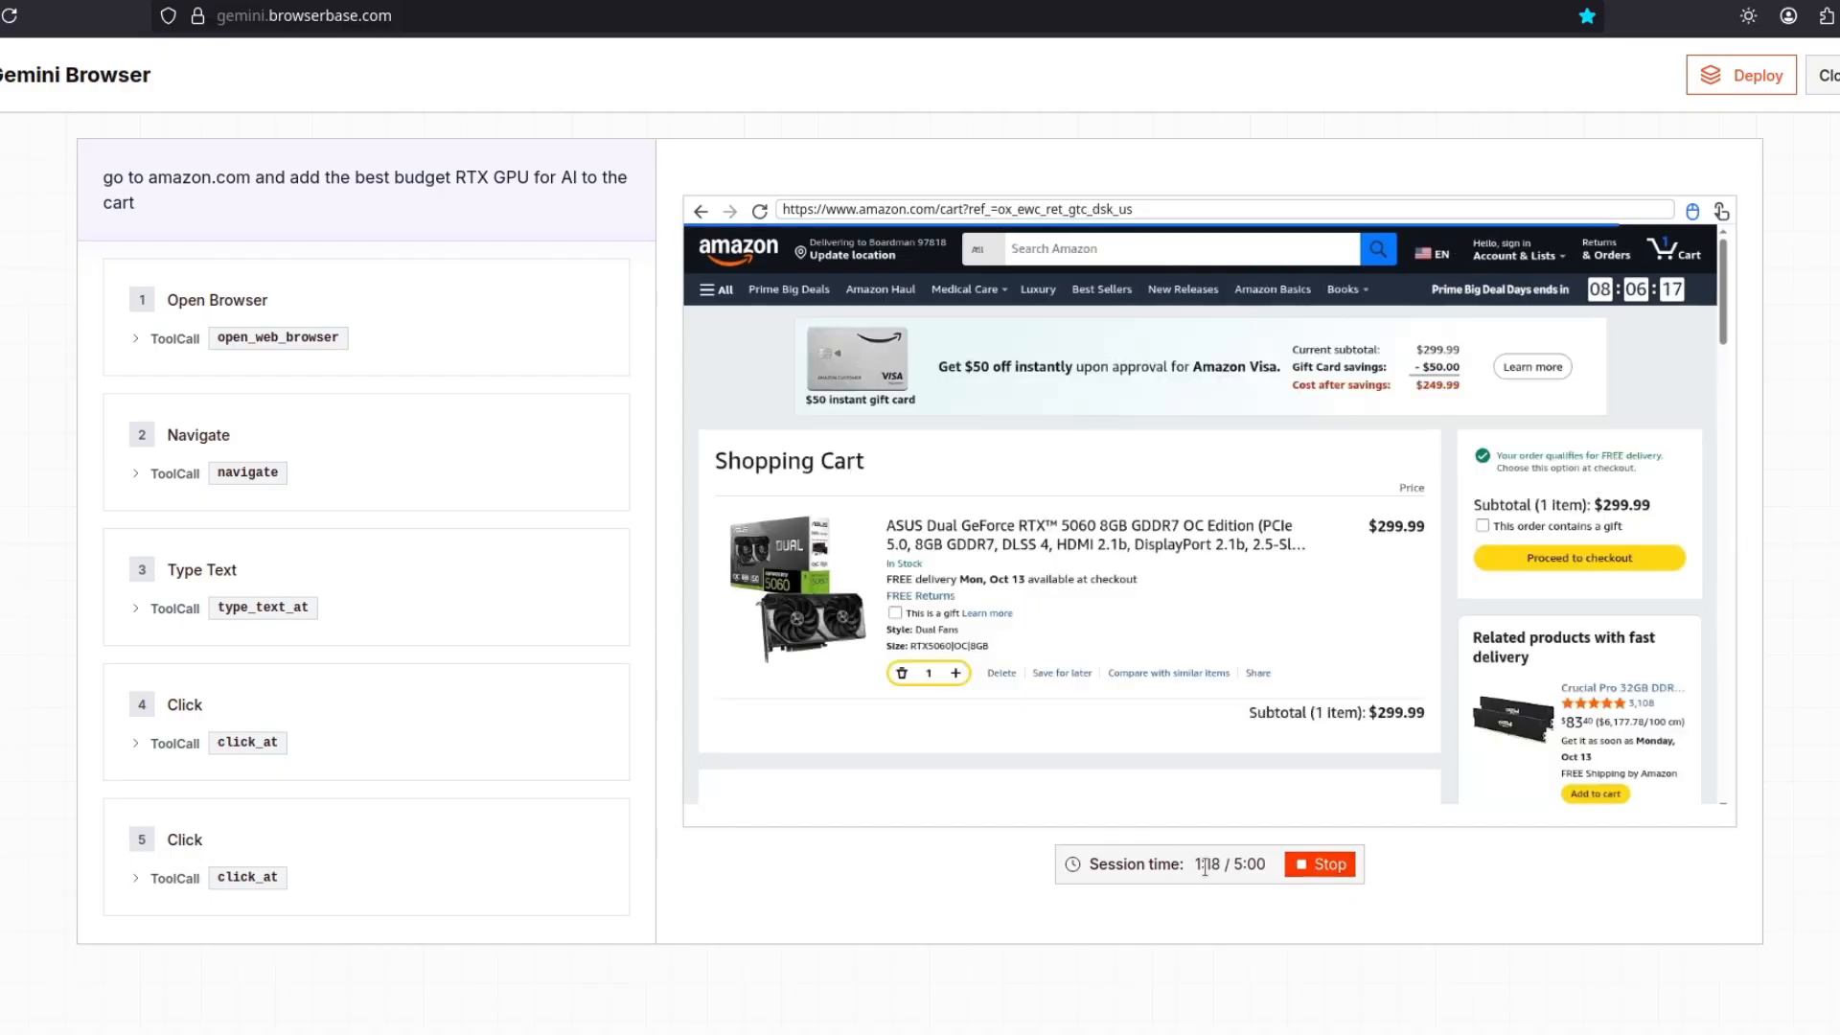
pyautogui.moveTo(1226, 888)
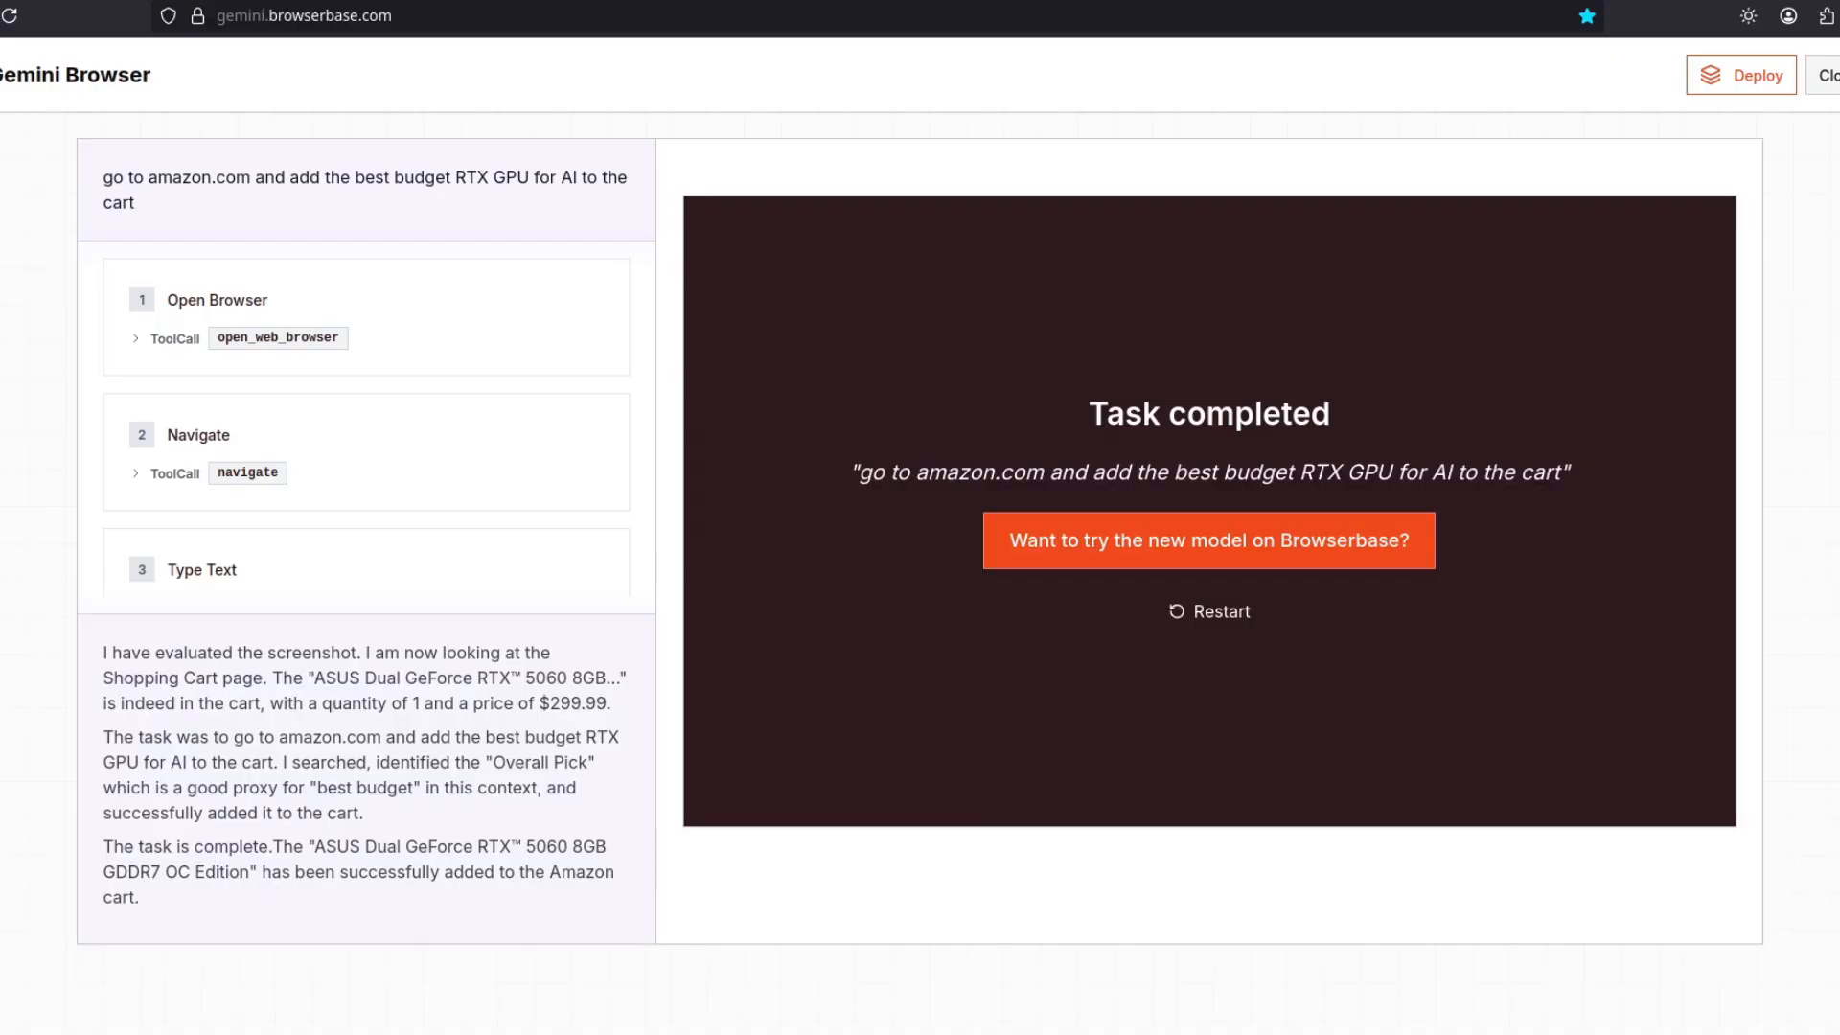
pyautogui.click(1208, 541)
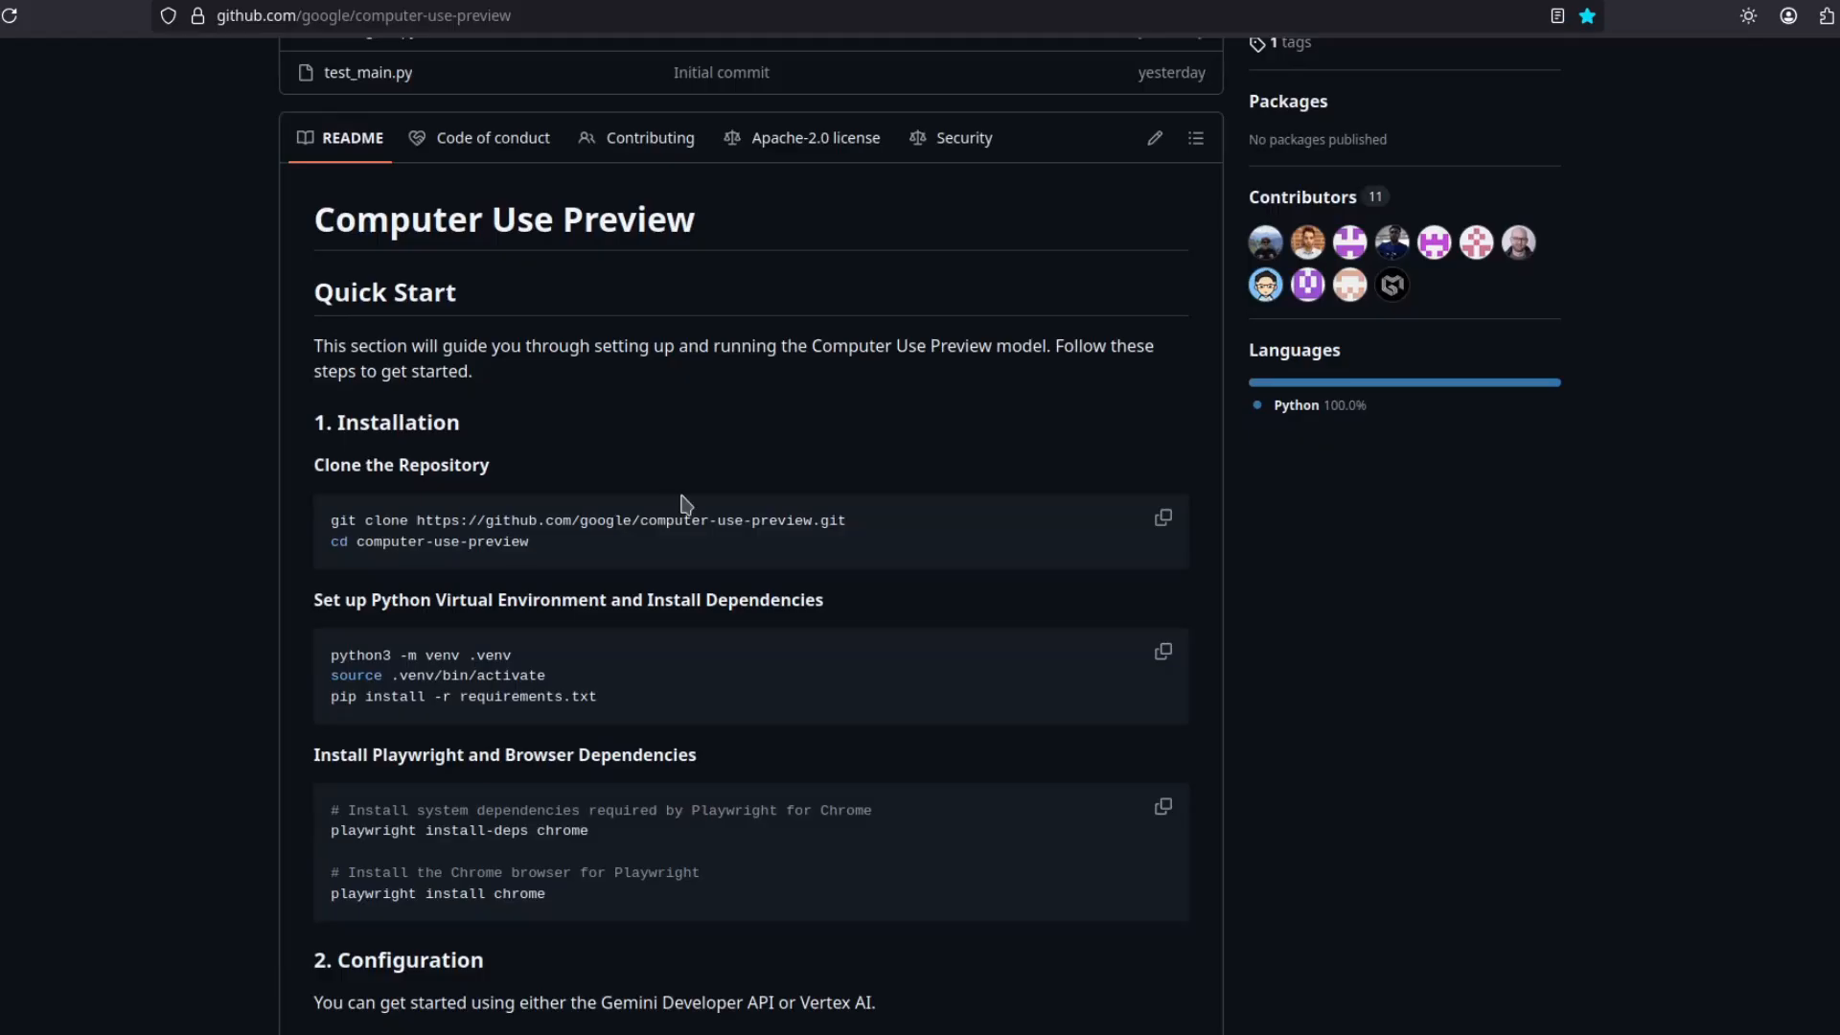
pyautogui.moveTo(692, 483)
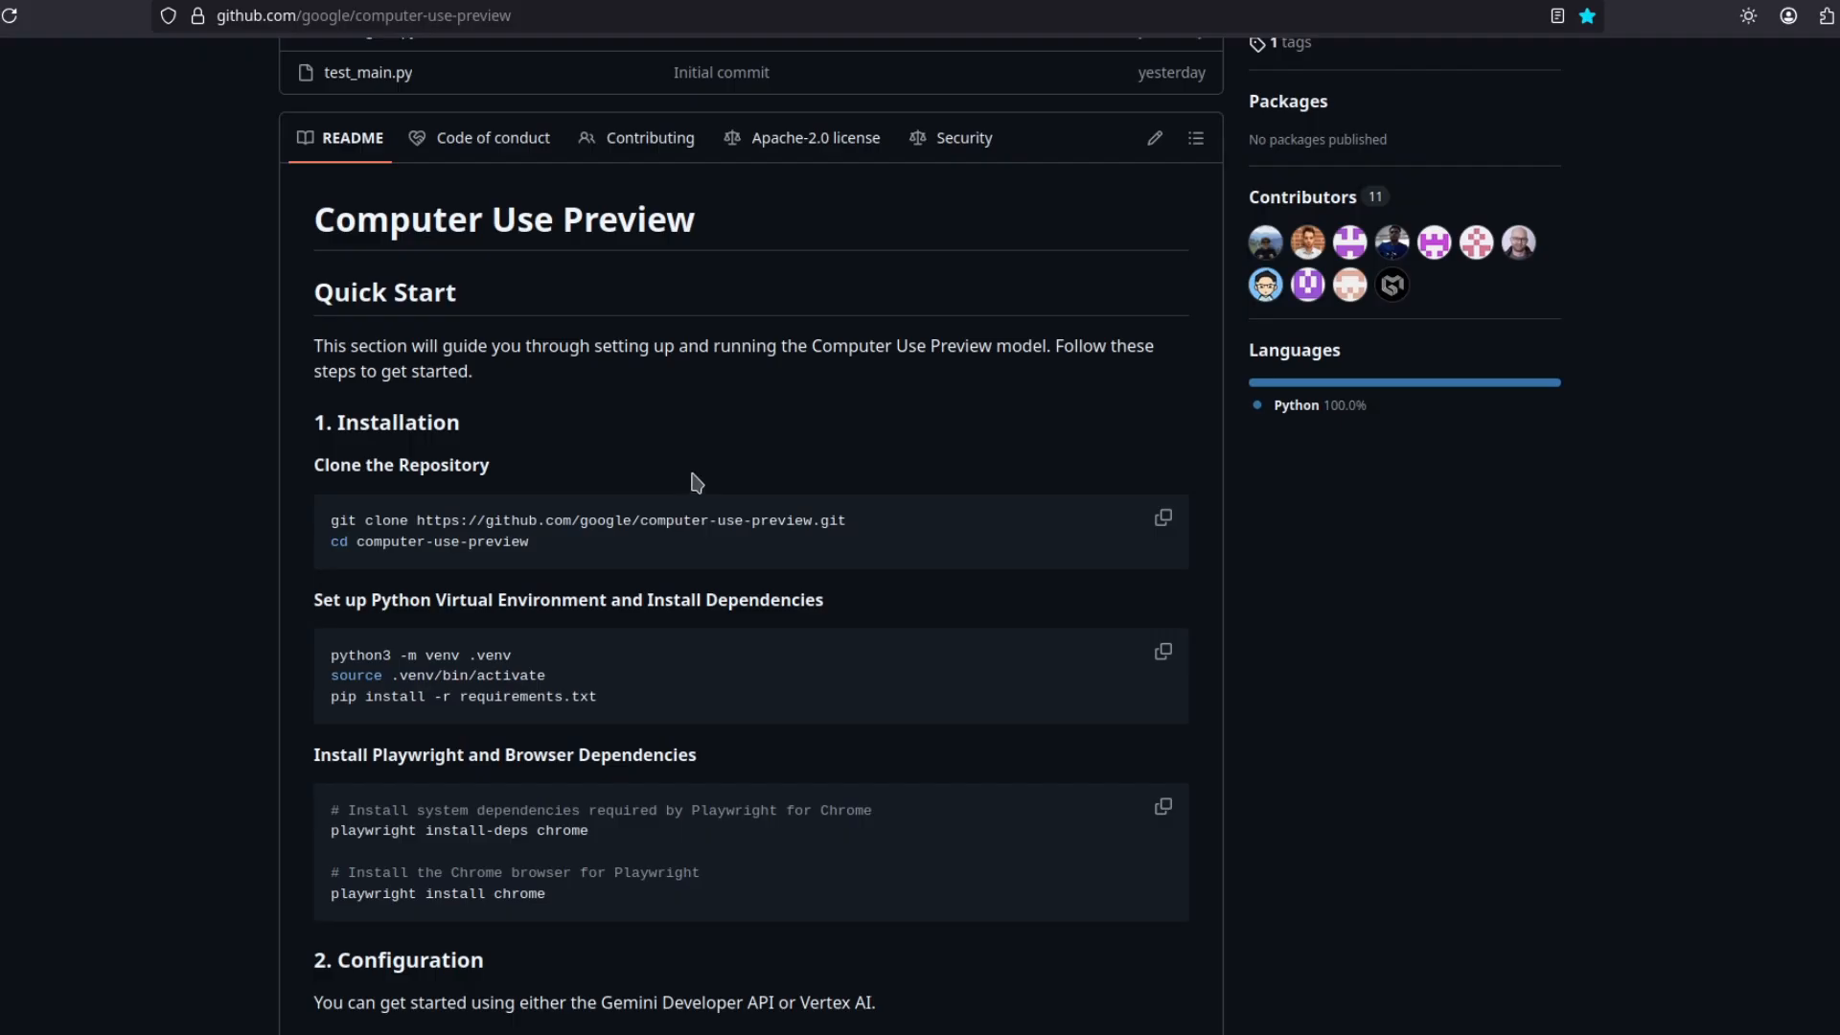
pyautogui.scroll(3)
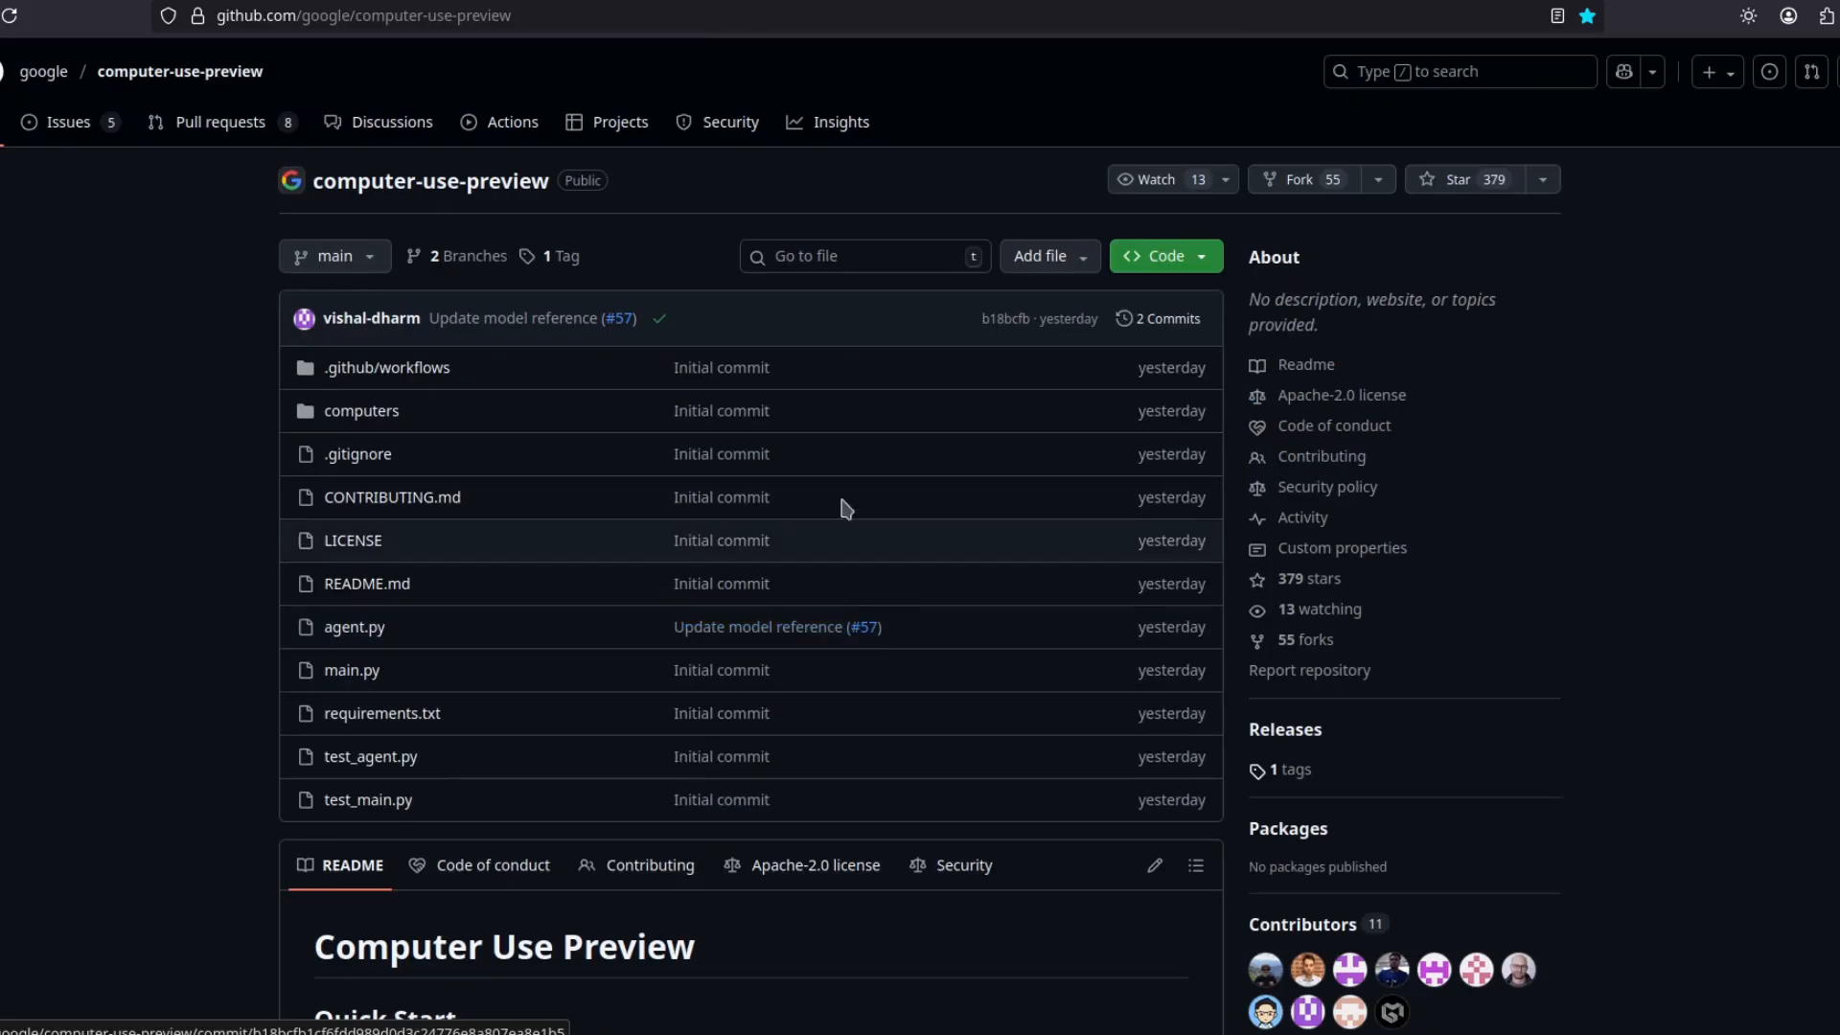
pyautogui.moveTo(311, 496)
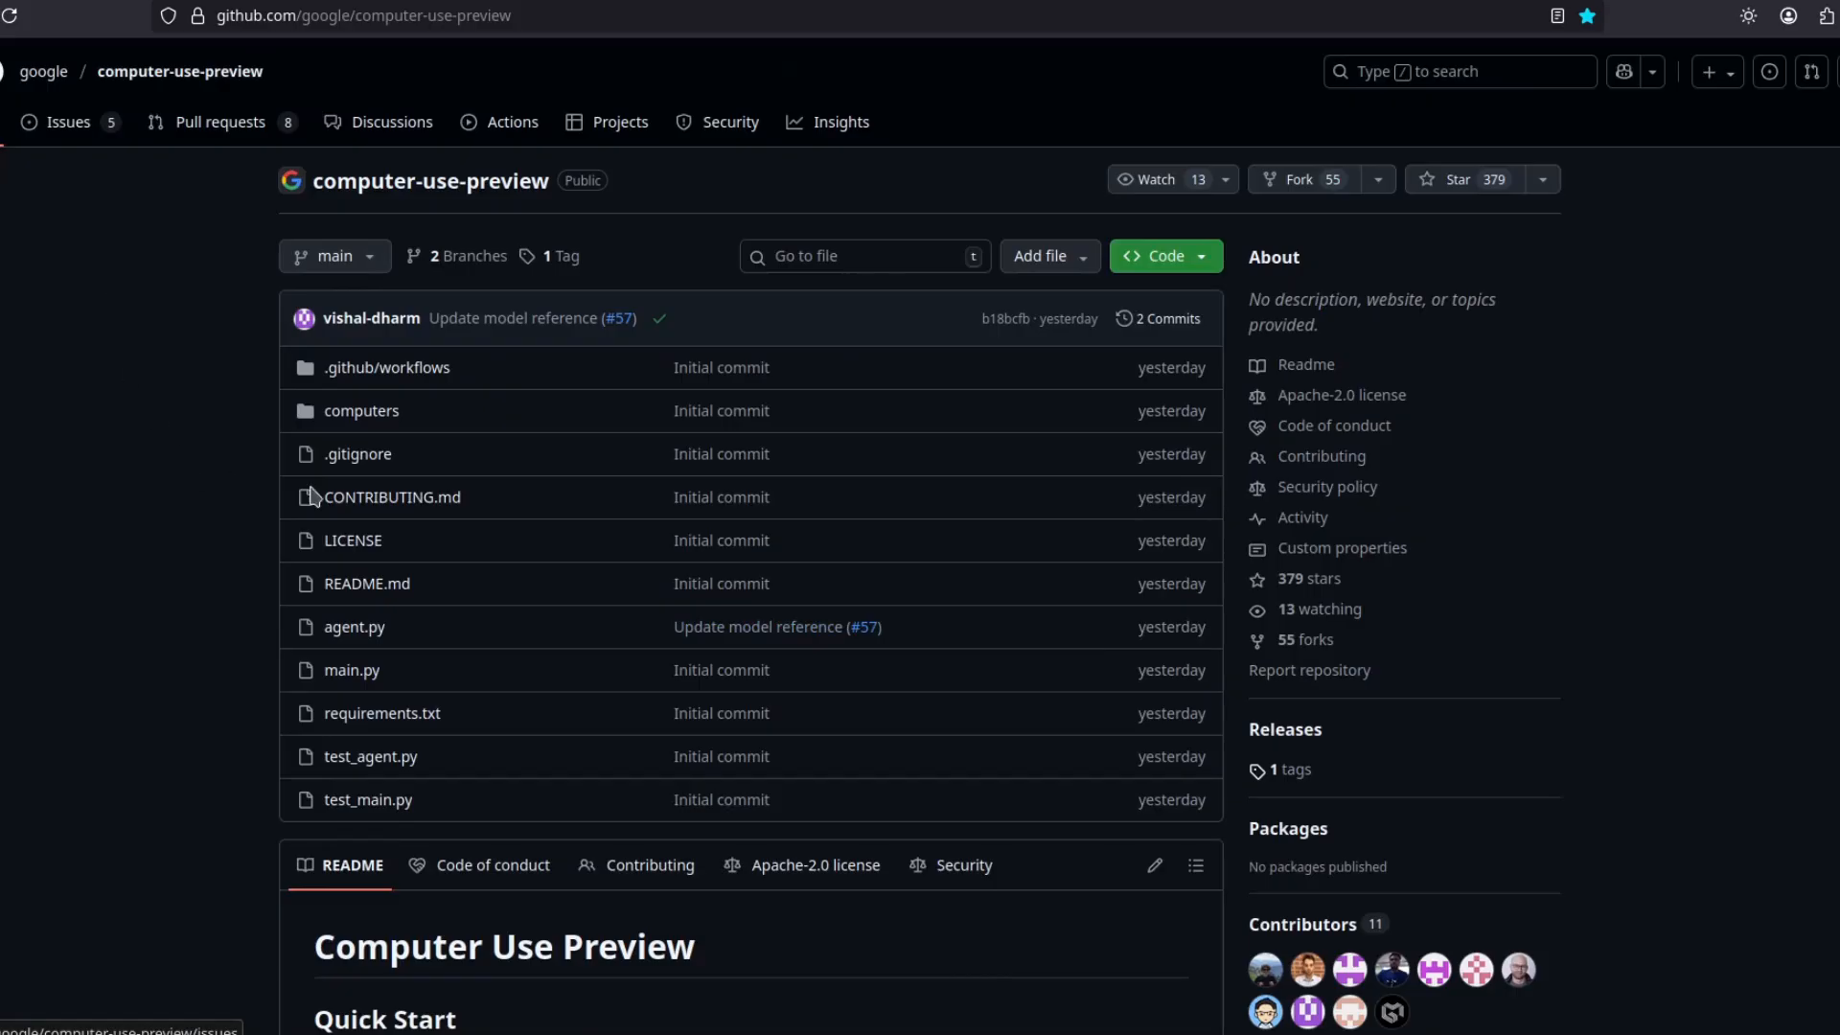
pyautogui.scroll(-3)
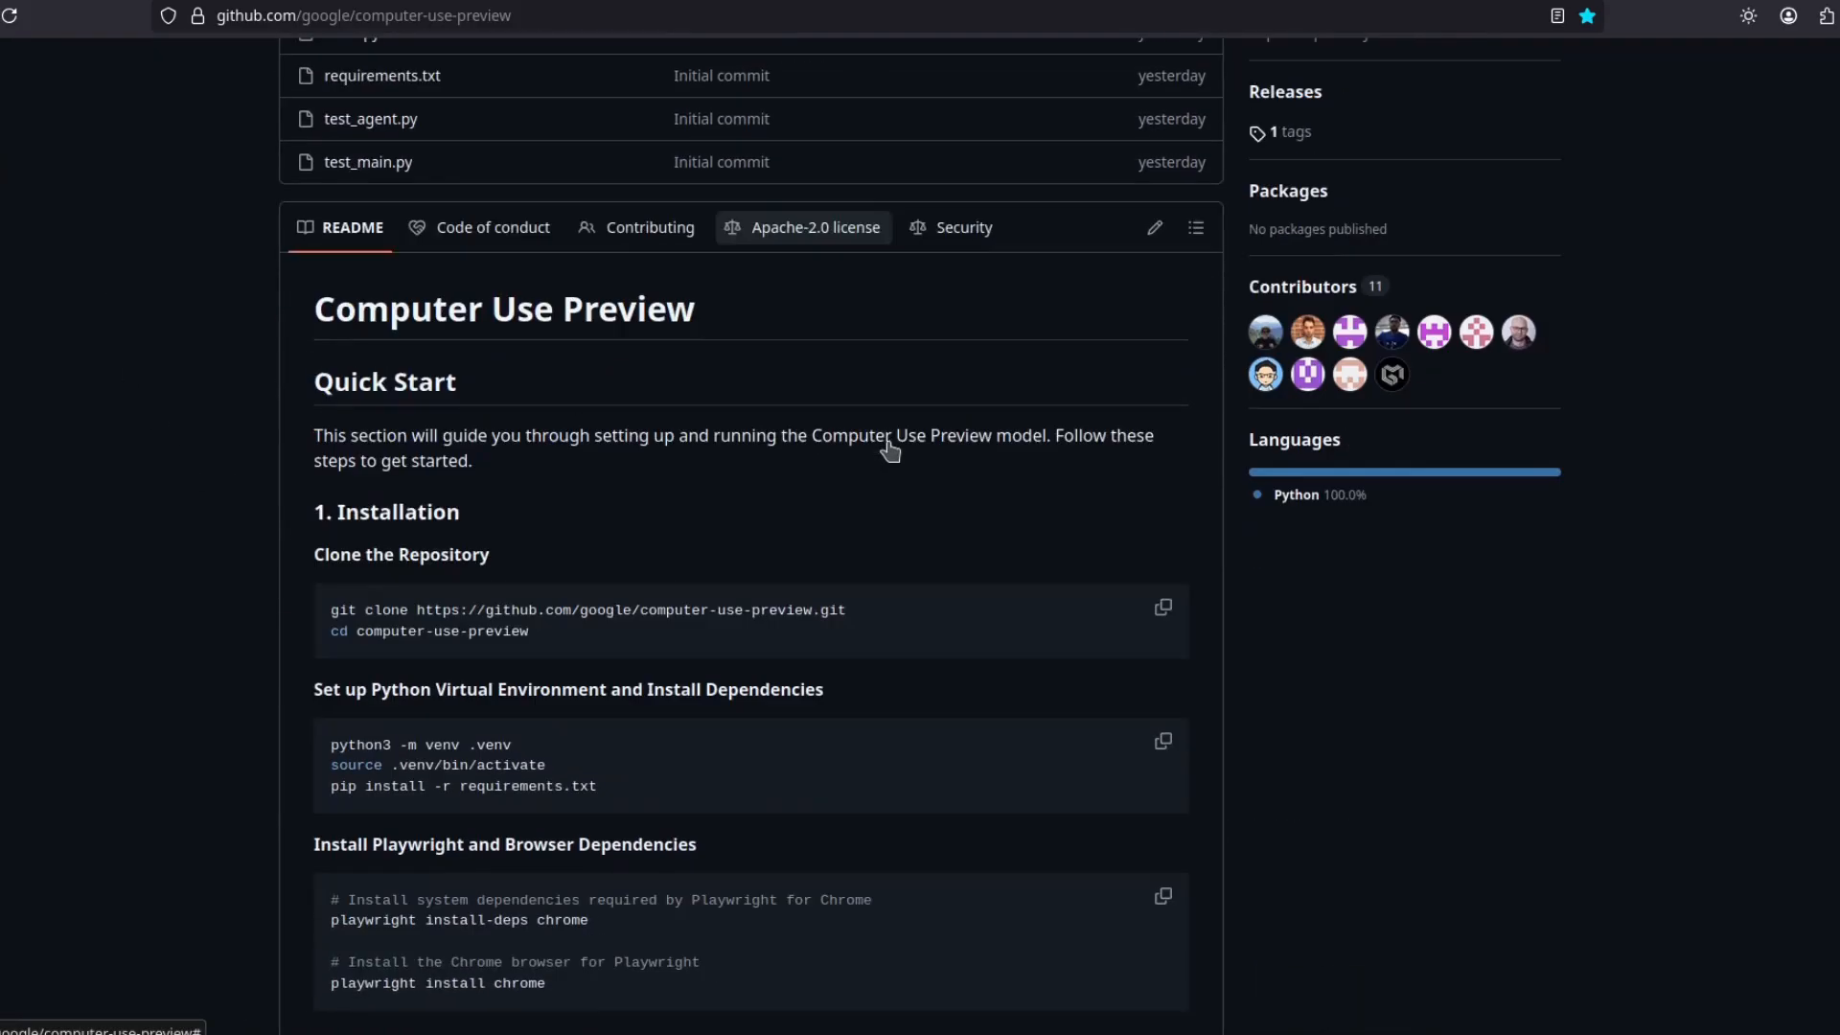
pyautogui.scroll(-3)
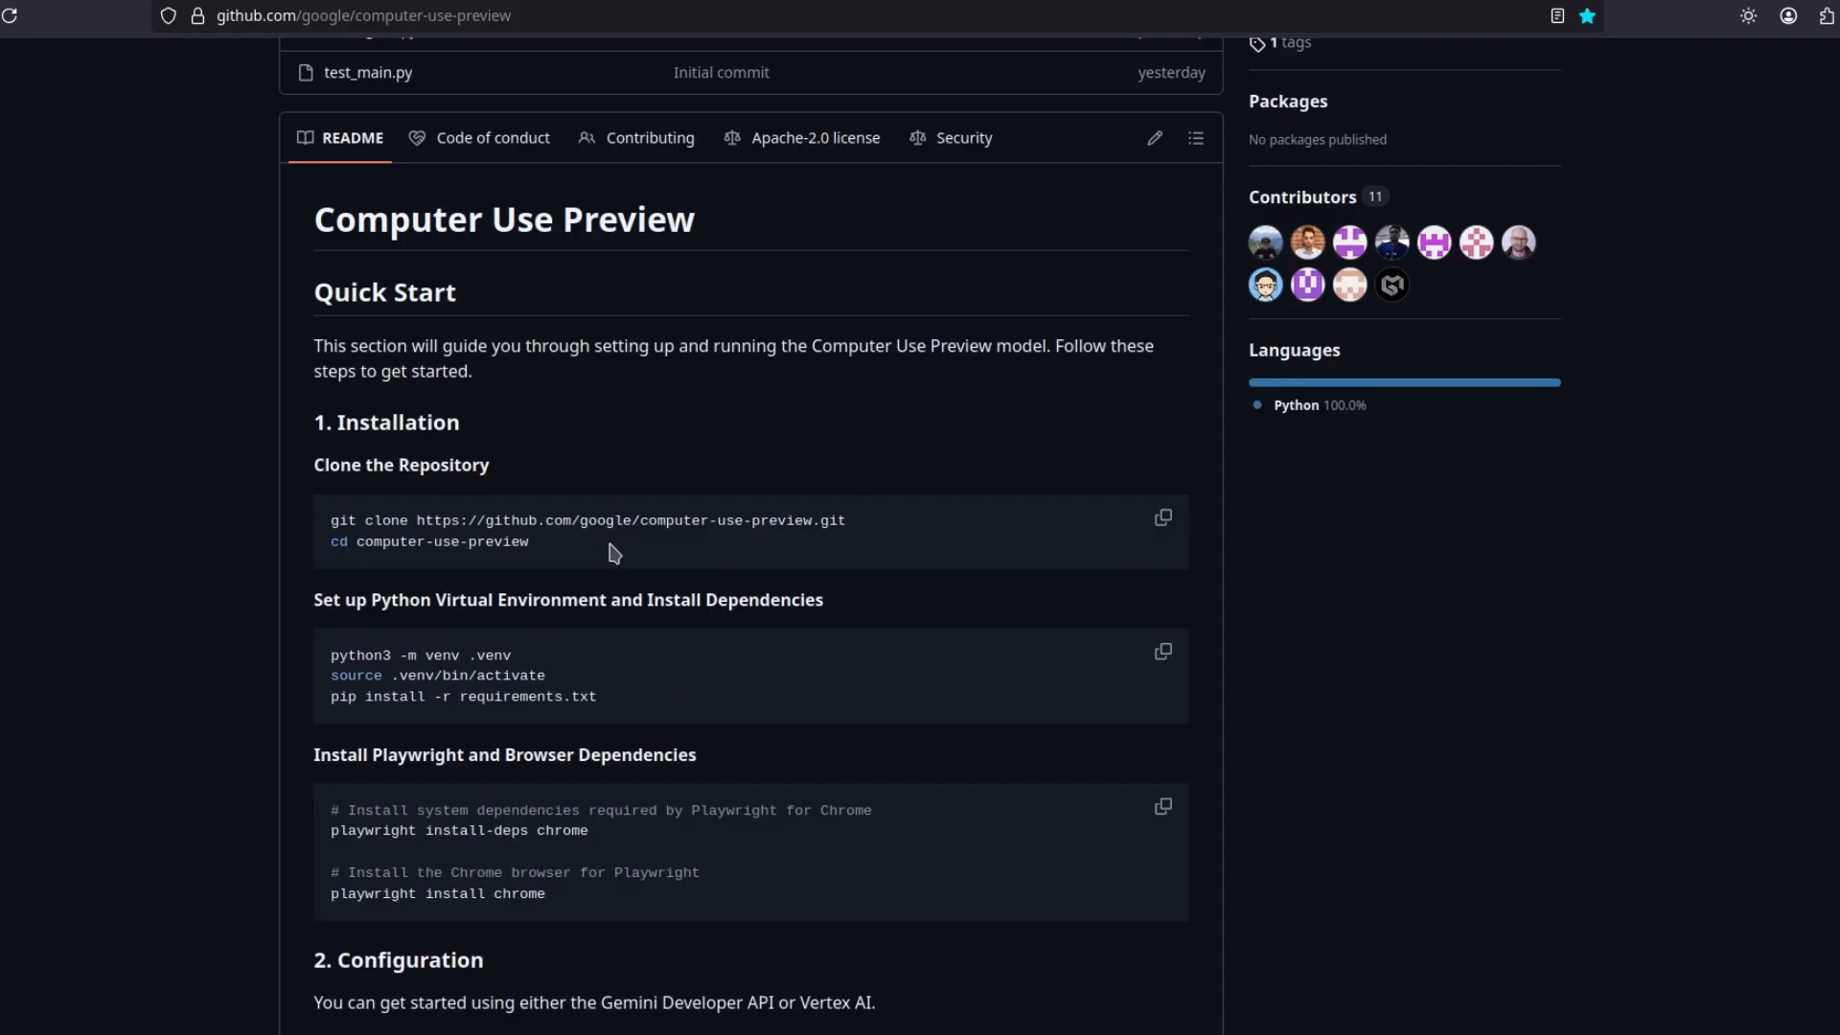
pyautogui.moveTo(638, 542)
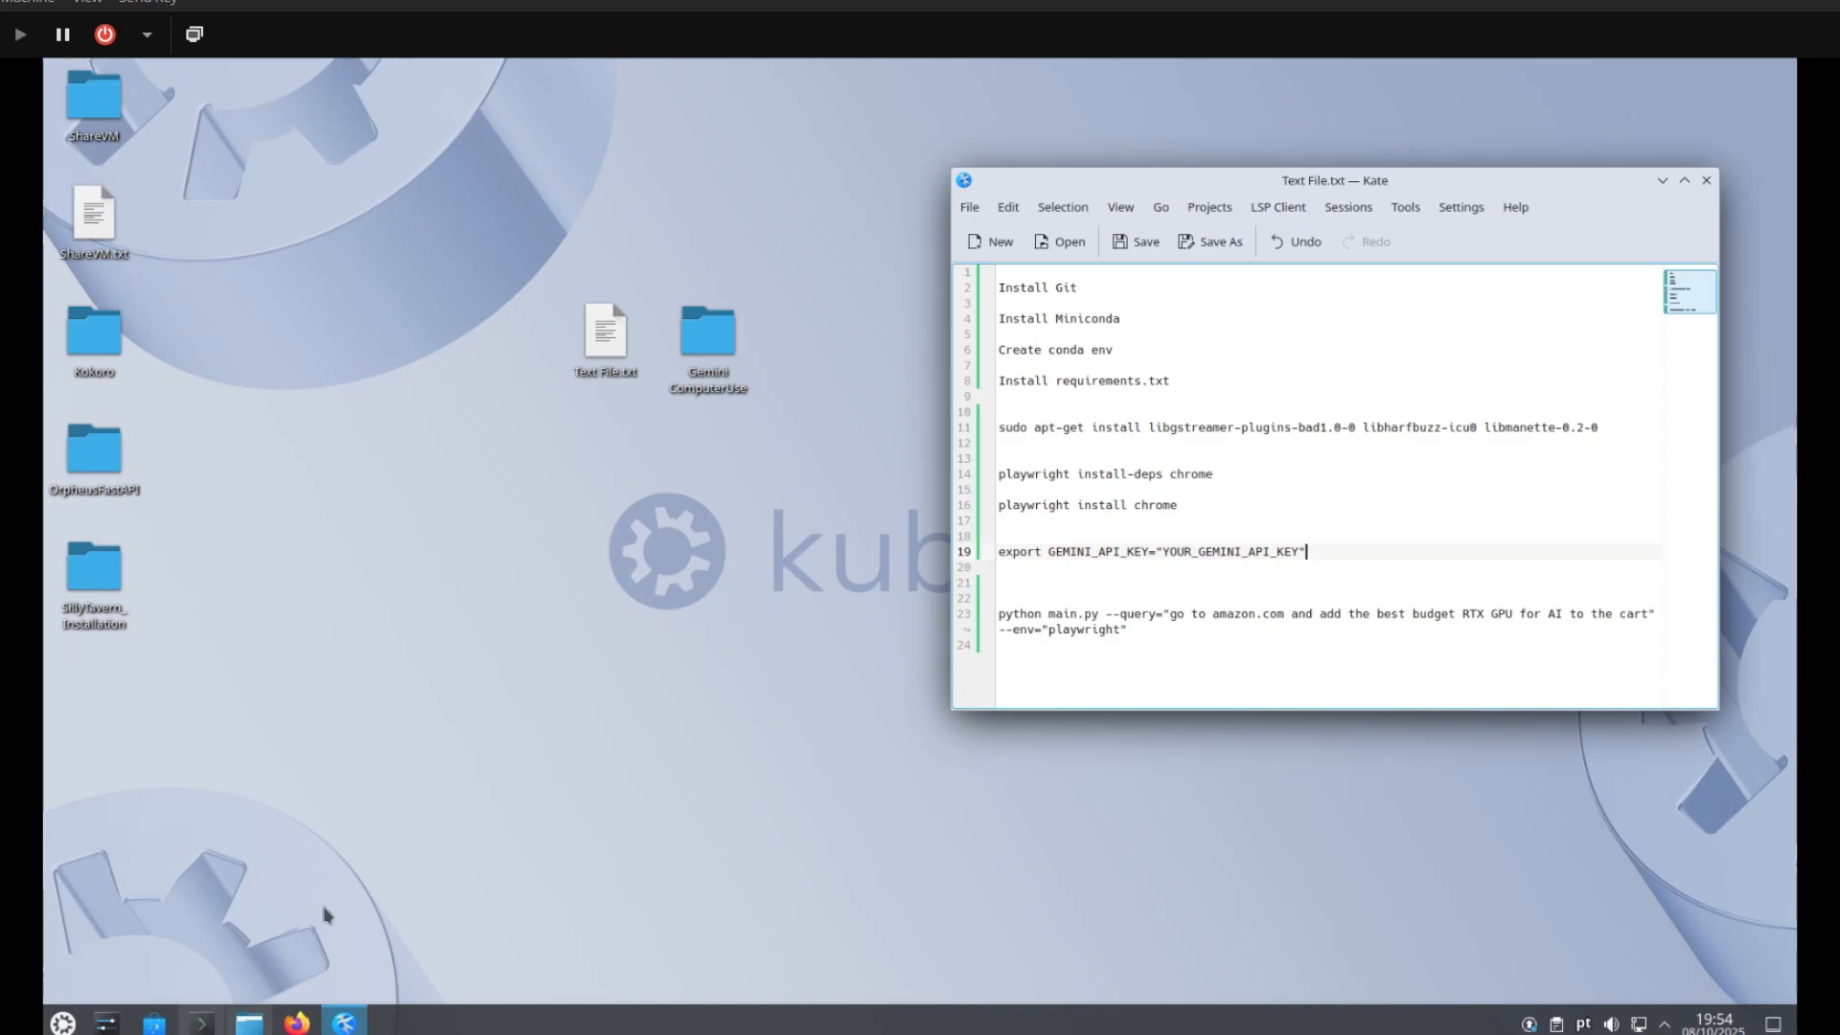
pyautogui.moveTo(390, 789)
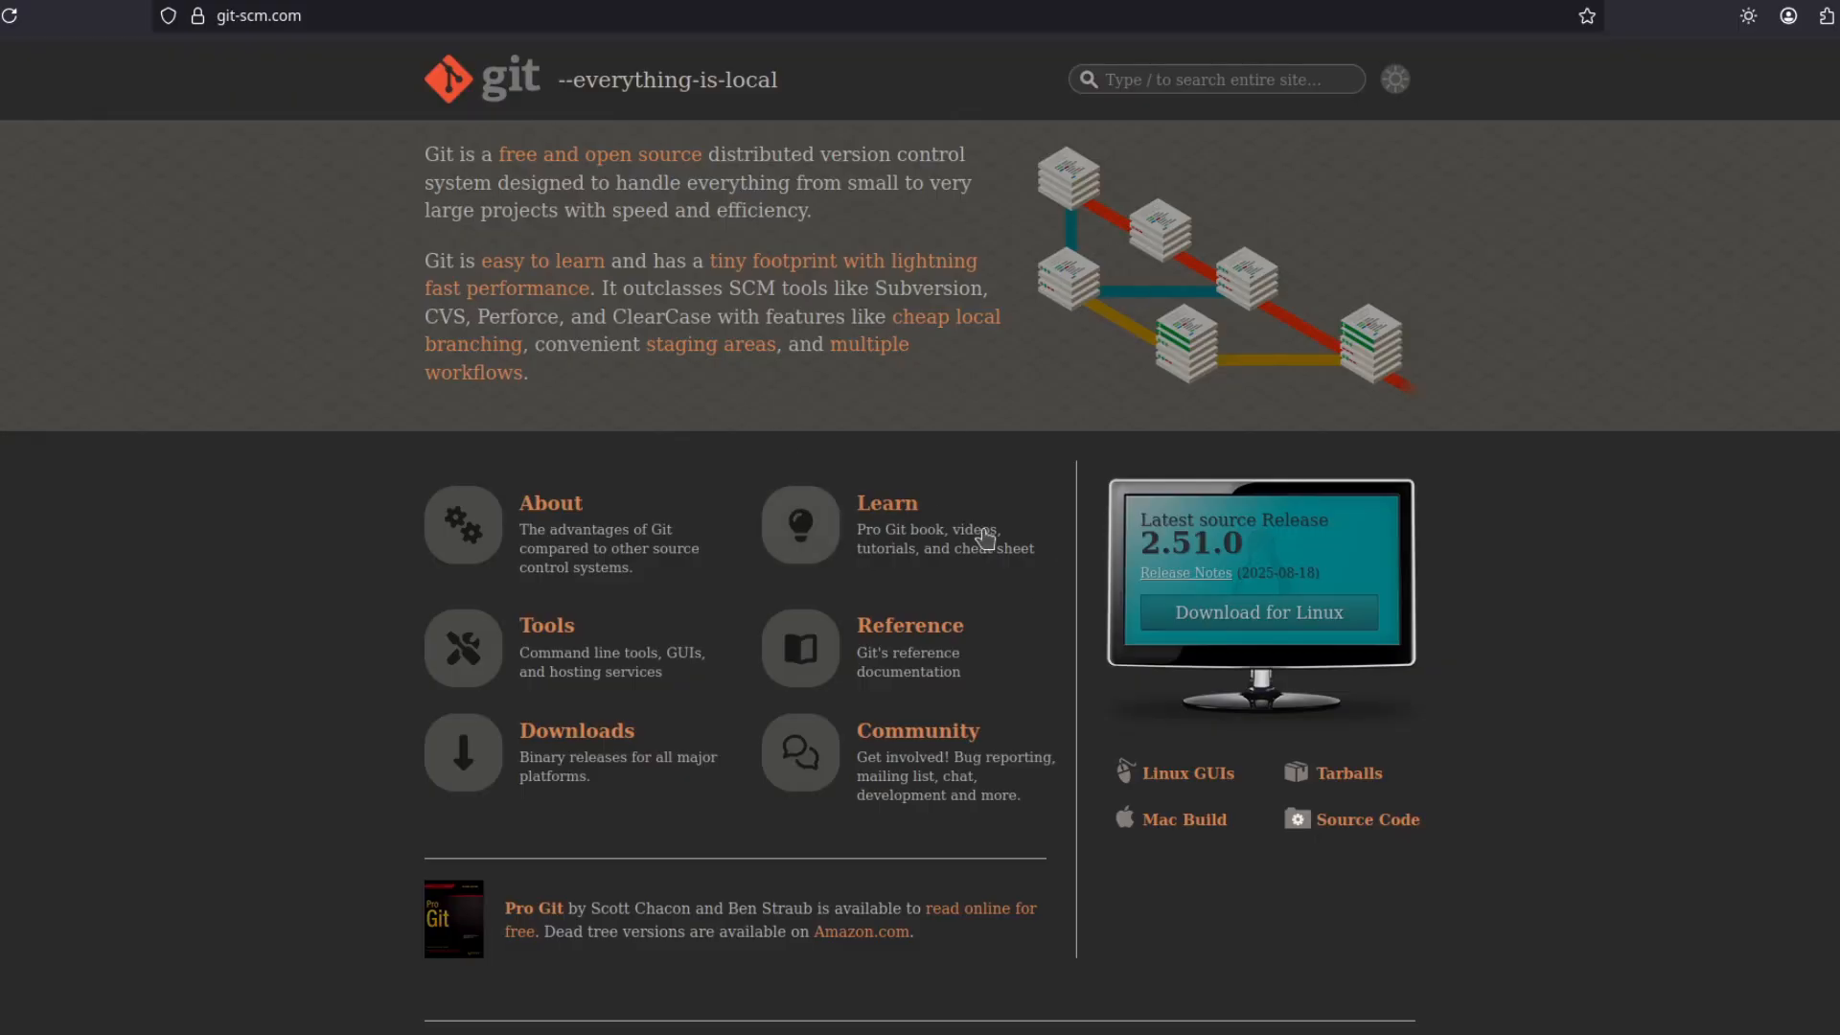
pyautogui.moveTo(1276, 752)
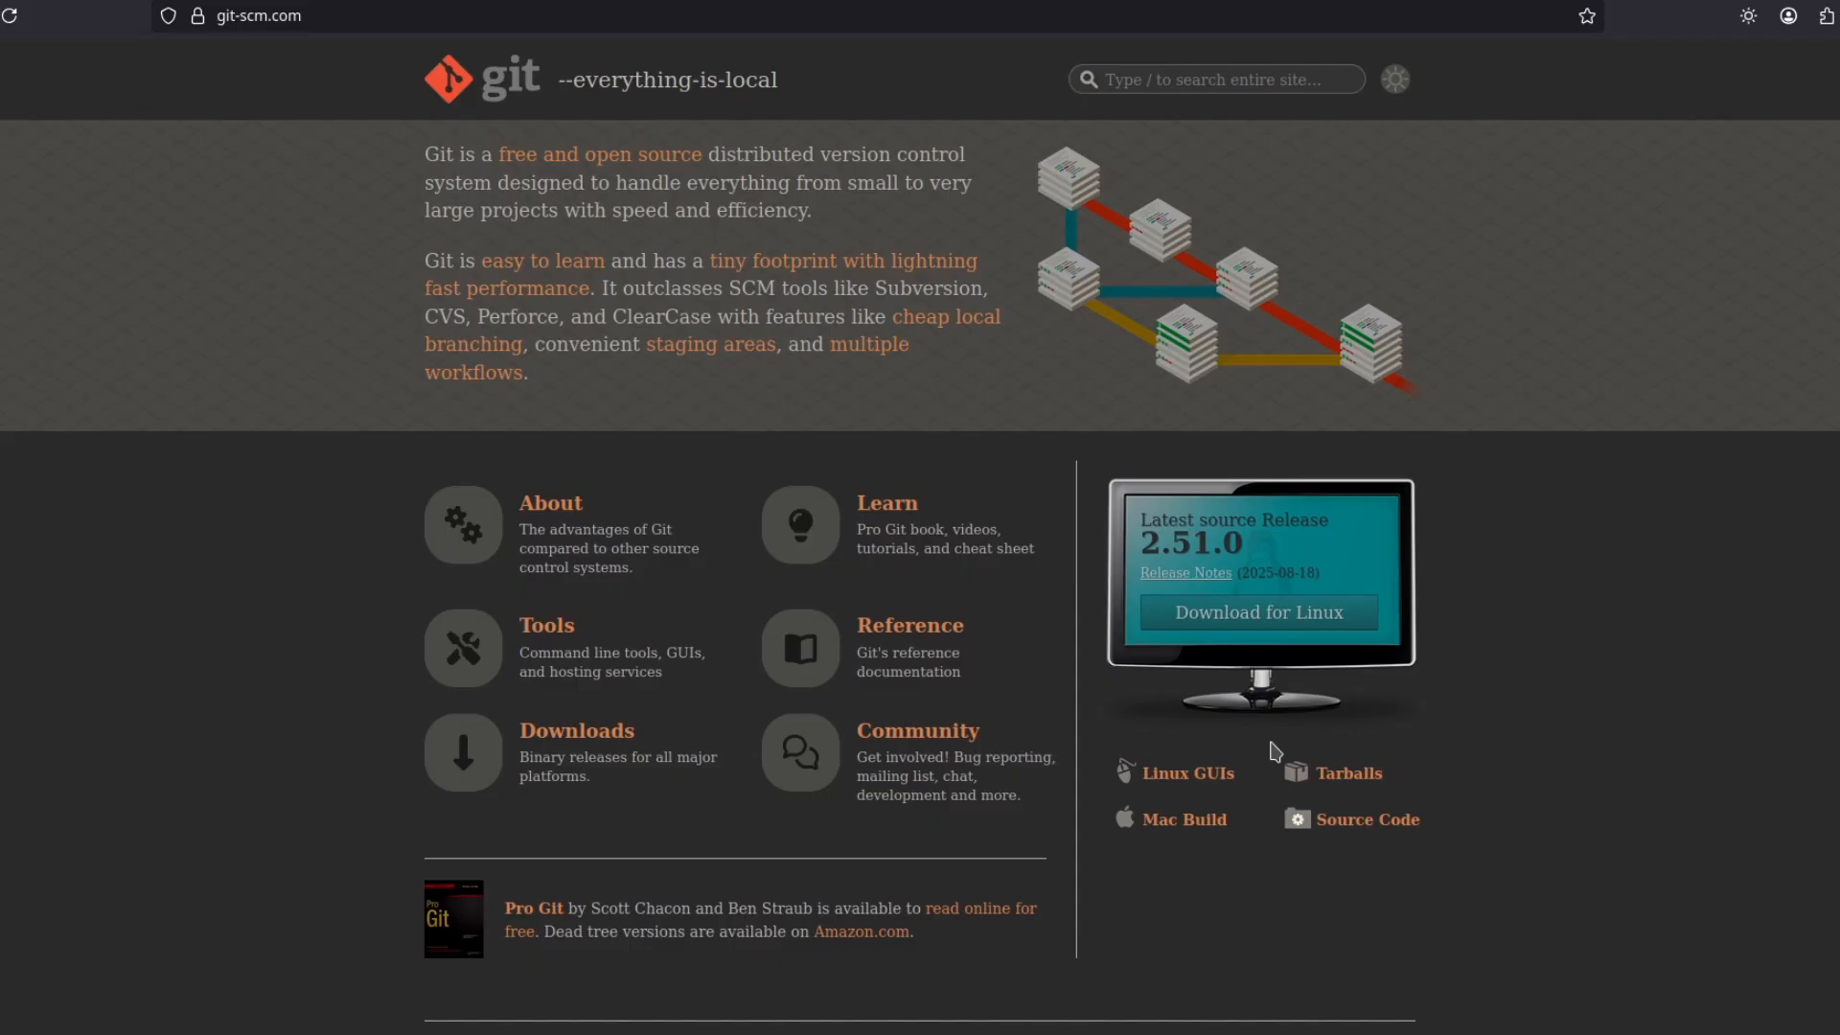
pyautogui.moveTo(1487, 669)
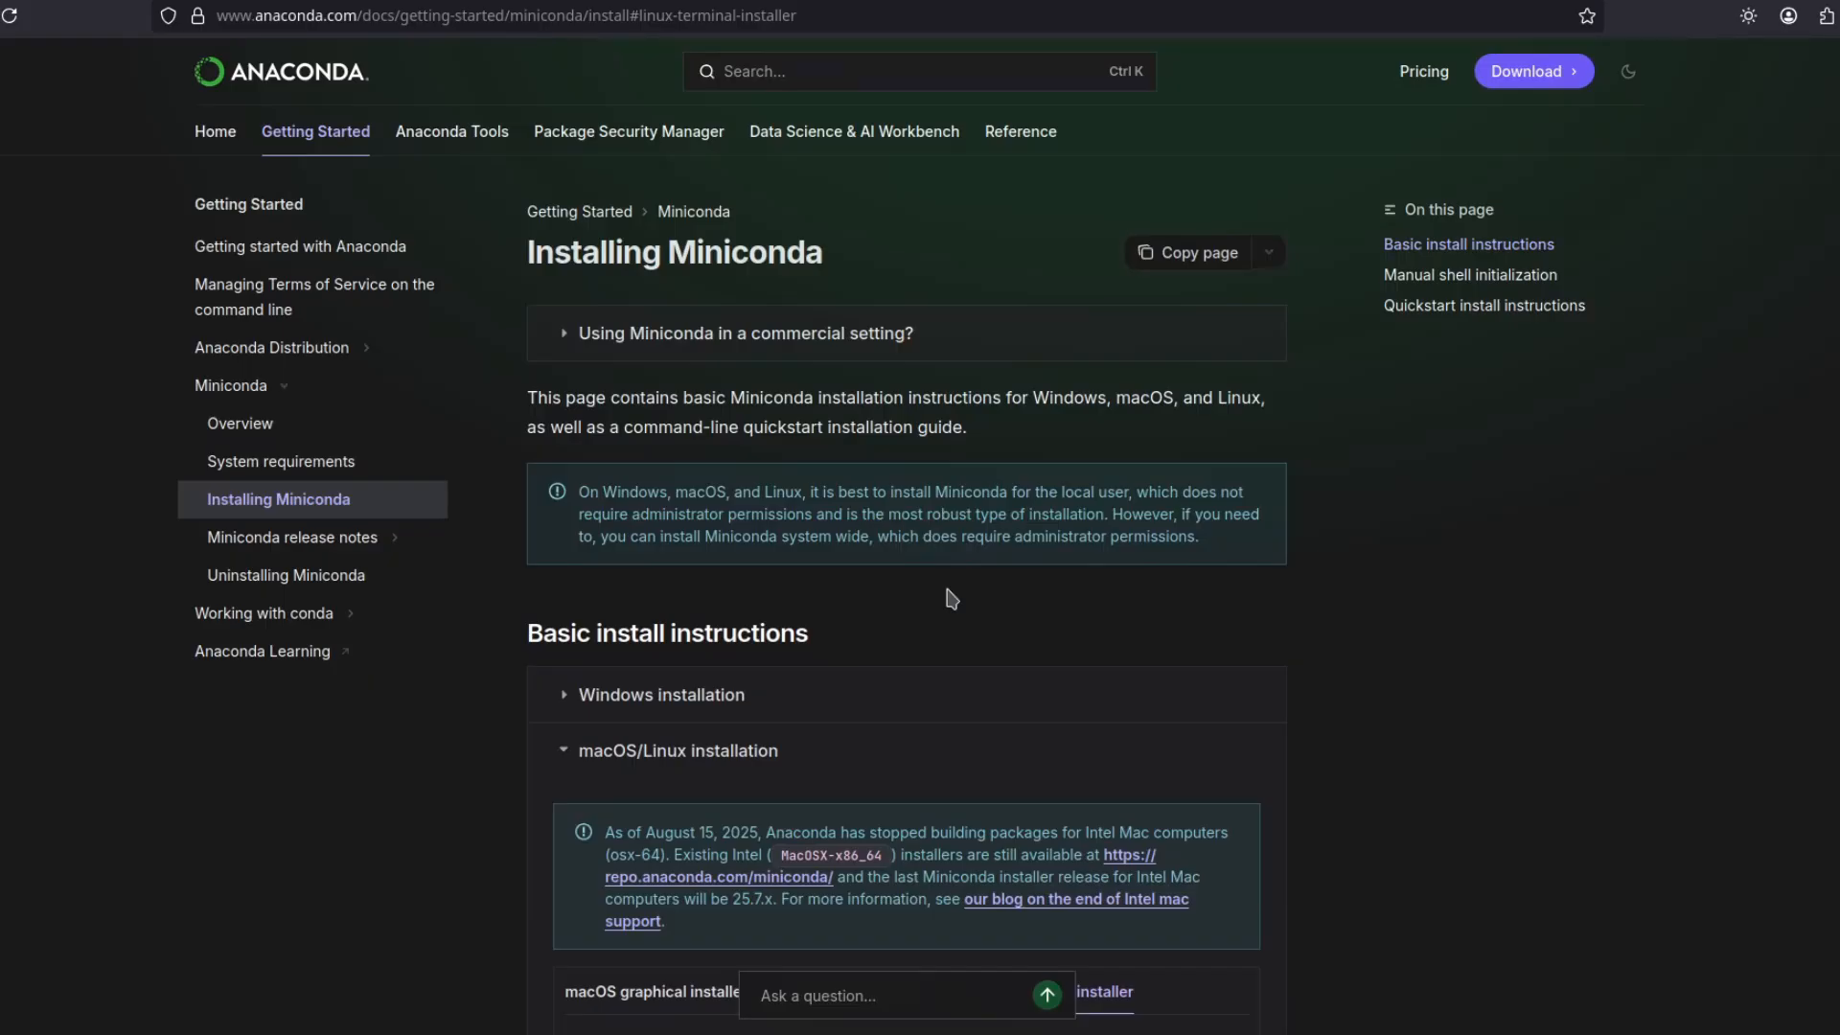
# Read down to the Miniconda Linux terminal installer, then enter the computer-use-preview folder with the terminal in front.
pyautogui.scroll(-3)
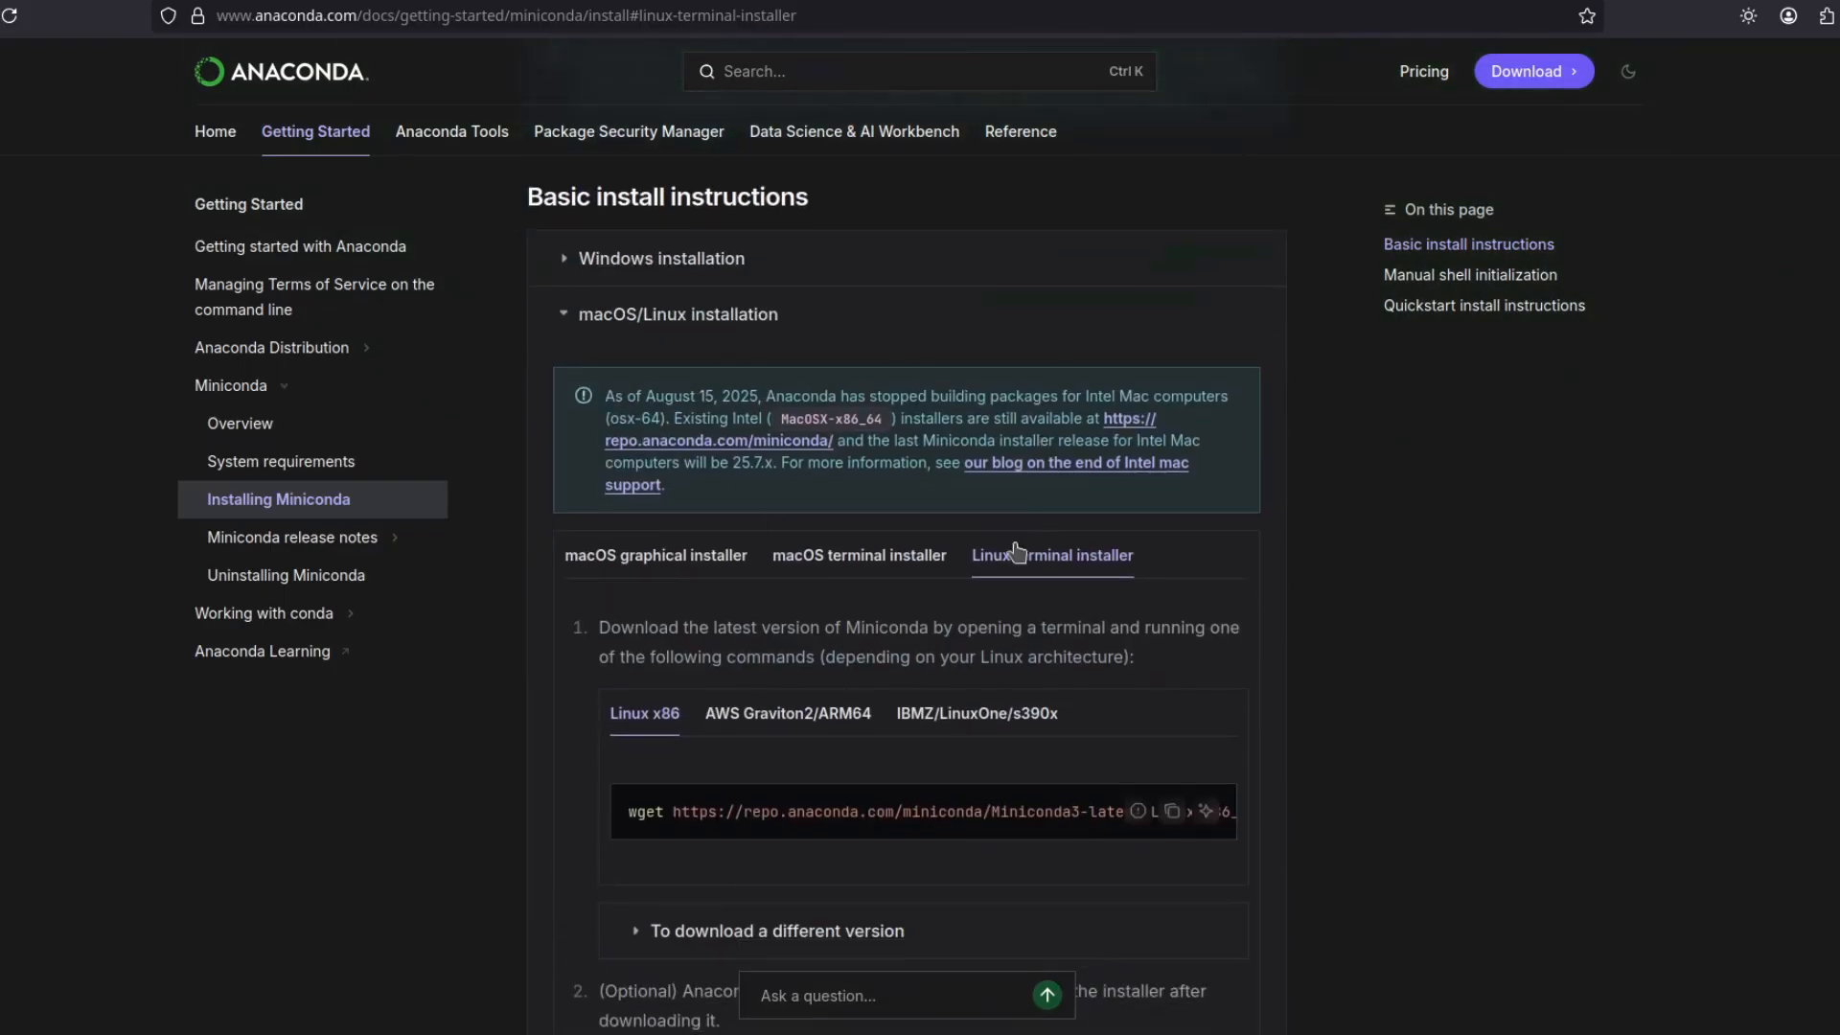
pyautogui.scroll(-3)
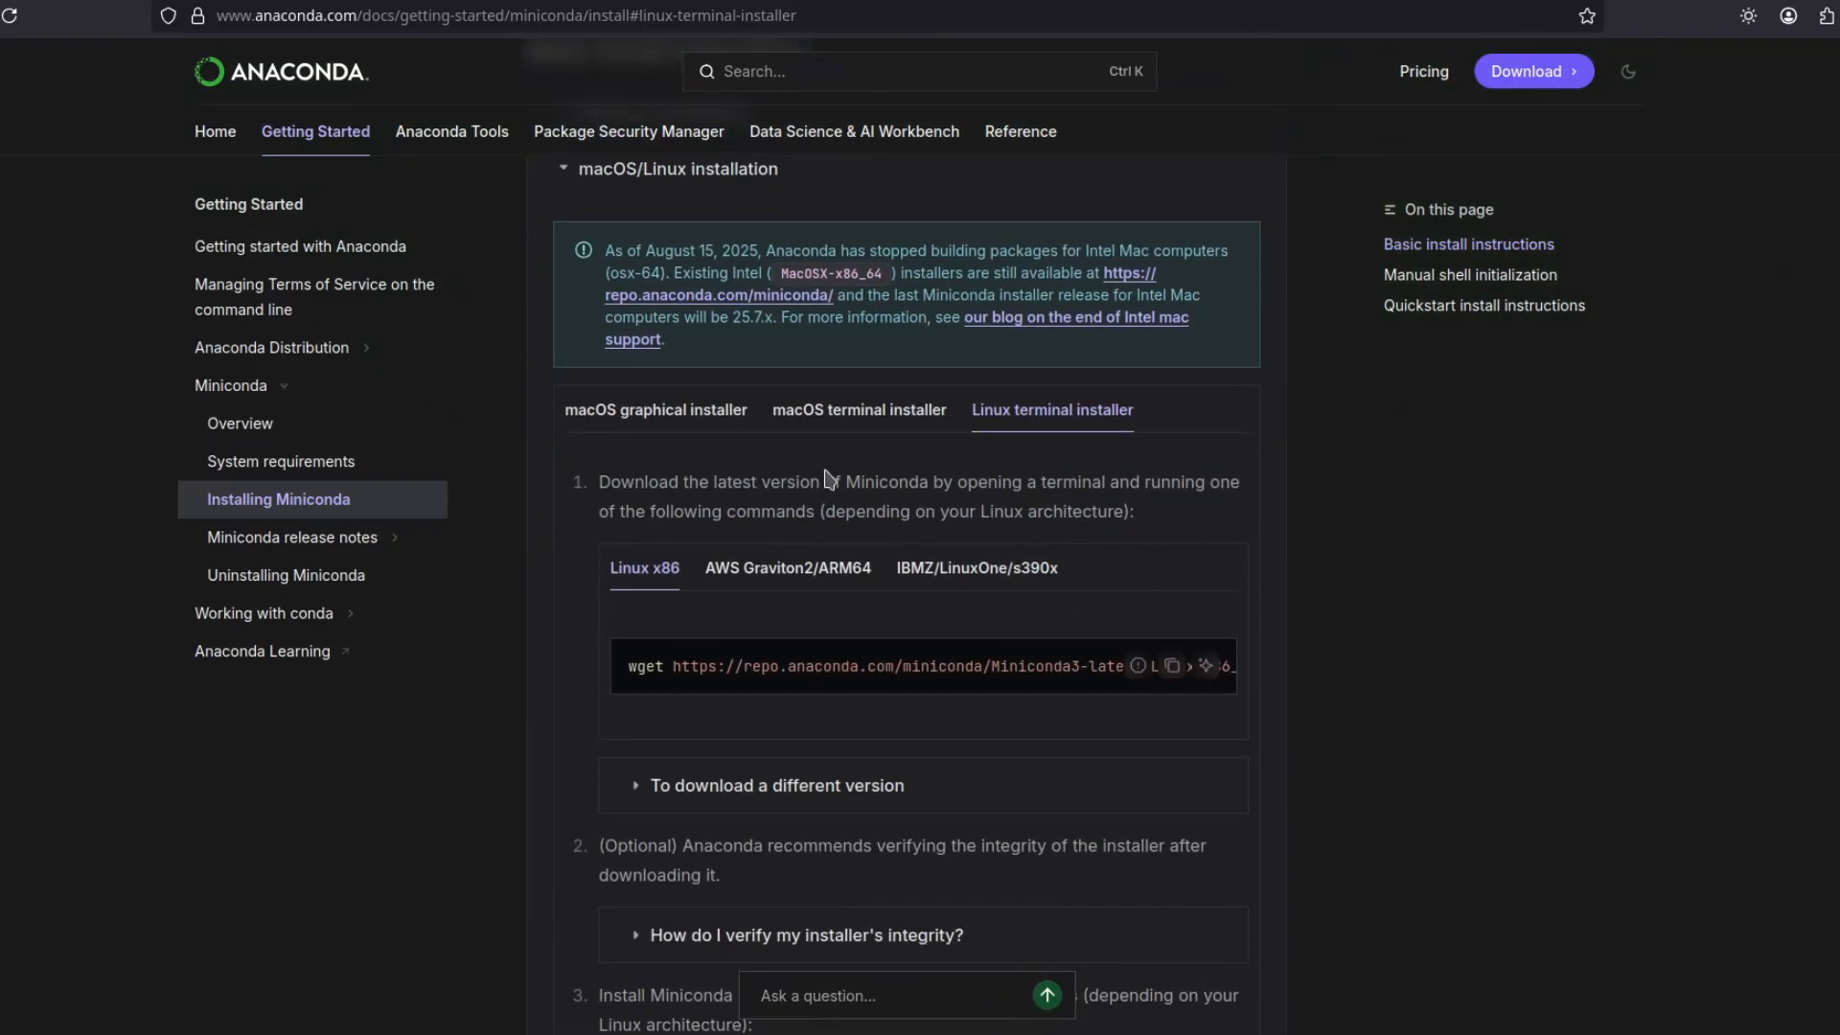
pyautogui.scroll(-3)
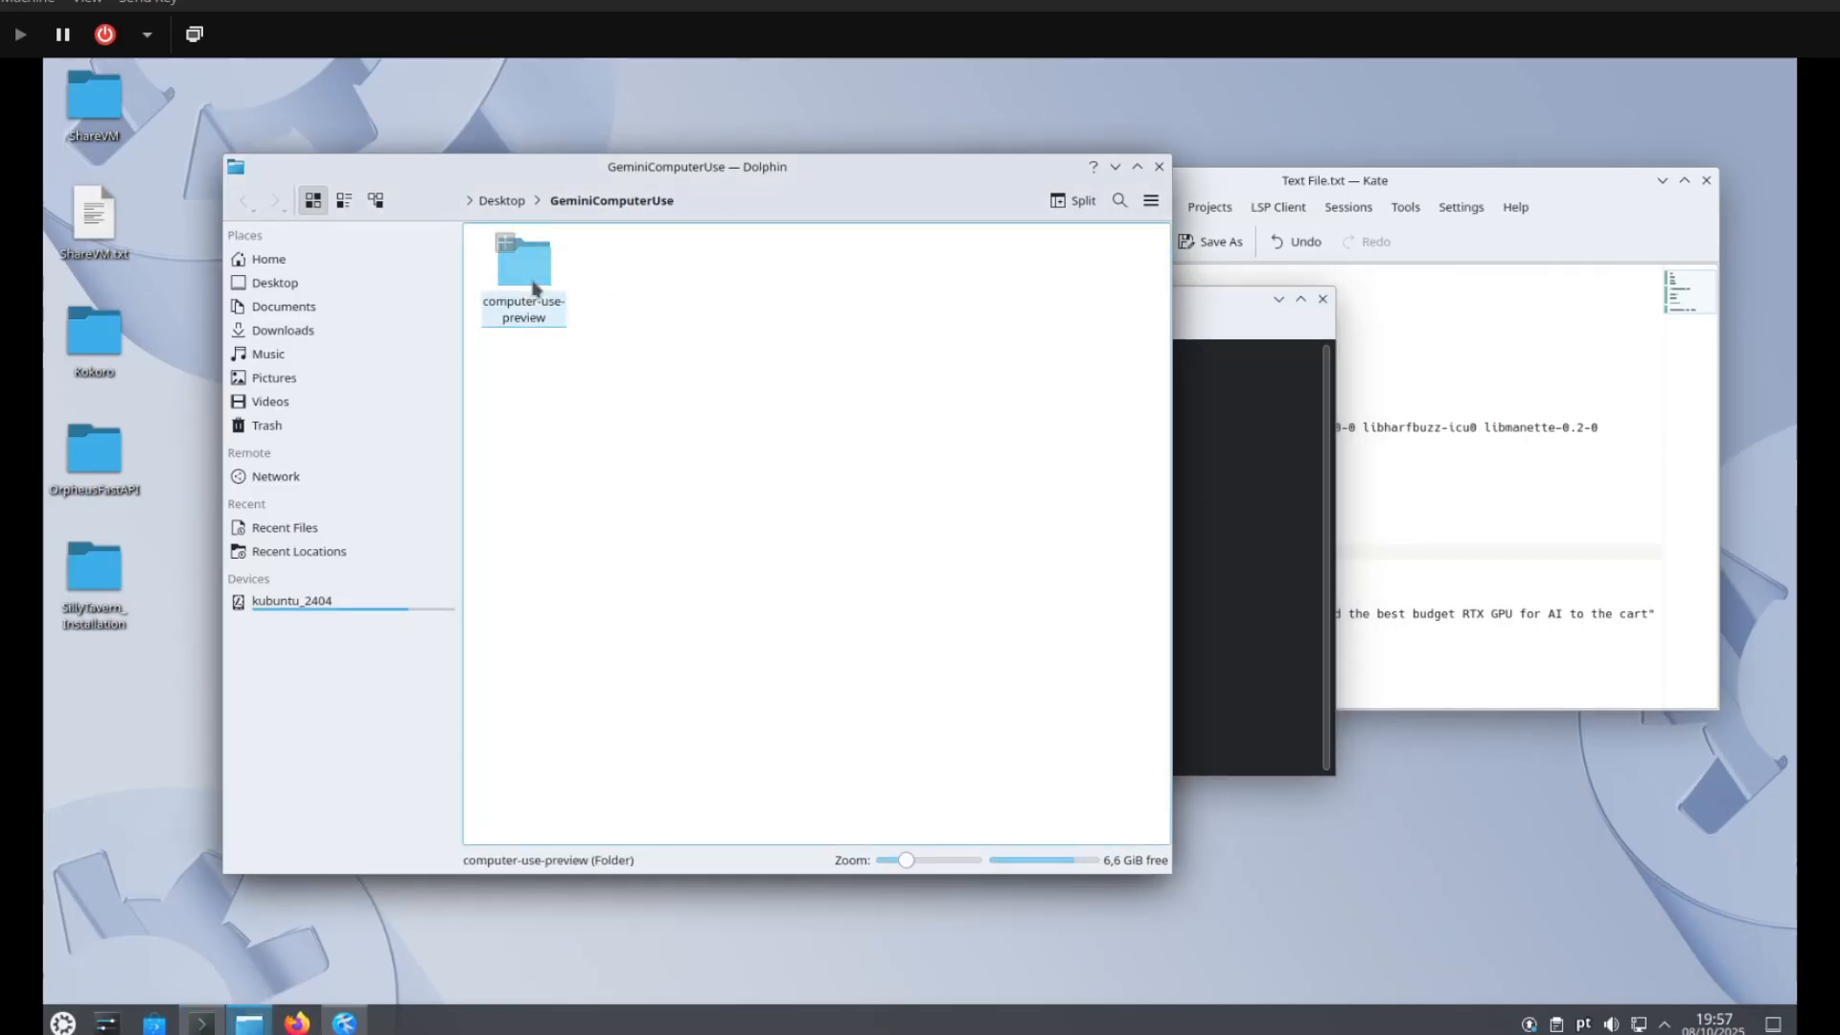
pyautogui.doubleClick(521, 264)
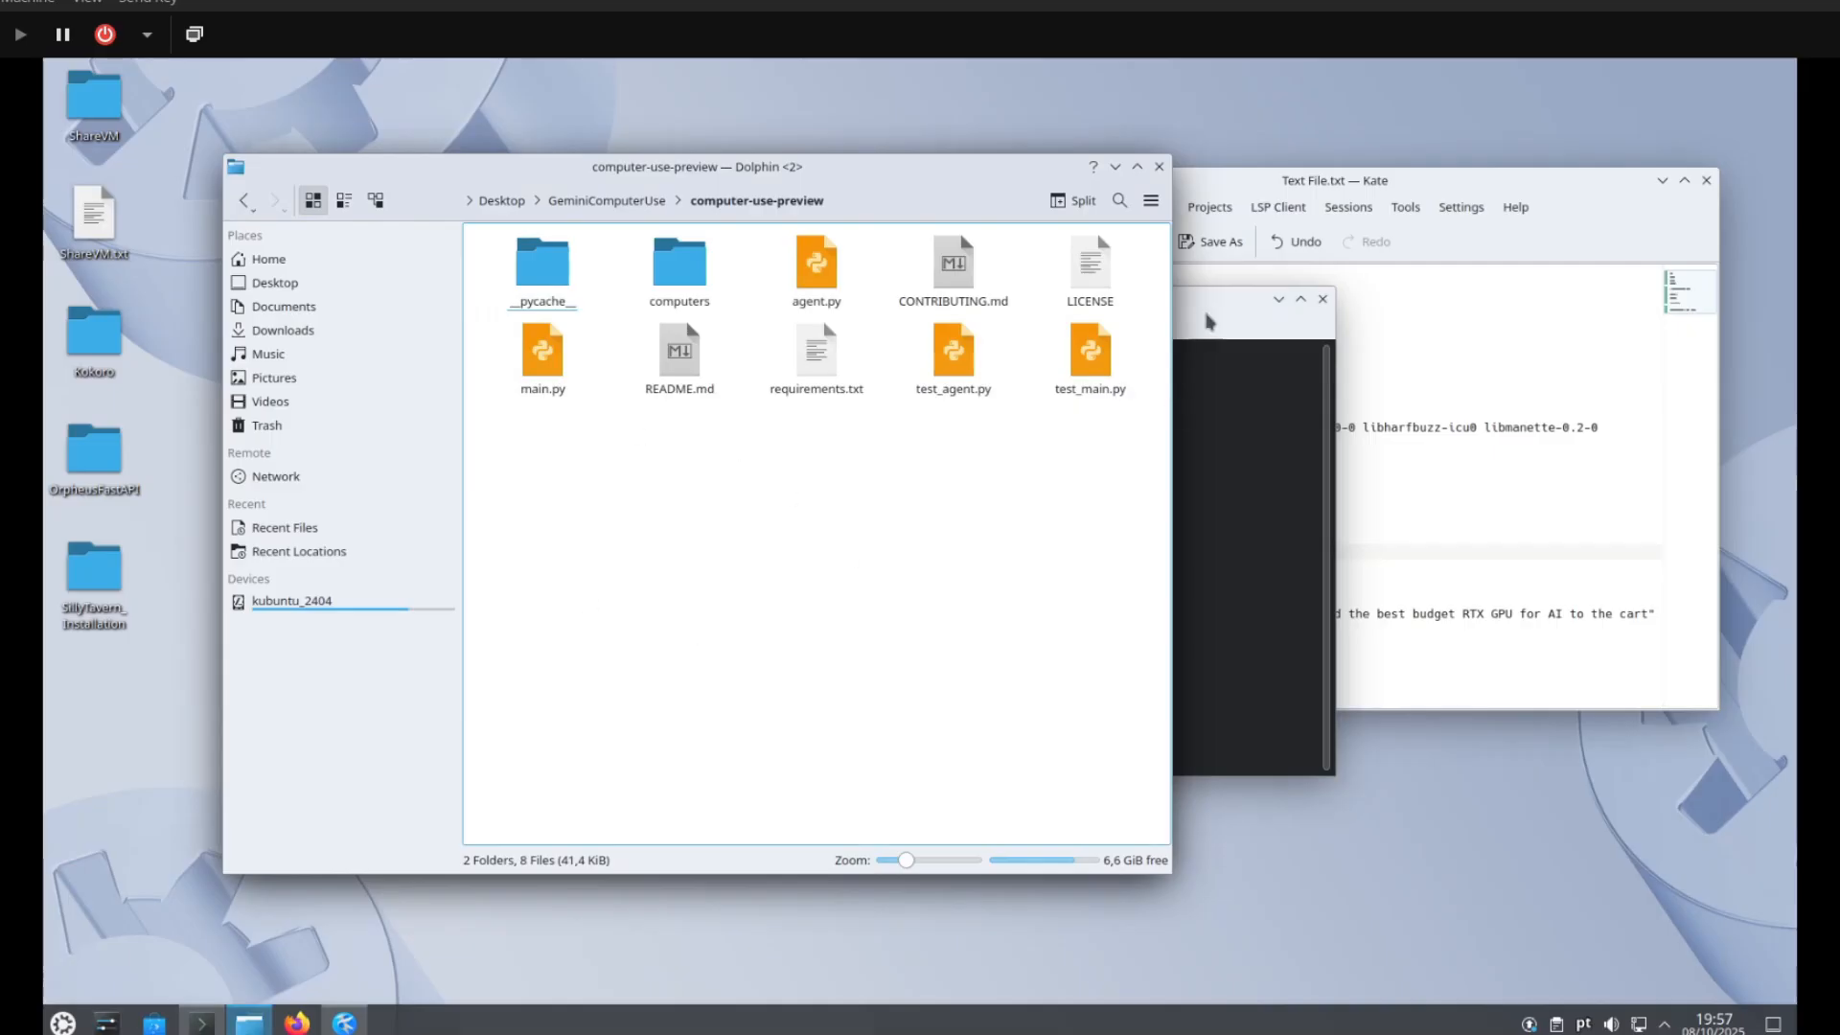
pyautogui.click(1323, 299)
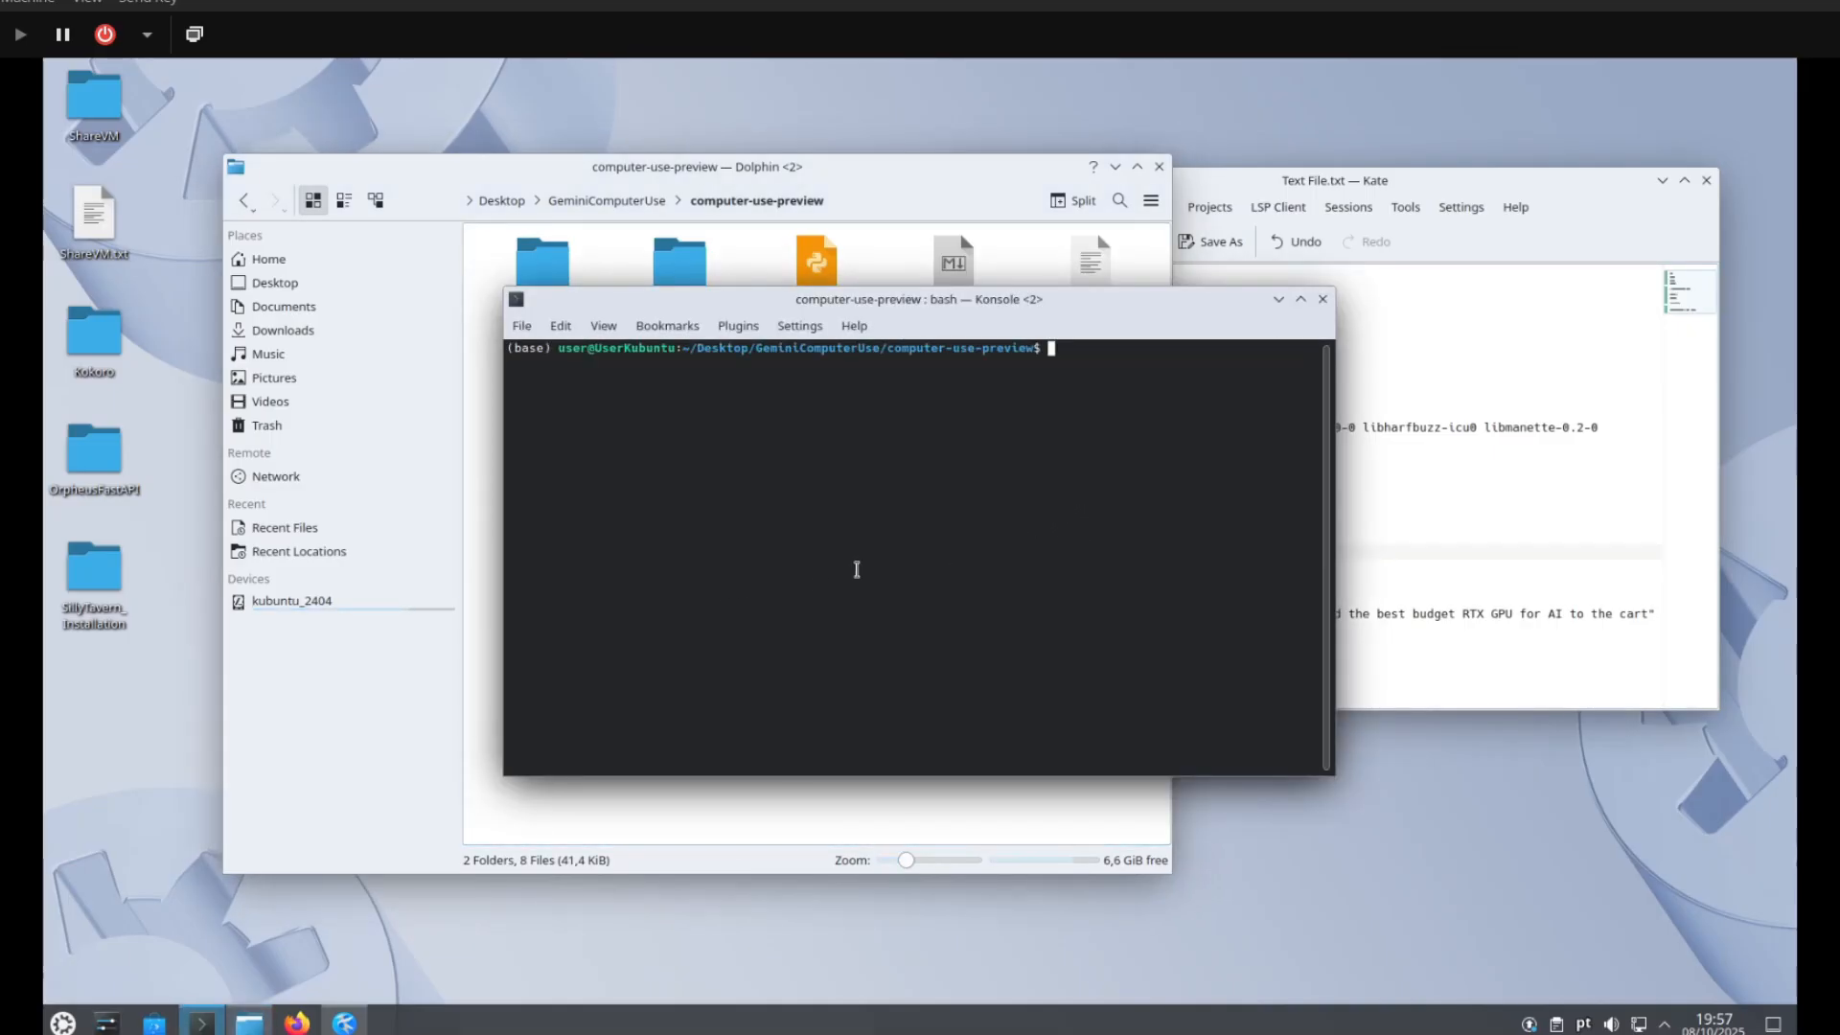
pyautogui.moveTo(912, 575)
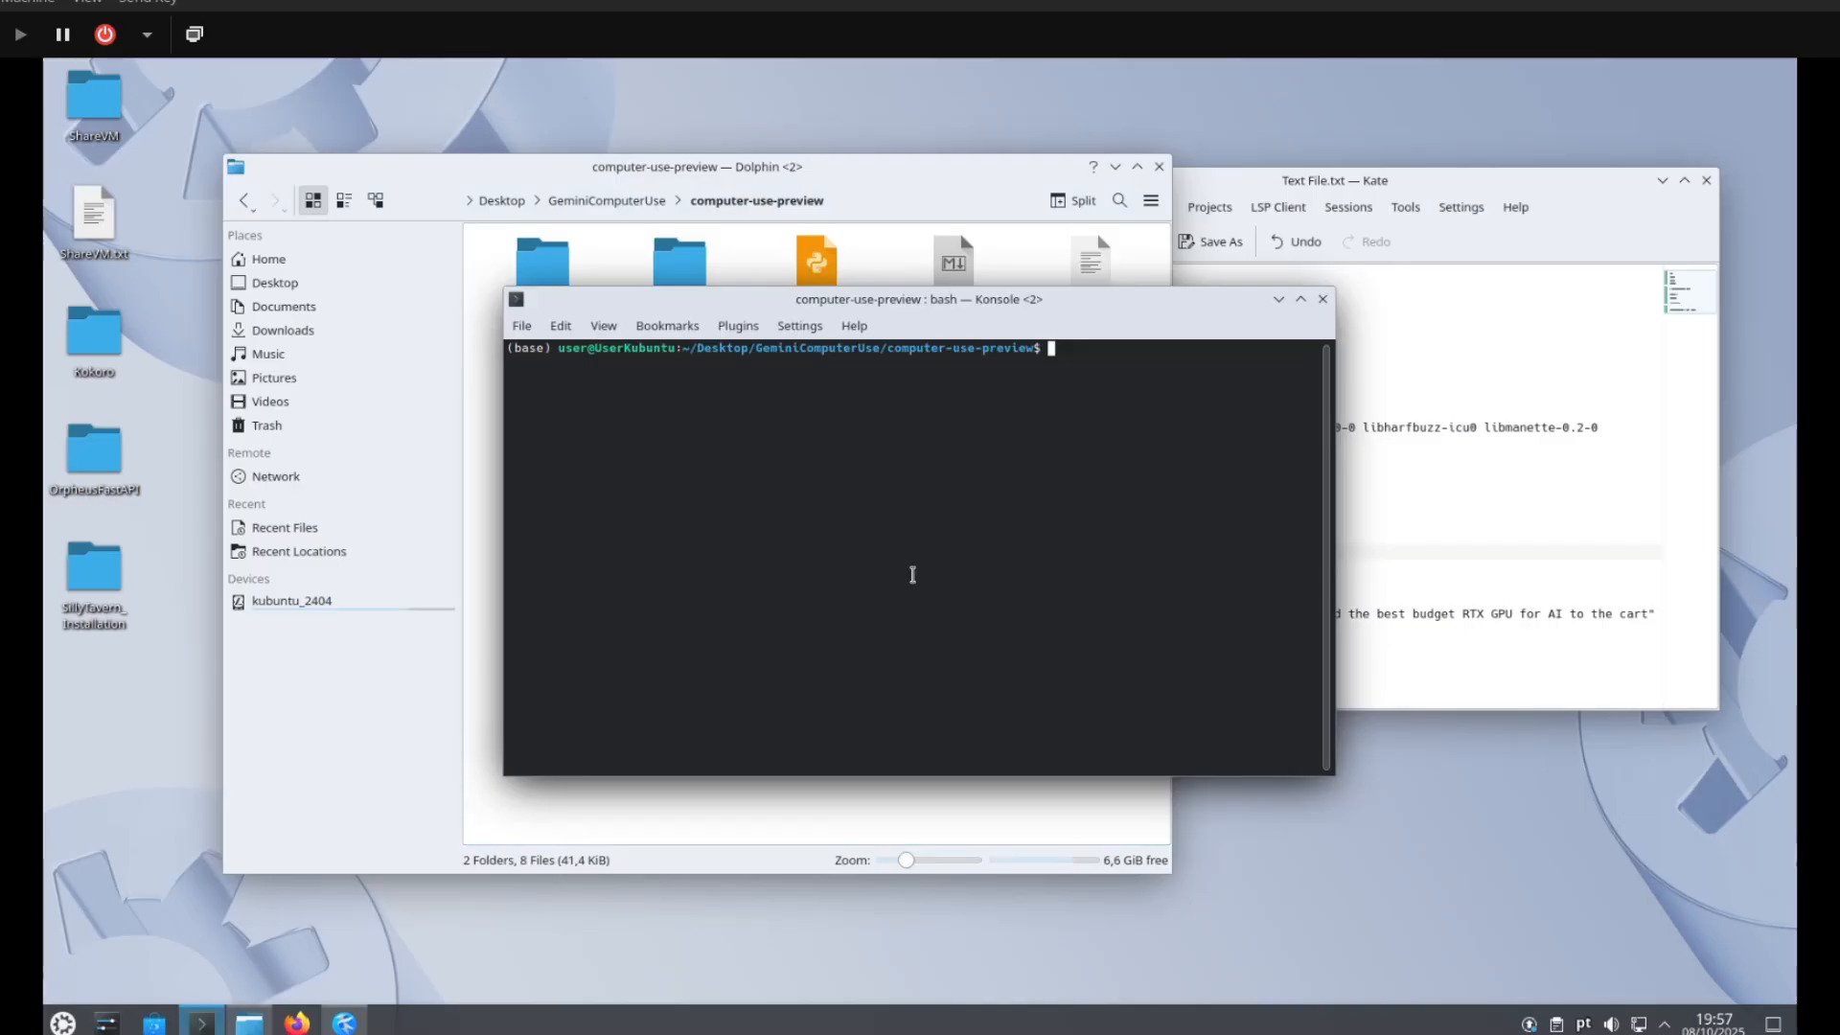
pyautogui.moveTo(1042, 318)
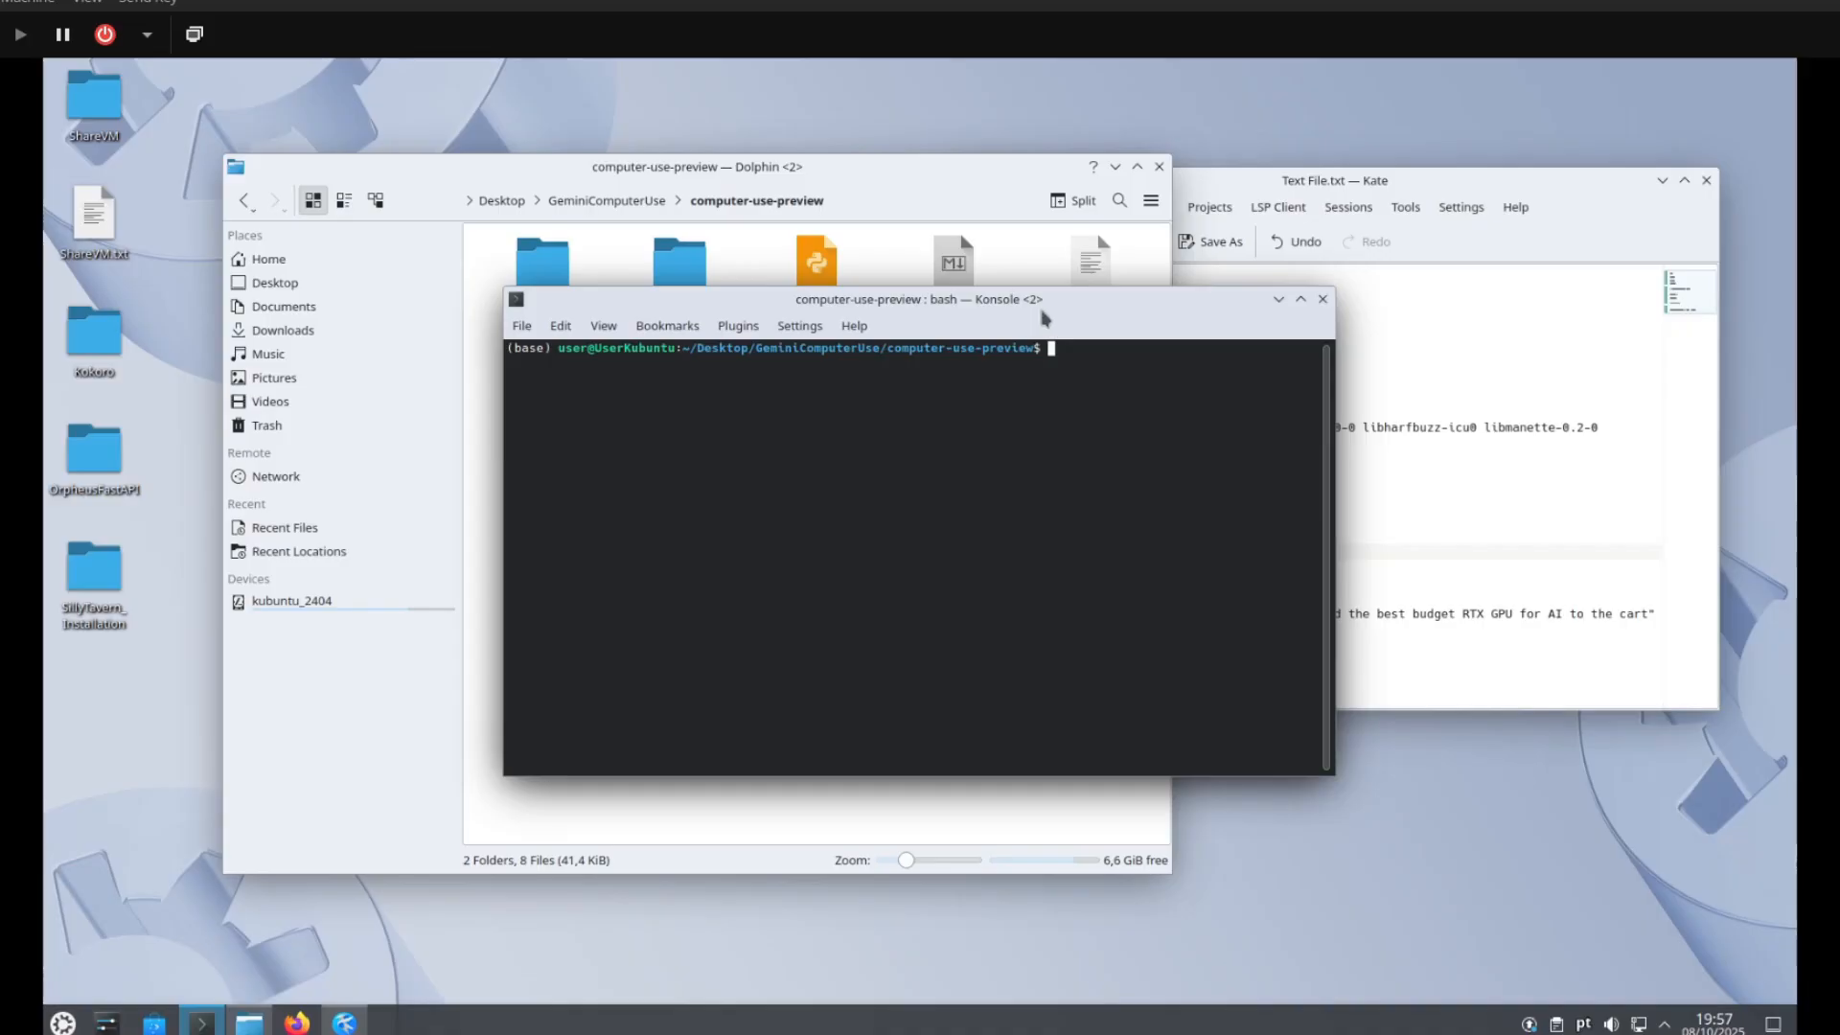
# Create the conda environment computeruse with Python 3.12.
pyautogui.write('conda cre')
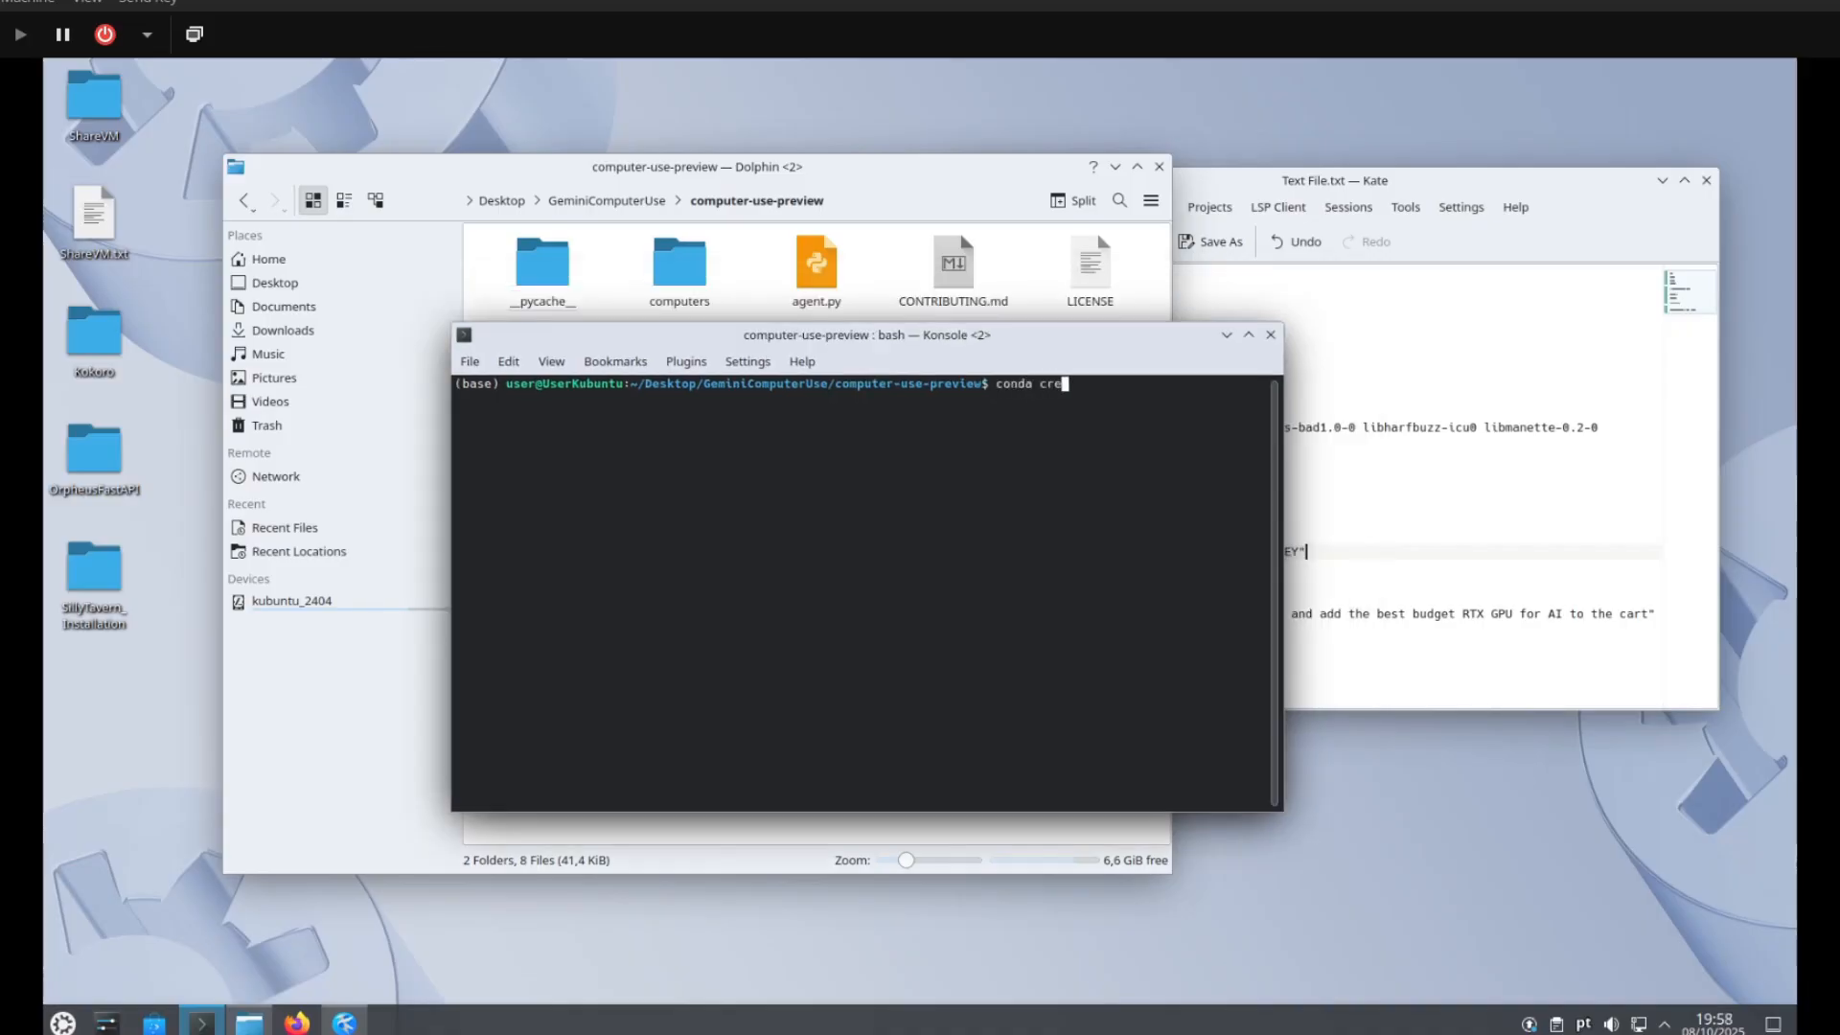
pyautogui.write('ate -')
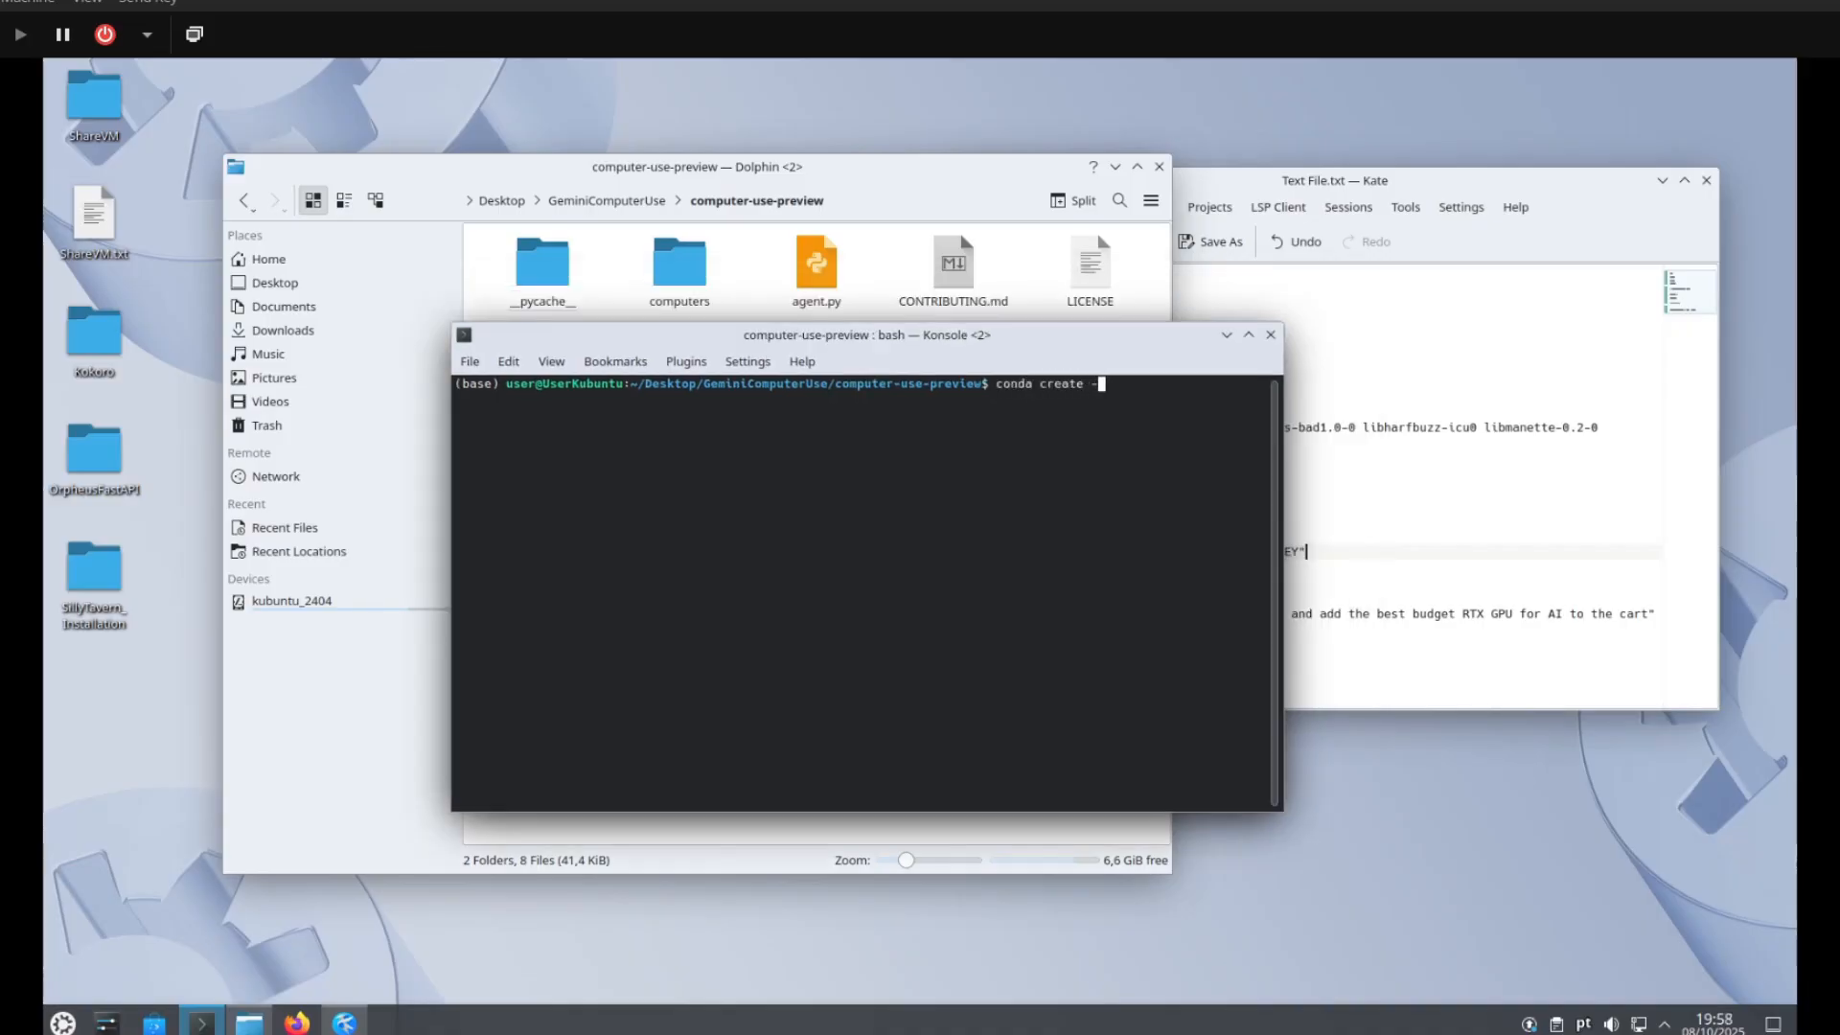
pyautogui.write('n')
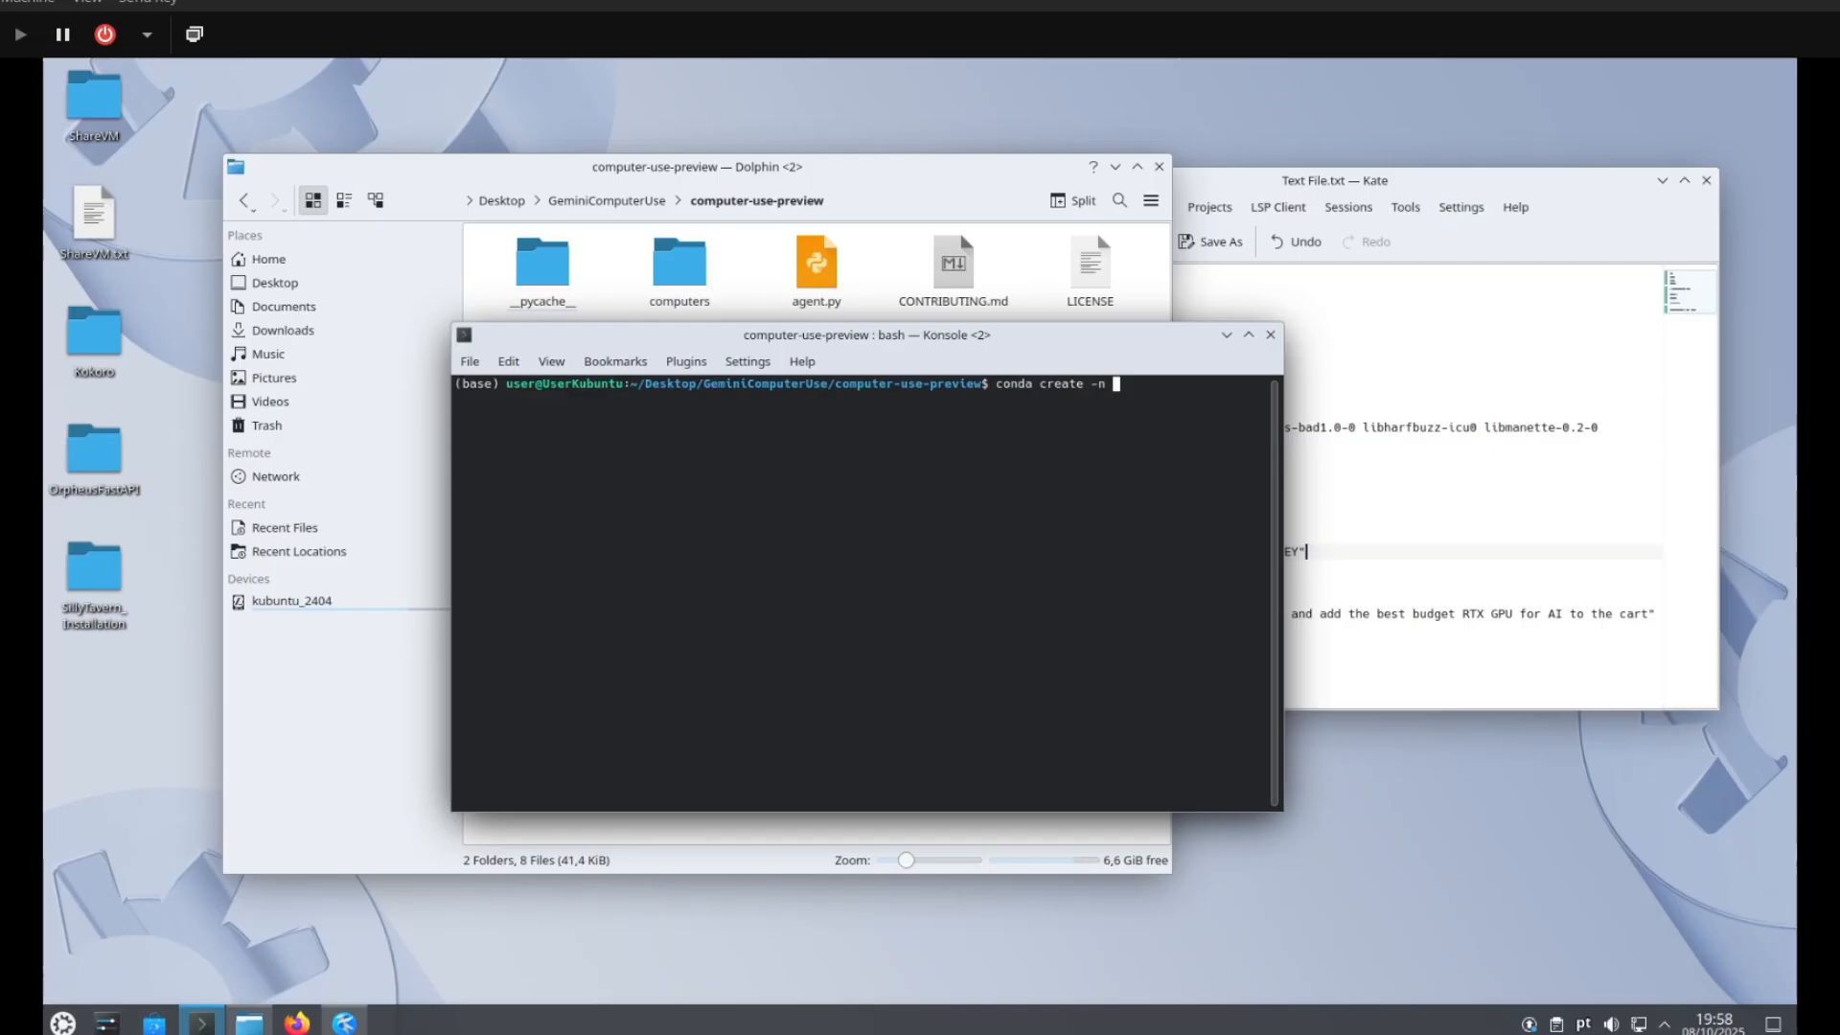
pyautogui.write('computeruse')
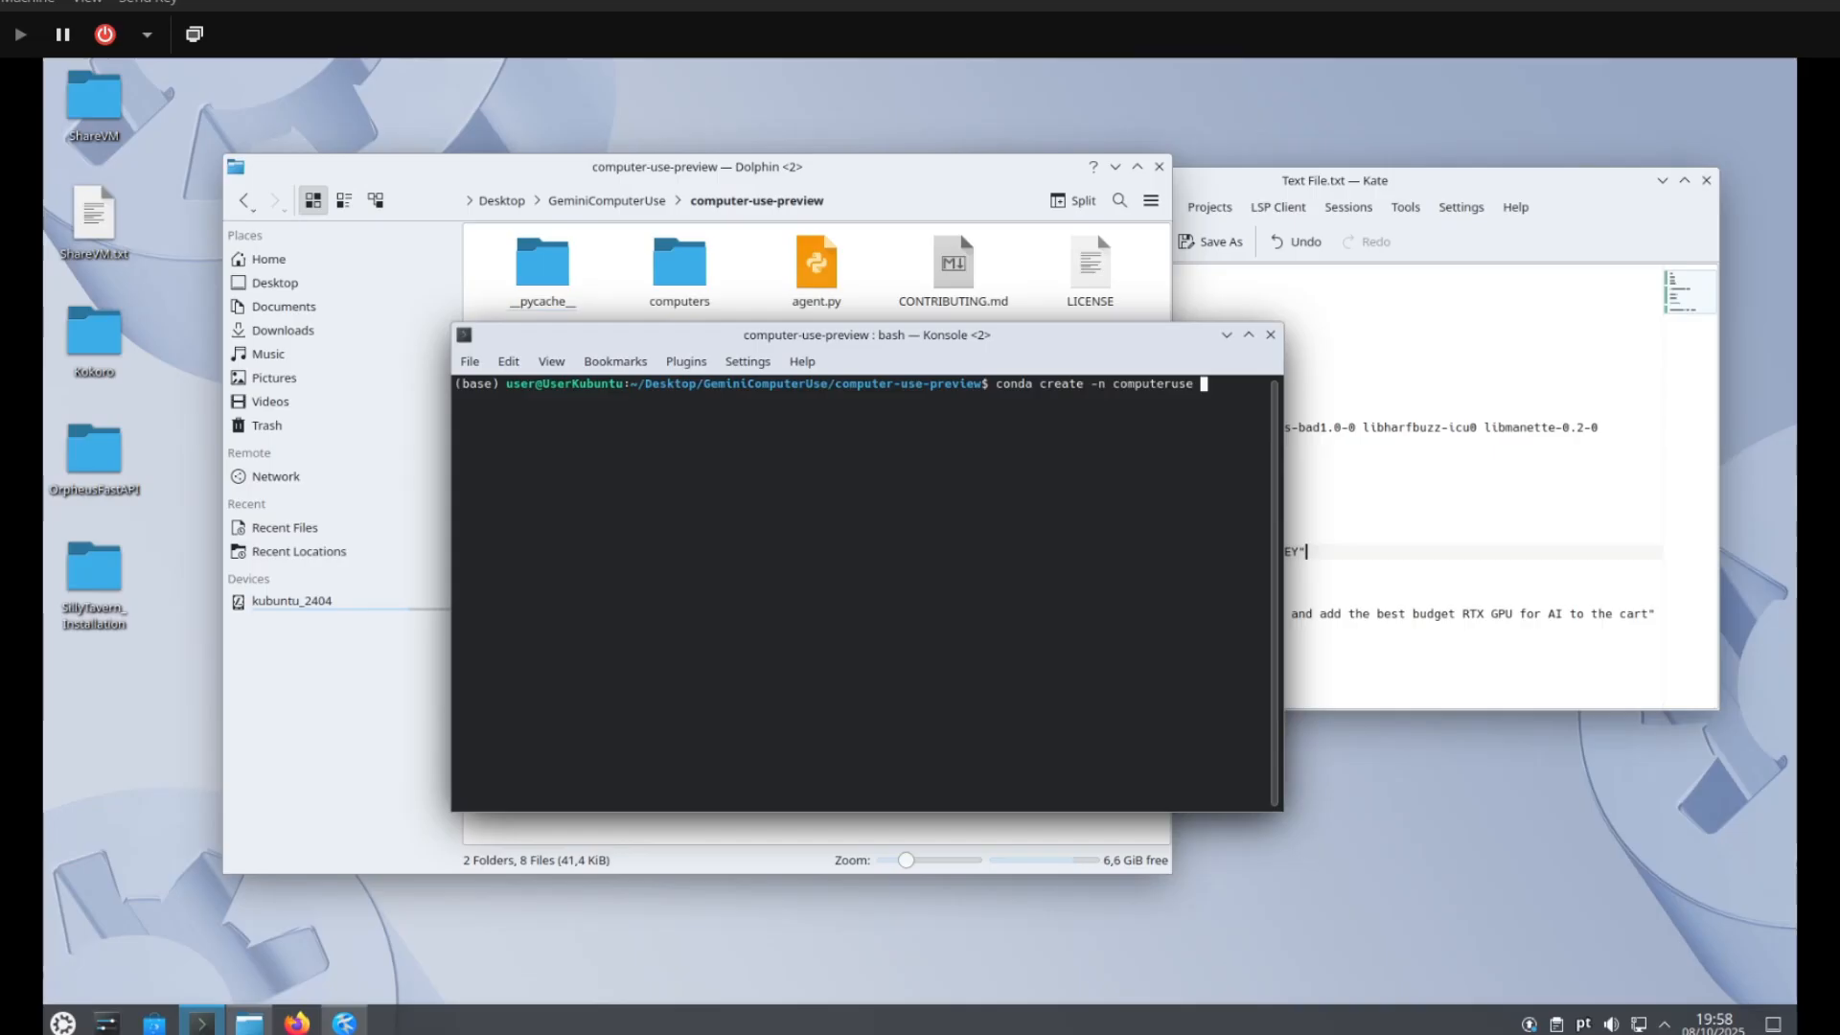
pyautogui.write('python==3.12')
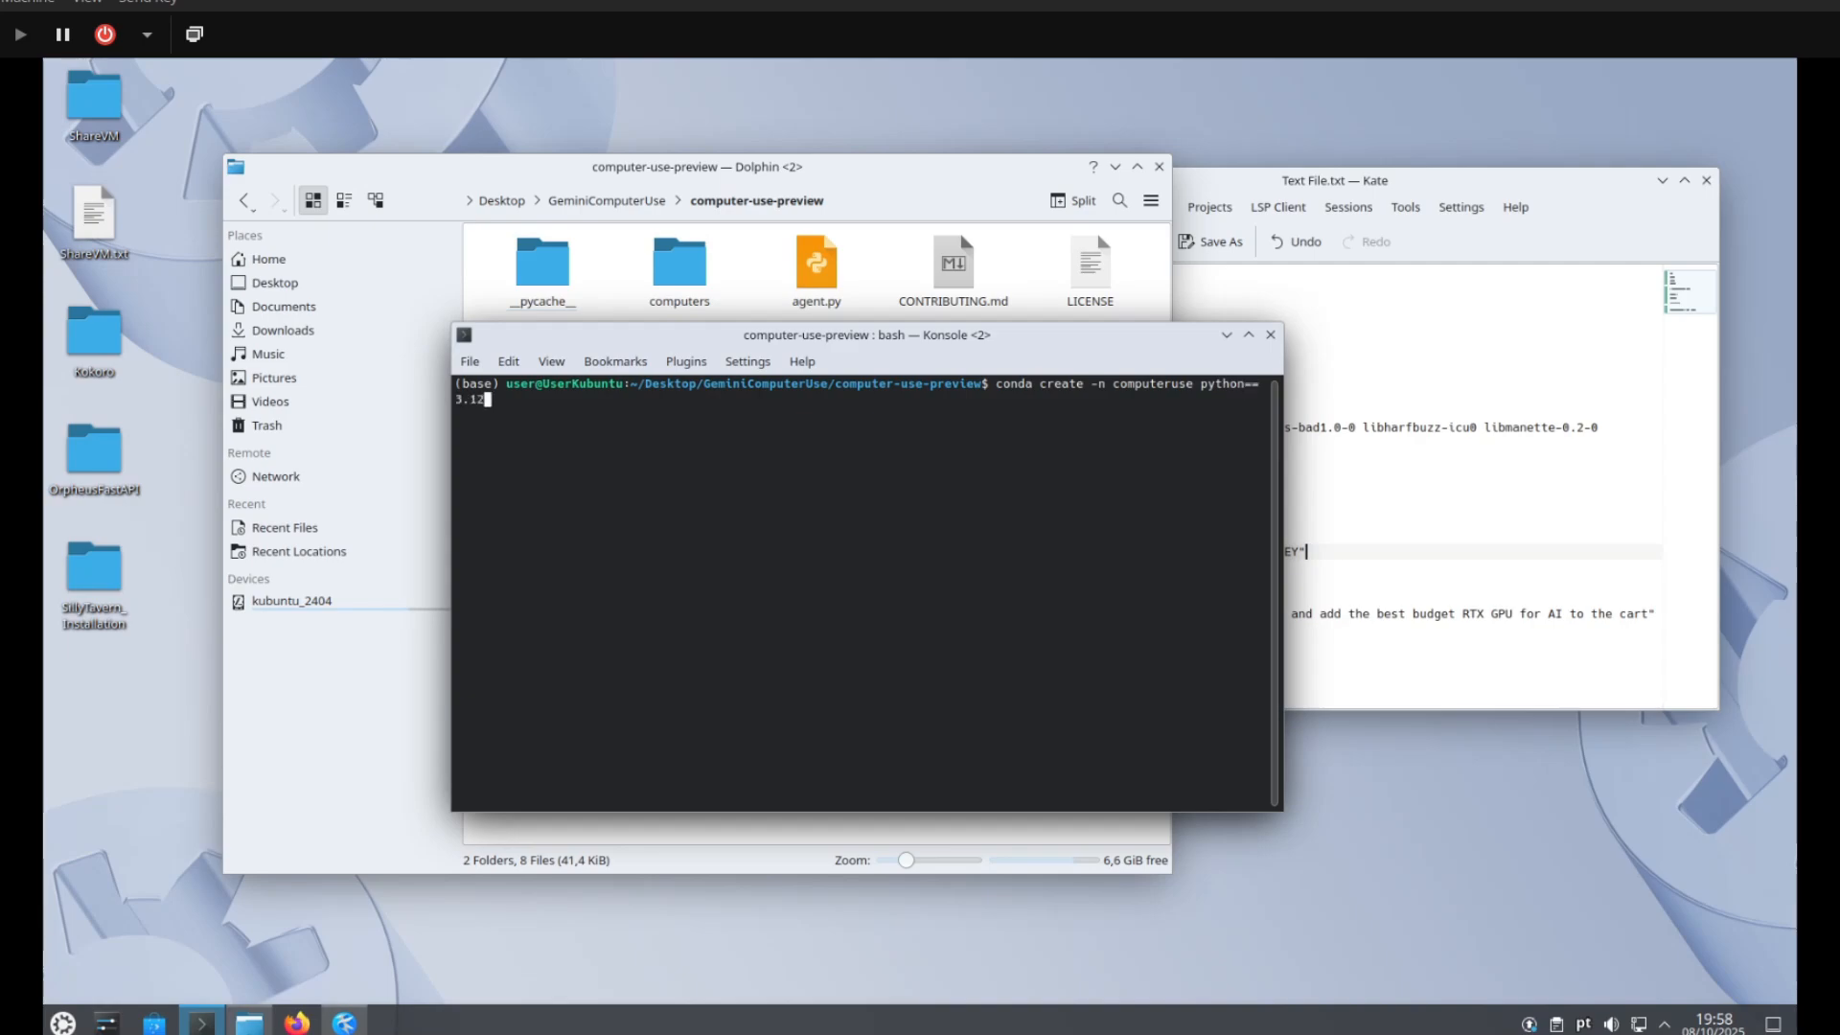
pyautogui.press('BackSpace')
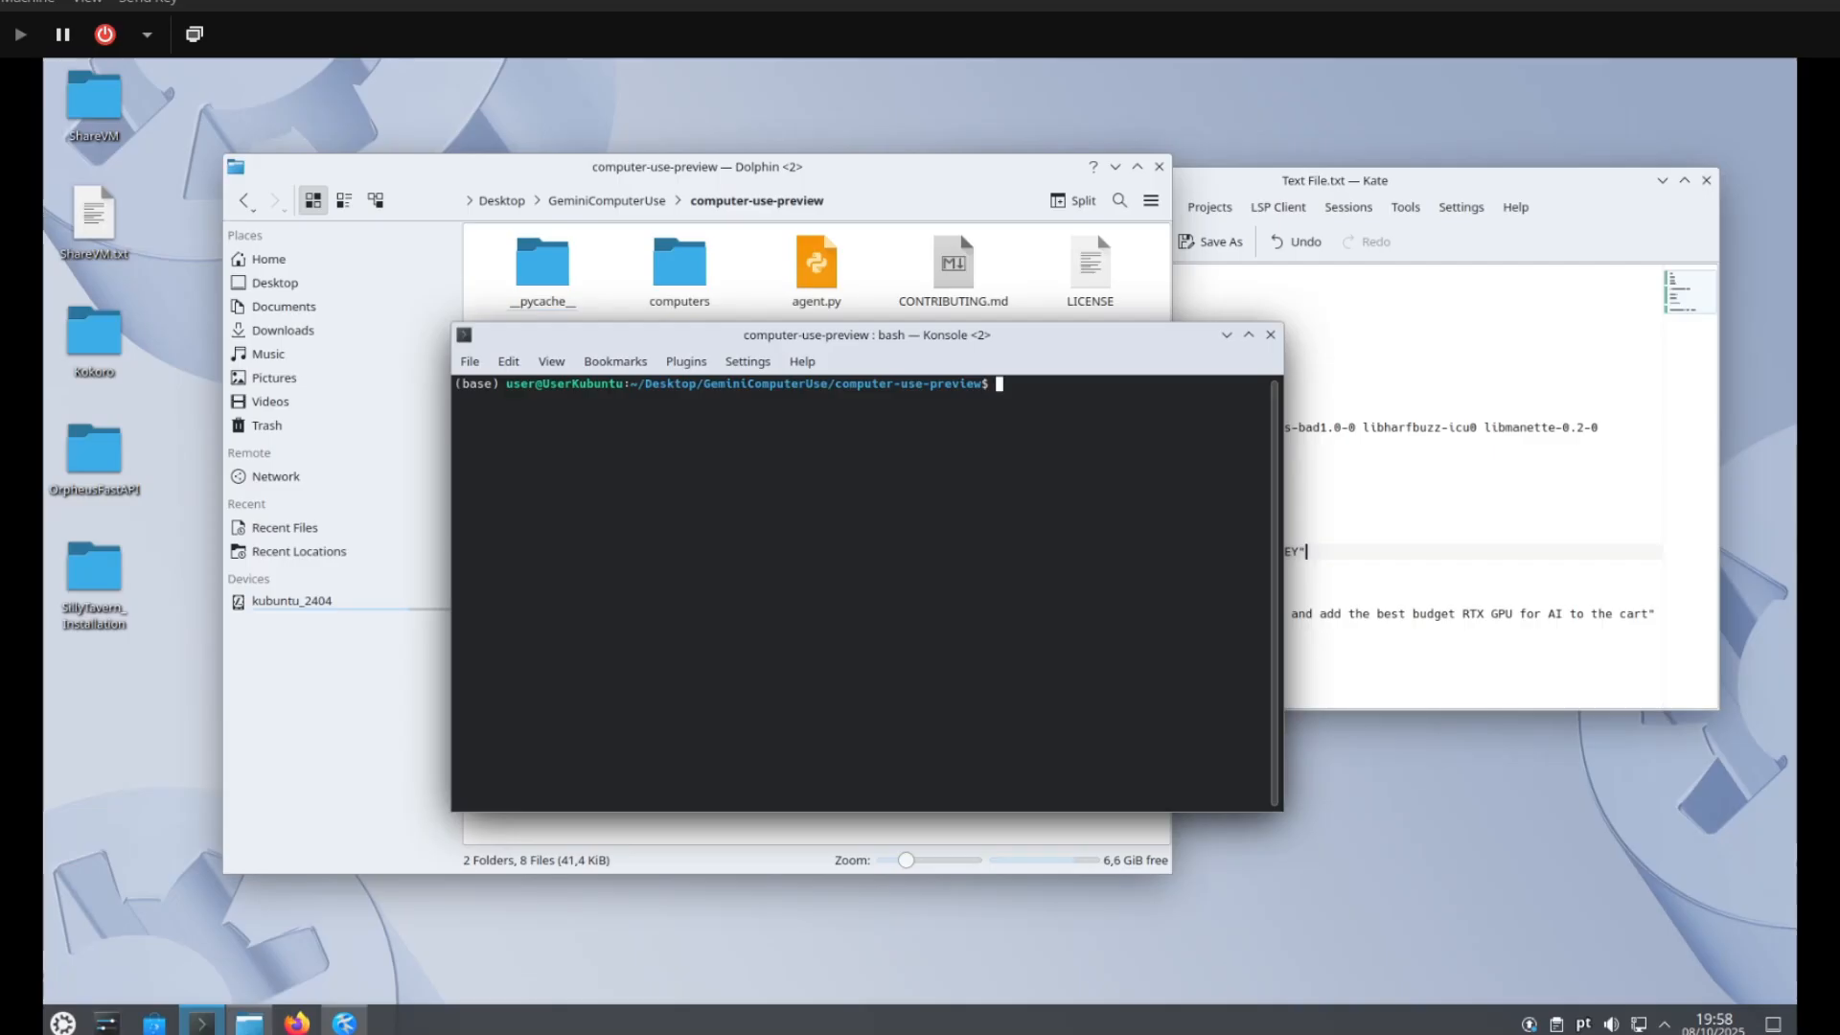
# Activate the computeruse environment.
pyautogui.write('conda')
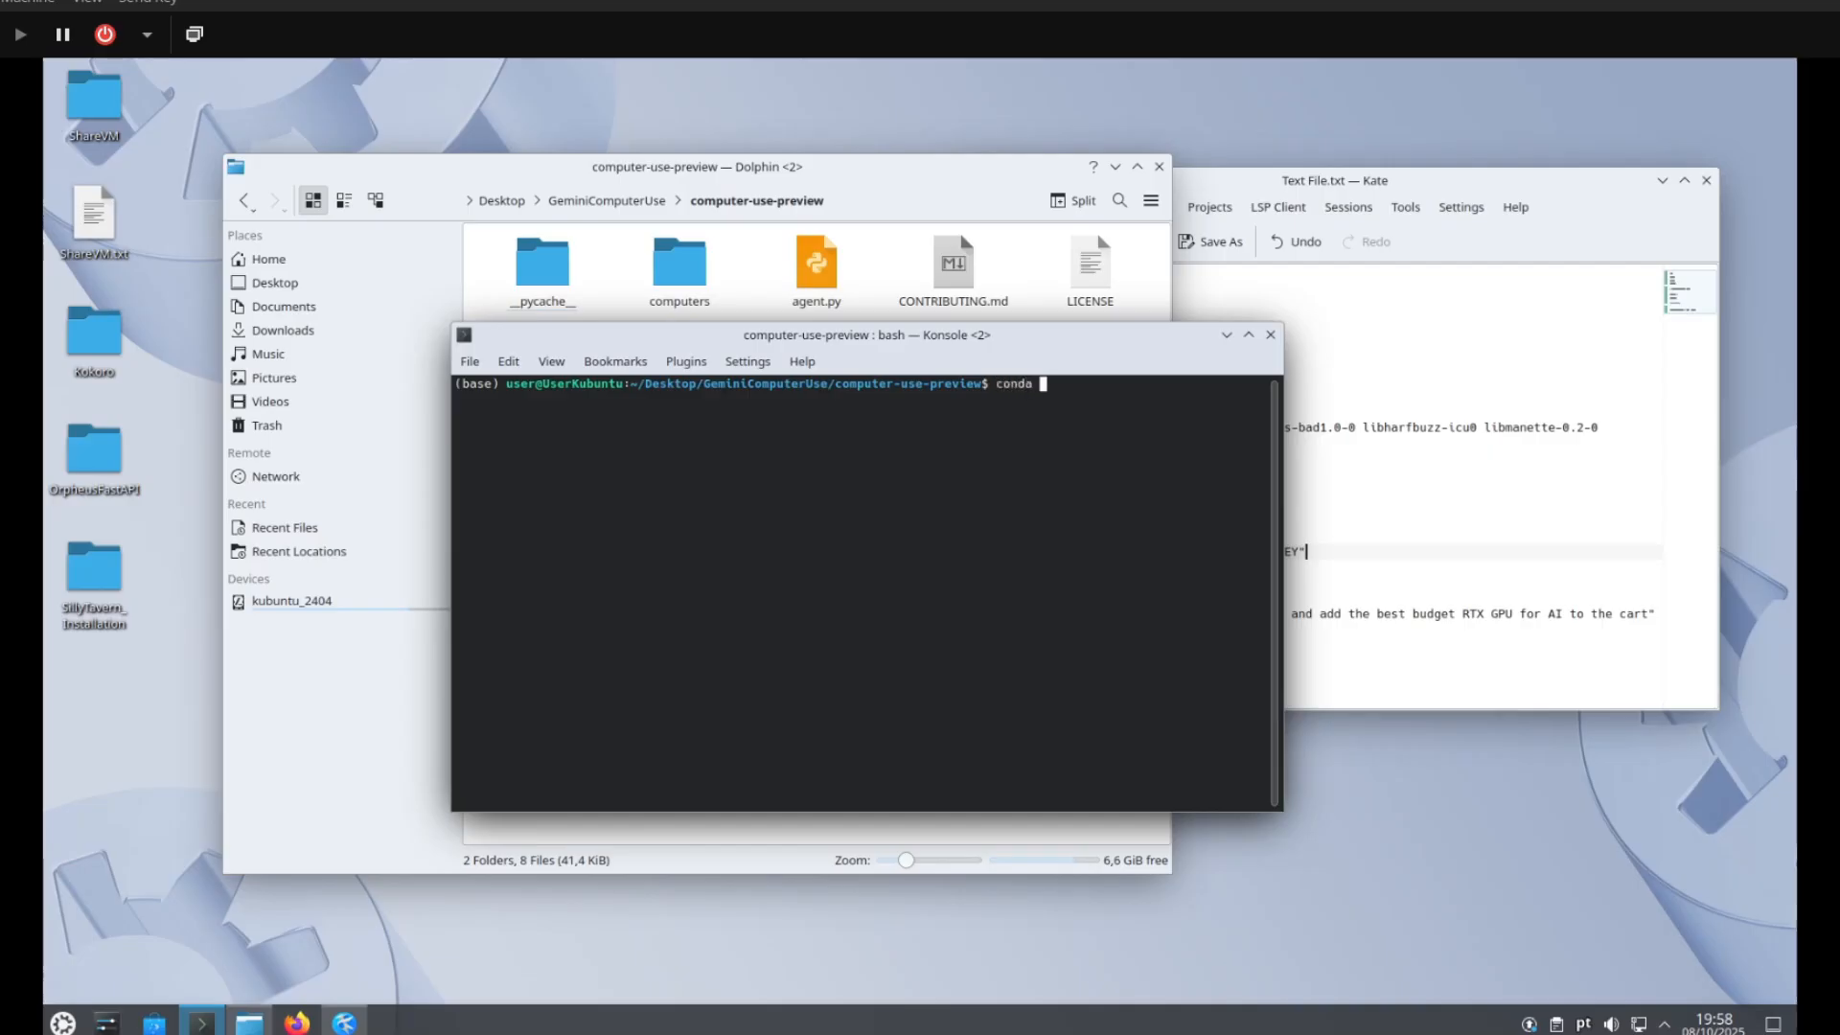
pyautogui.write('activate computerus')
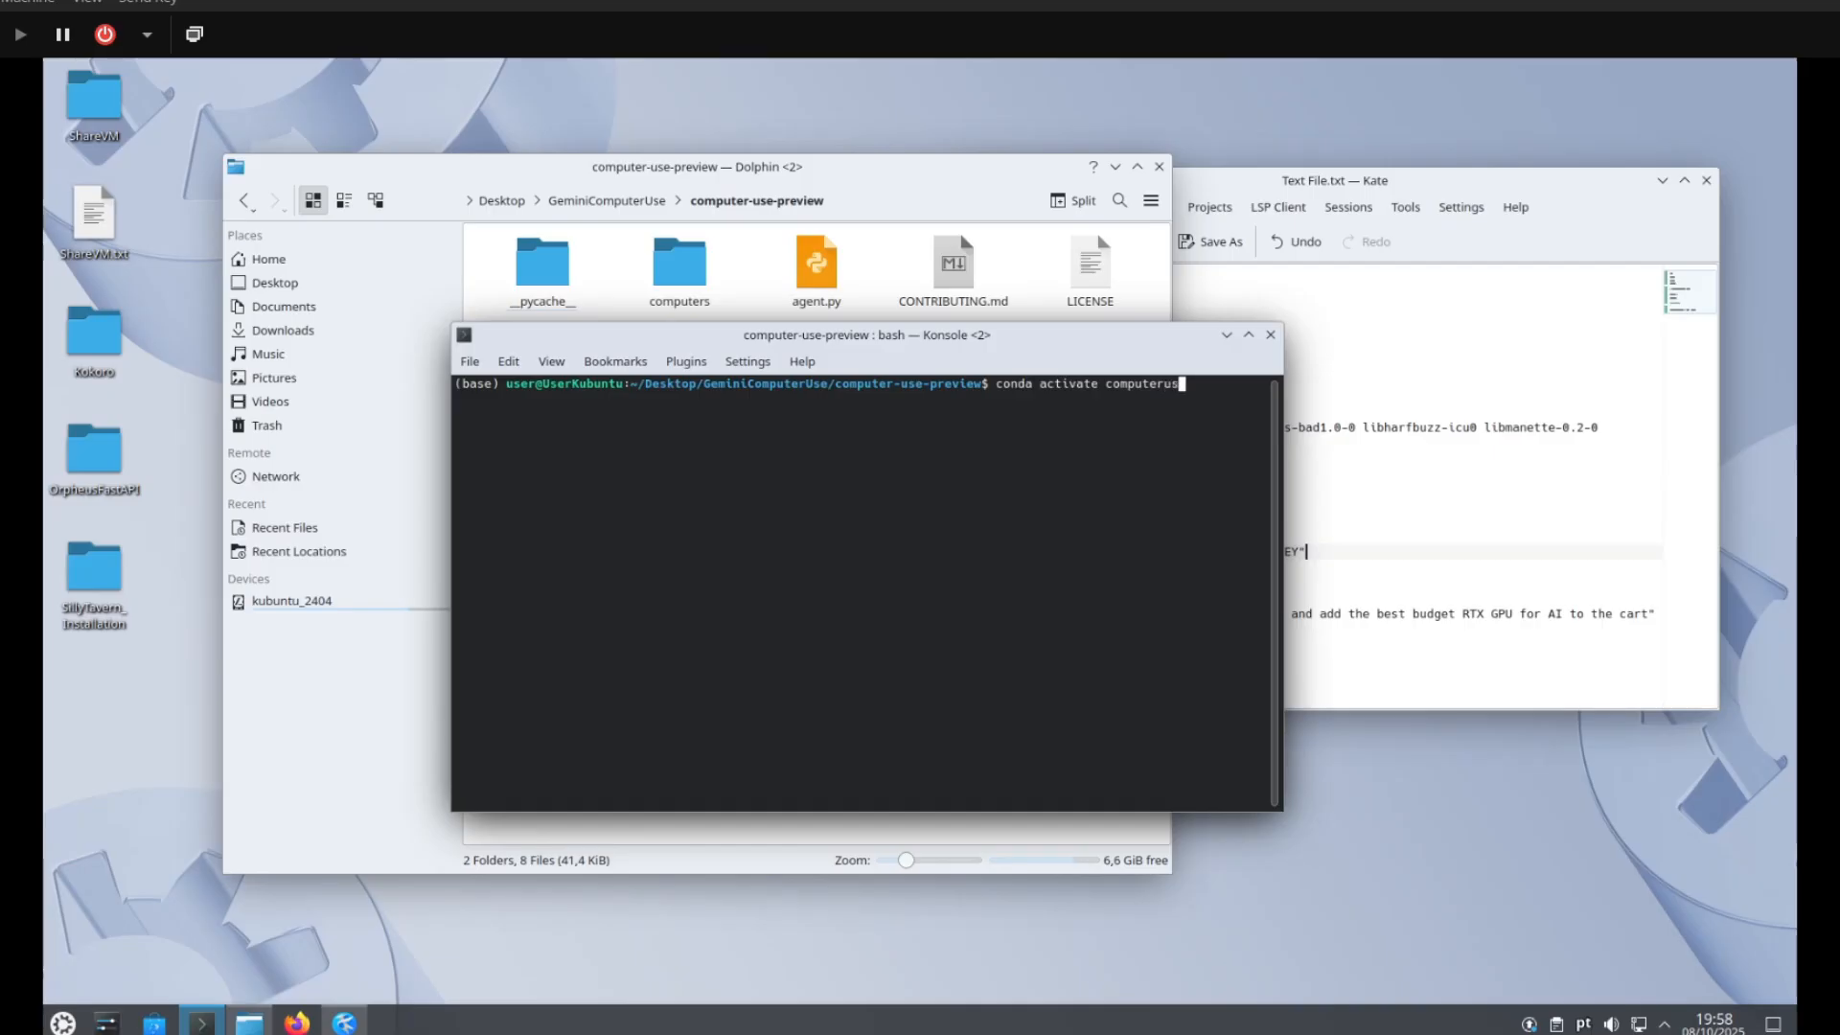
pyautogui.press('Return')
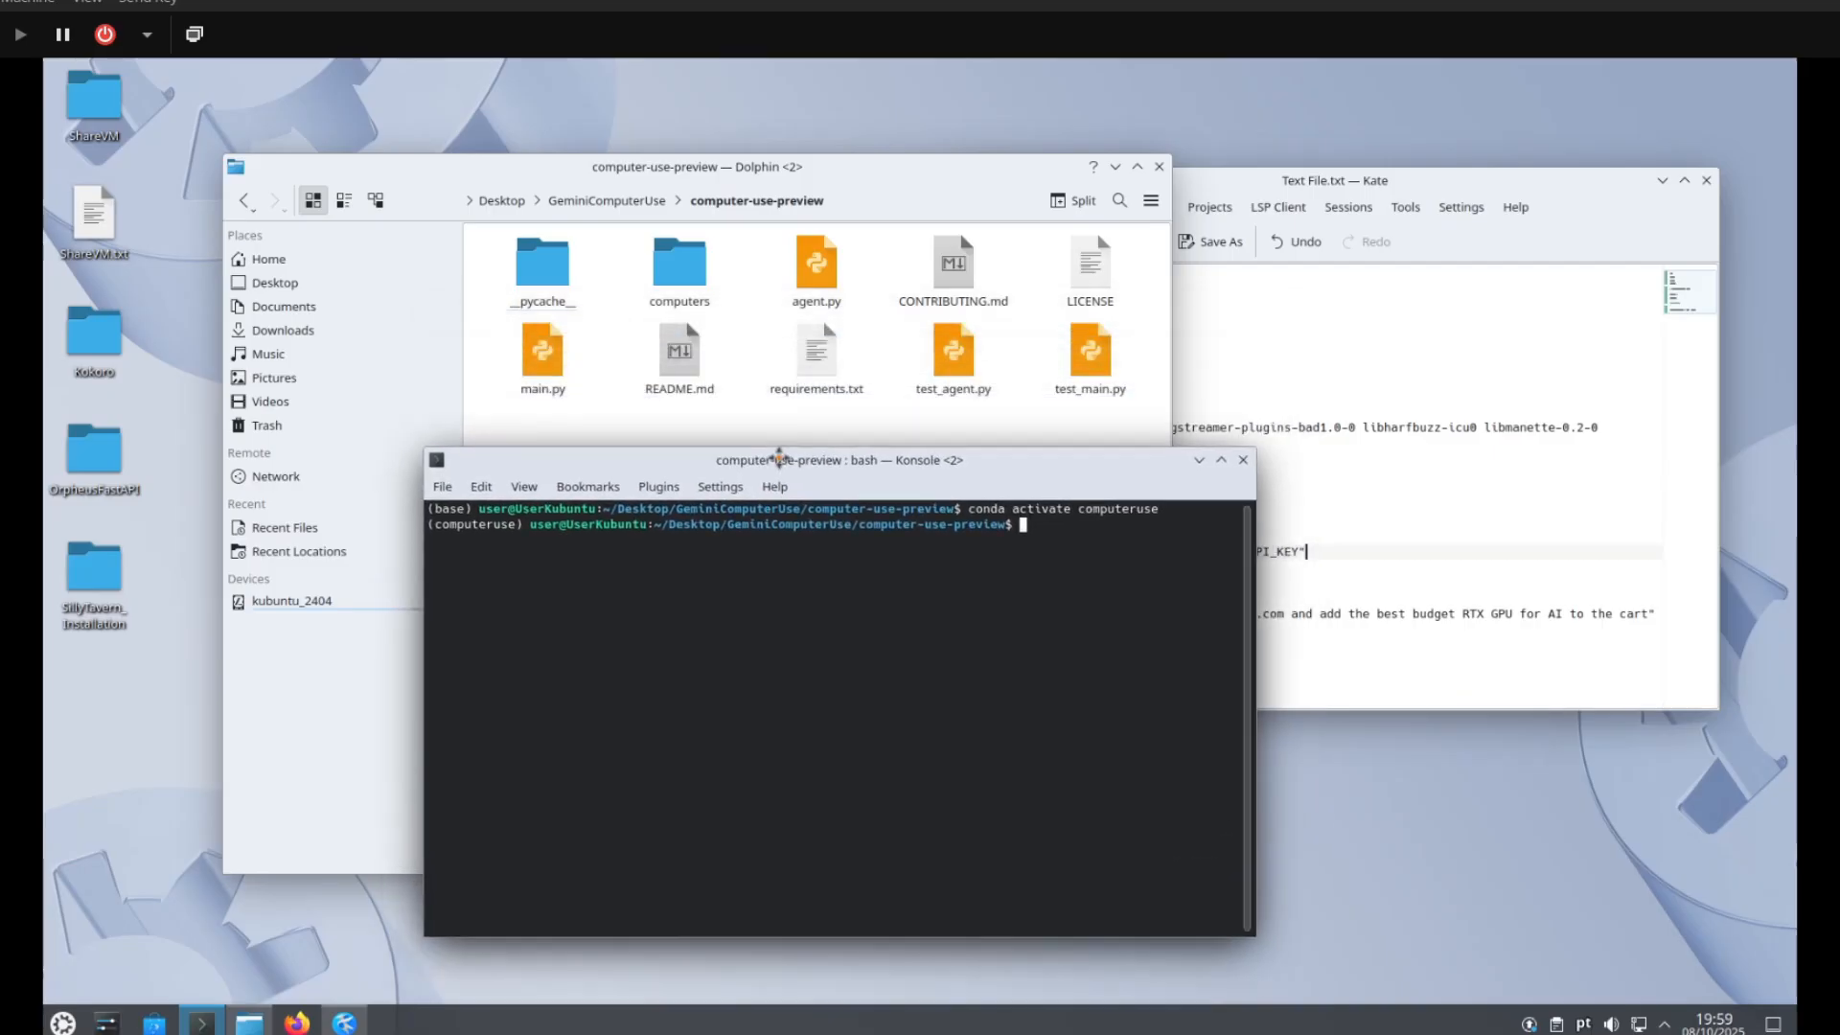
pyautogui.moveTo(766, 414)
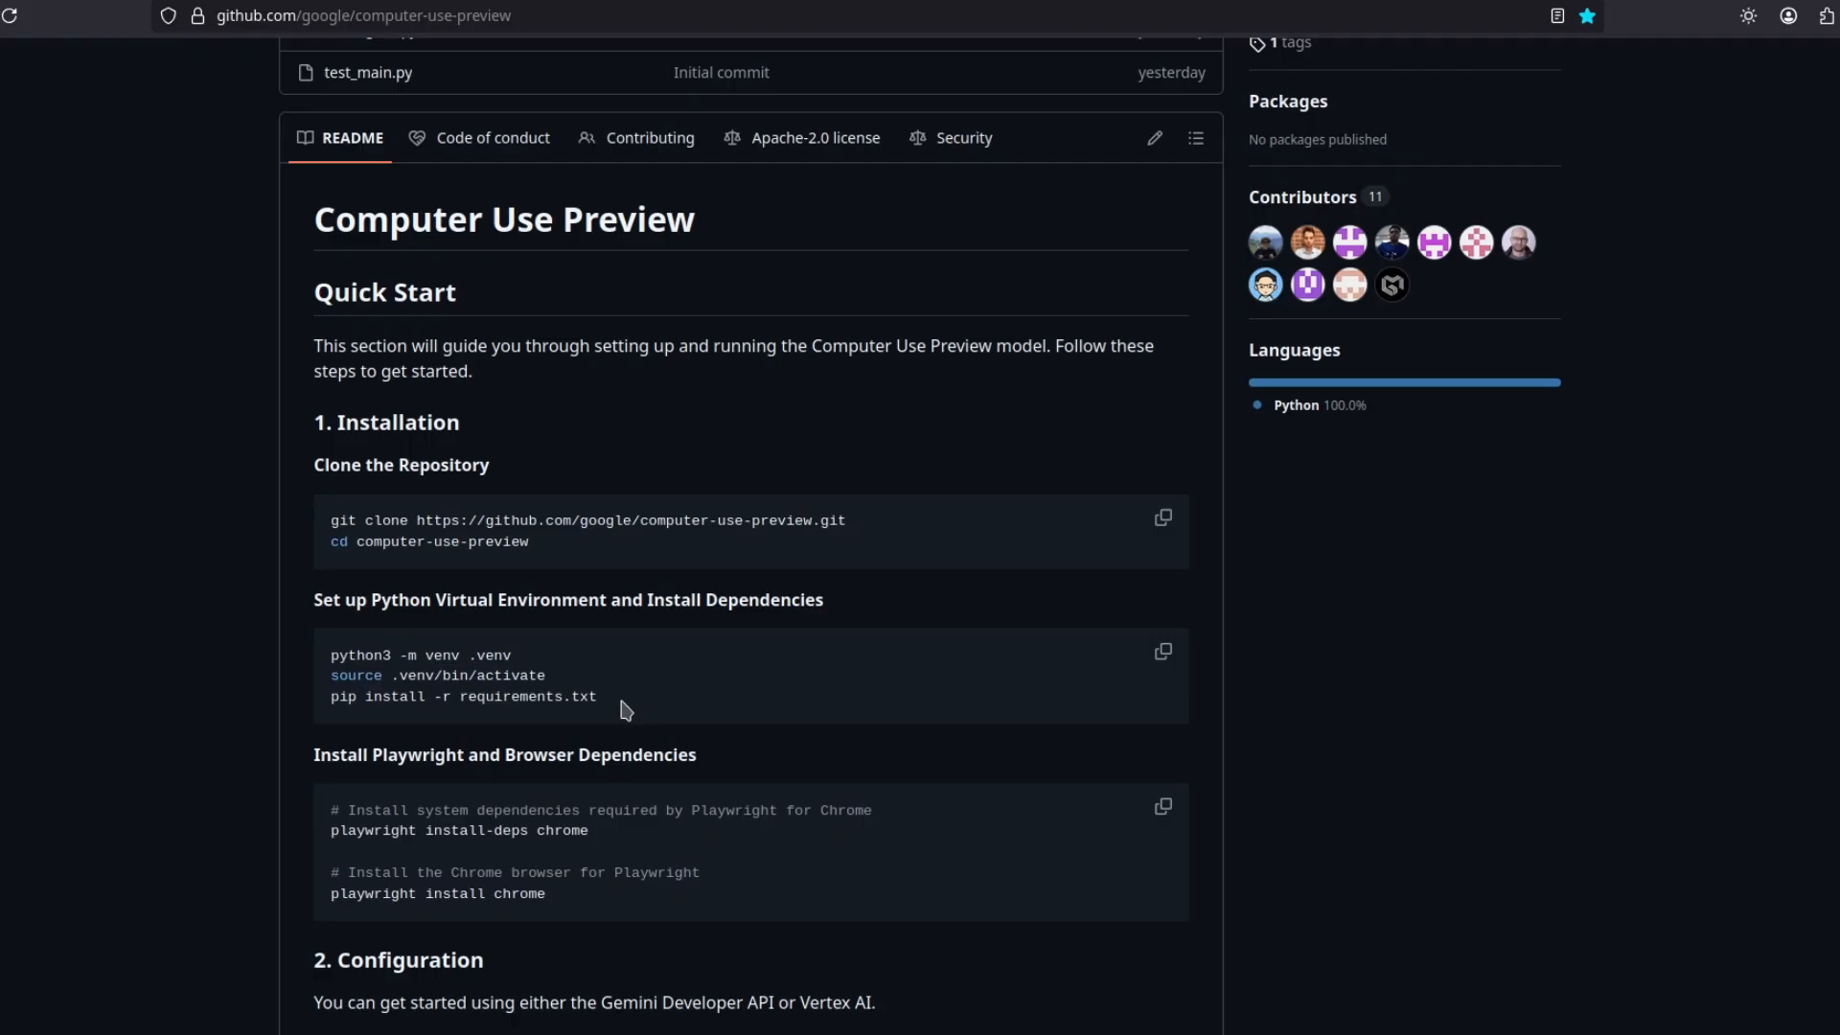
pyautogui.tripleClick(462, 695)
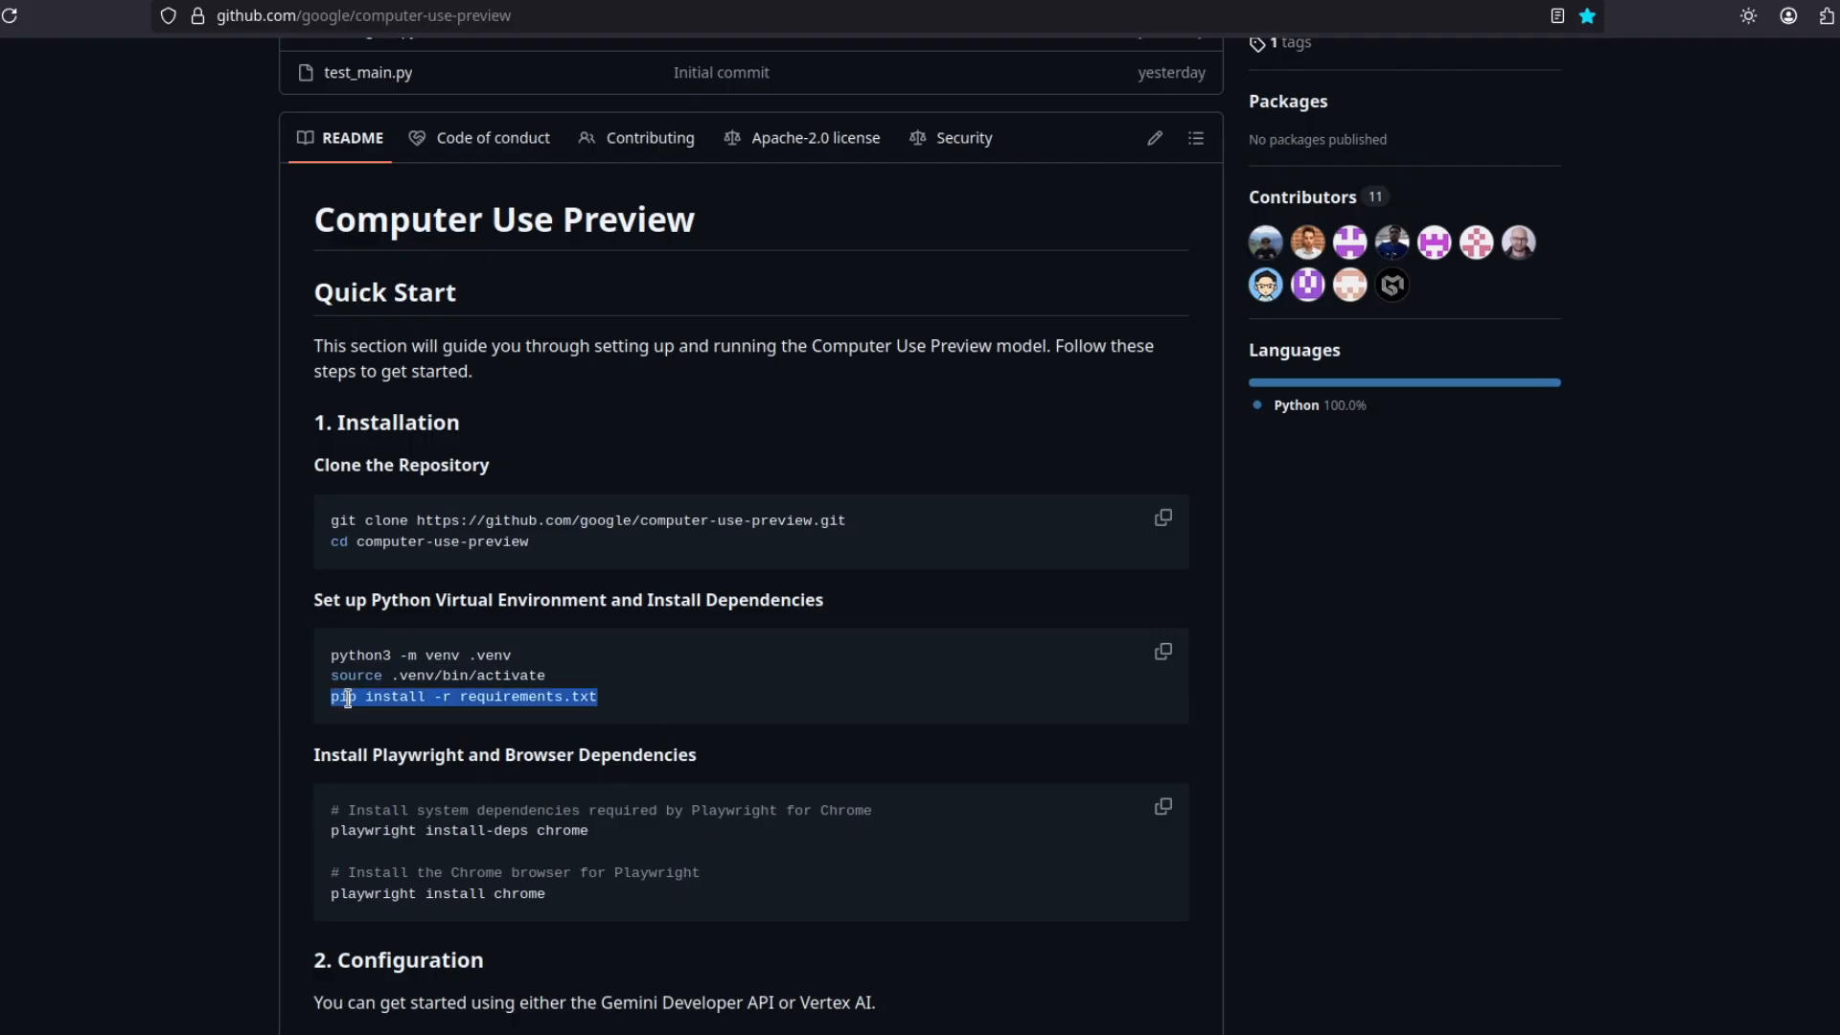
pyautogui.click(326, 724)
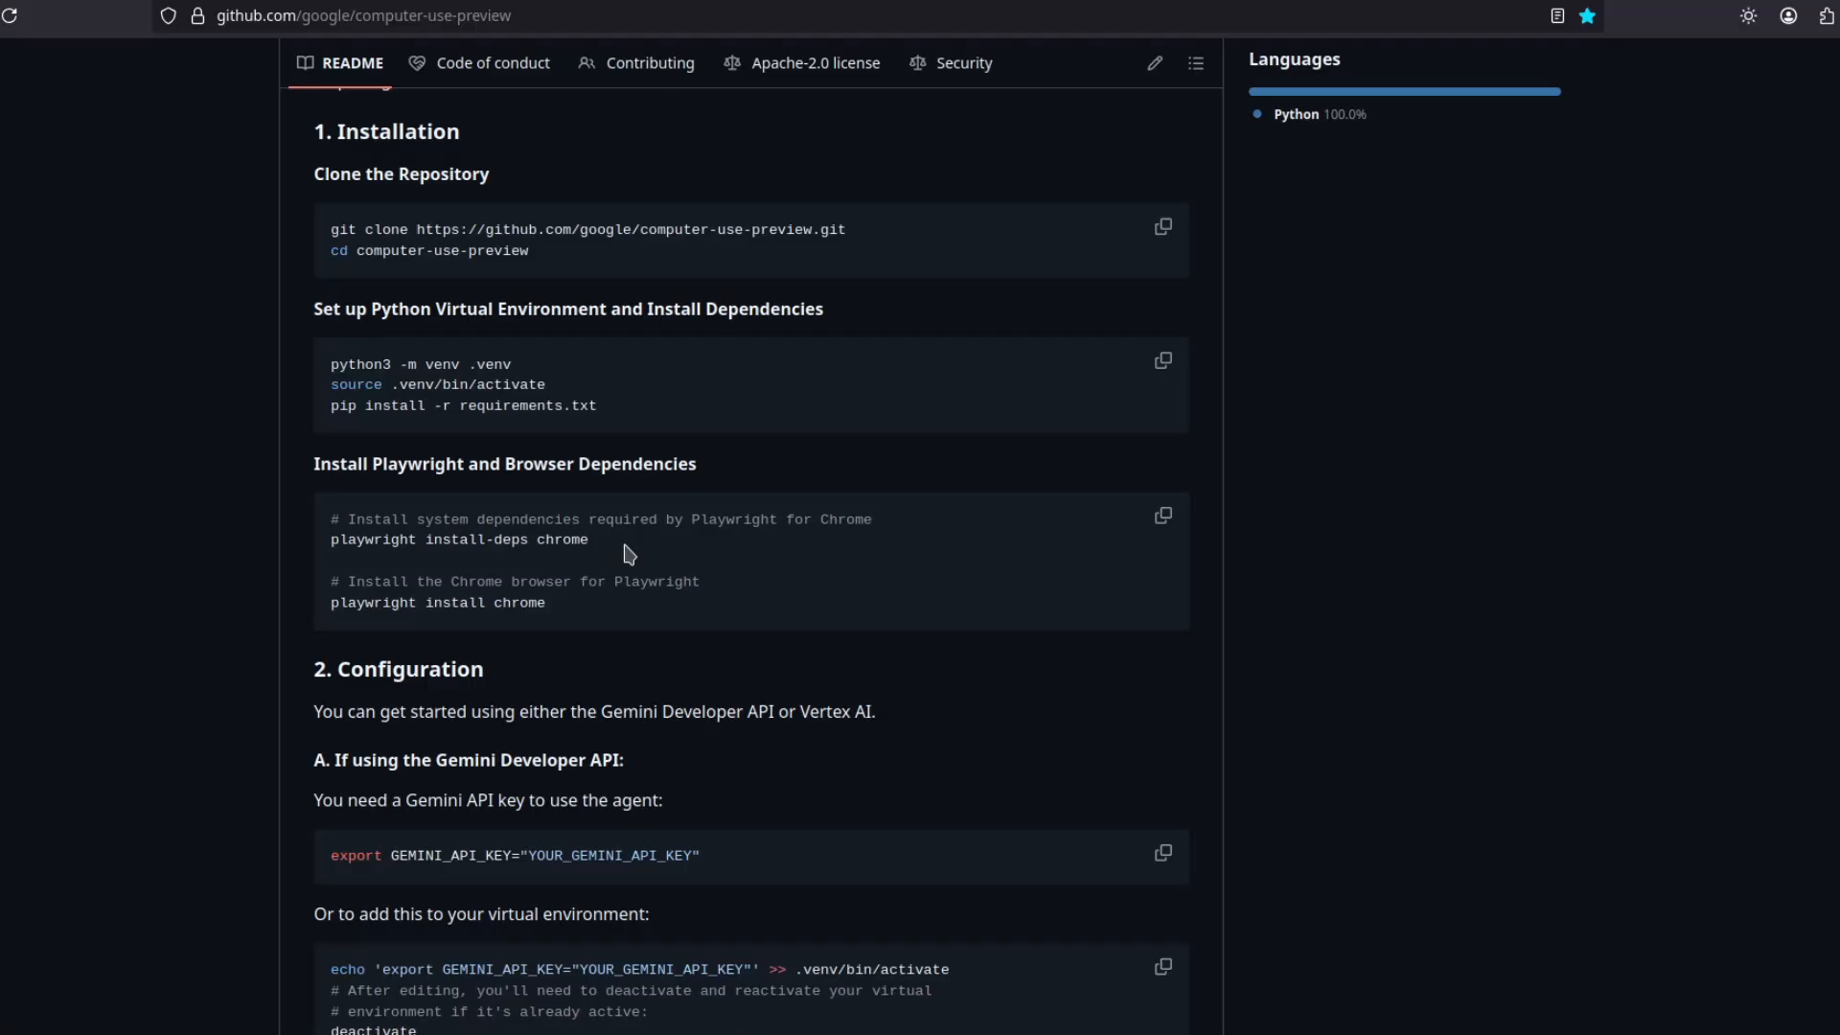
pyautogui.doubleClick(341, 539)
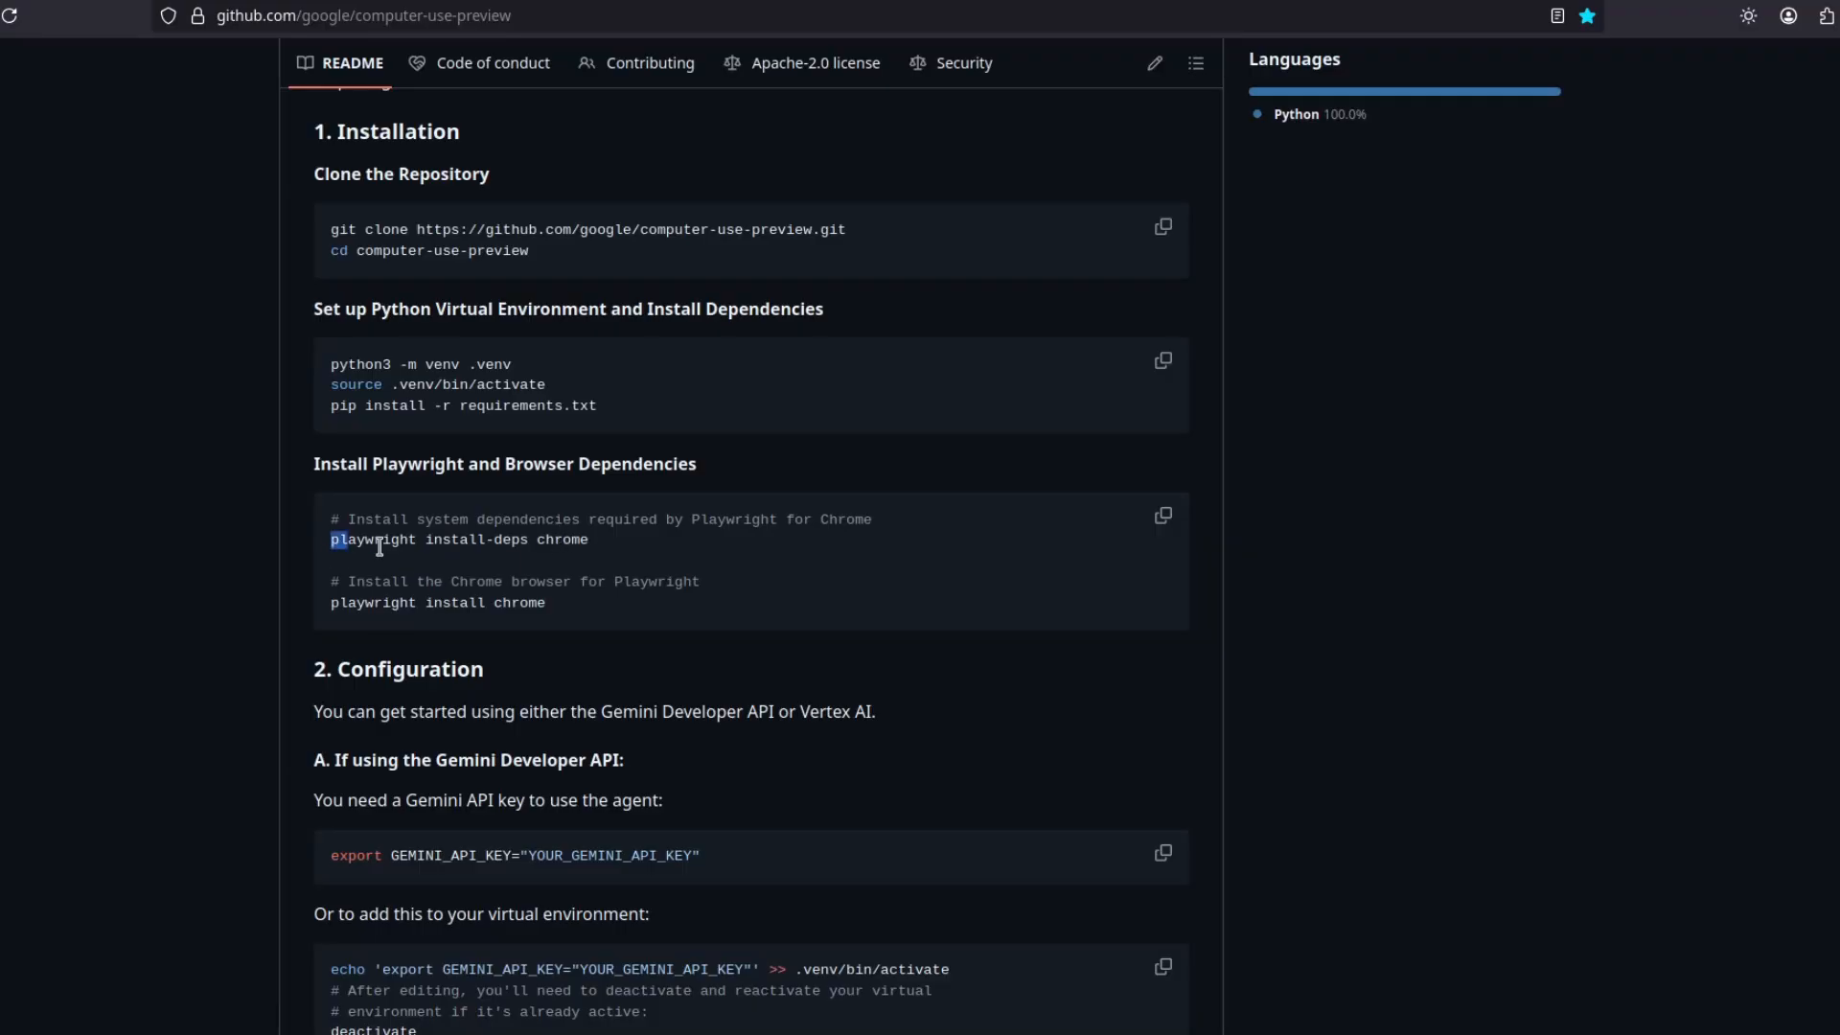
pyautogui.moveTo(614, 550)
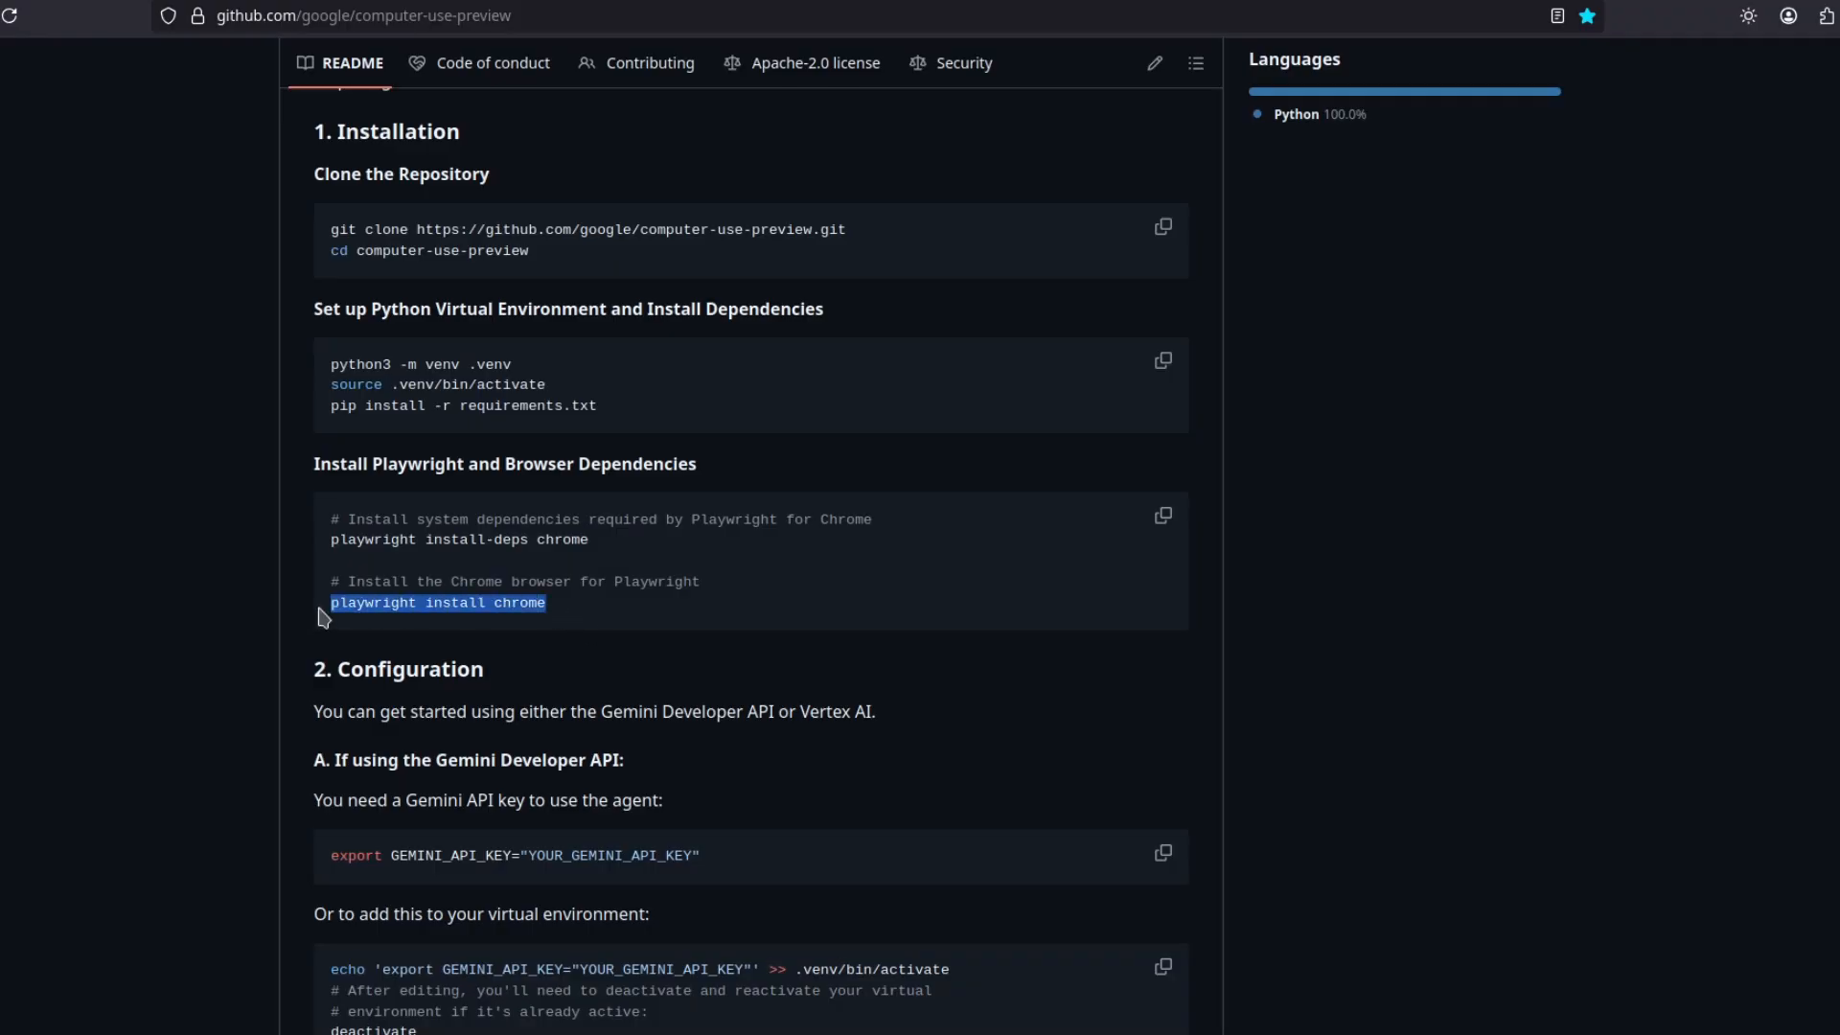
pyautogui.click(558, 644)
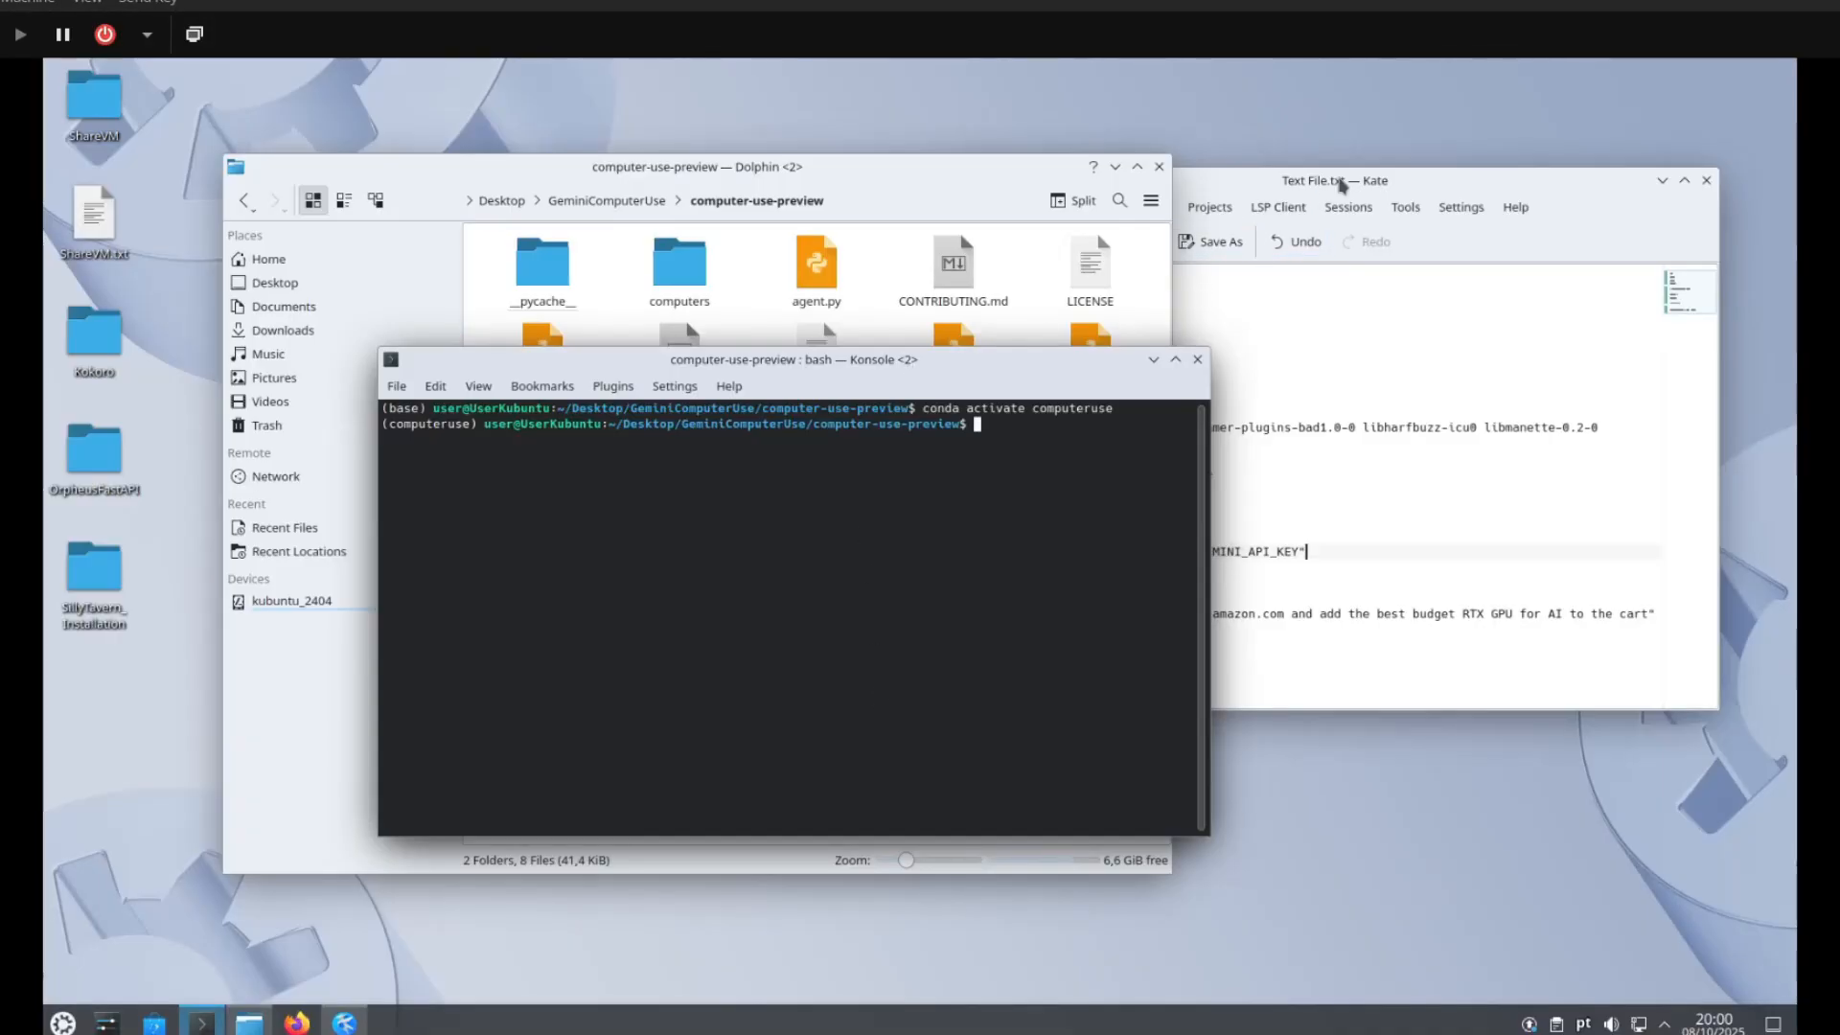
# Paste the playwright install chrome command into the terminal and bring the Kate setup notes back in front.
pyautogui.click(1334, 180)
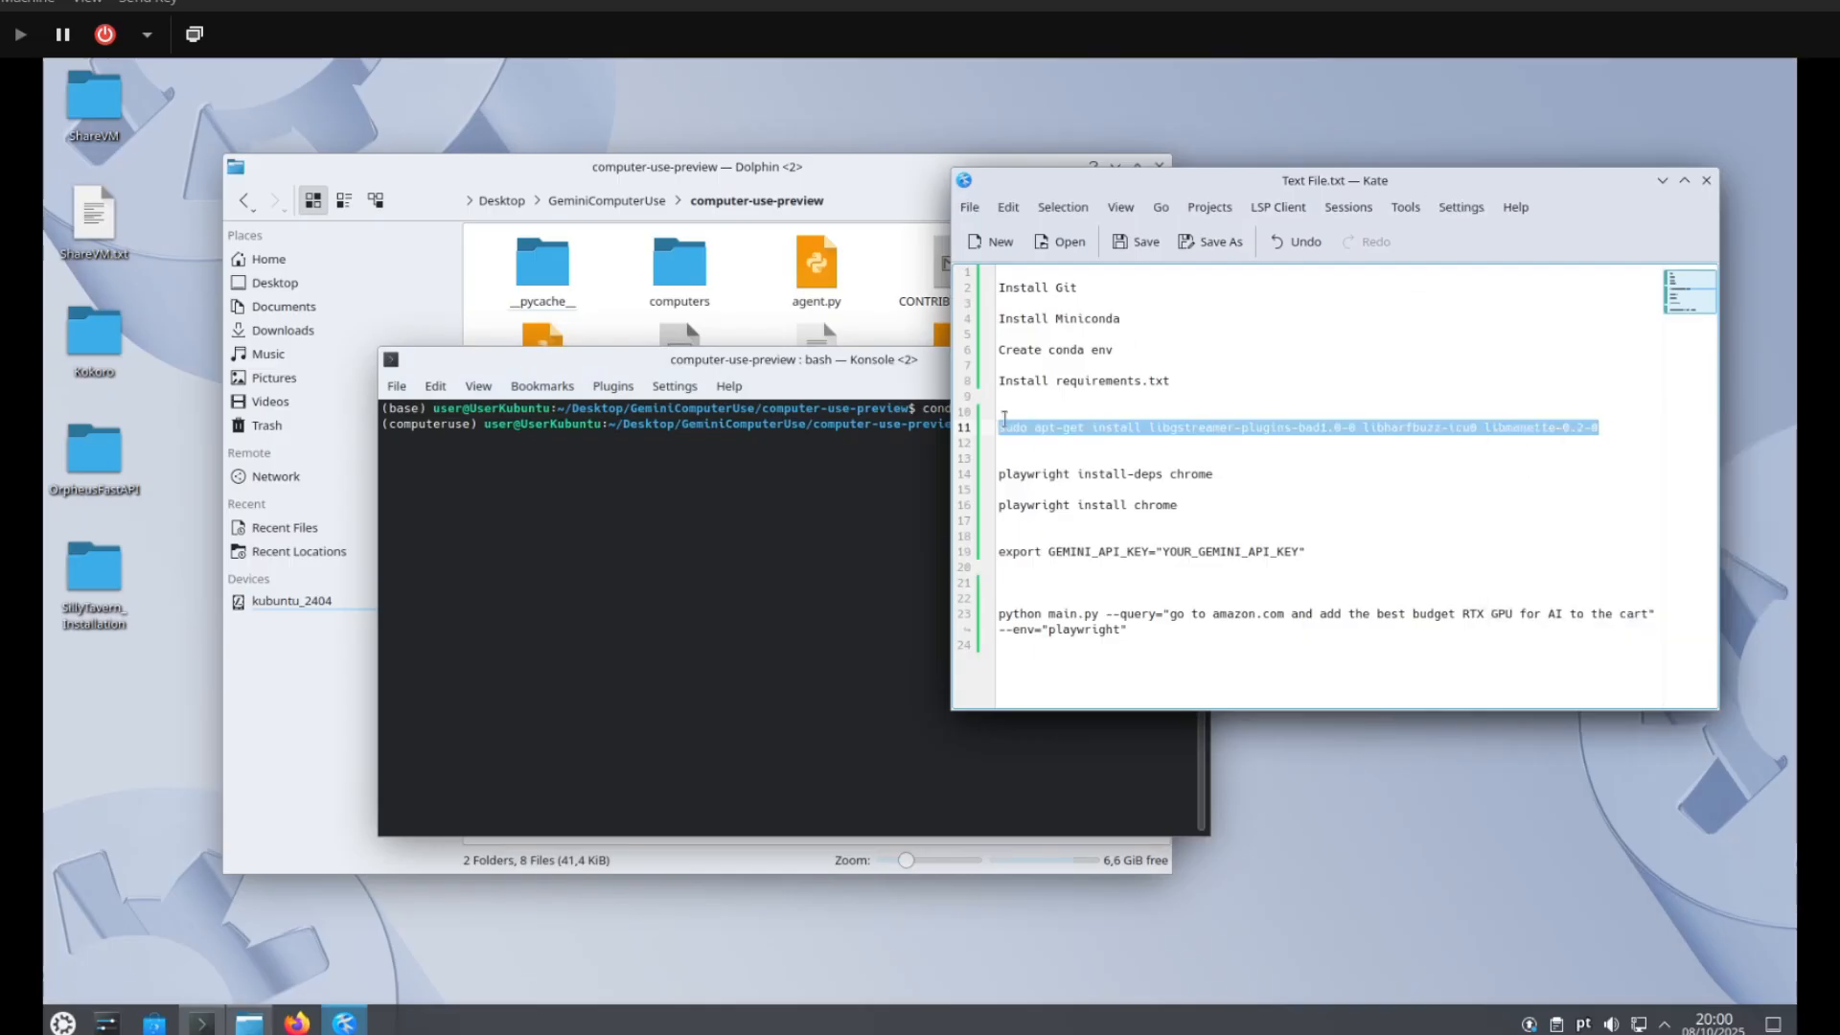
pyautogui.rightClick(704, 586)
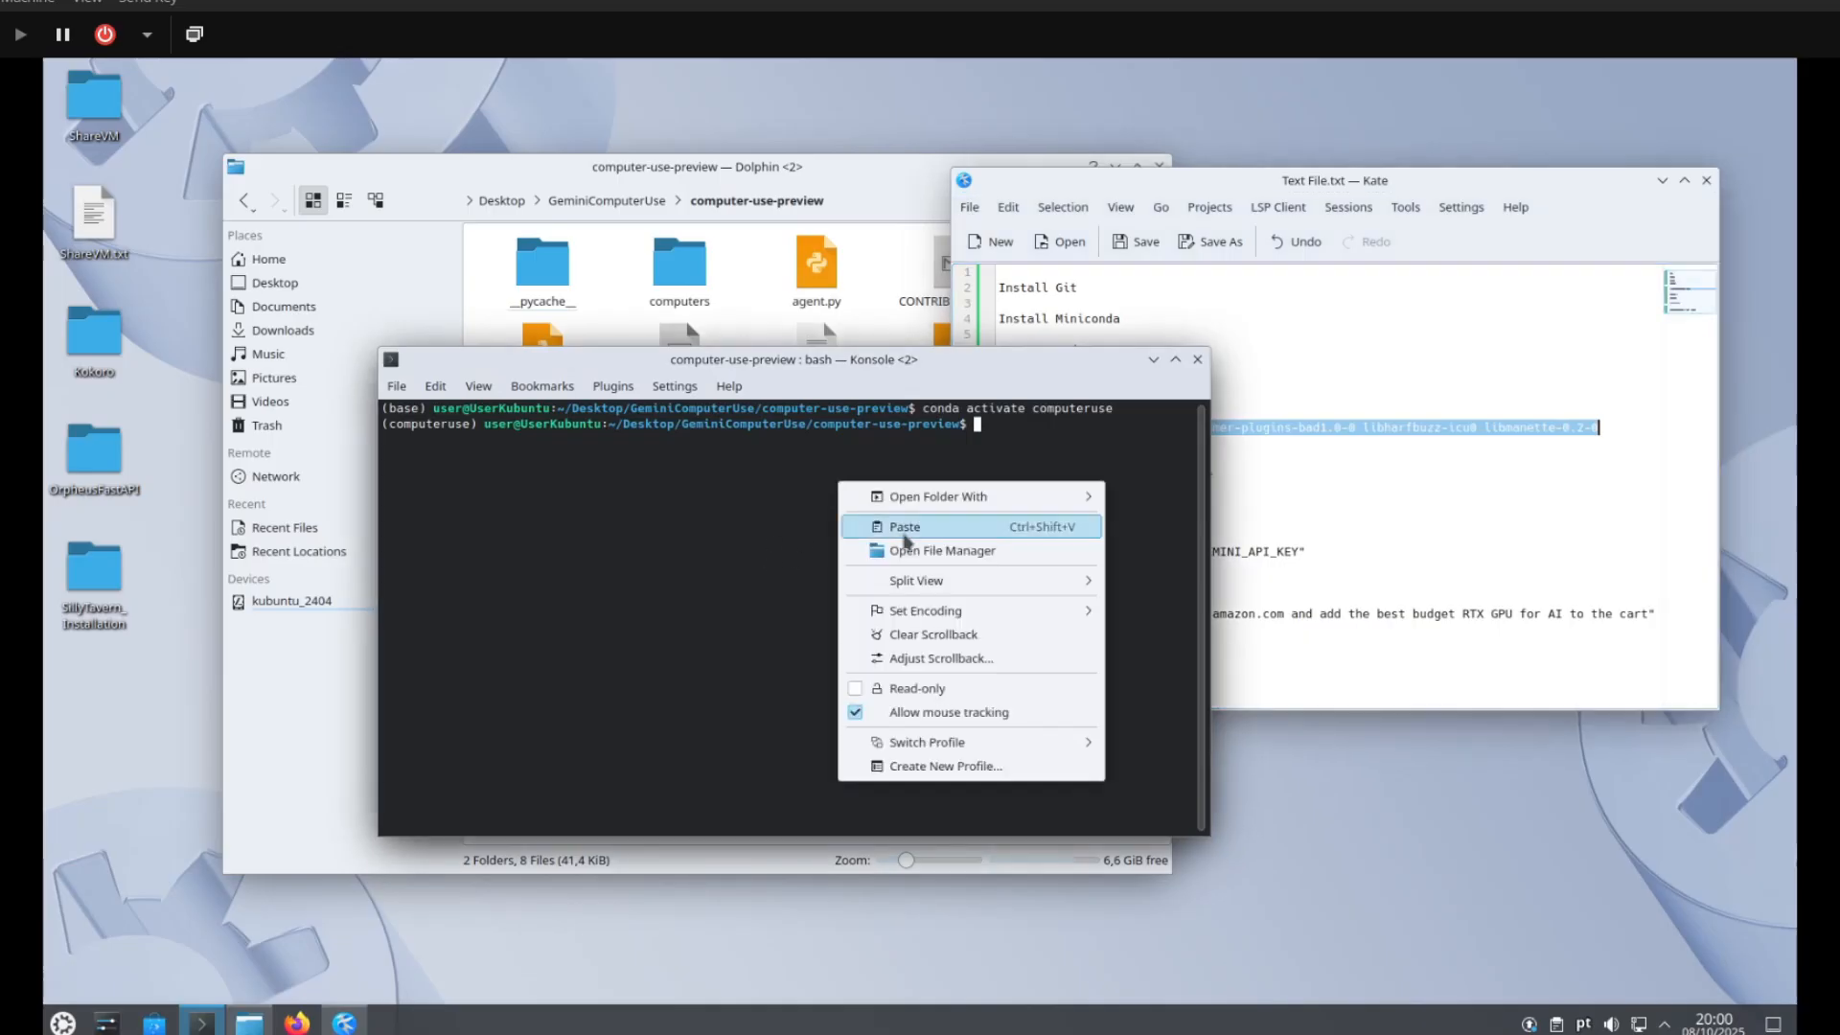
pyautogui.click(902, 525)
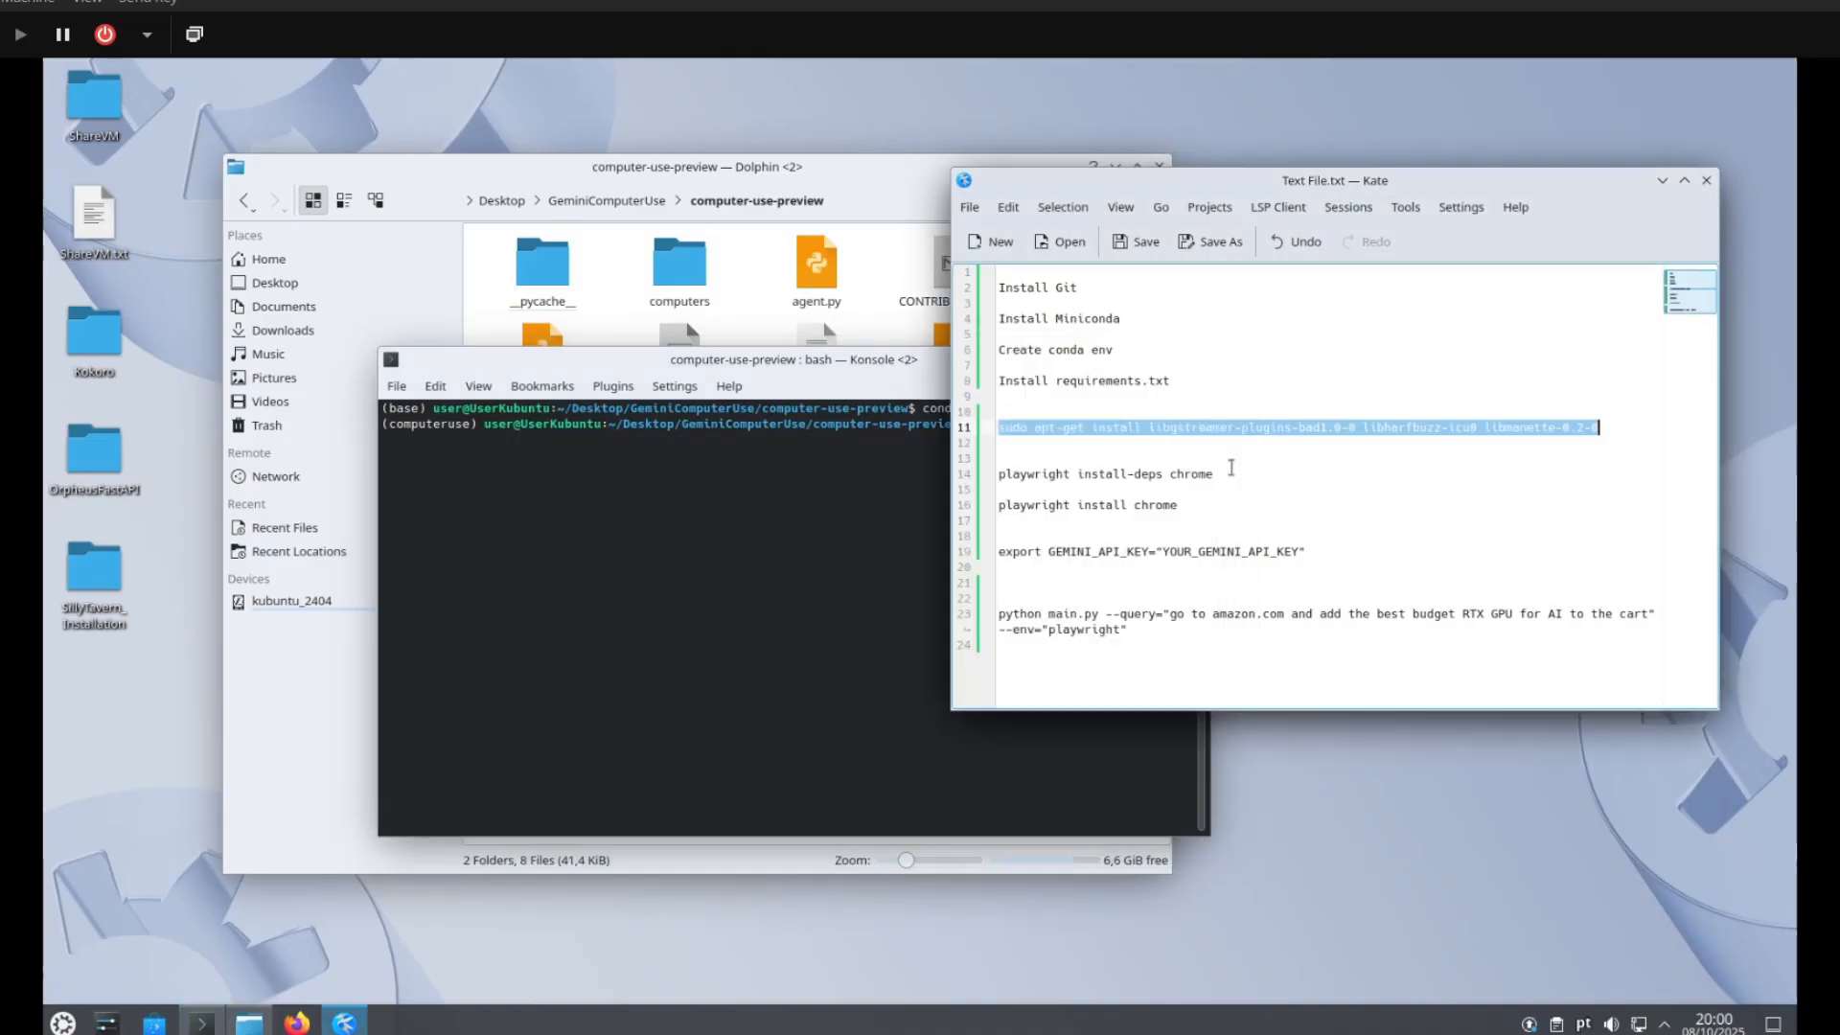
pyautogui.click(1221, 473)
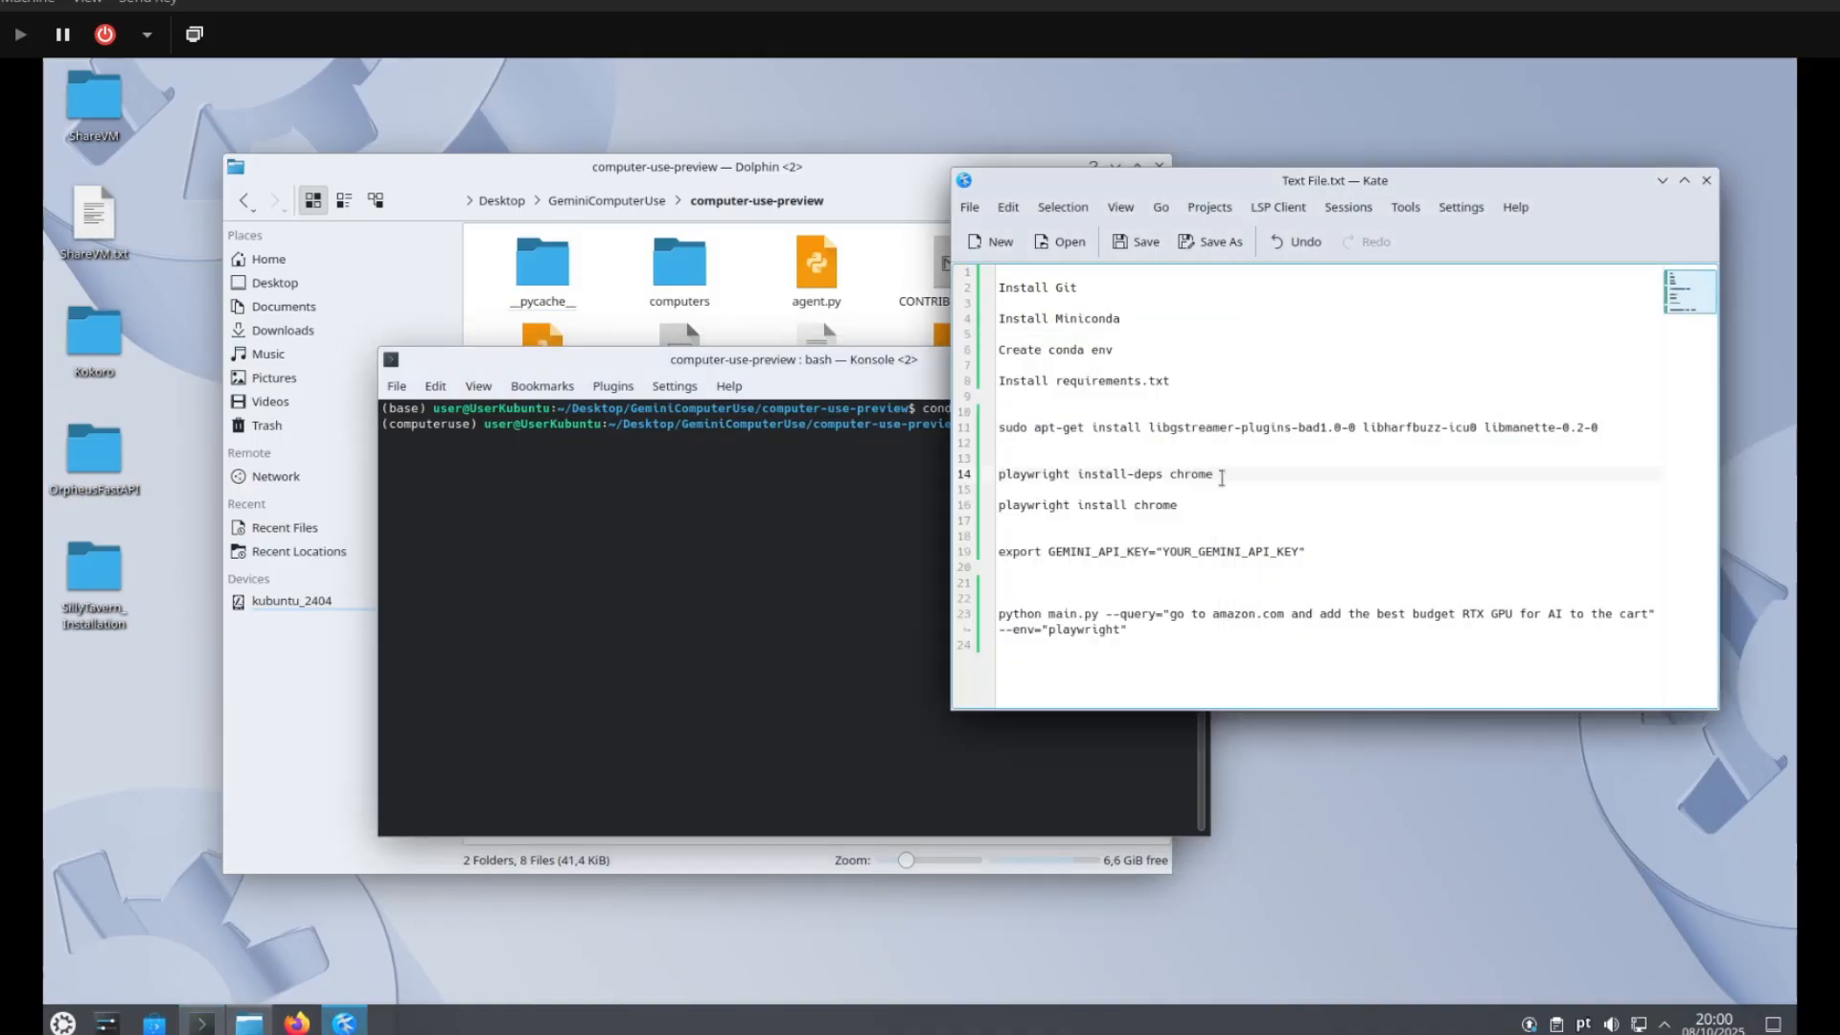
pyautogui.tripleClick(1103, 473)
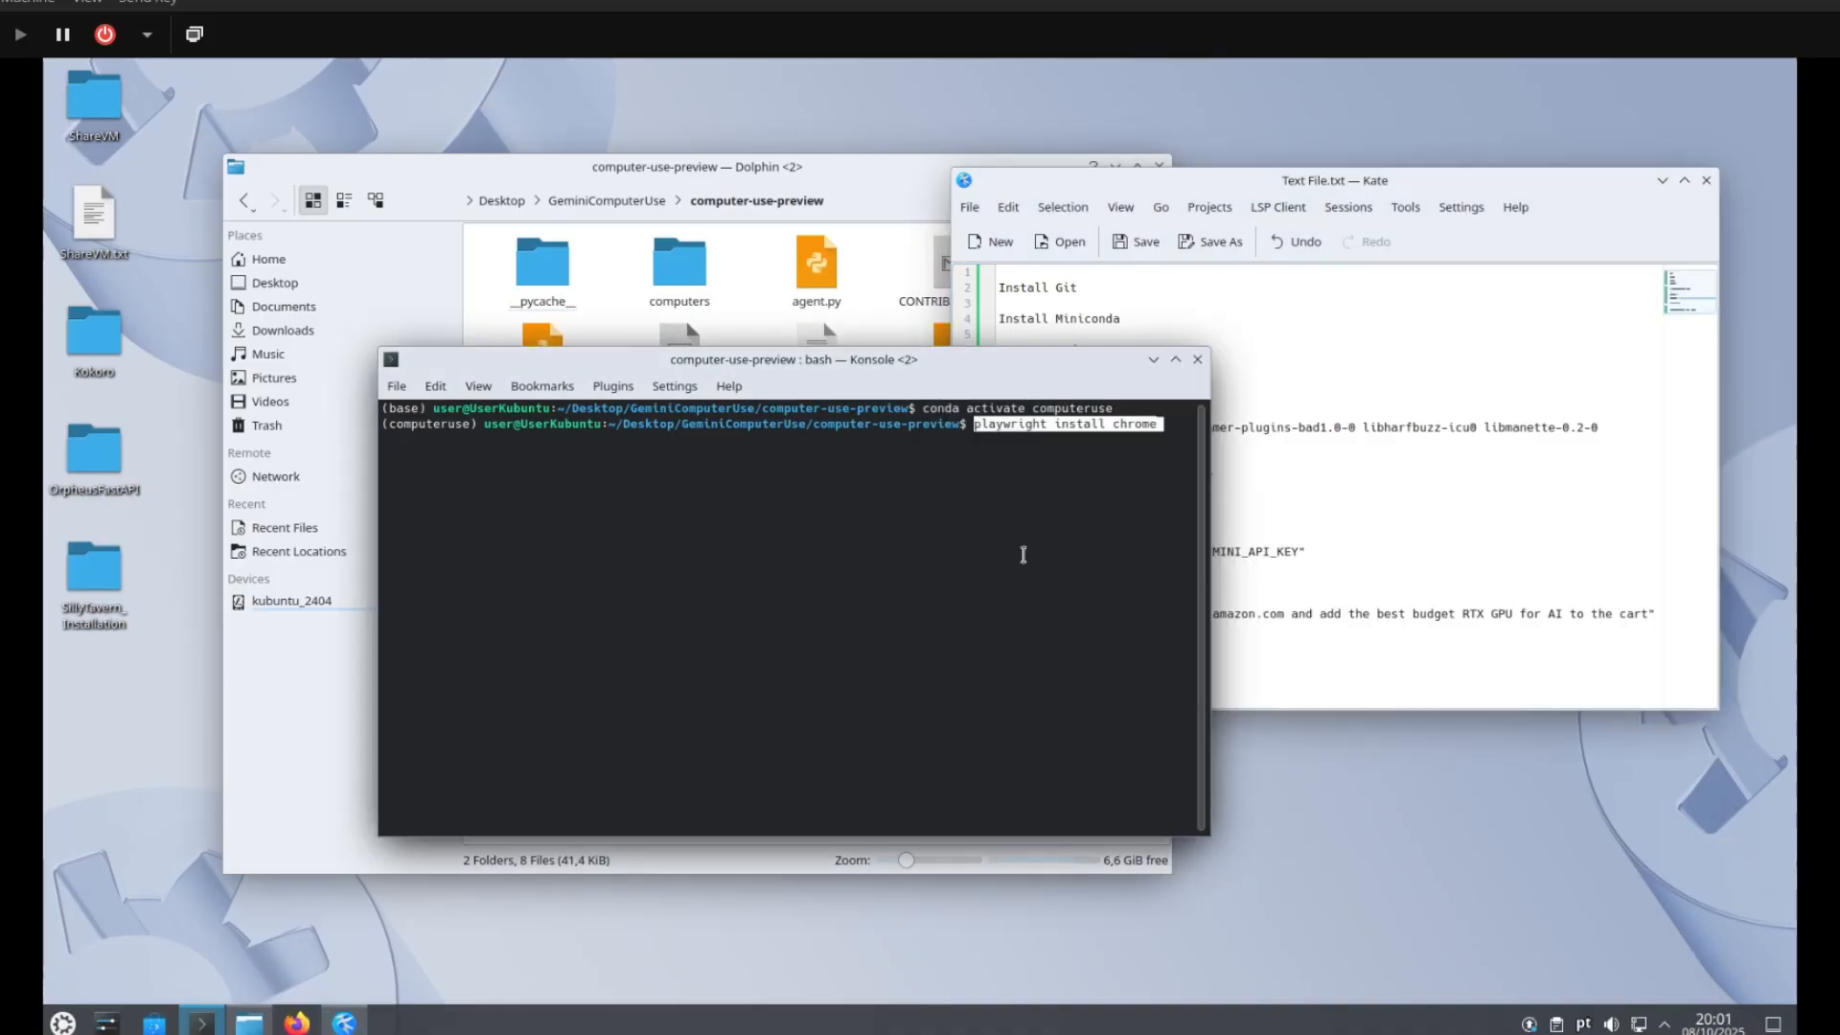
pyautogui.doubleClick(1085, 504)
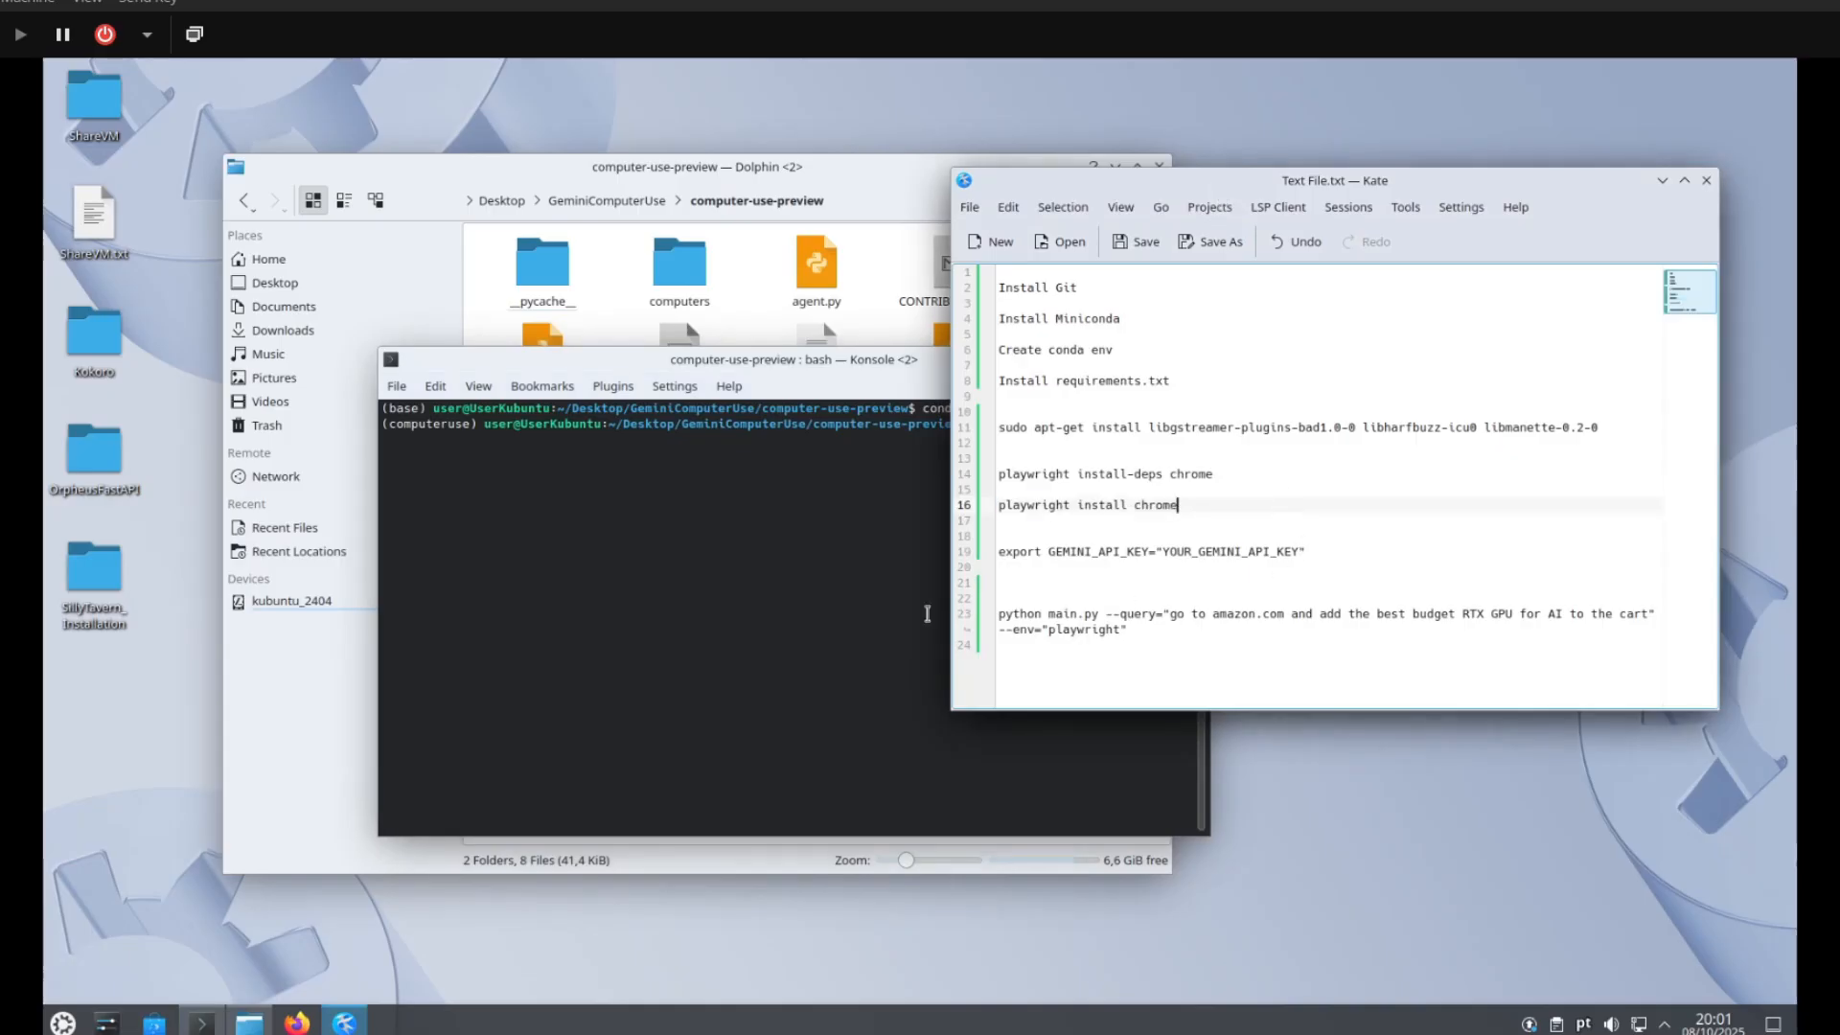
pyautogui.moveTo(723, 788)
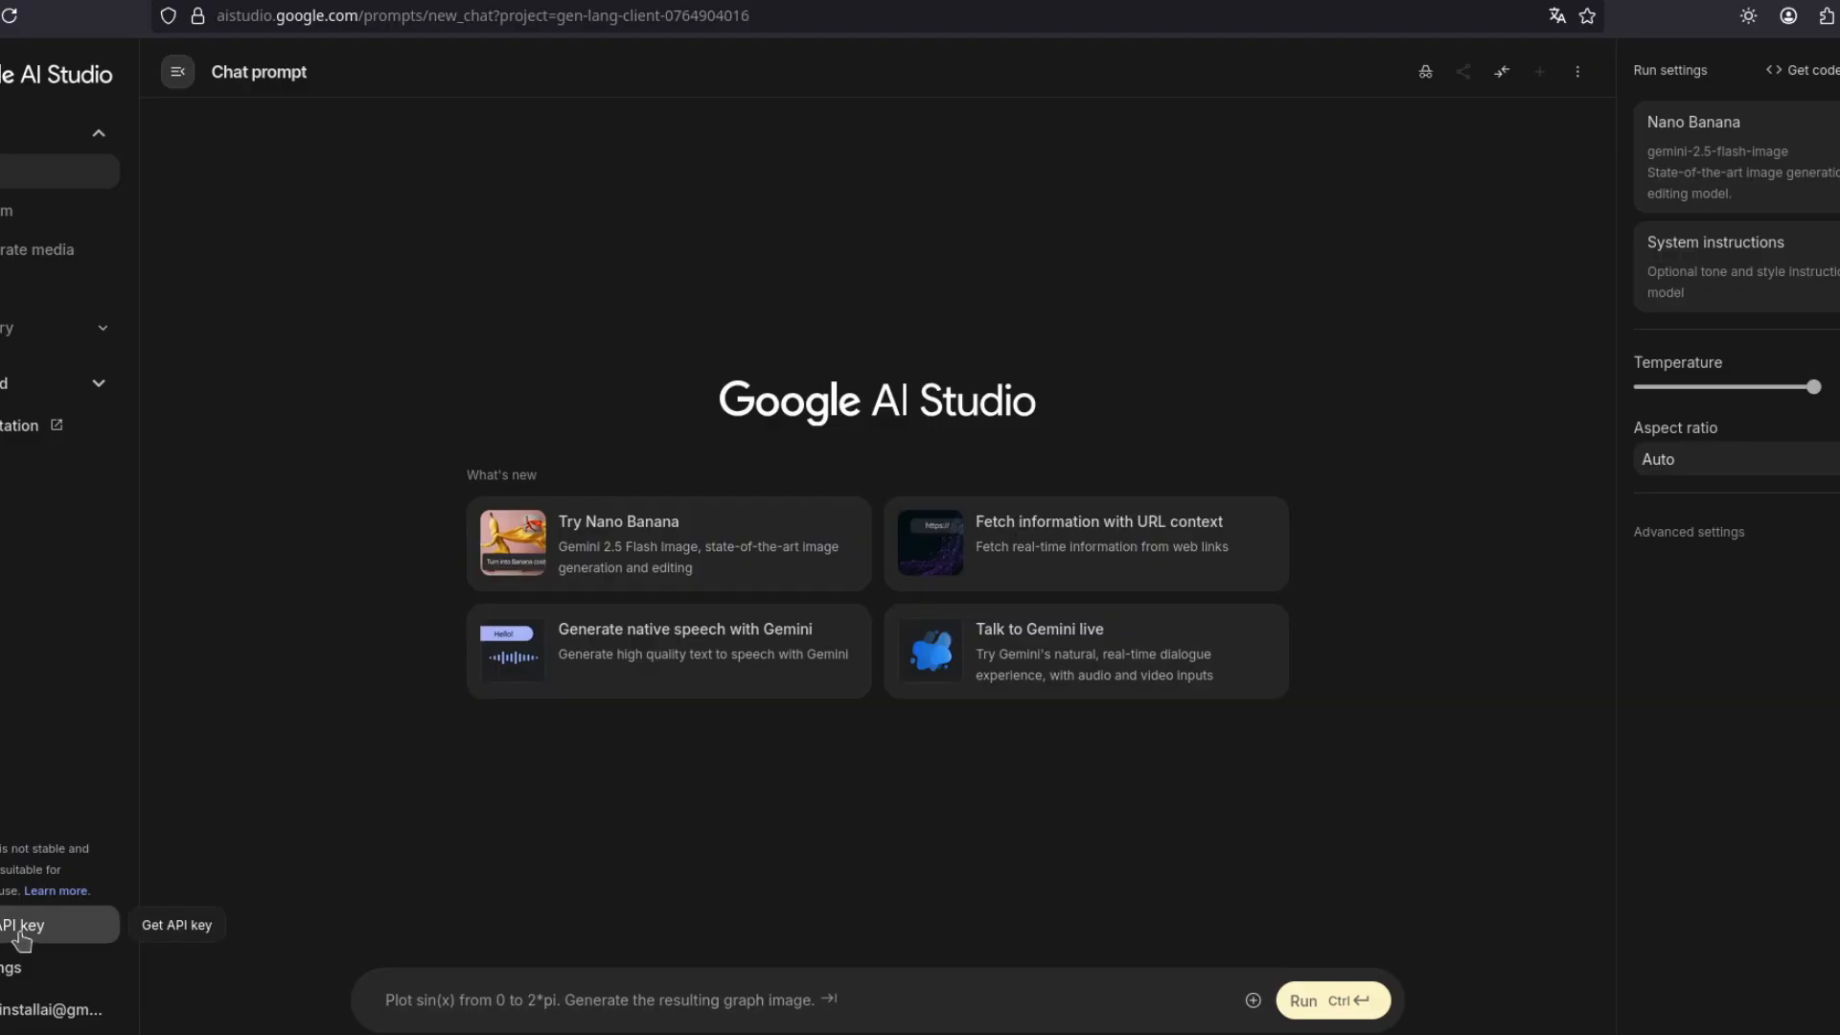
# Go to the AI Studio API keys page listing the ComputerUse1 key for the Test project.
pyautogui.click(25, 924)
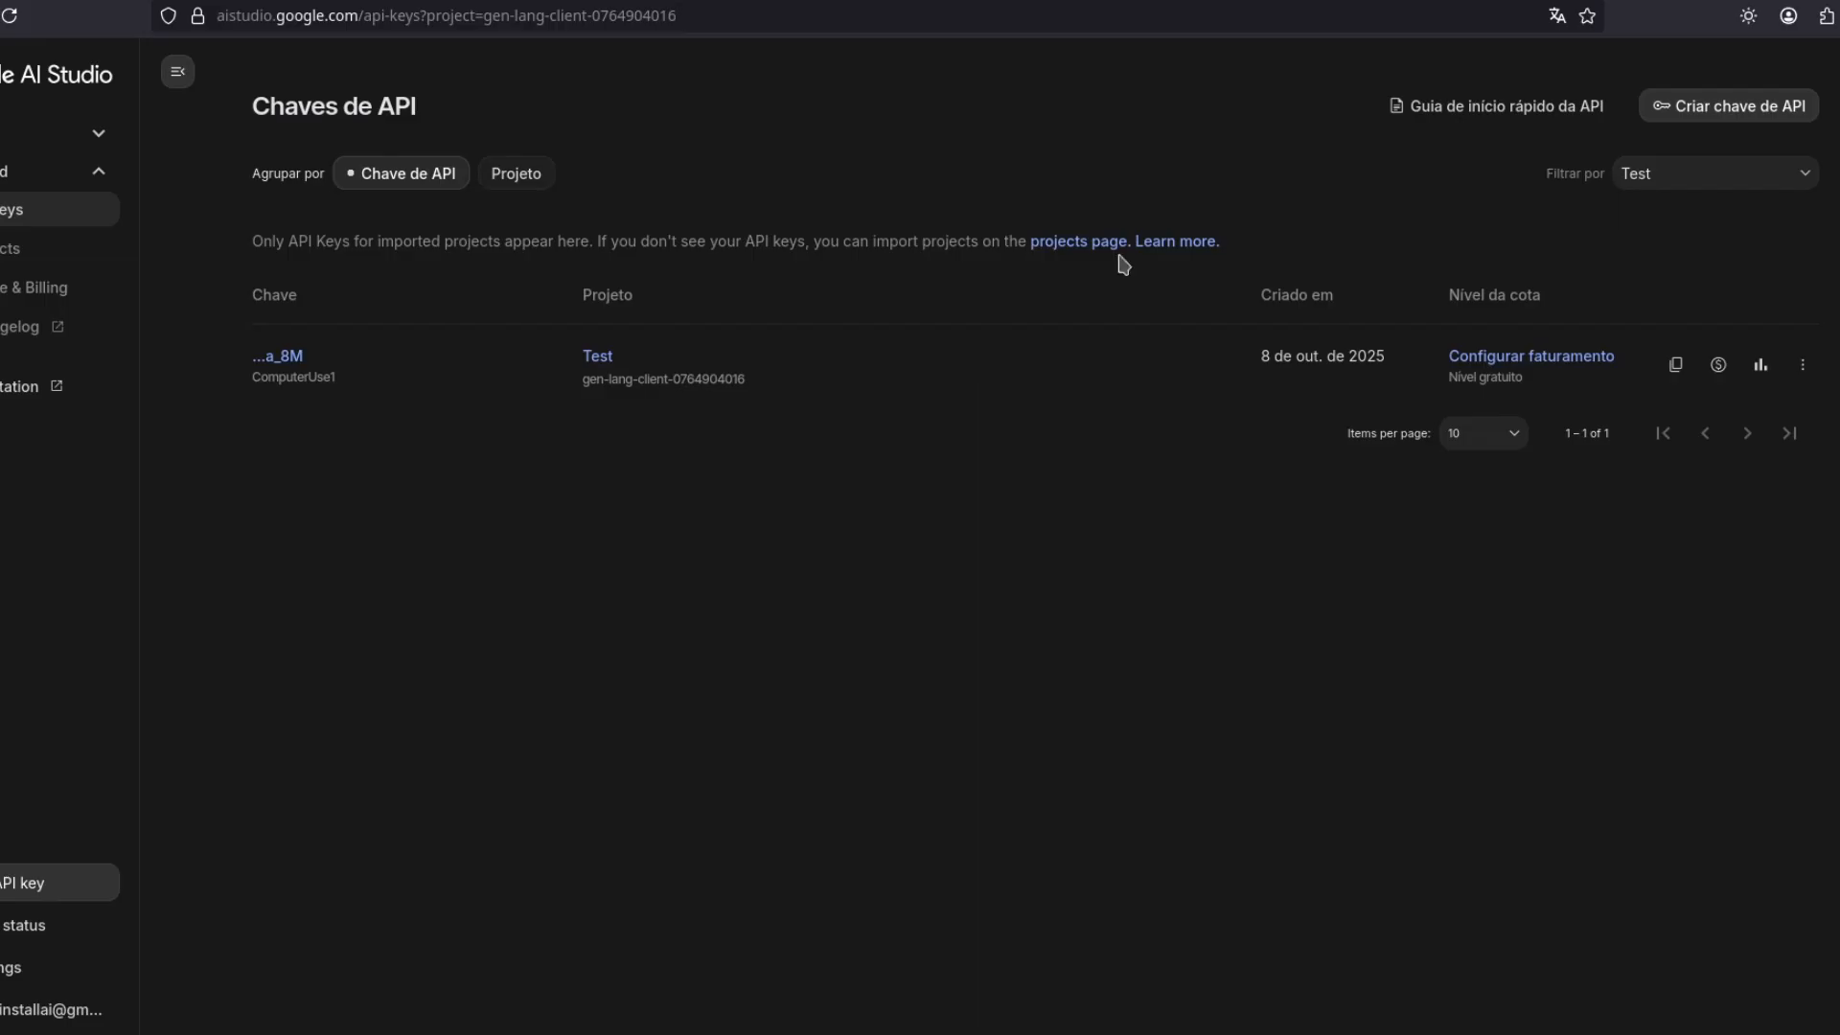
pyautogui.moveTo(1726, 106)
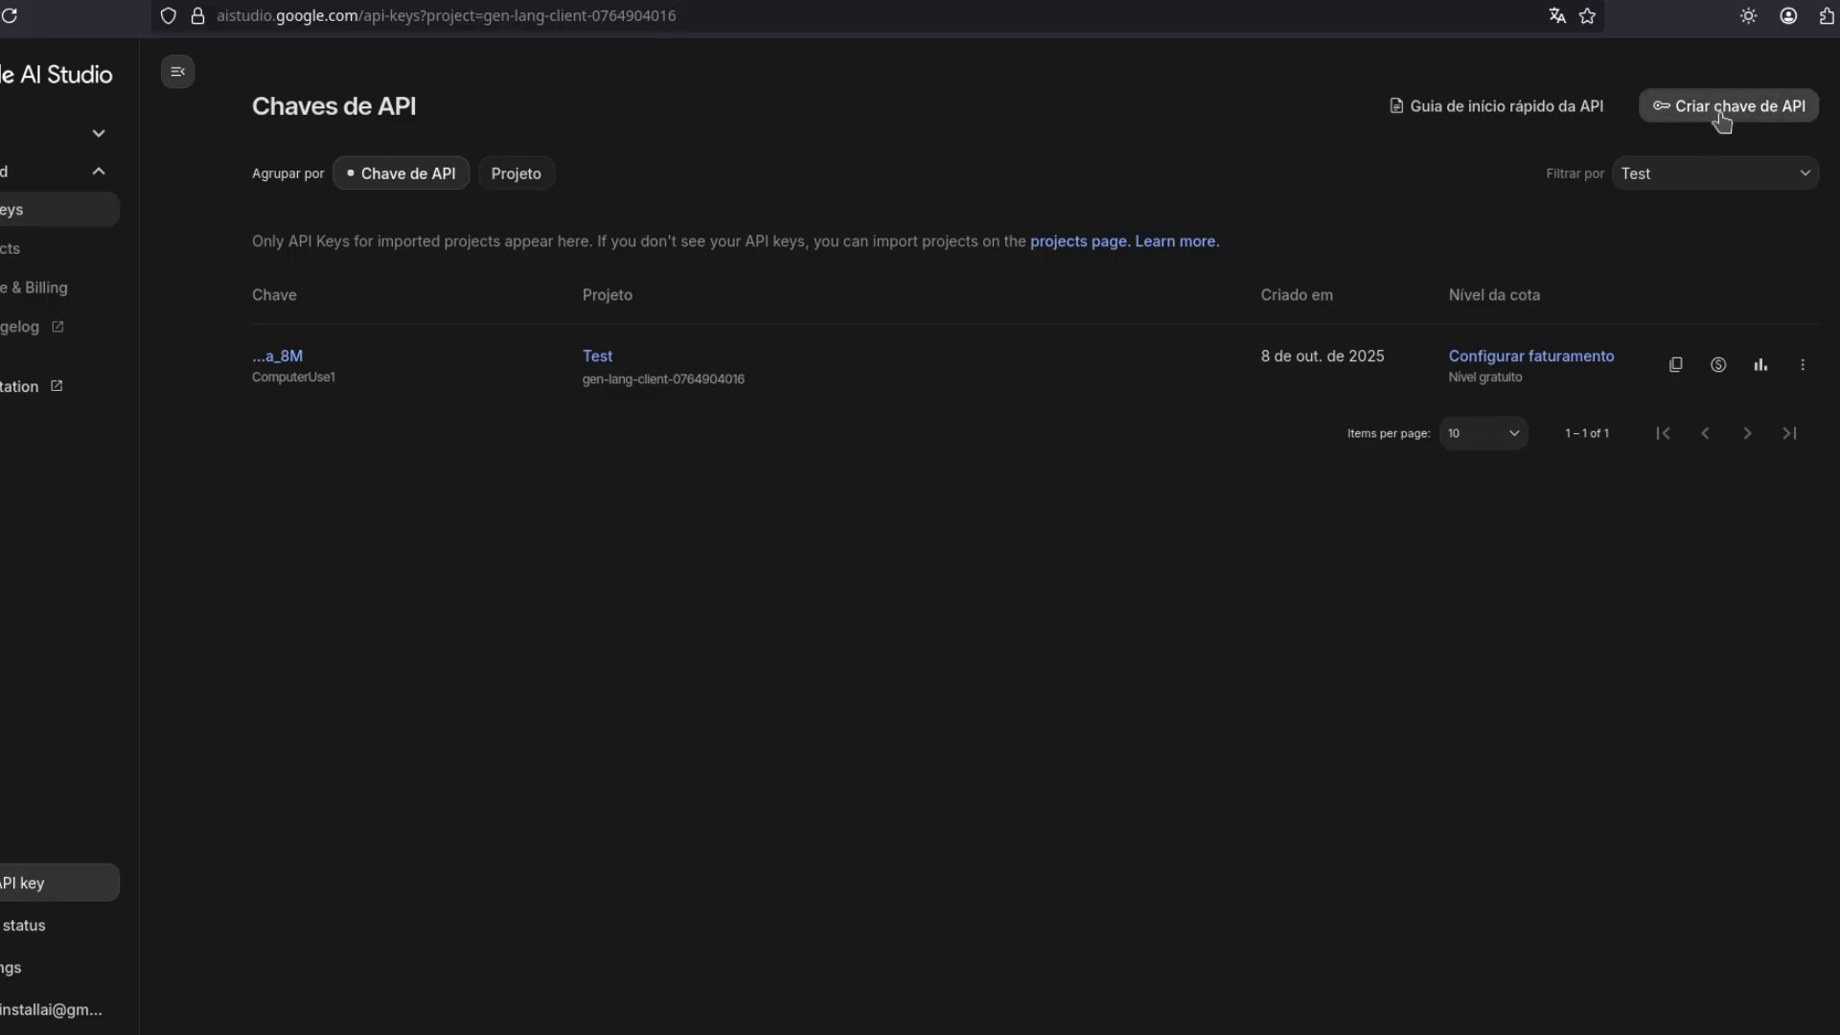
pyautogui.moveTo(955, 322)
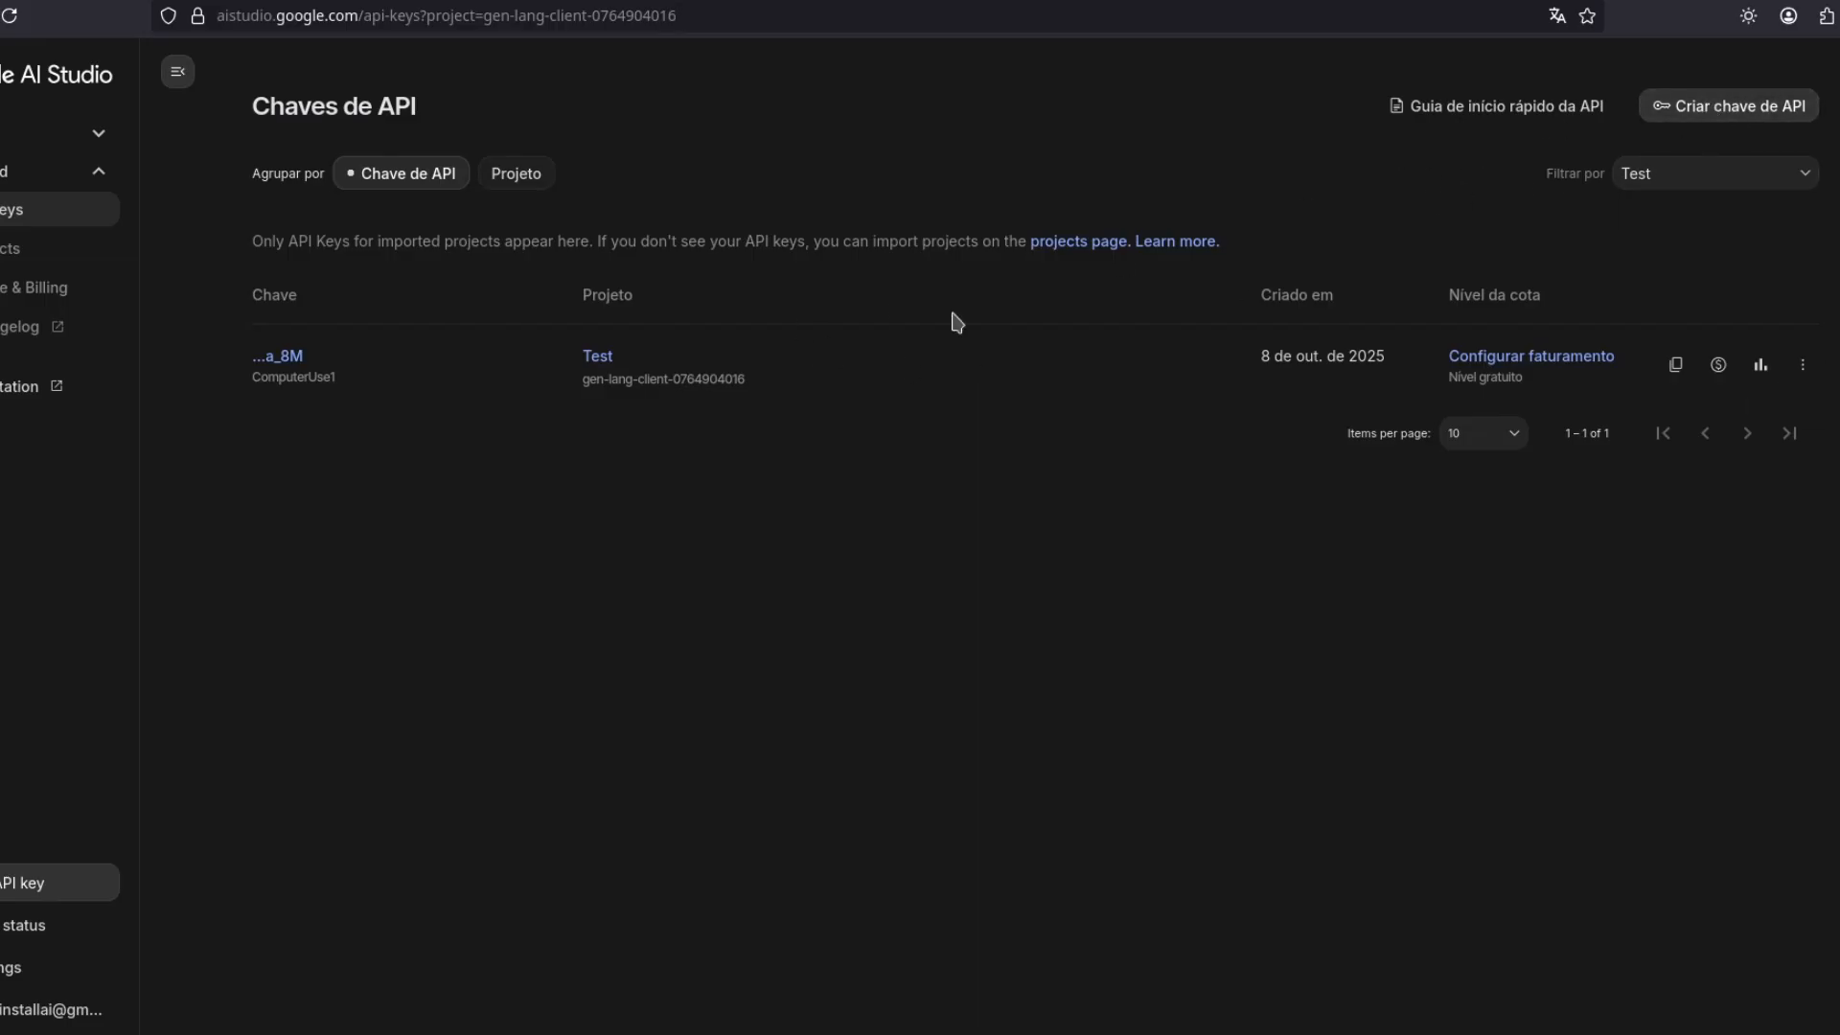
pyautogui.moveTo(1652, 148)
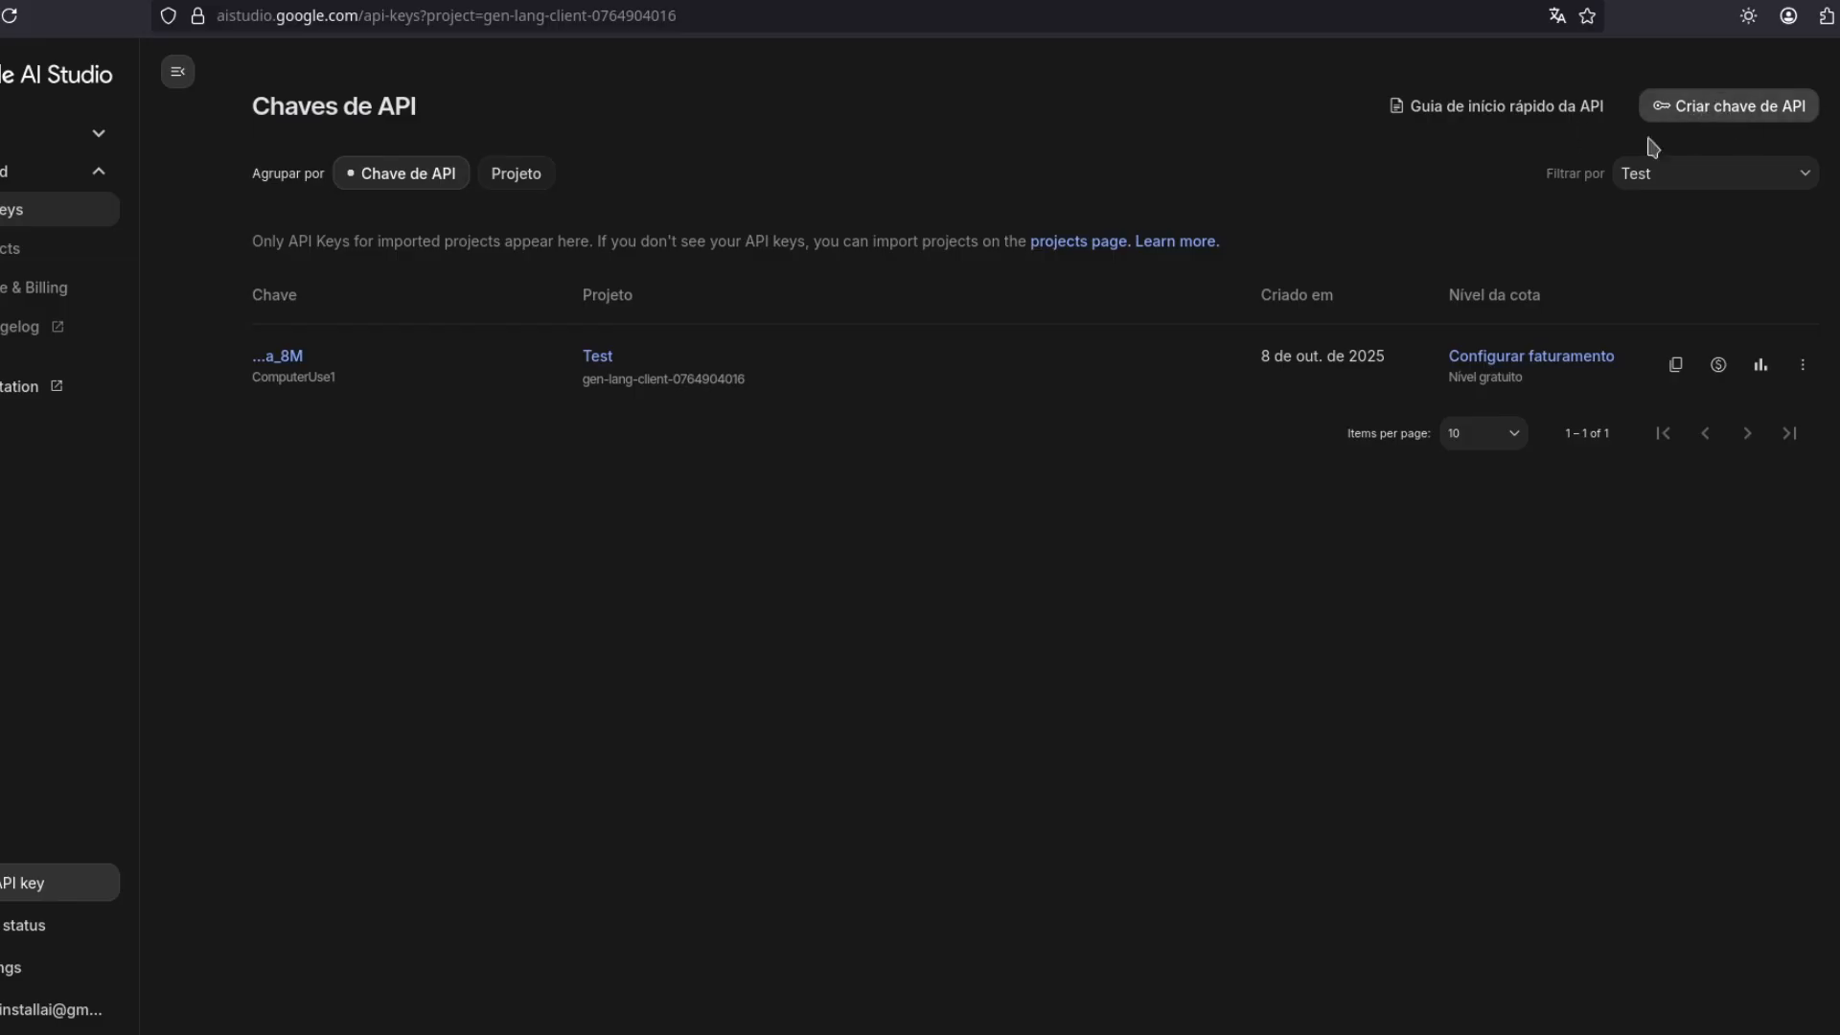
pyautogui.moveTo(1675, 364)
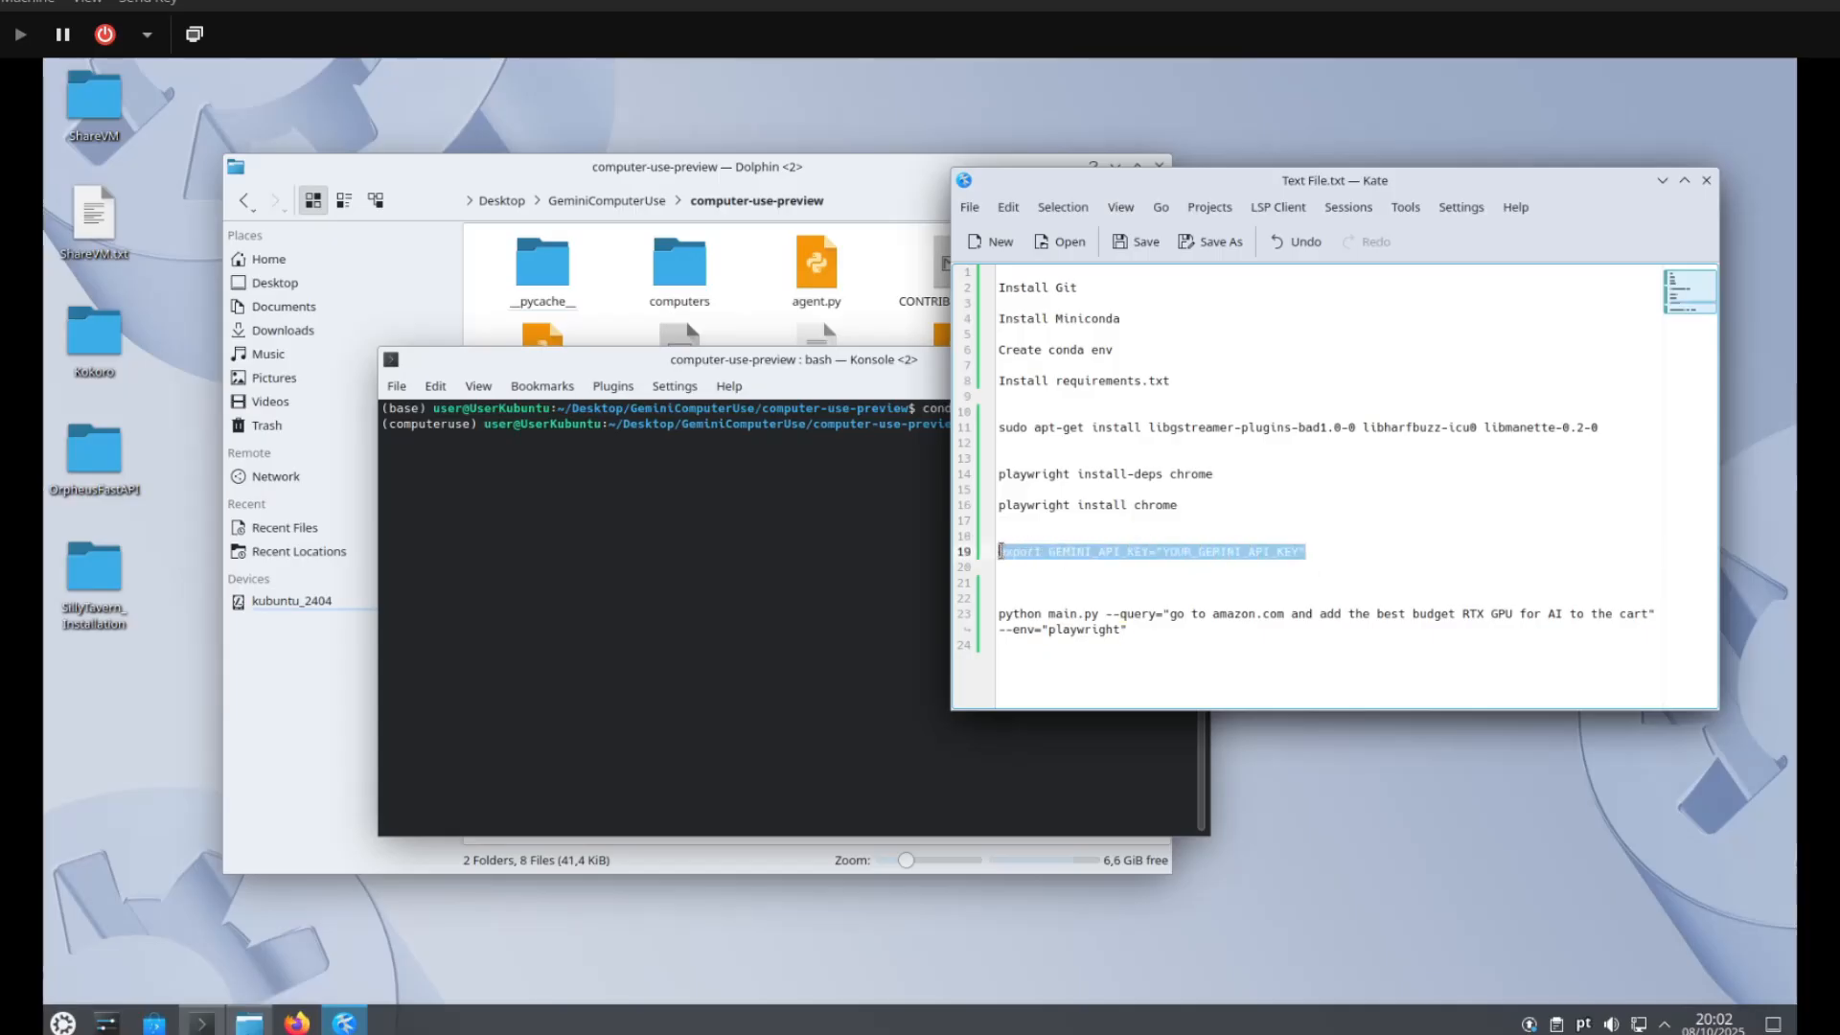
# Bring Konsole in front of the notes with the command ready at the prompt.
pyautogui.click(710, 547)
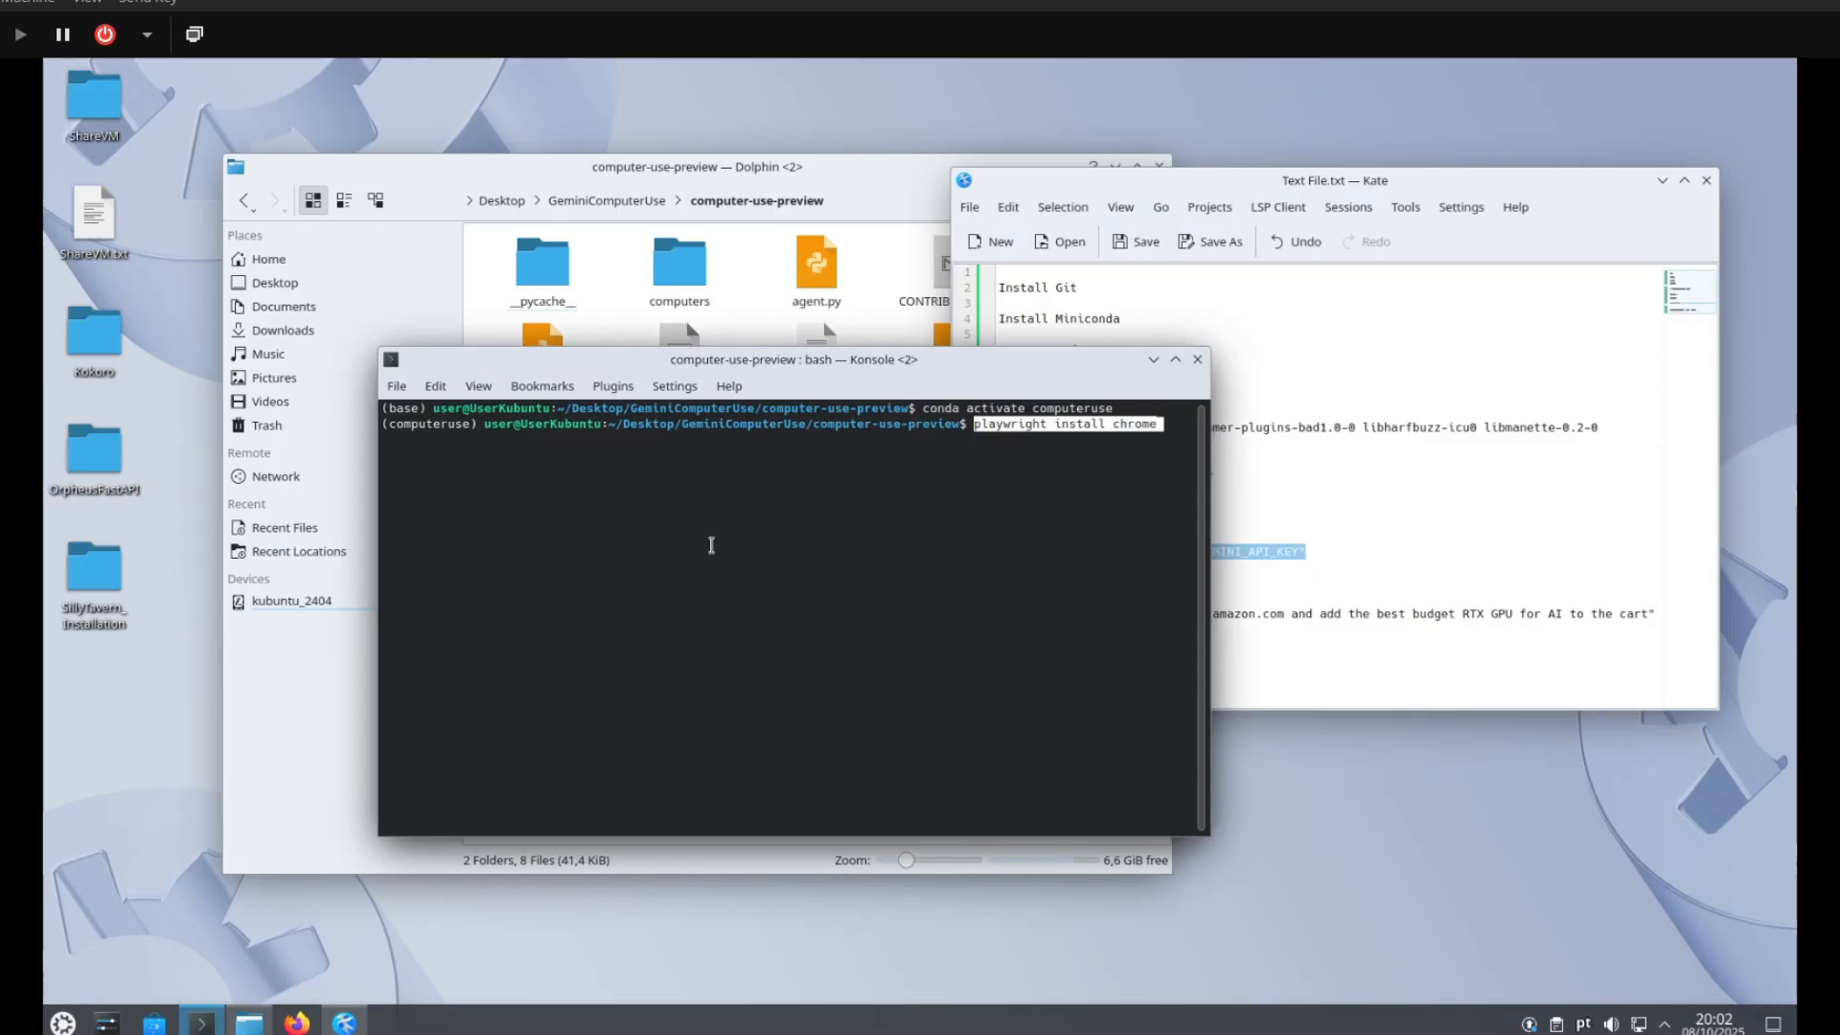
pyautogui.moveTo(874, 191)
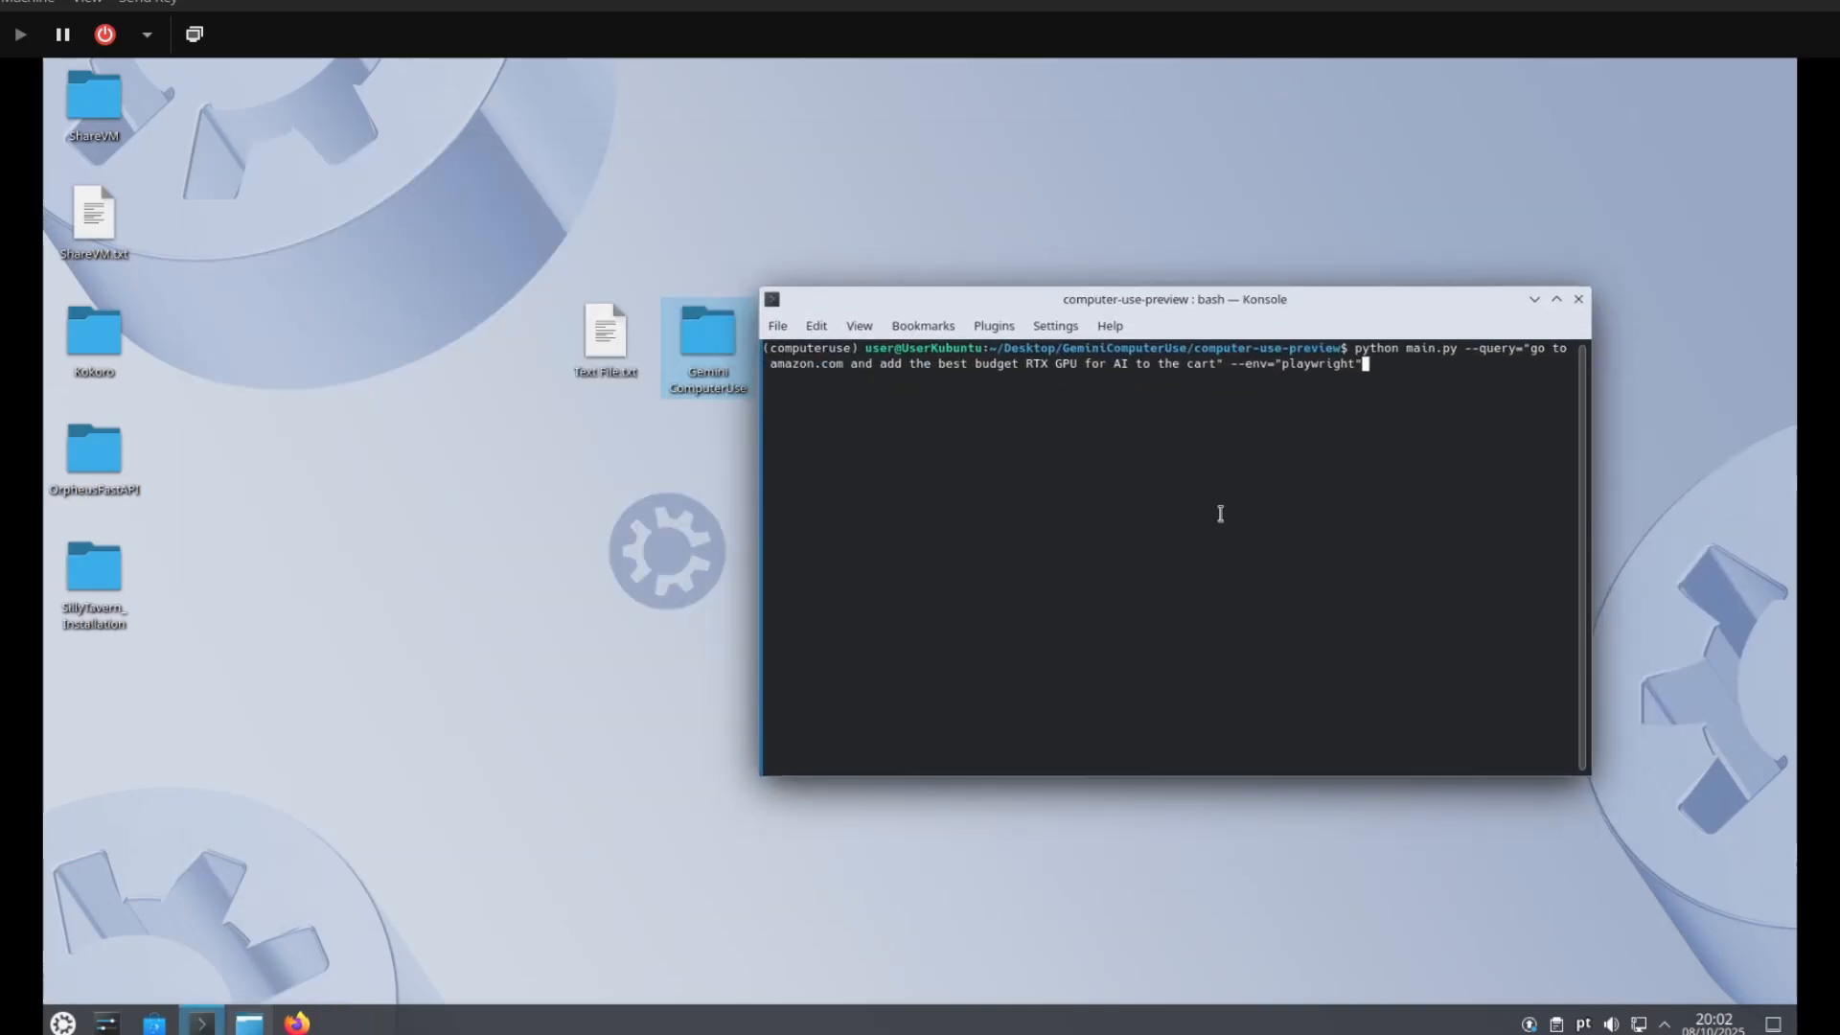
# Run python main.py, which opens a browser then fails with a 429 RESOURCE_EXHAUSTED quota error.
pyautogui.press('Return')
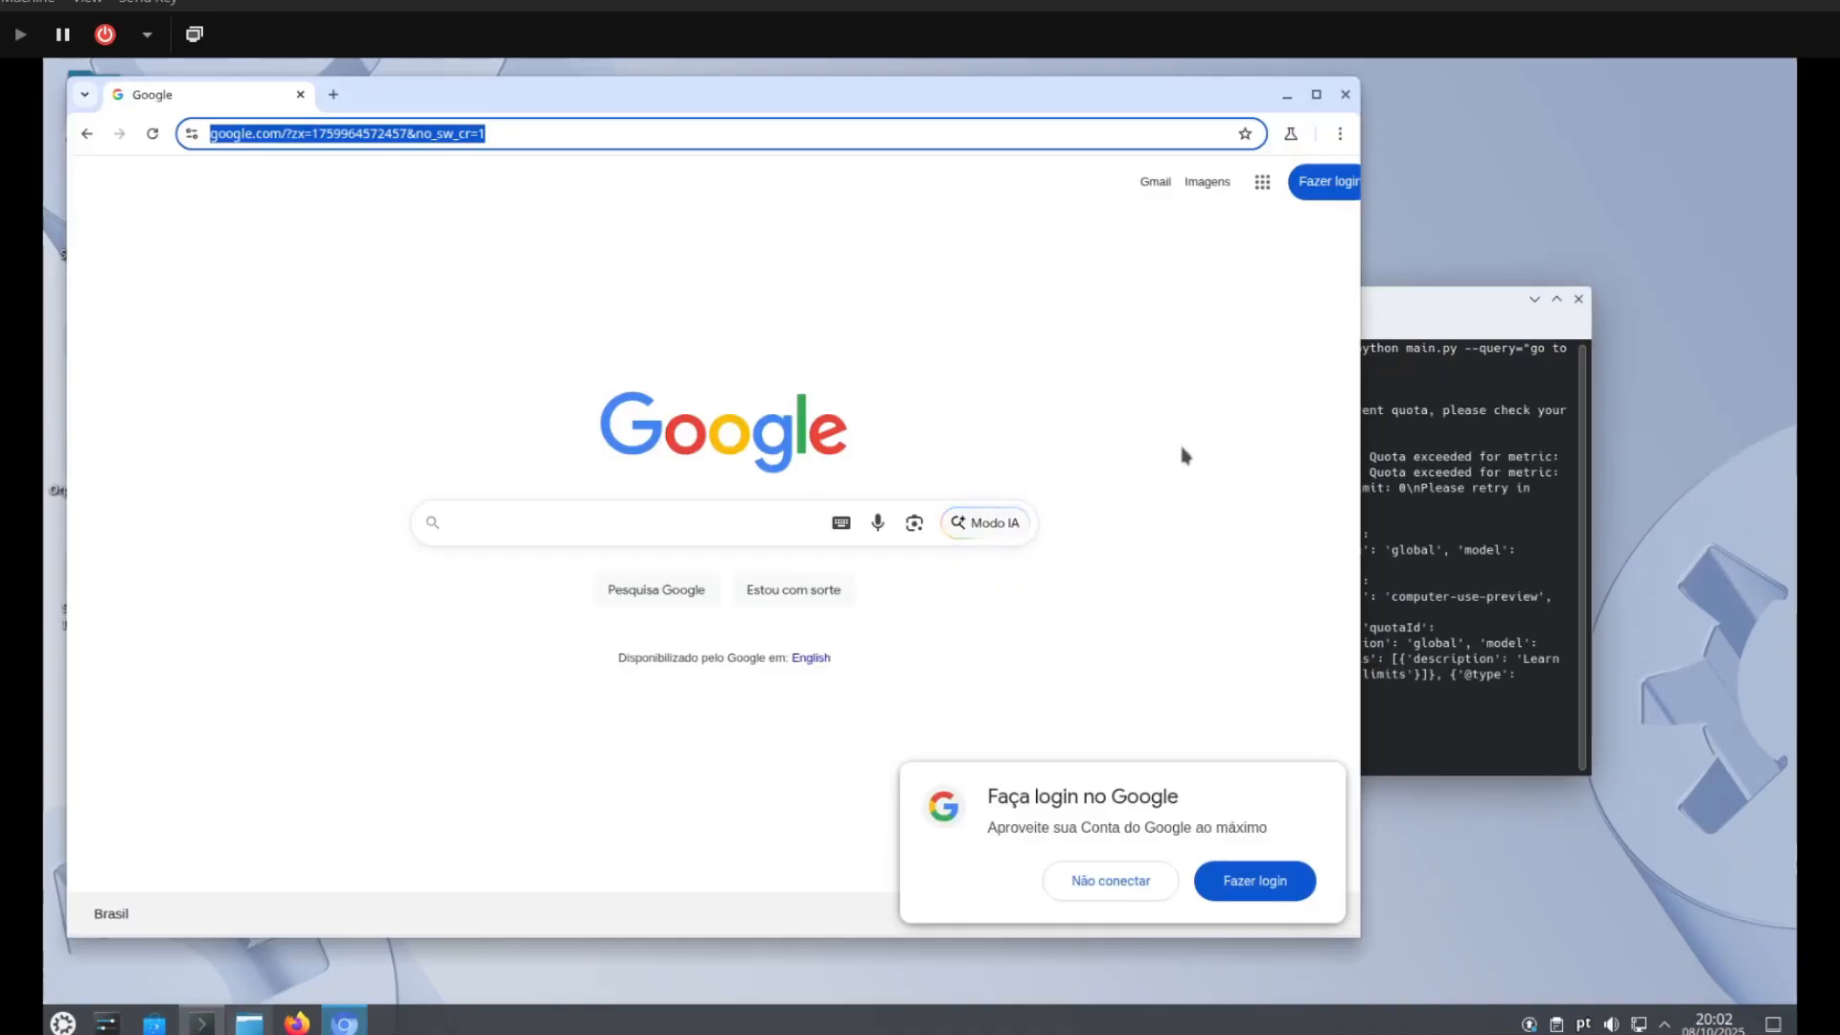
pyautogui.scroll(-3)
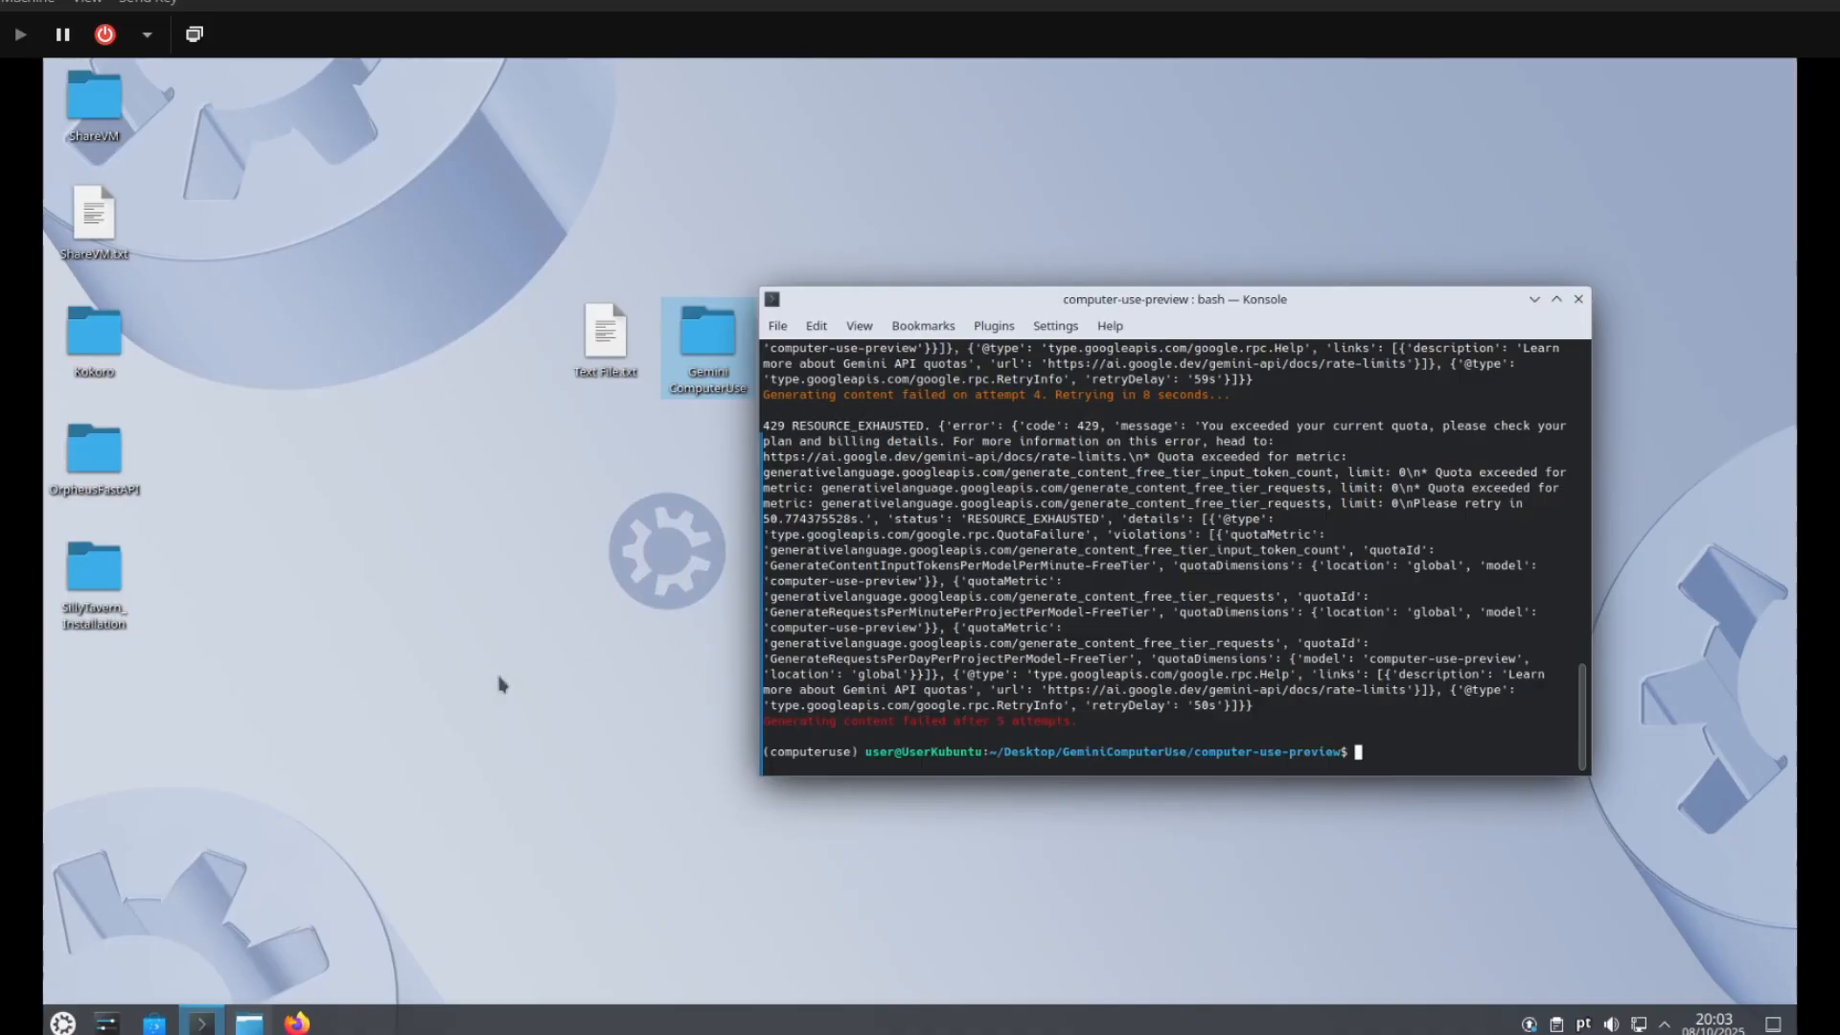
pyautogui.moveTo(514, 759)
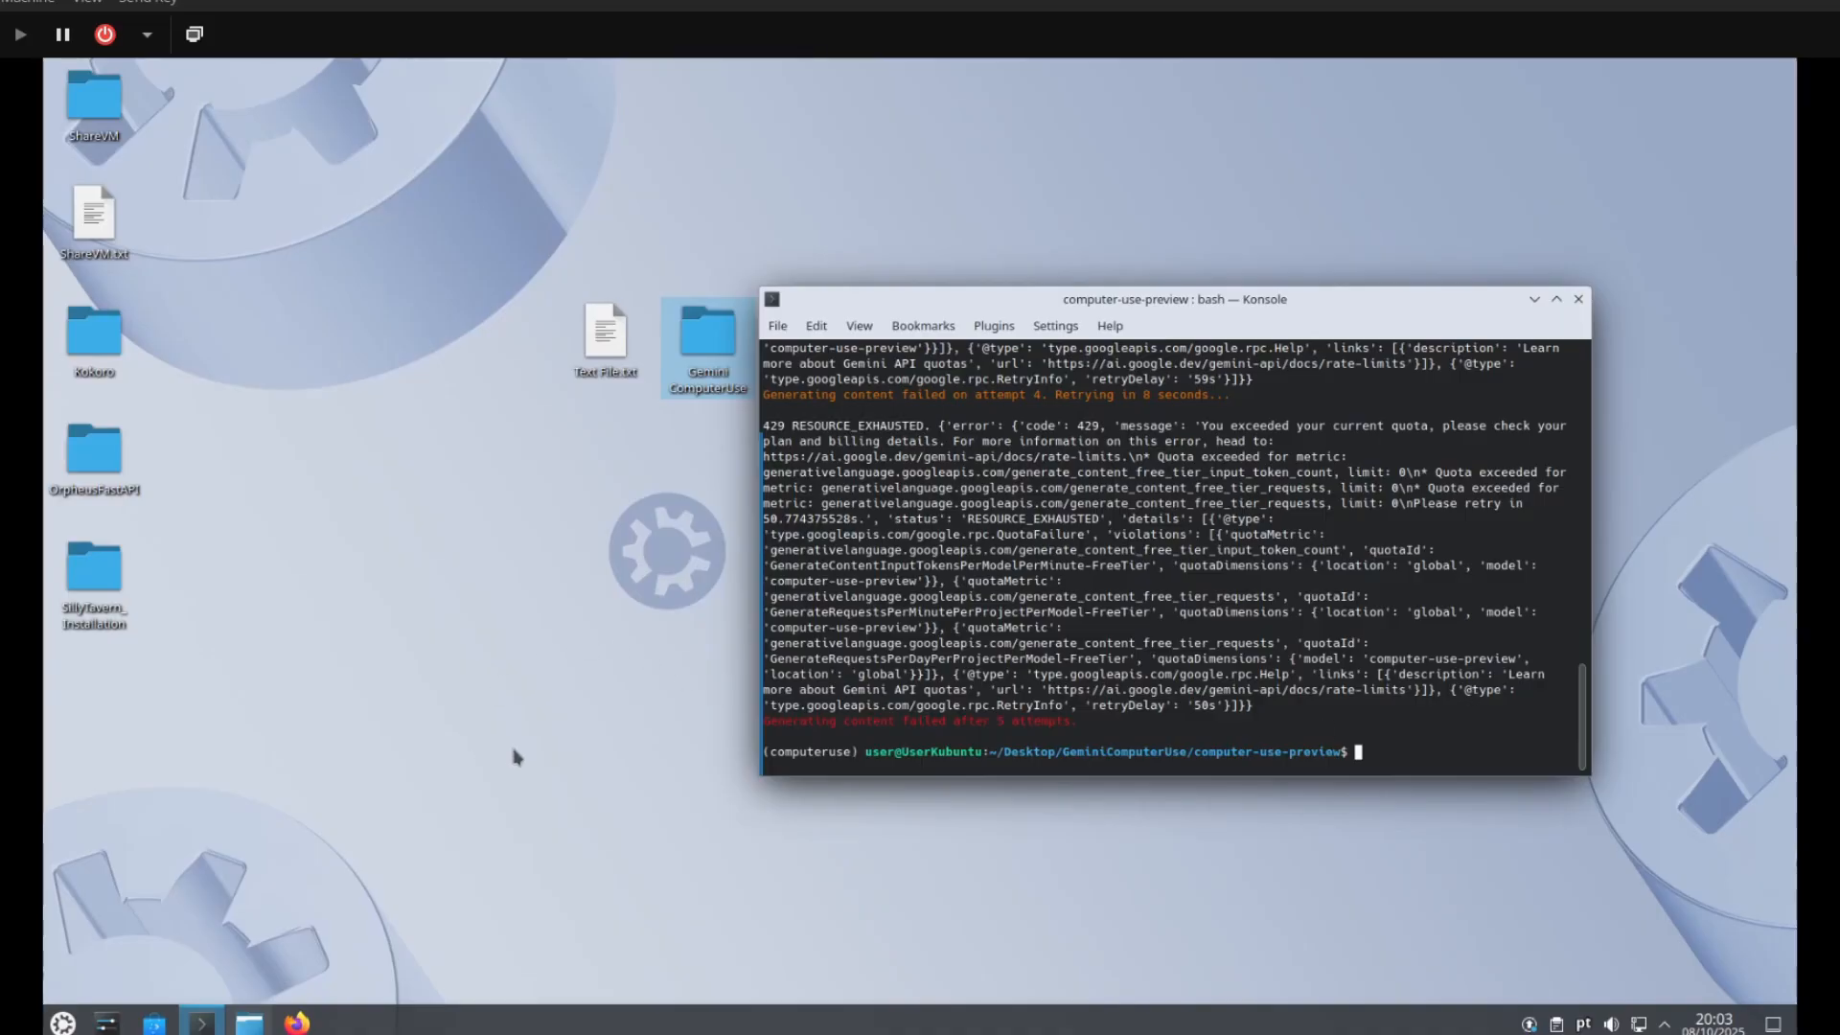
pyautogui.moveTo(261, 951)
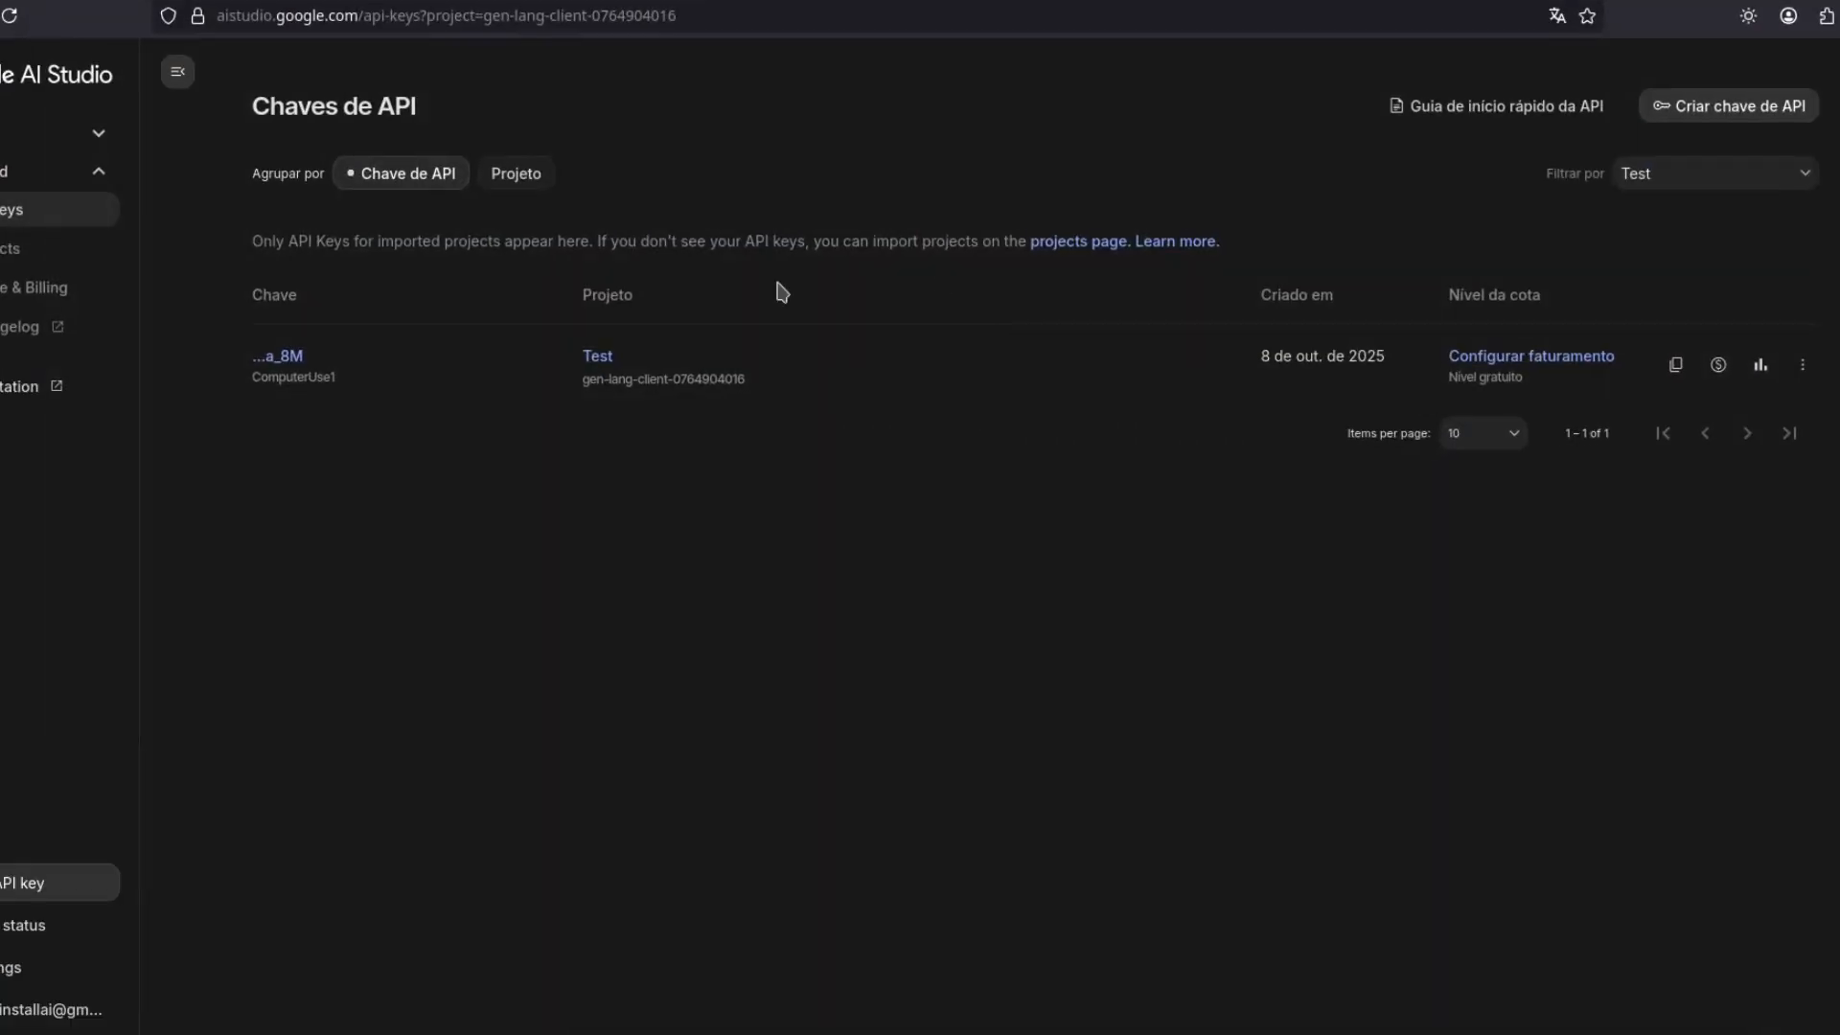
pyautogui.moveTo(891, 672)
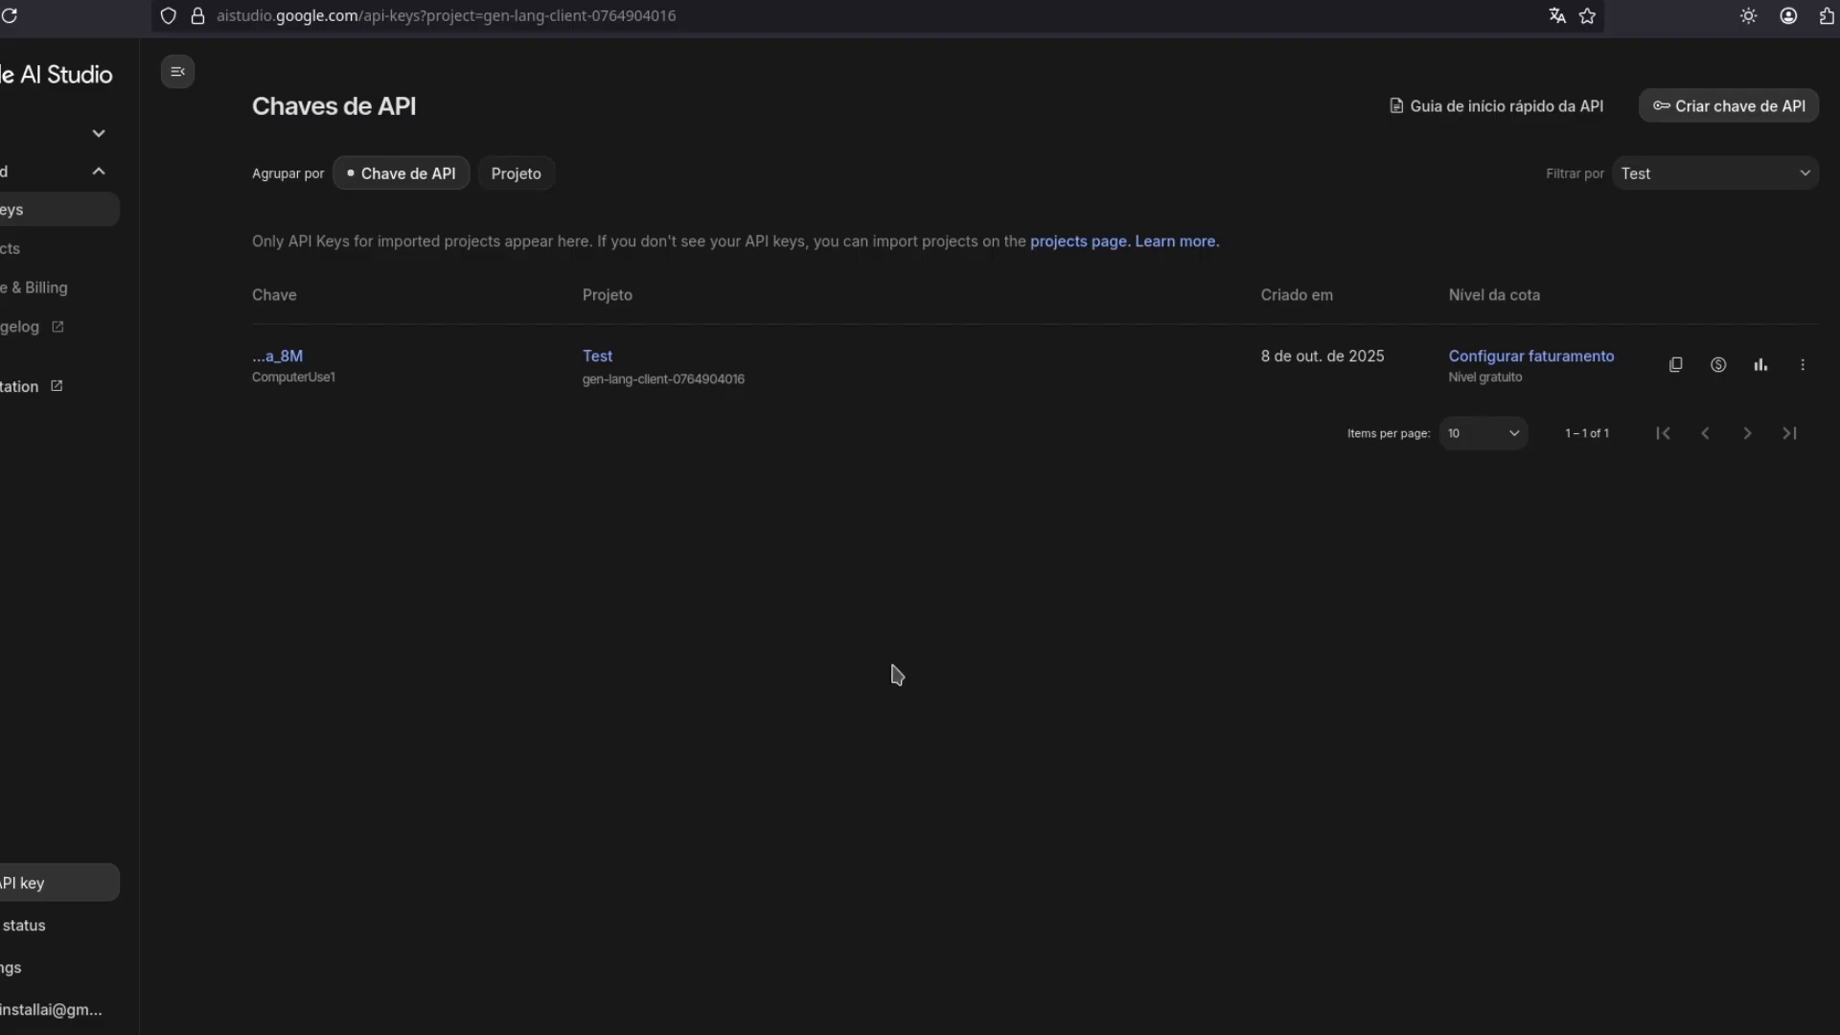
pyautogui.moveTo(903, 654)
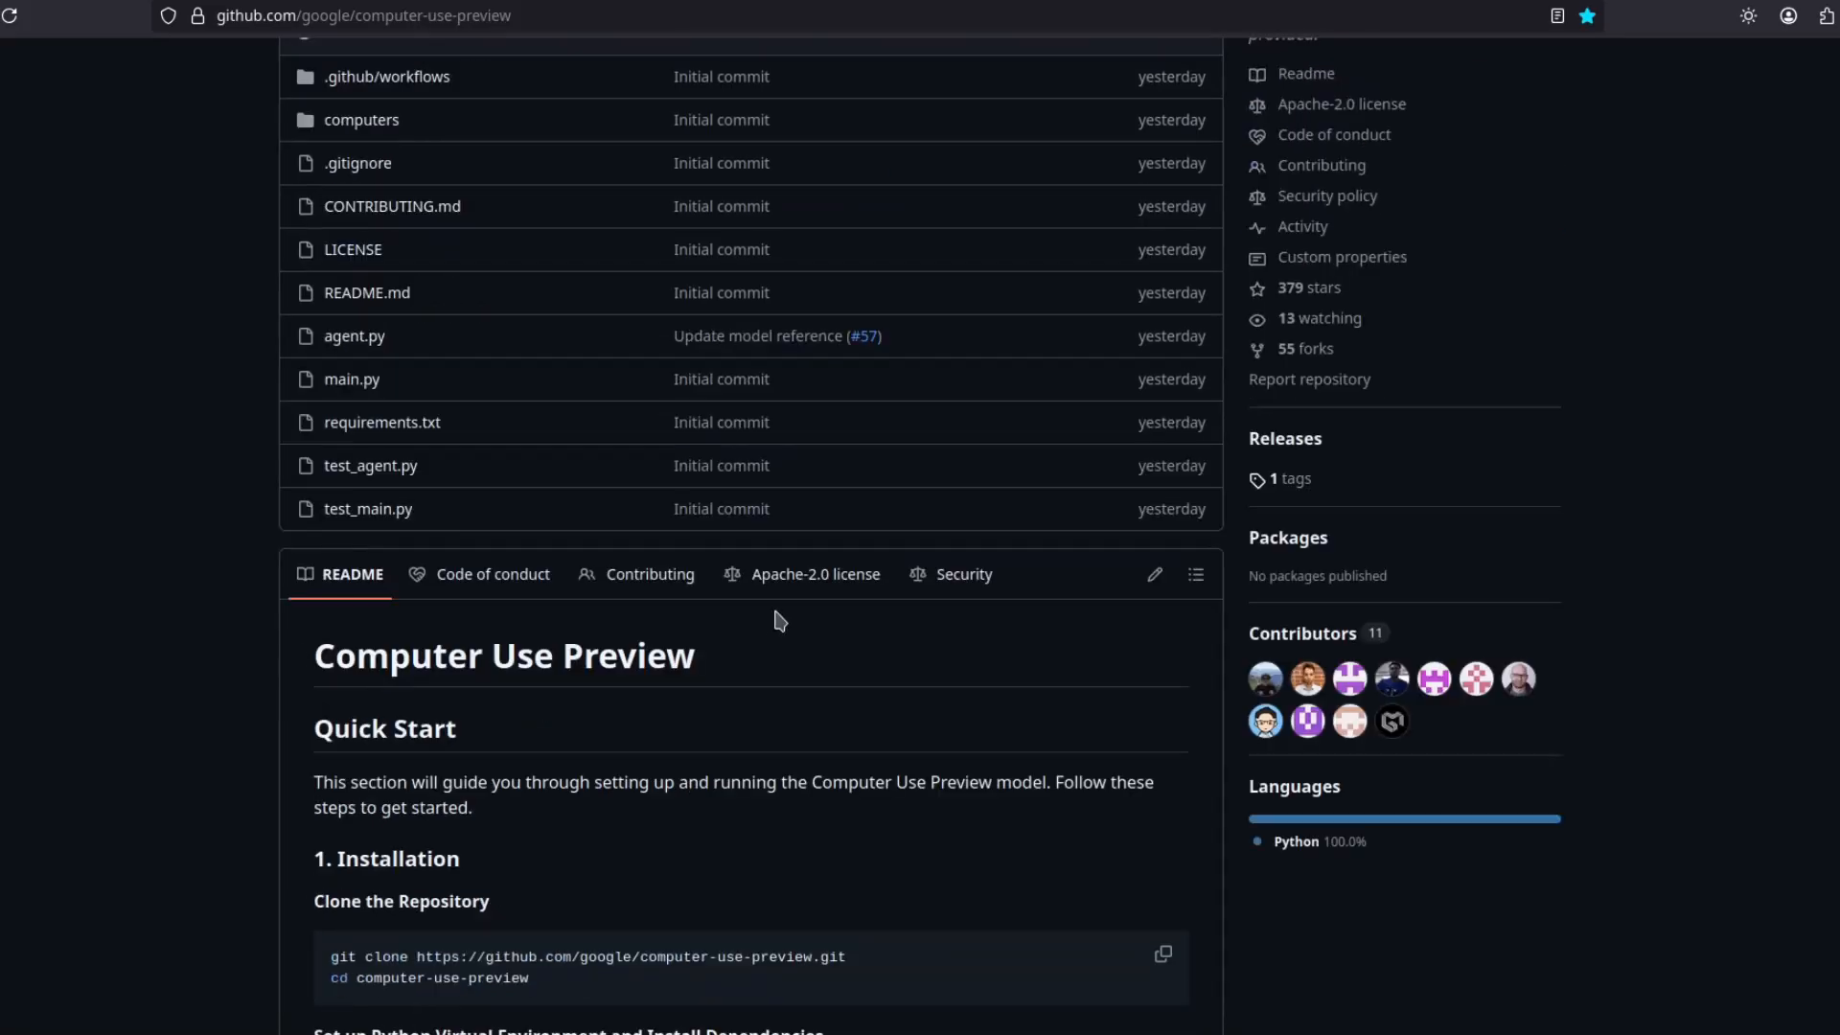
pyautogui.scroll(3)
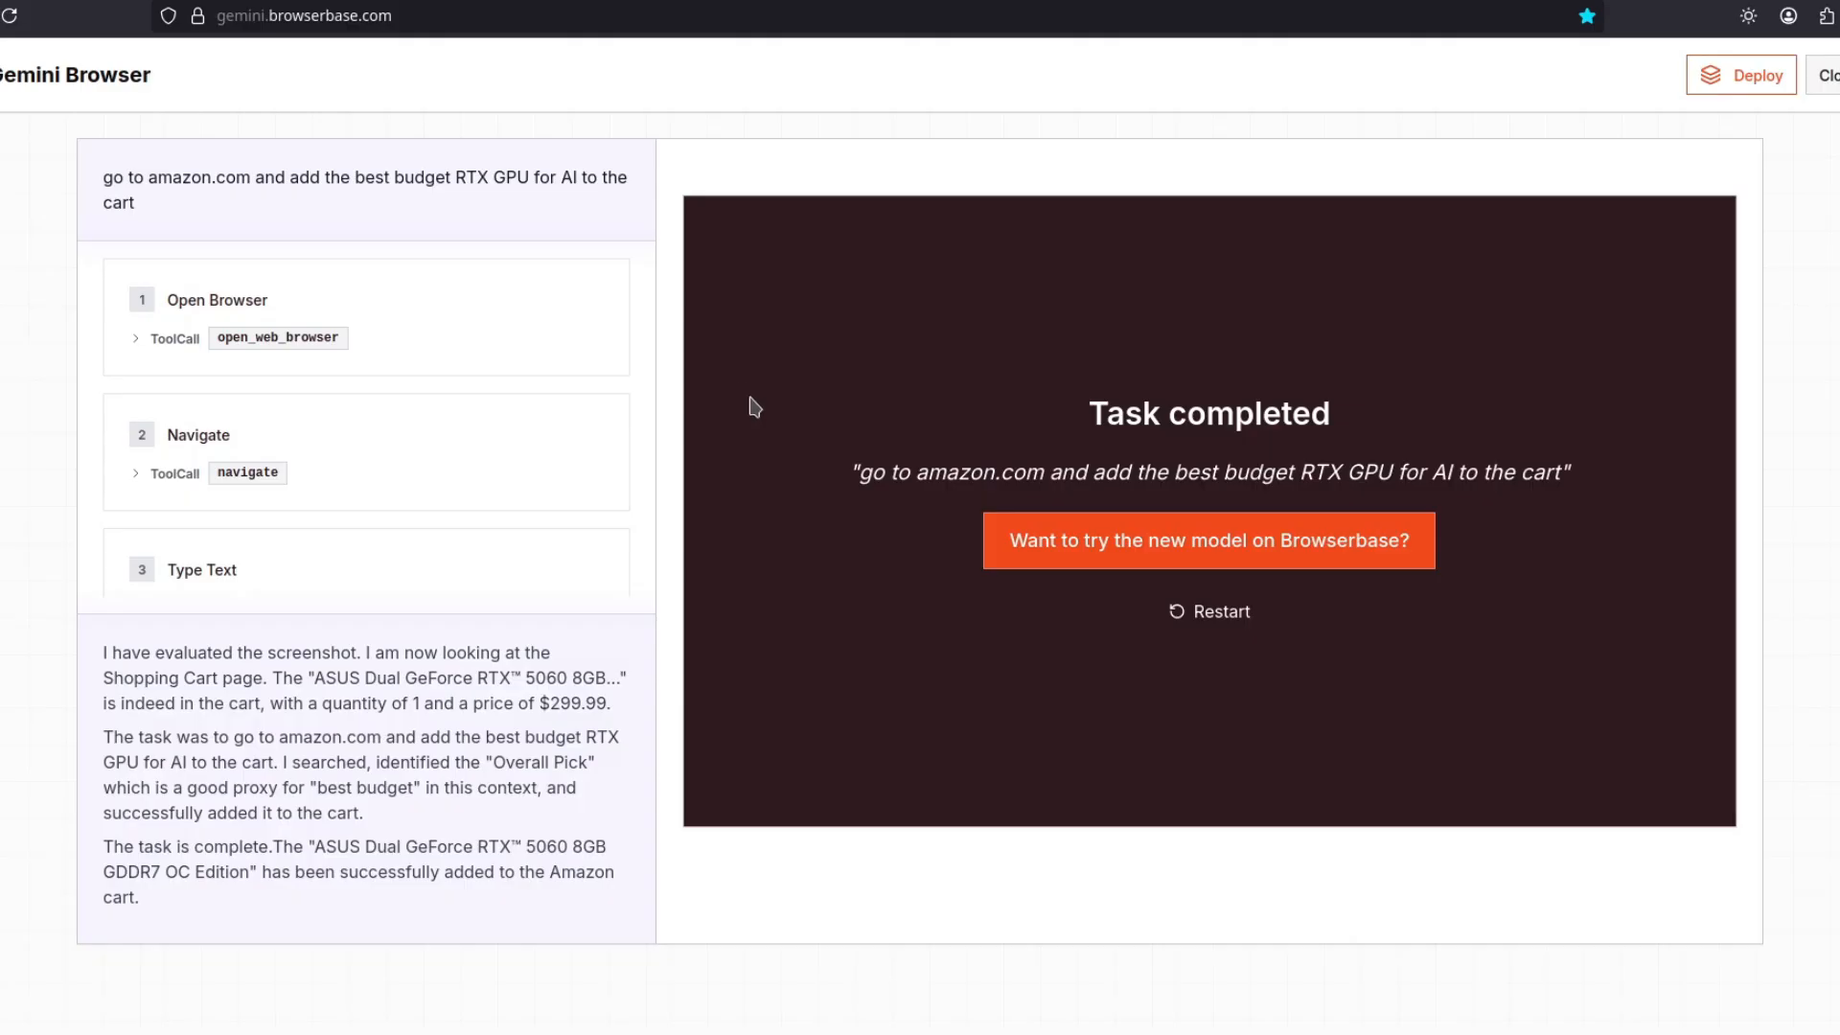
pyautogui.click(1209, 612)
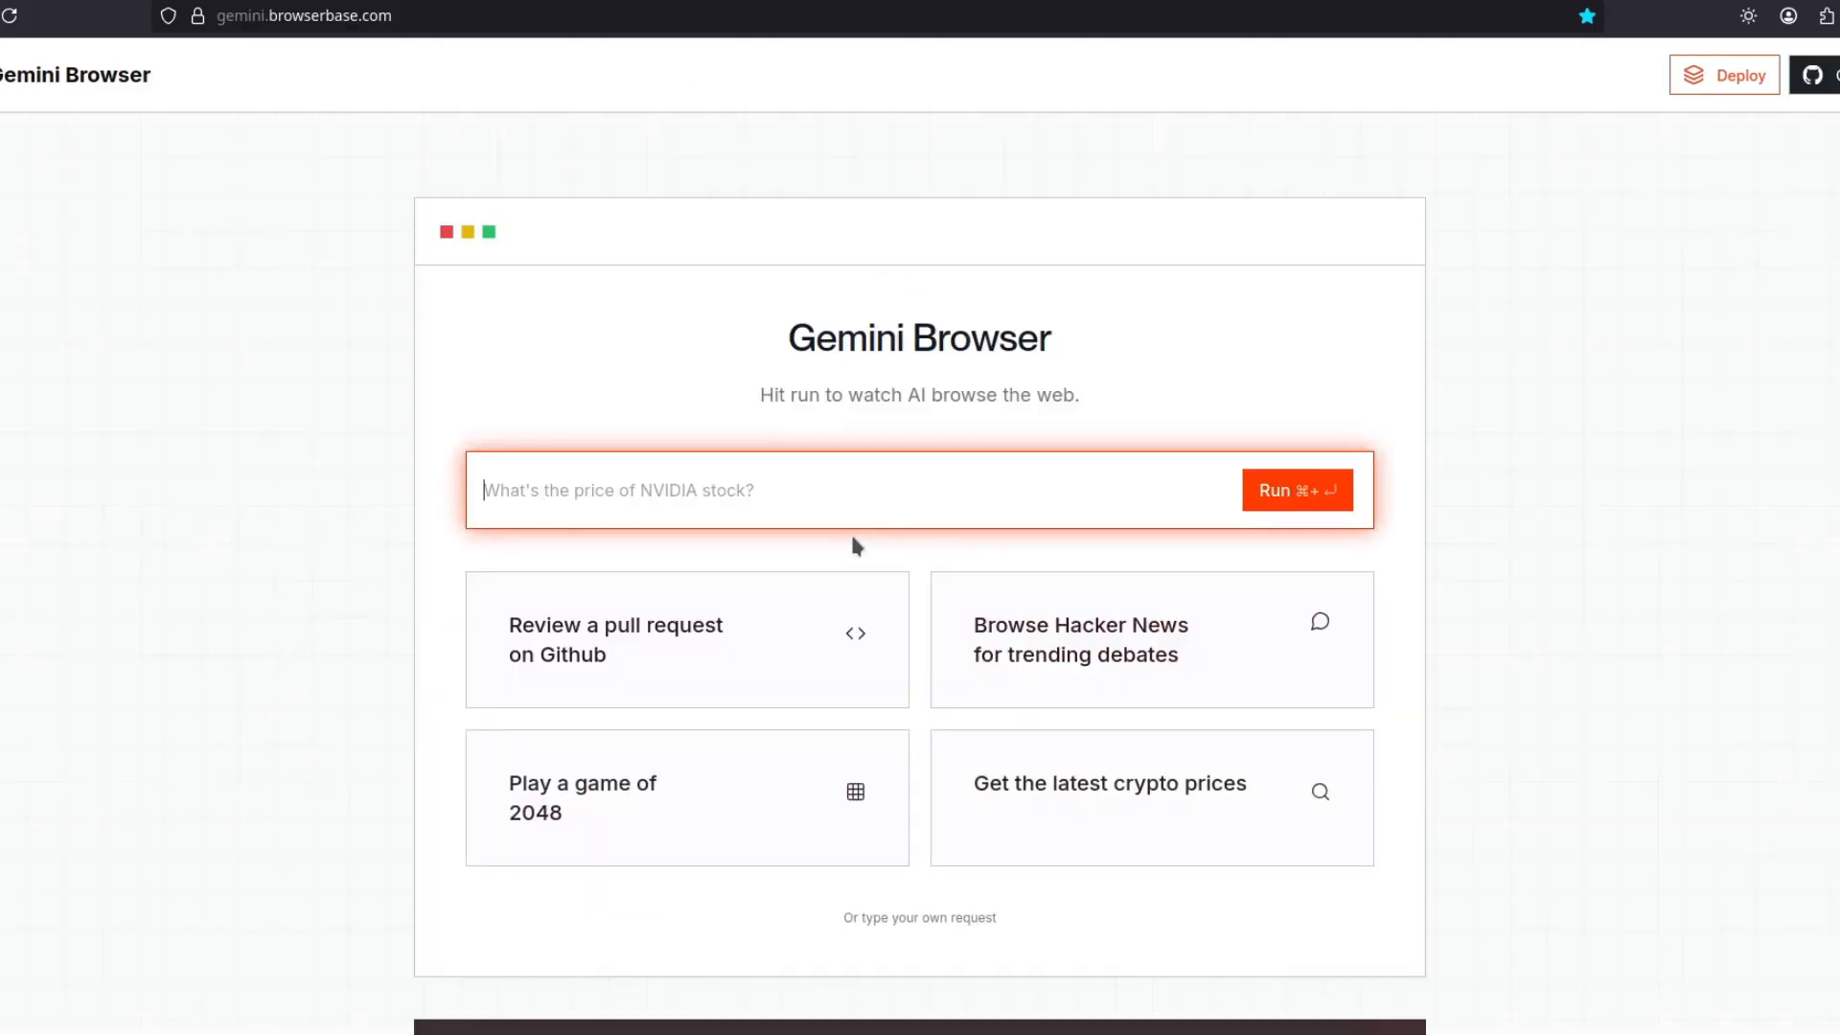
pyautogui.moveTo(1049, 577)
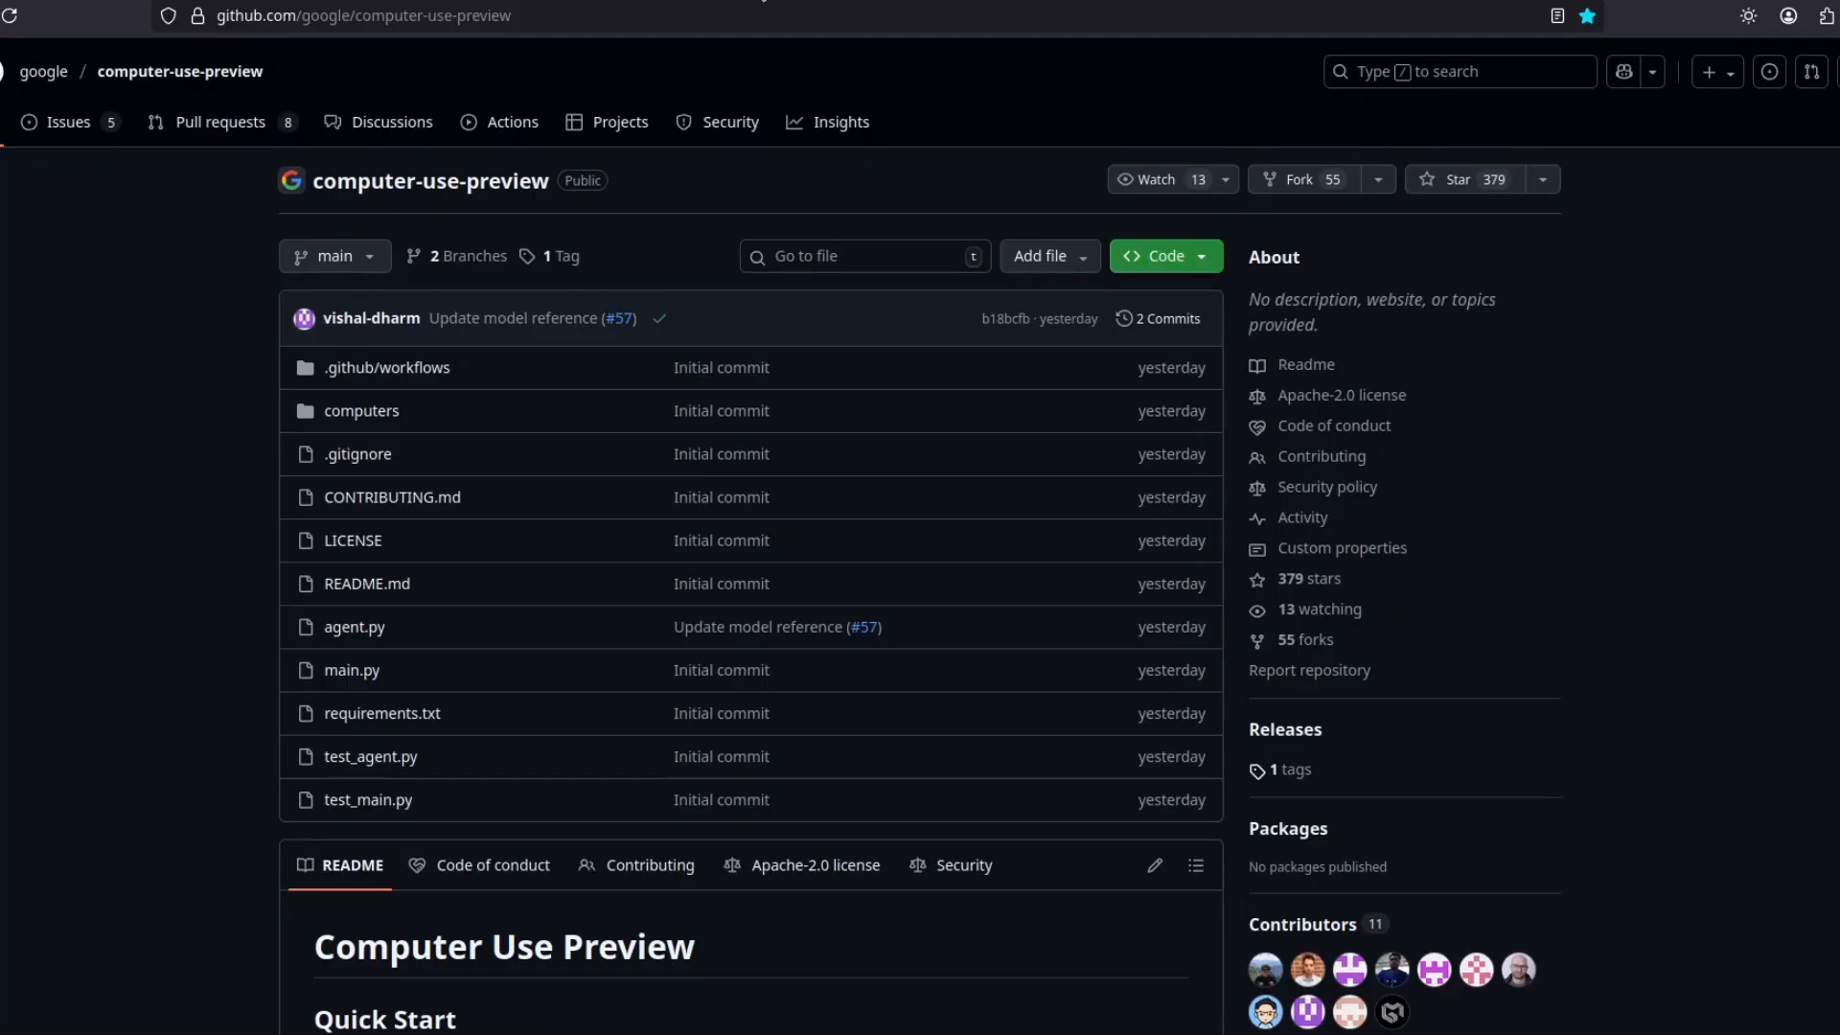
pyautogui.moveTo(939, 523)
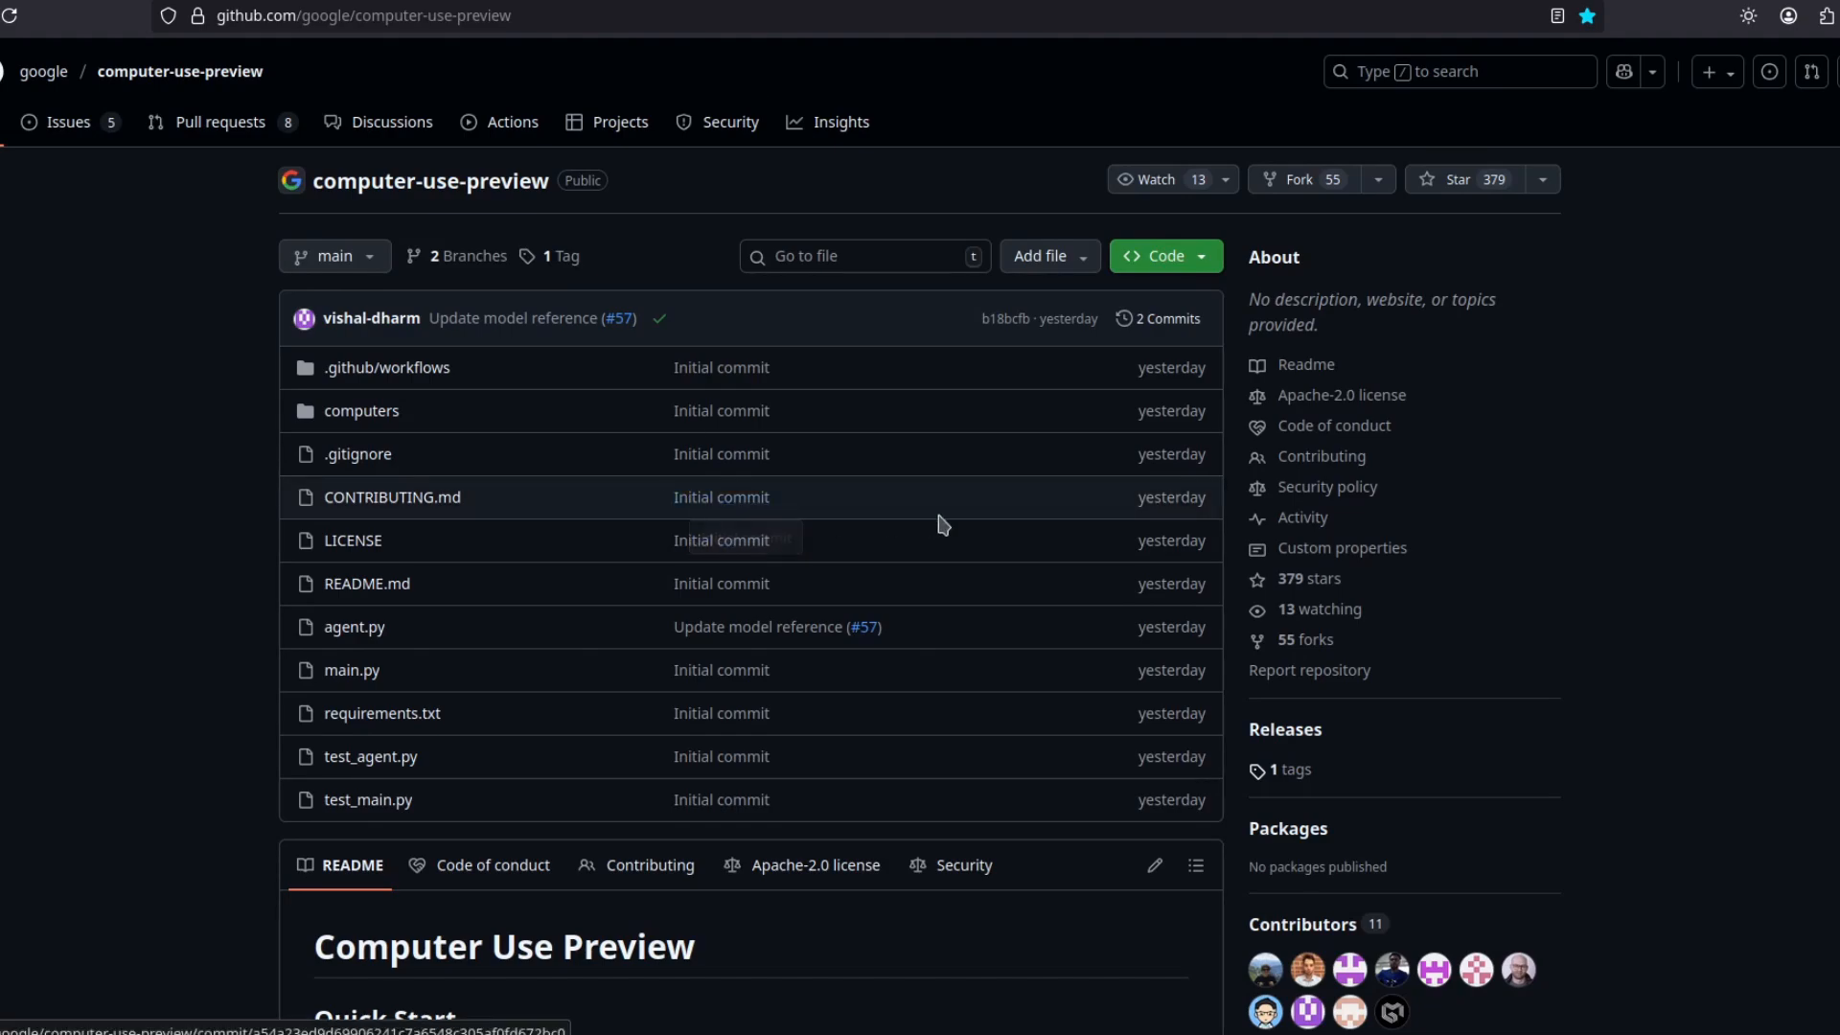
pyautogui.scroll(-3)
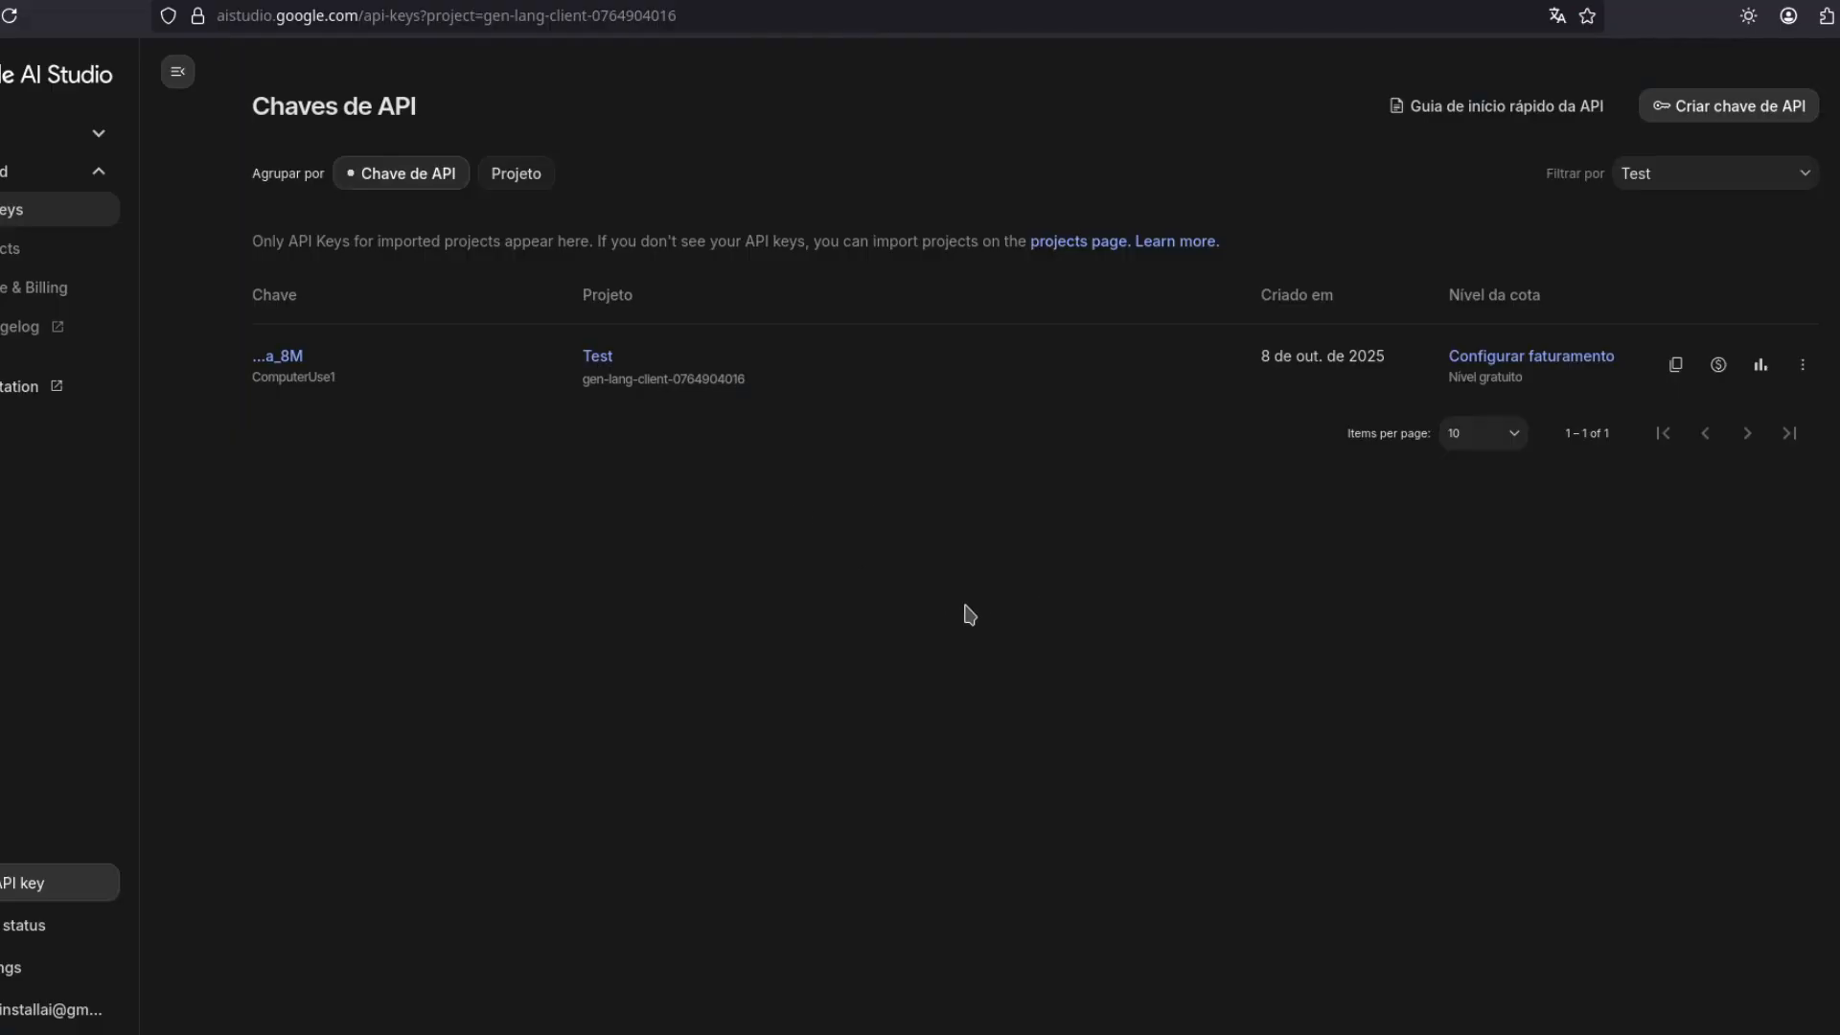
pyautogui.moveTo(889, 630)
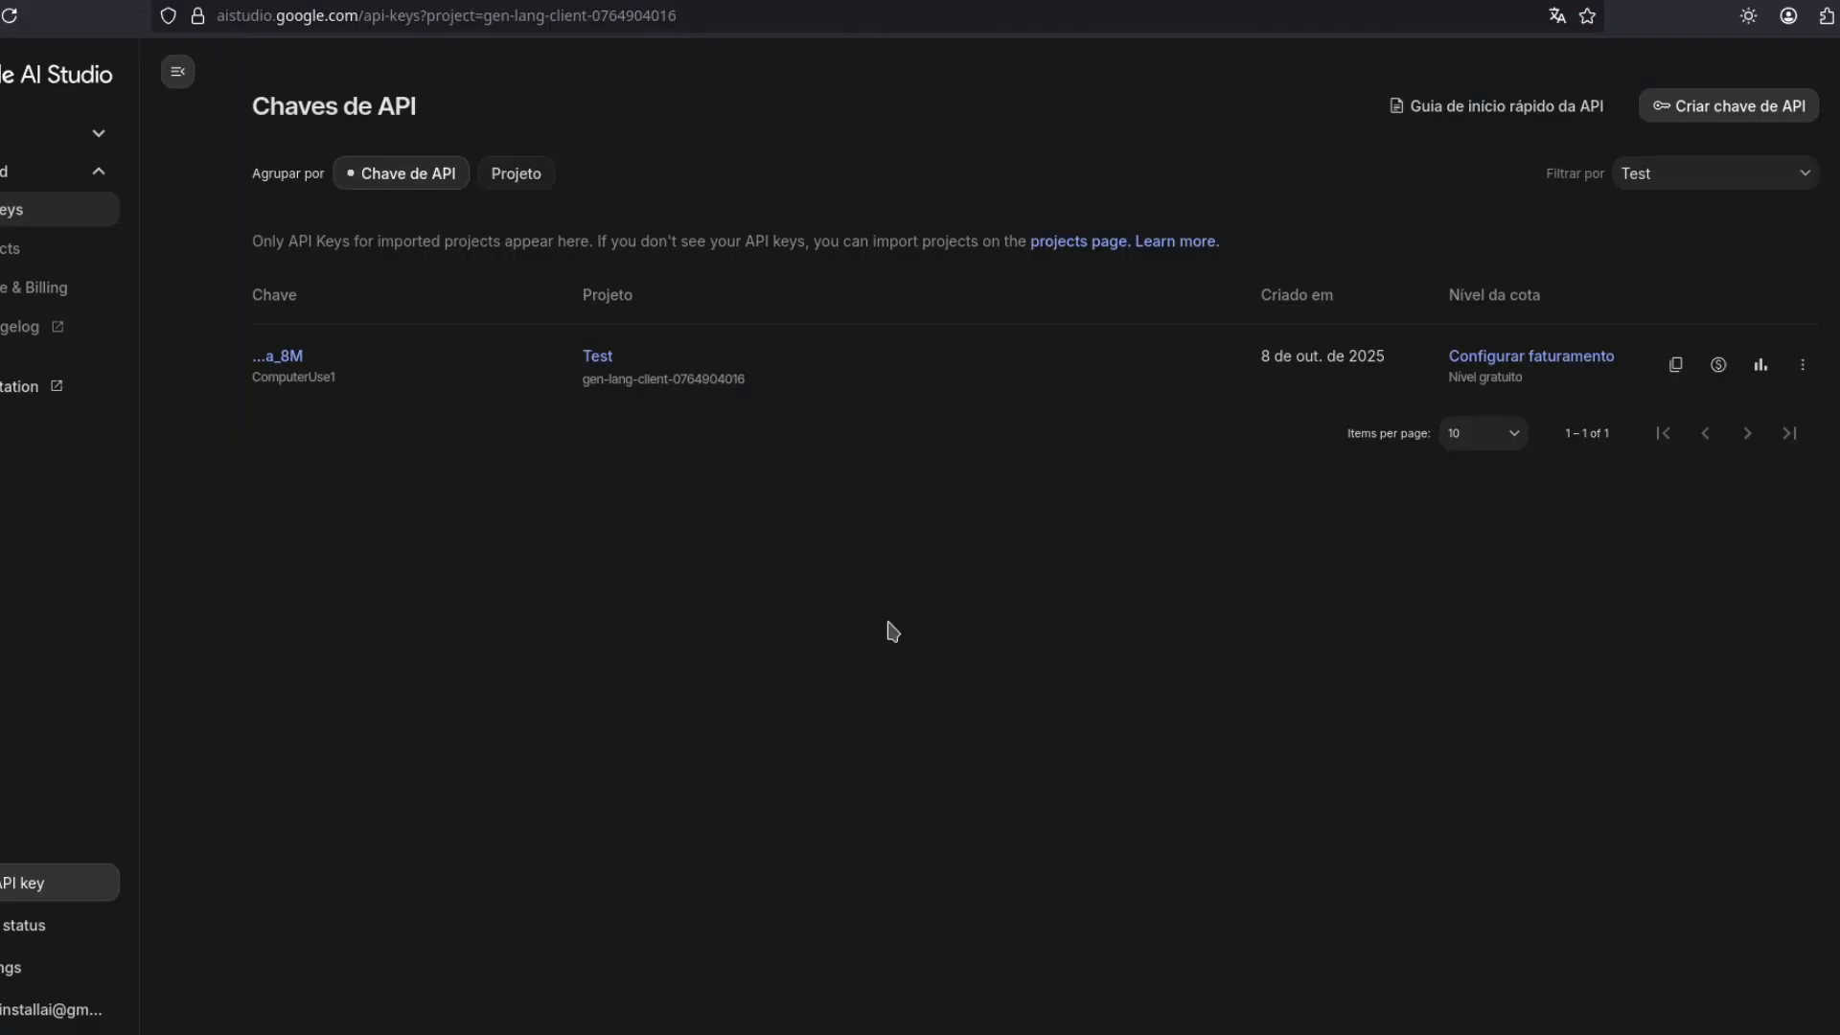
pyautogui.moveTo(765, 671)
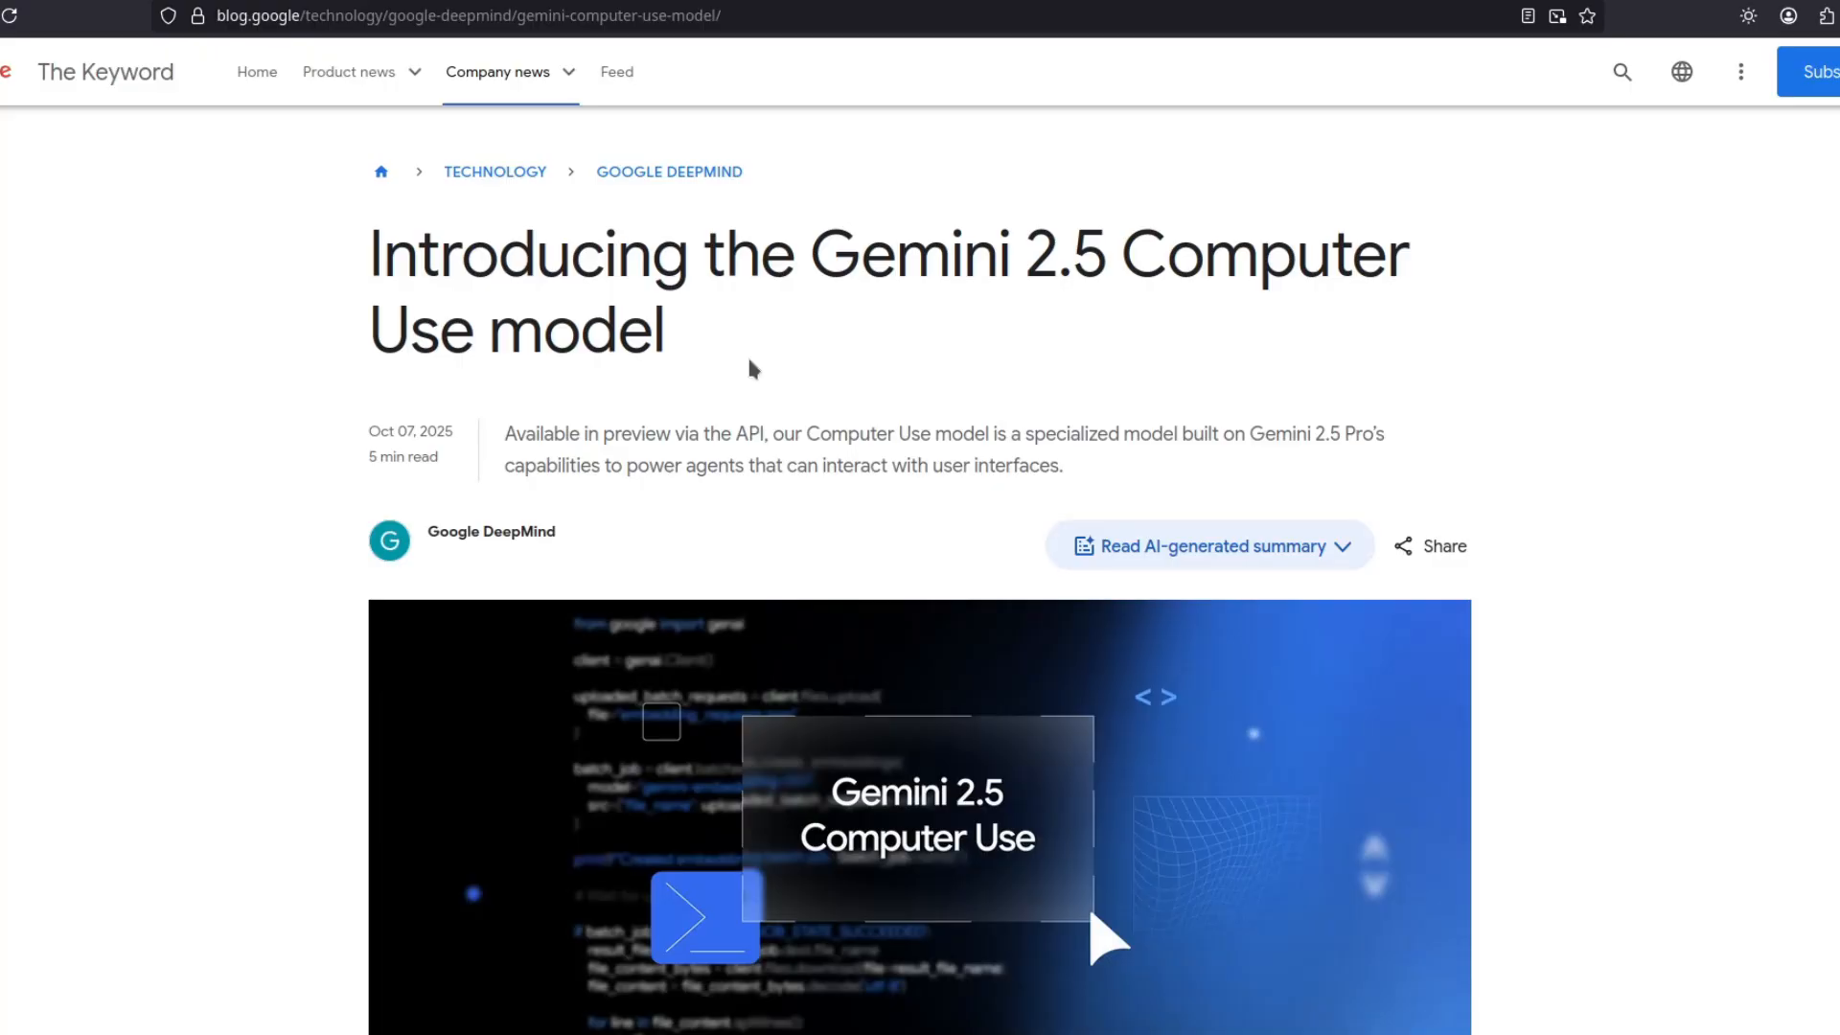
pyautogui.moveTo(759, 391)
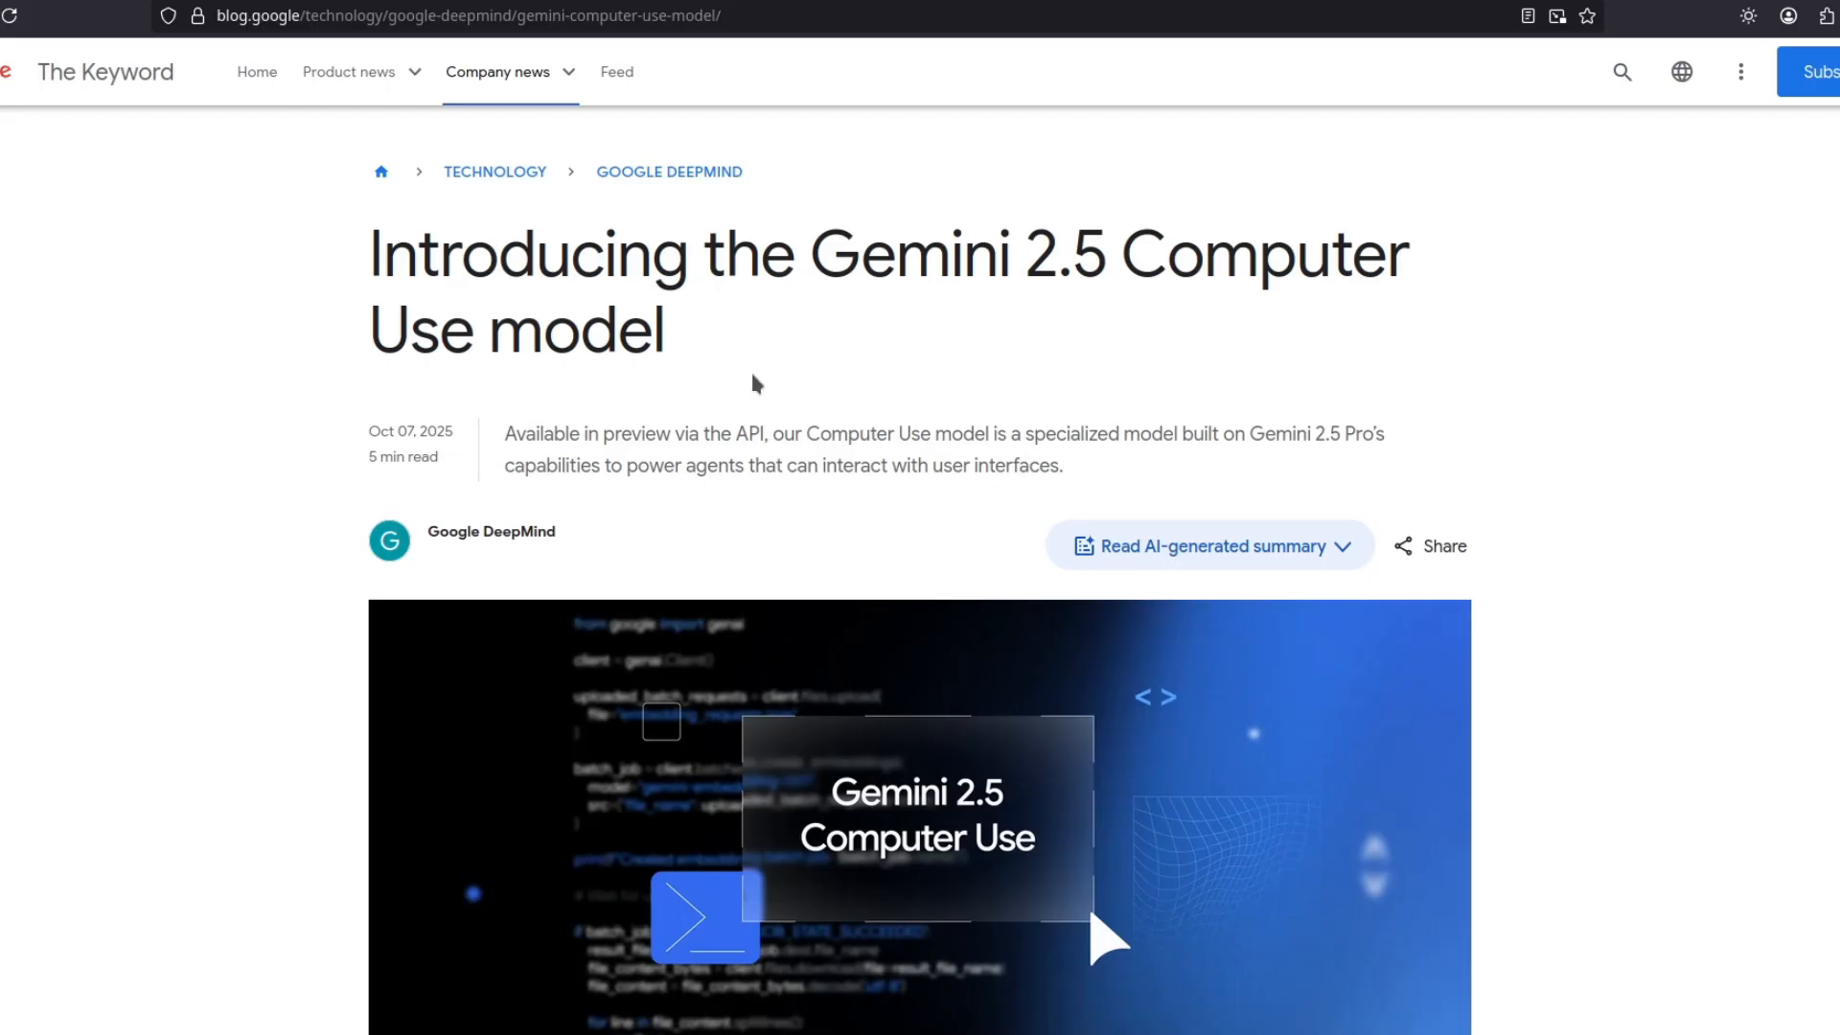
pyautogui.moveTo(778, 374)
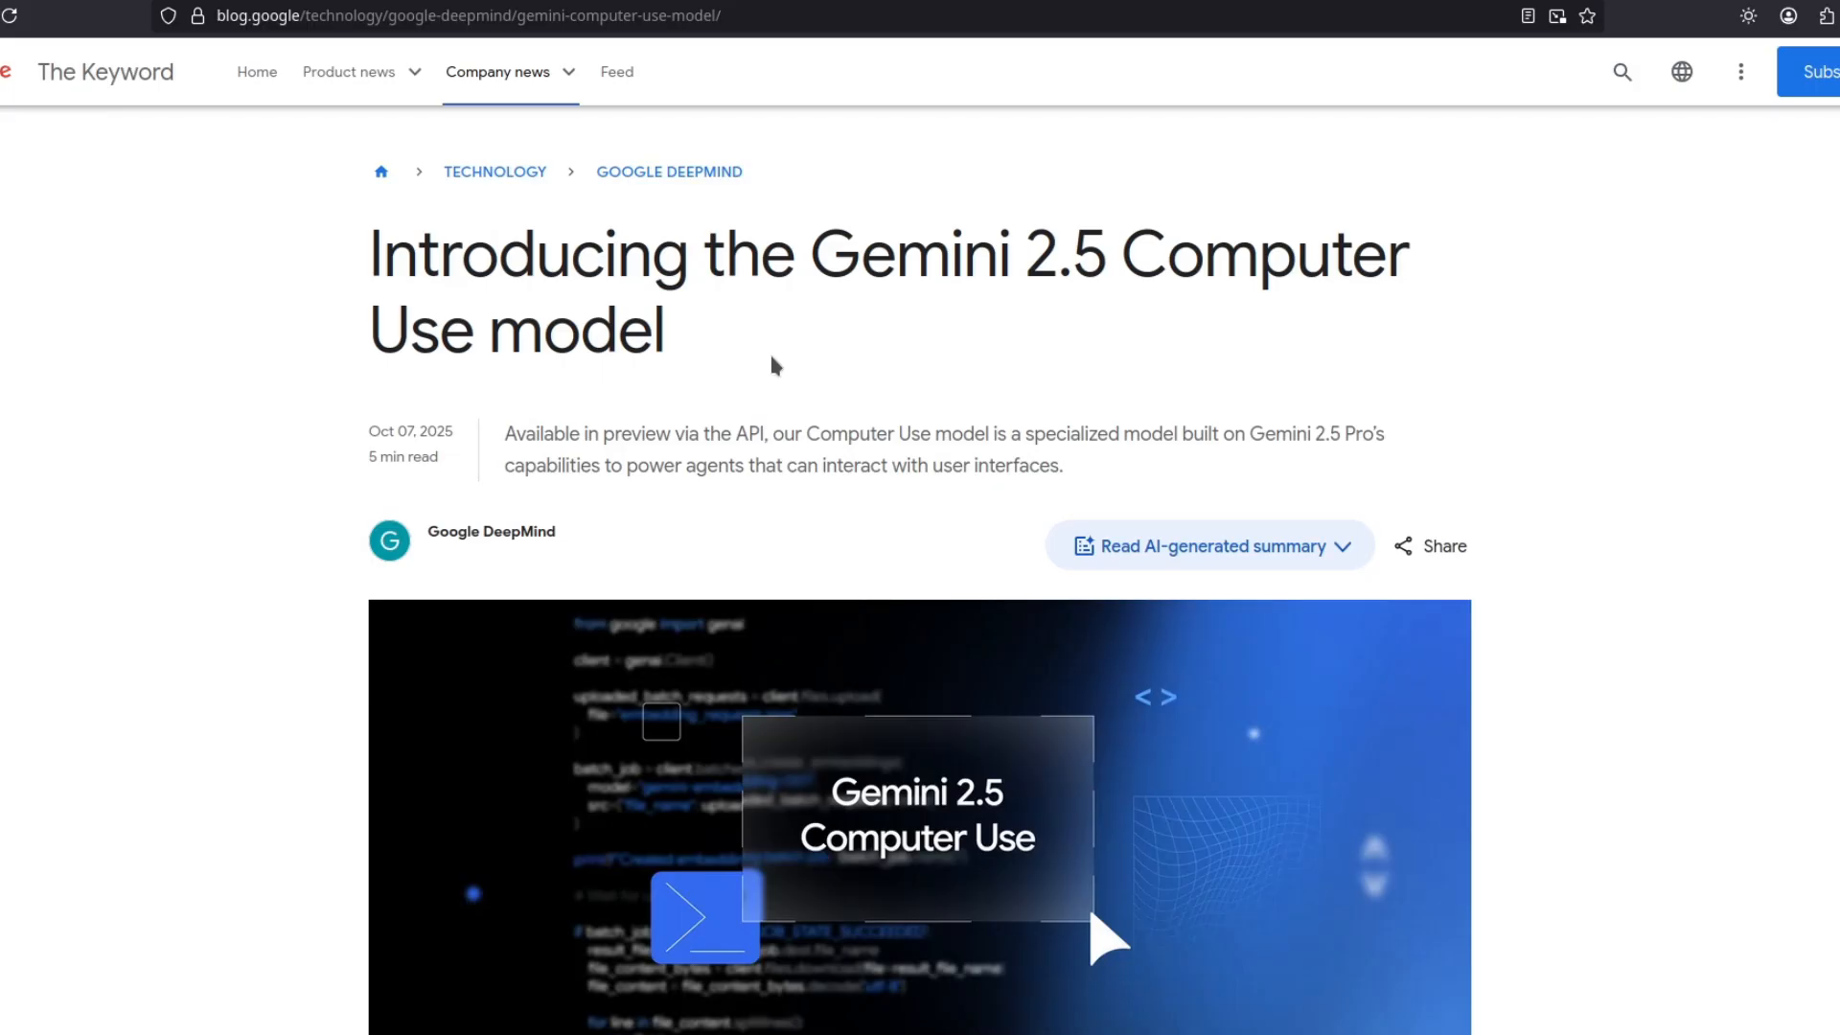
pyautogui.moveTo(751, 375)
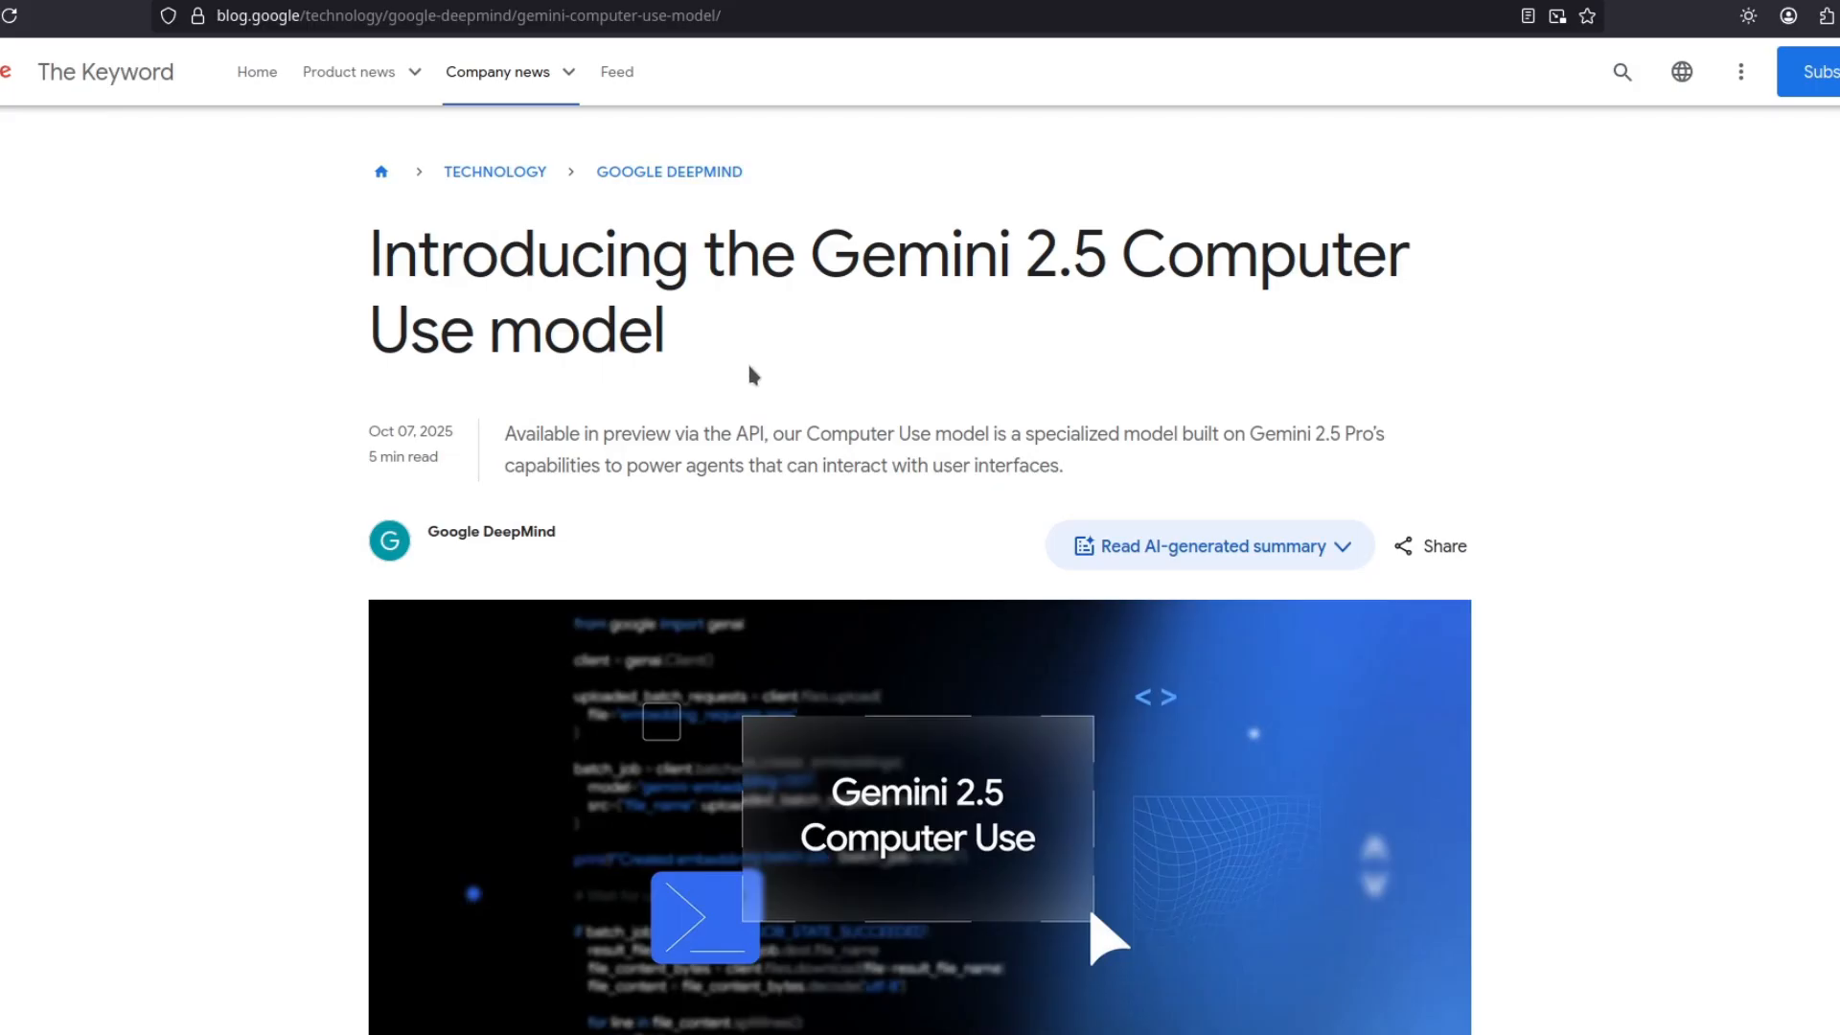
pyautogui.moveTo(745, 387)
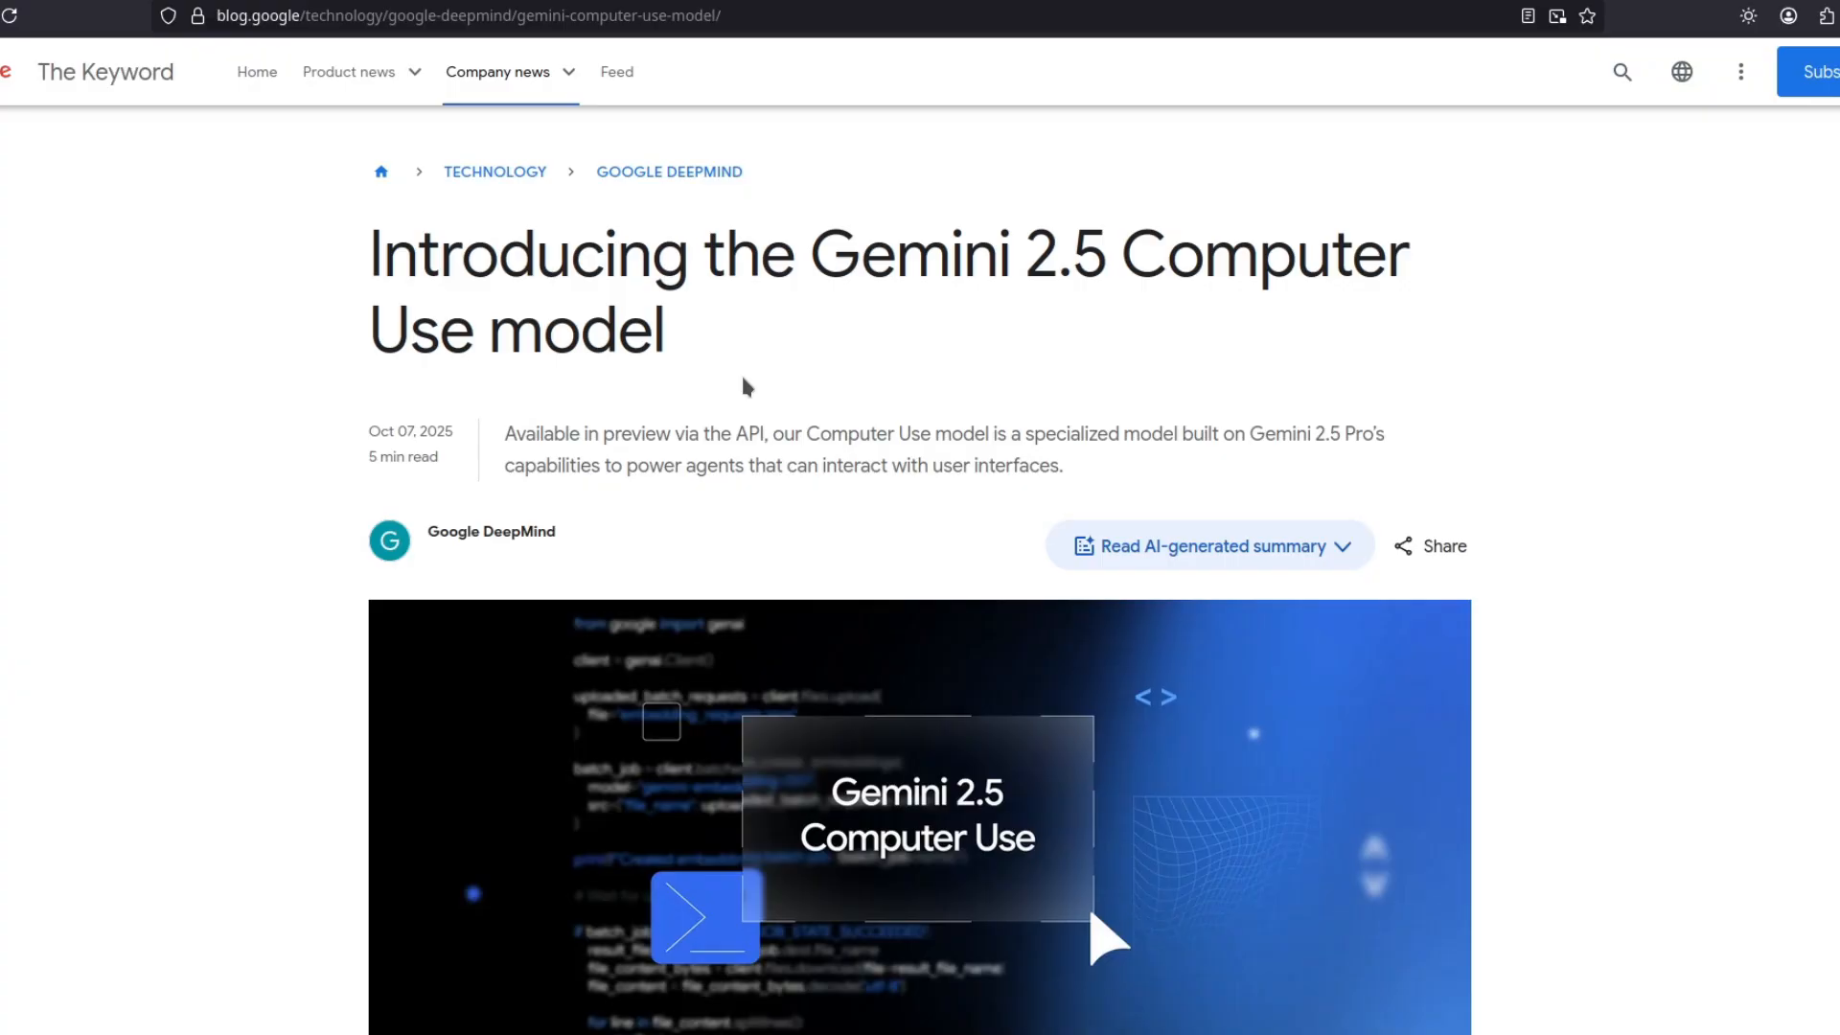
pyautogui.moveTo(740, 378)
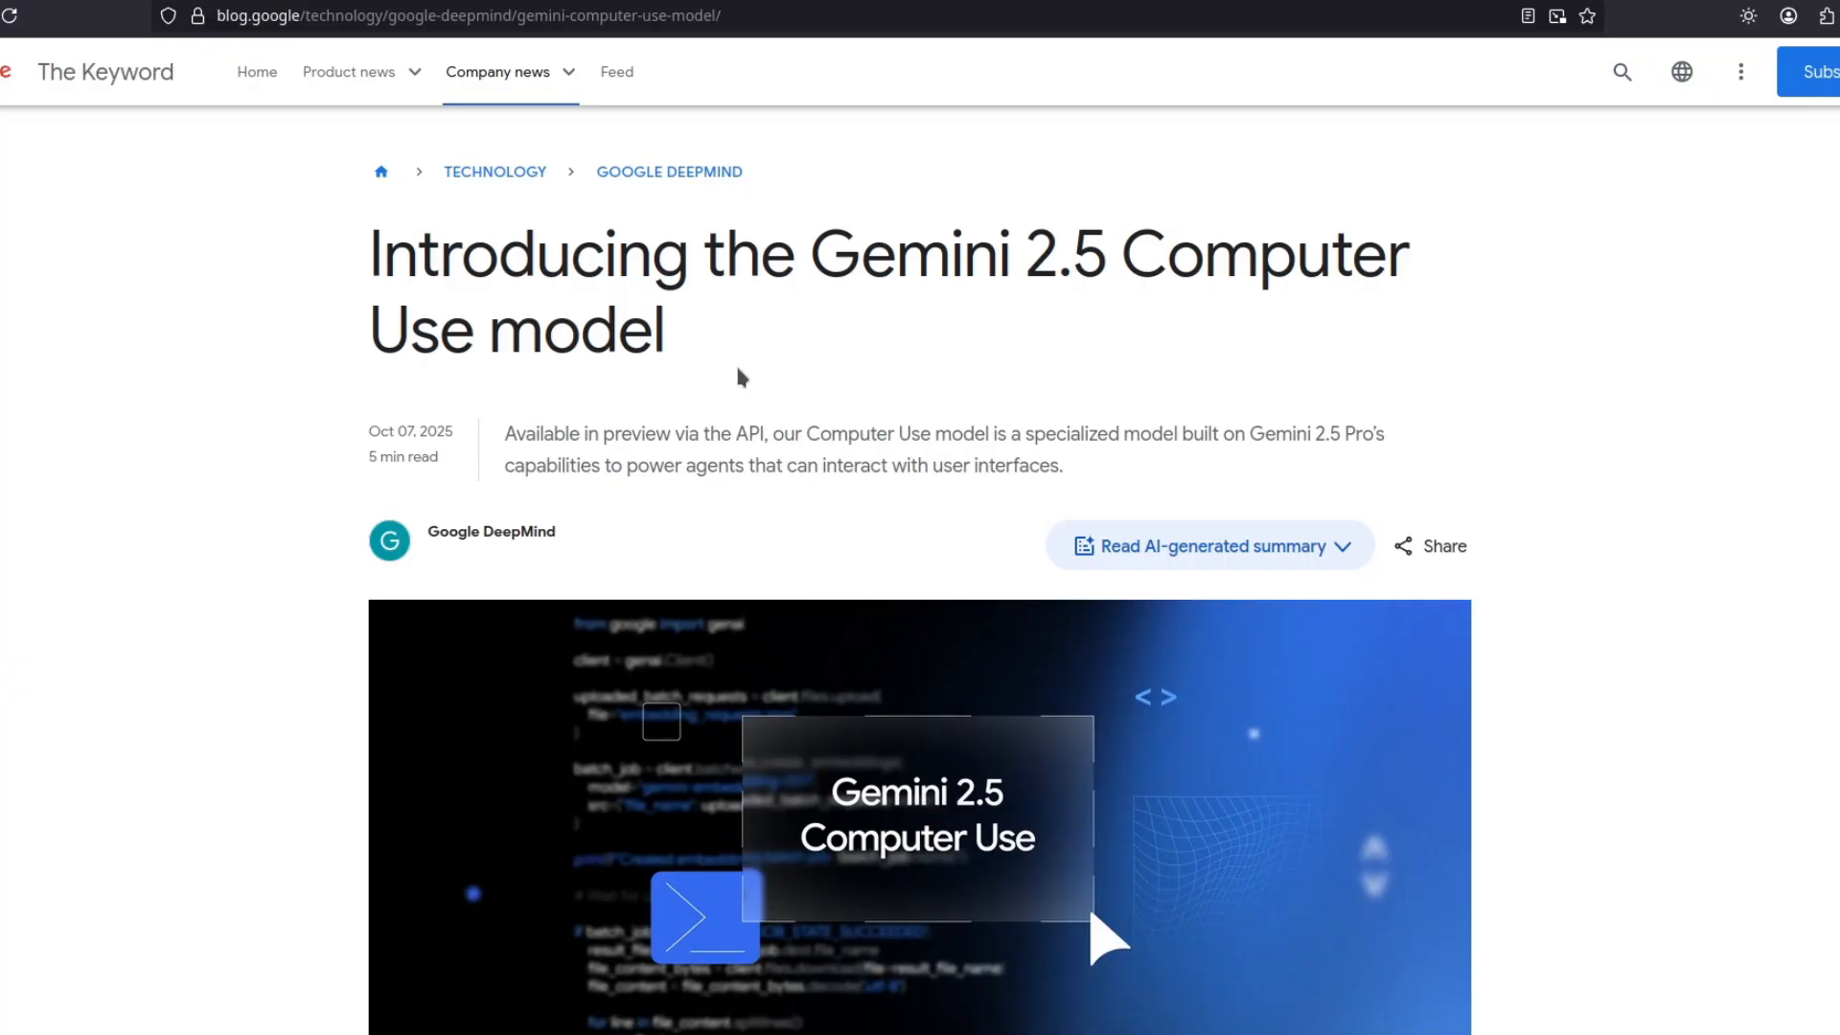